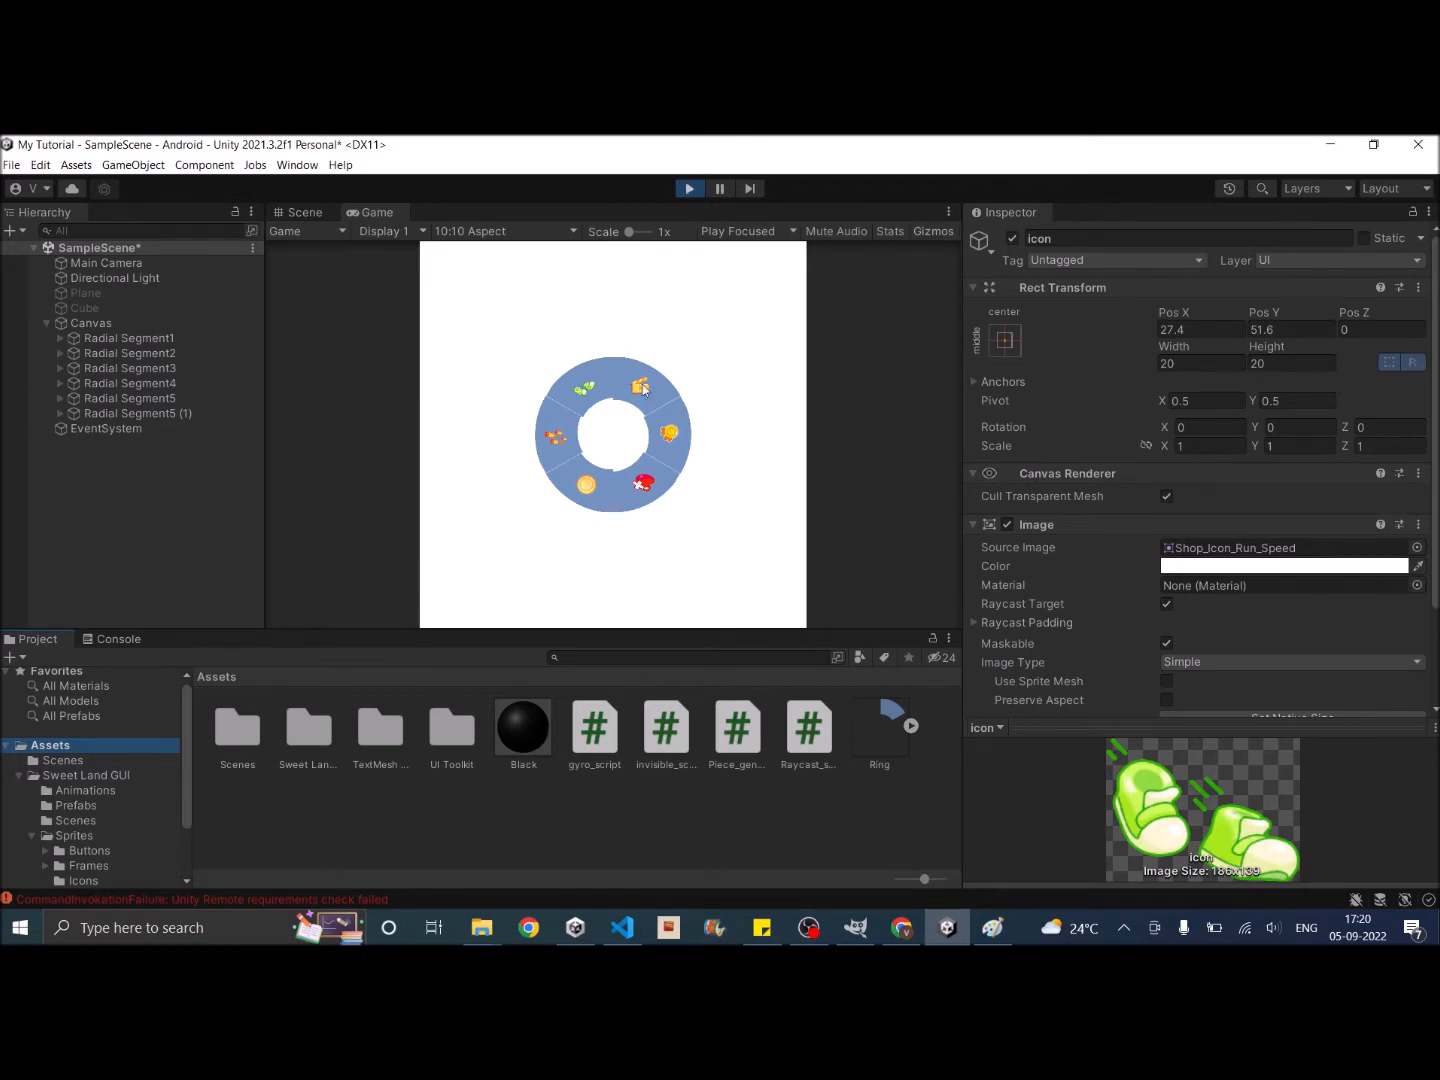
pyautogui.moveTo(658, 500)
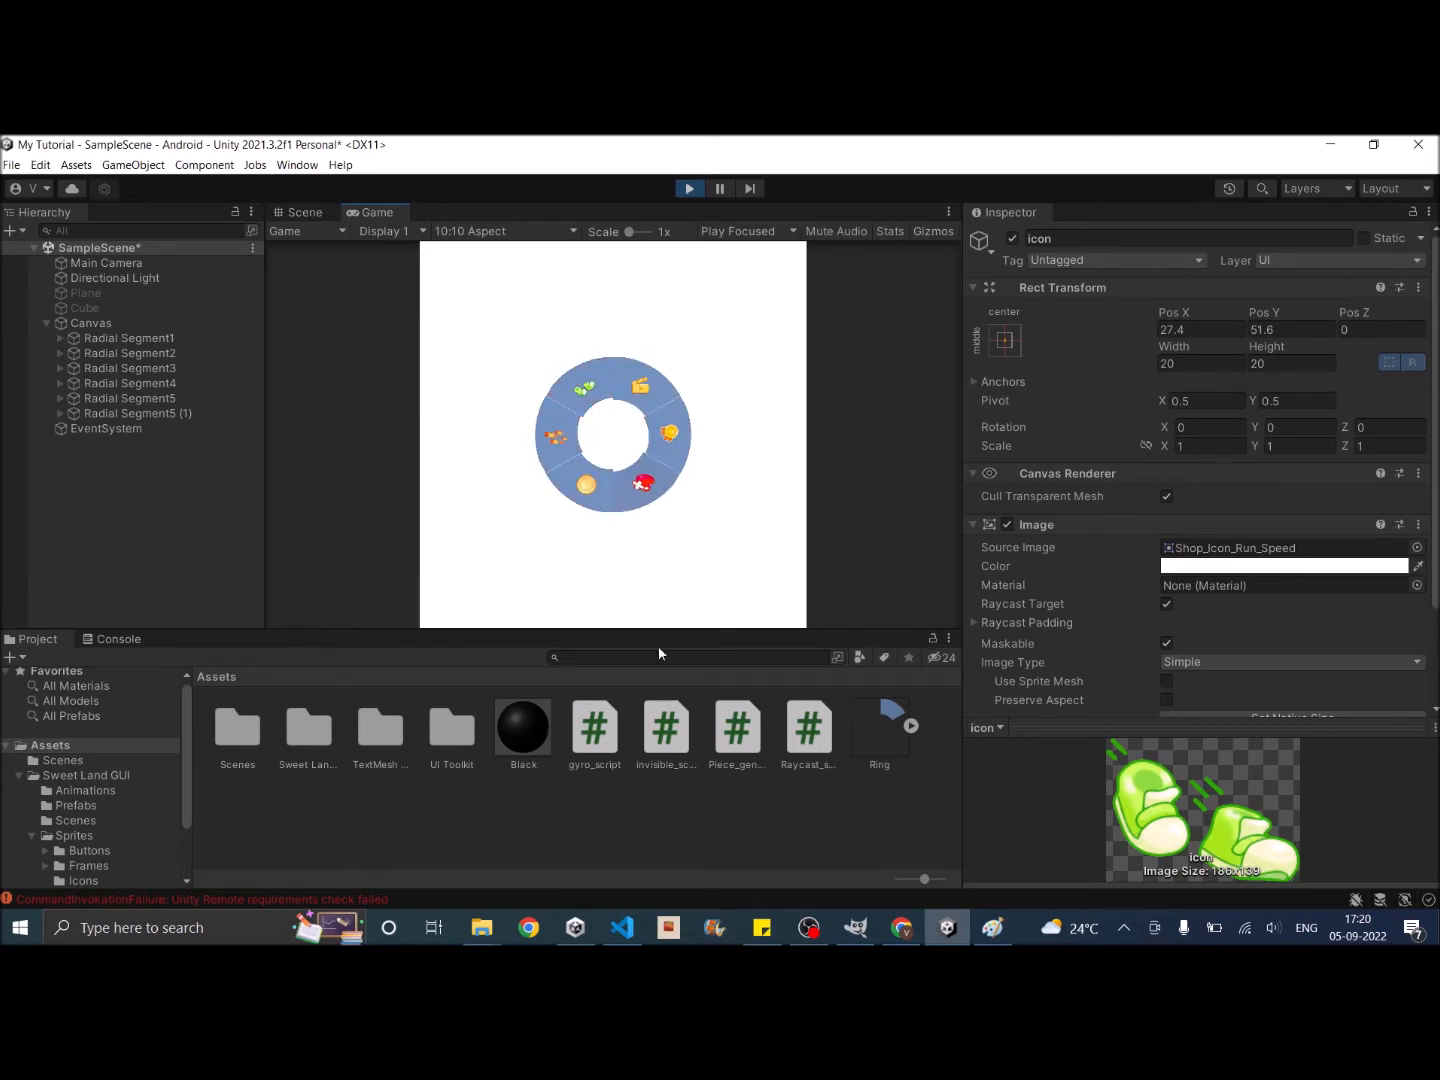
pyautogui.moveTo(567, 528)
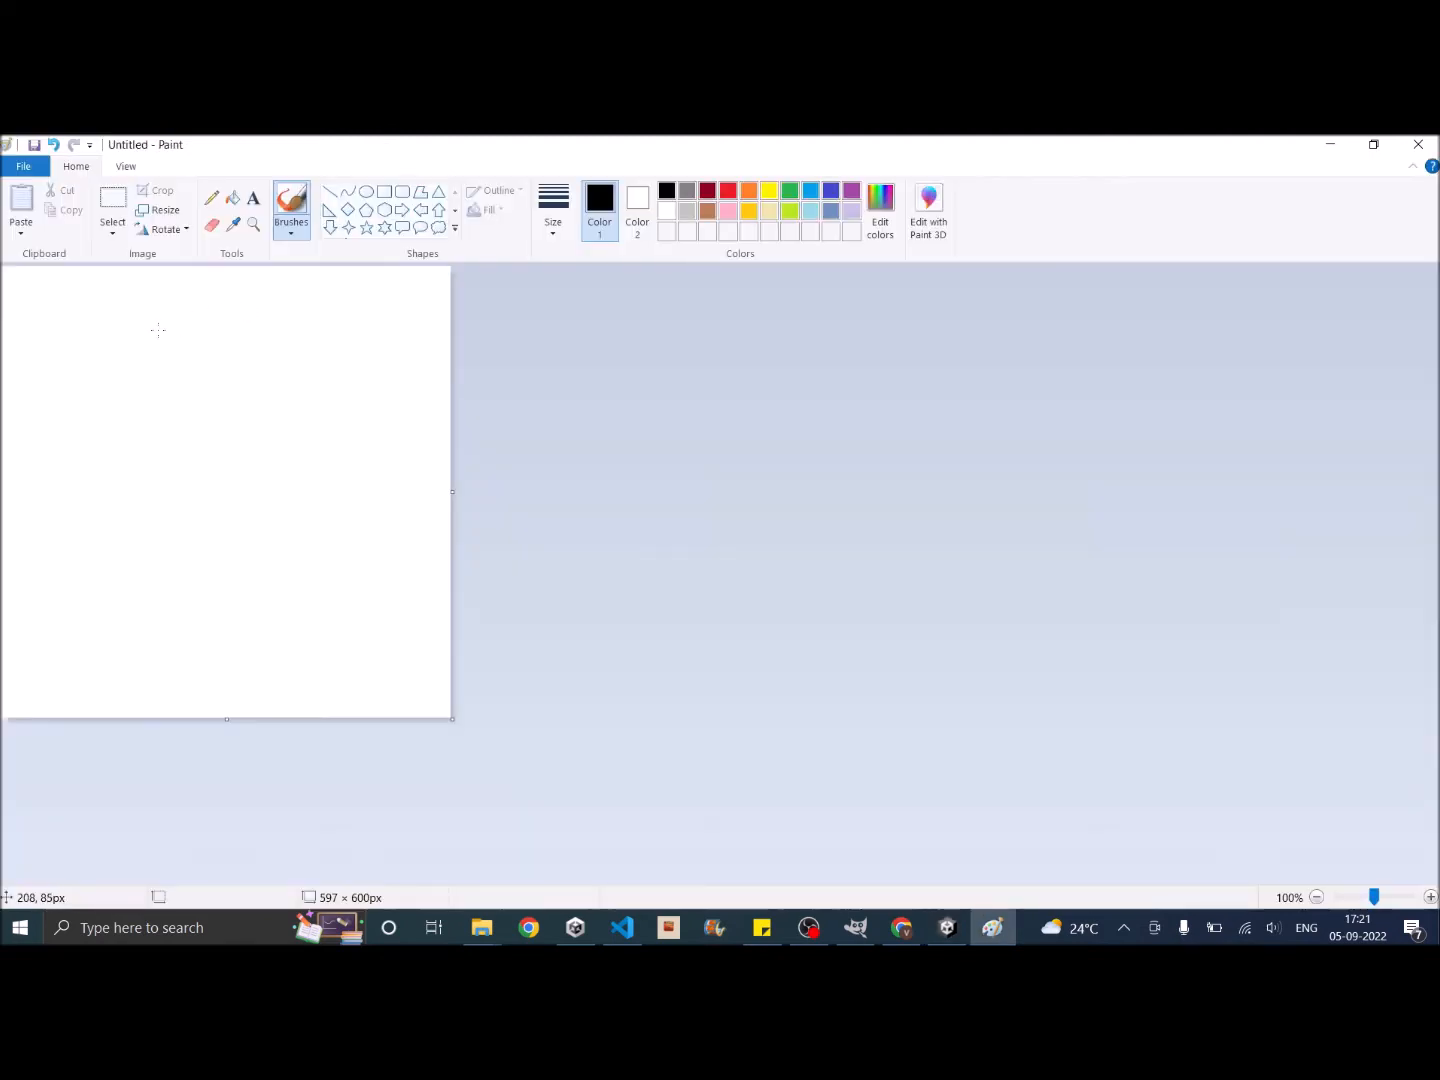
pyautogui.moveTo(157, 325)
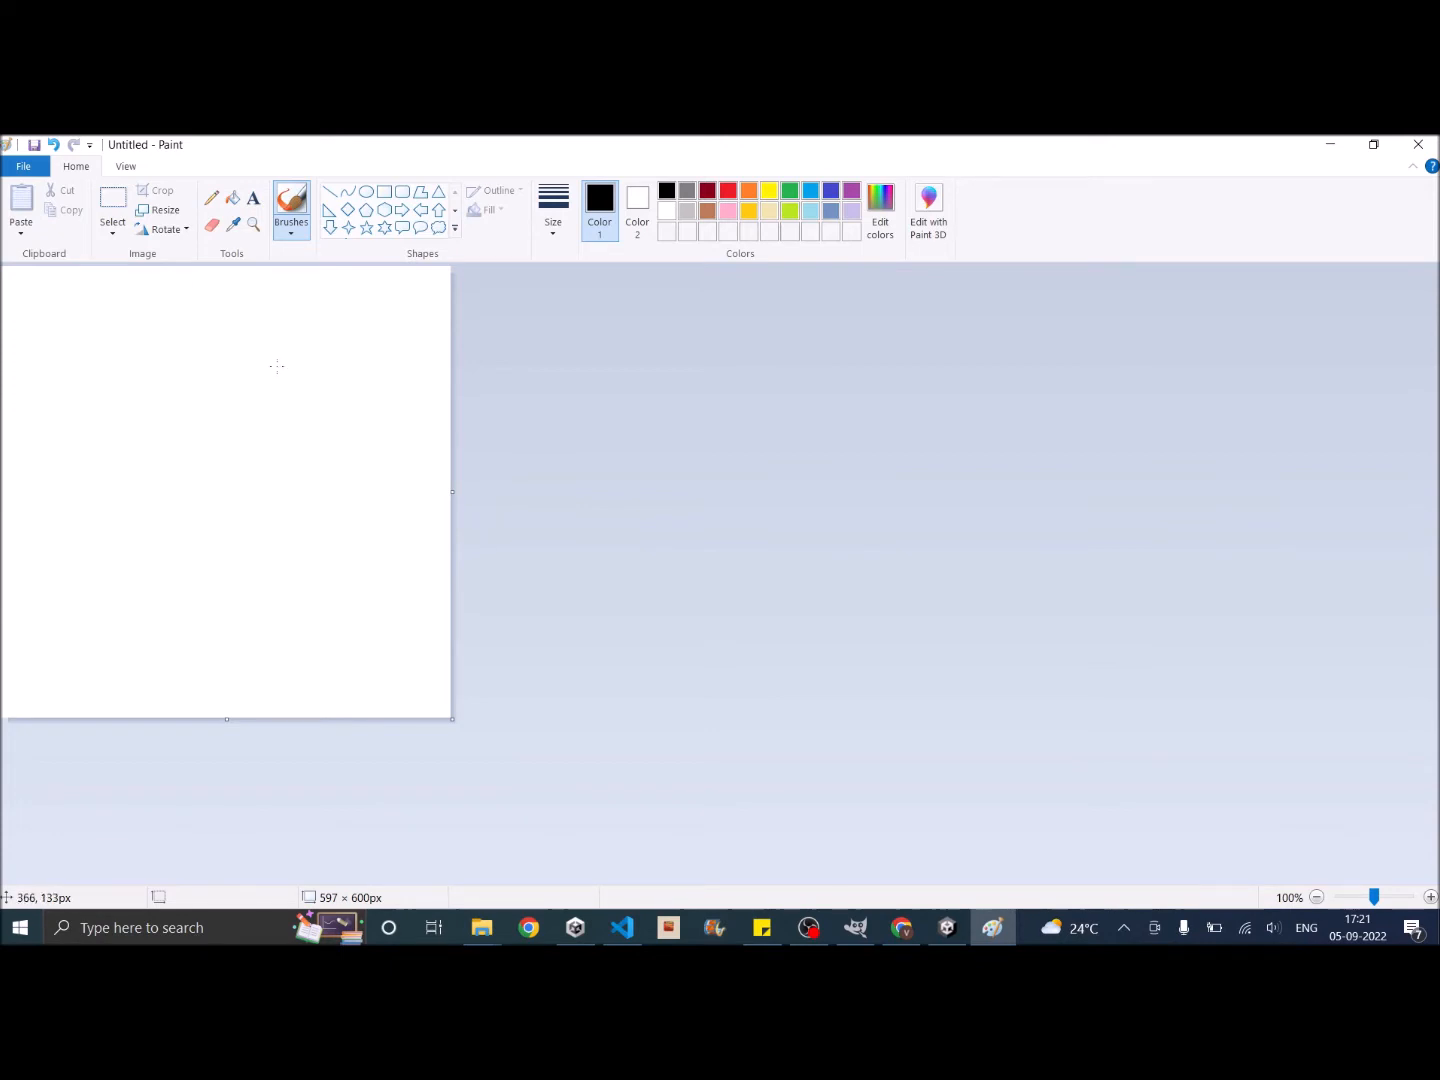
pyautogui.moveTo(276, 356)
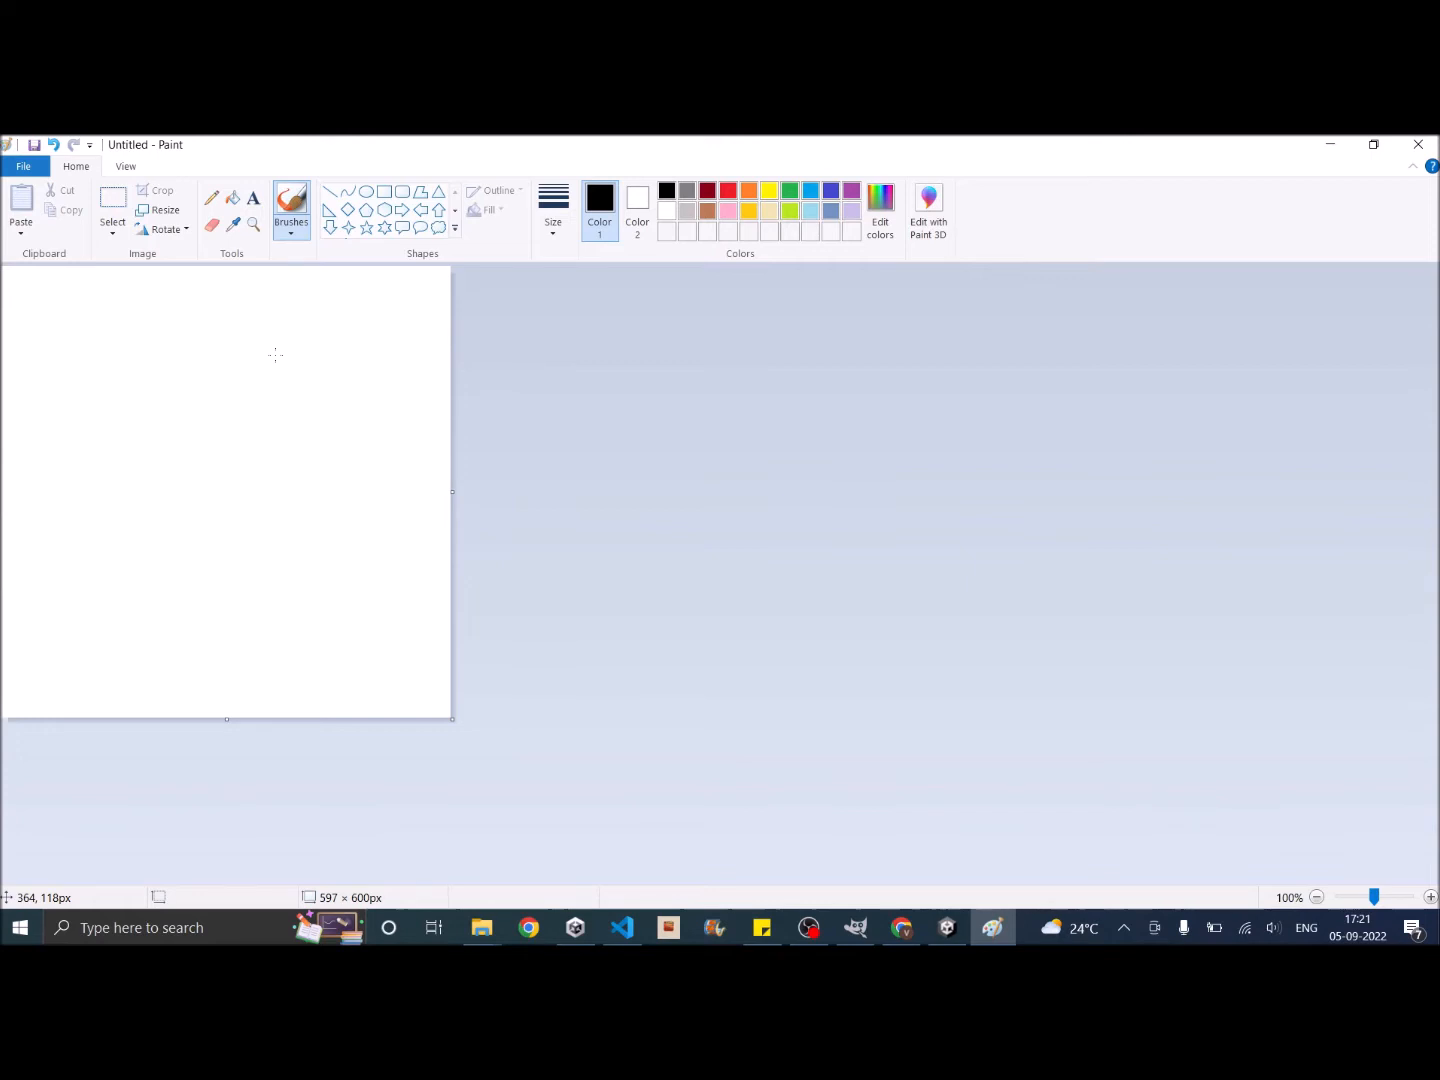
pyautogui.moveTo(242, 300)
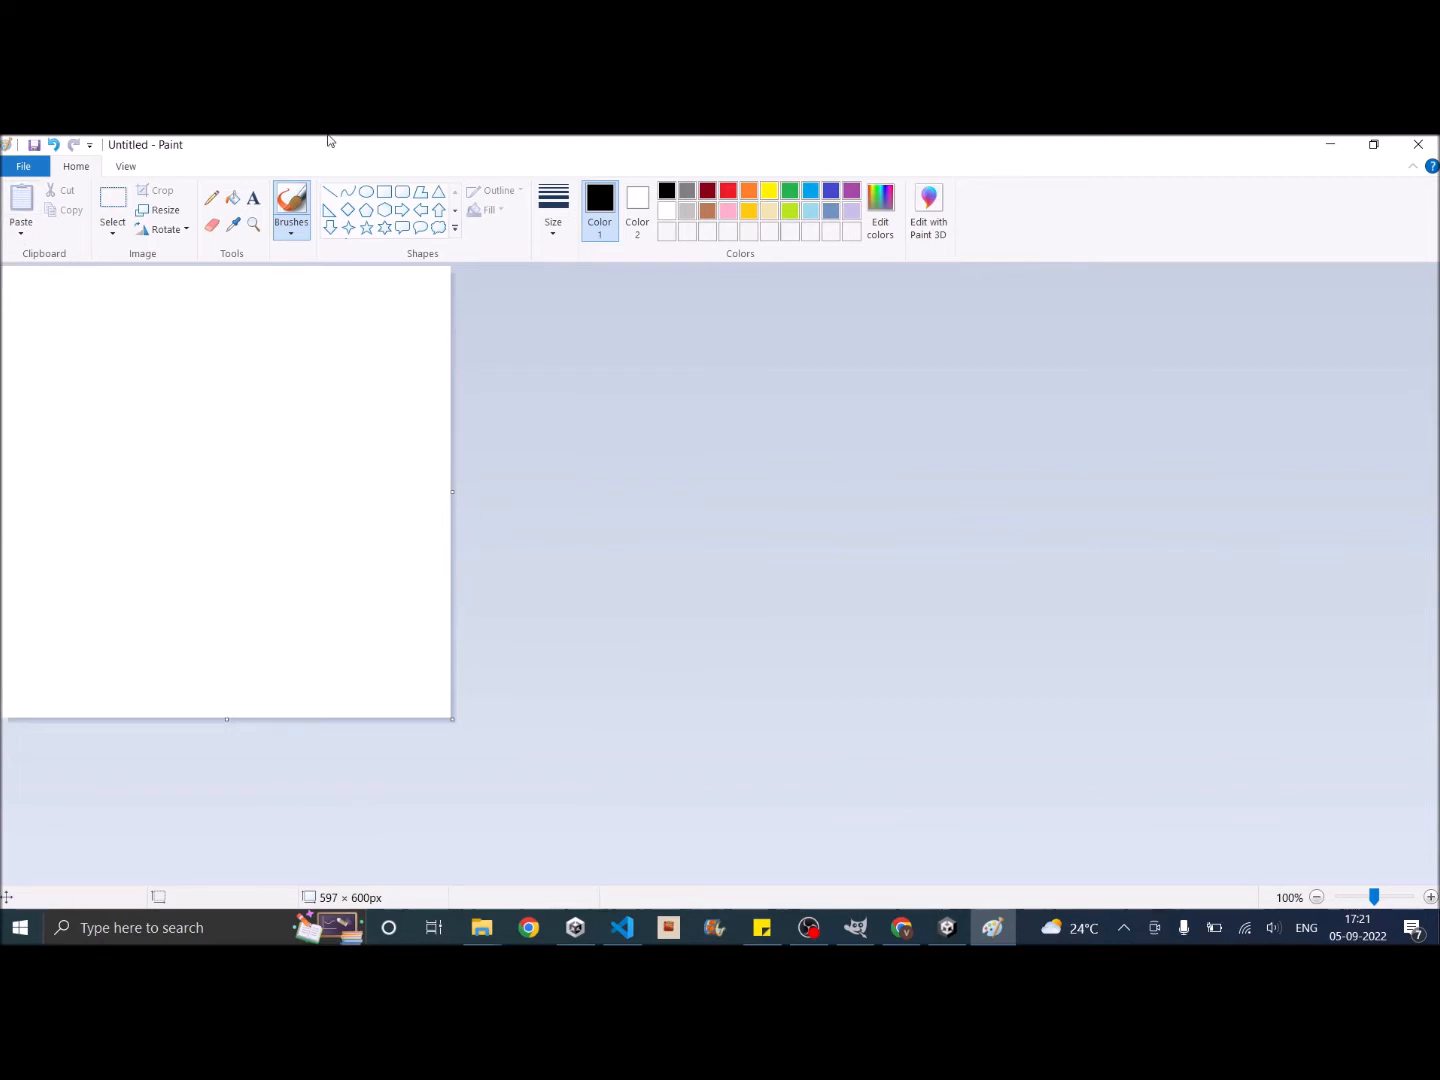
pyautogui.moveTo(490, 728)
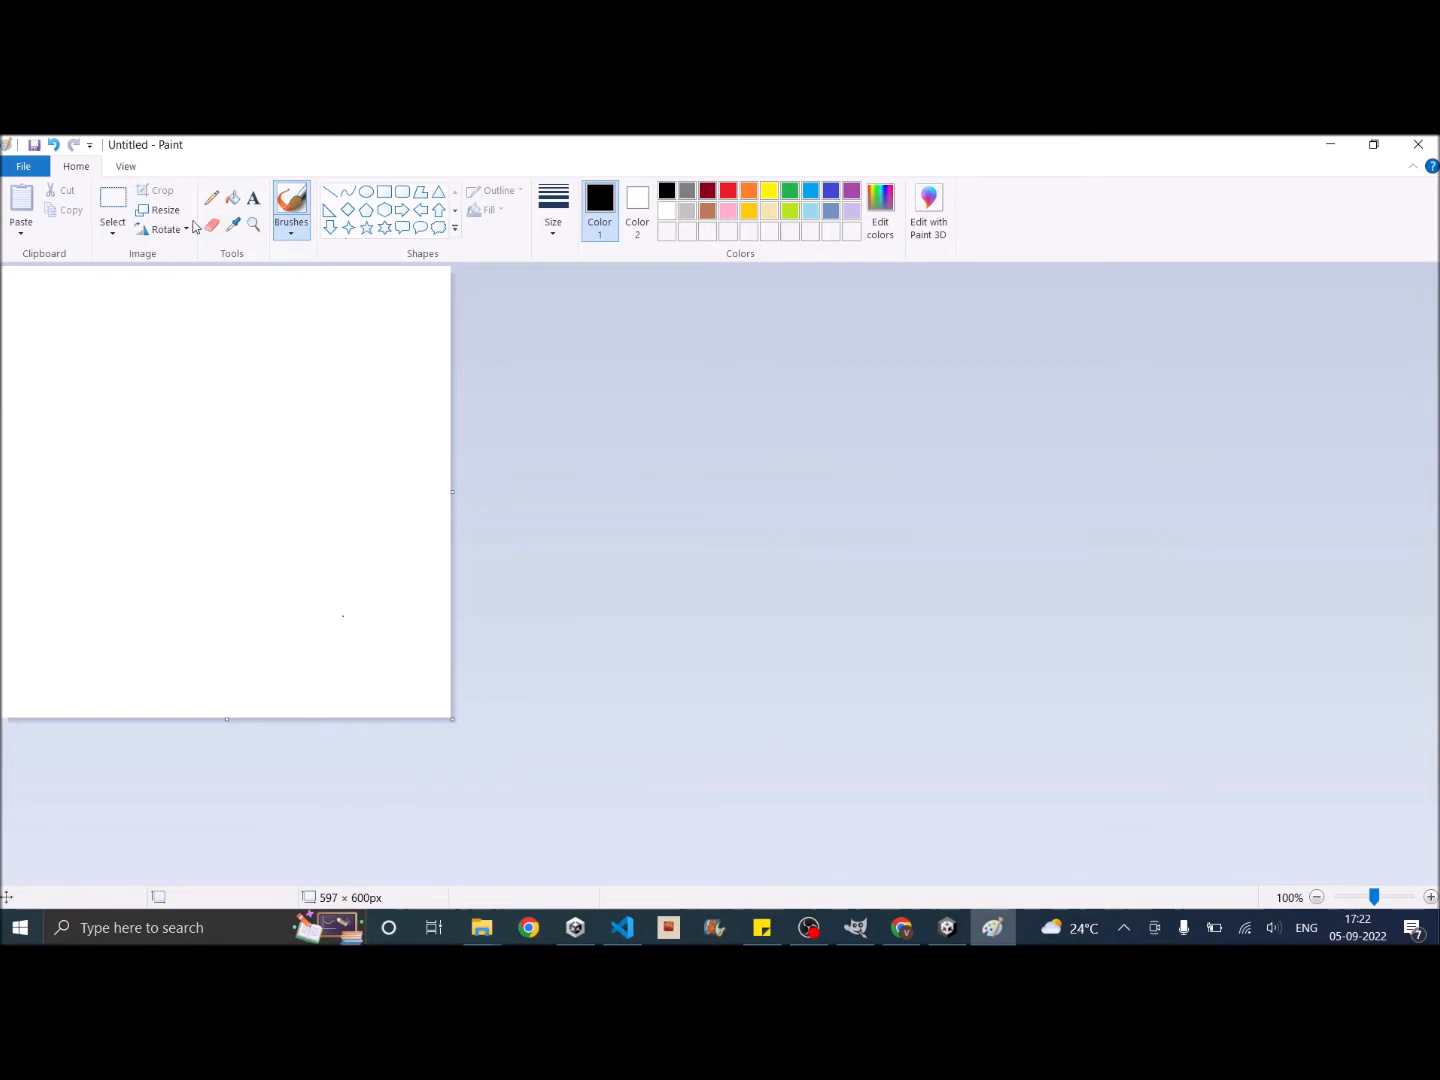
# Step: Resize the blank Paint canvas to 600 × 600 pixels with aspect ratio unlocked
pyautogui.click(163, 210)
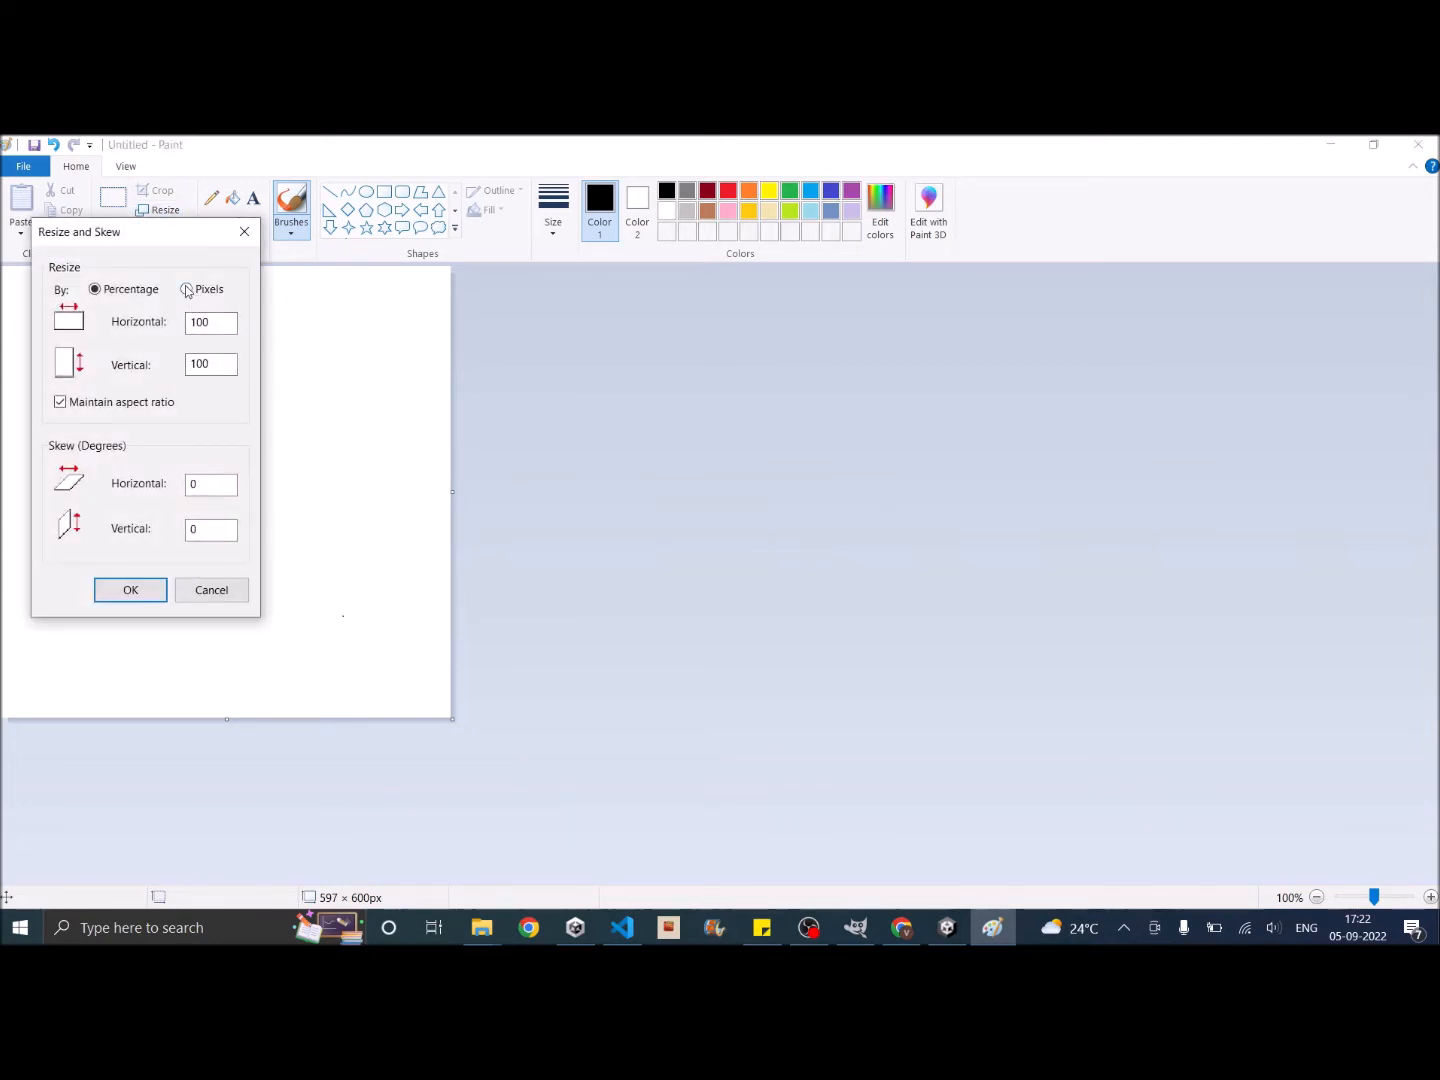
pyautogui.click(187, 289)
pyautogui.write('600')
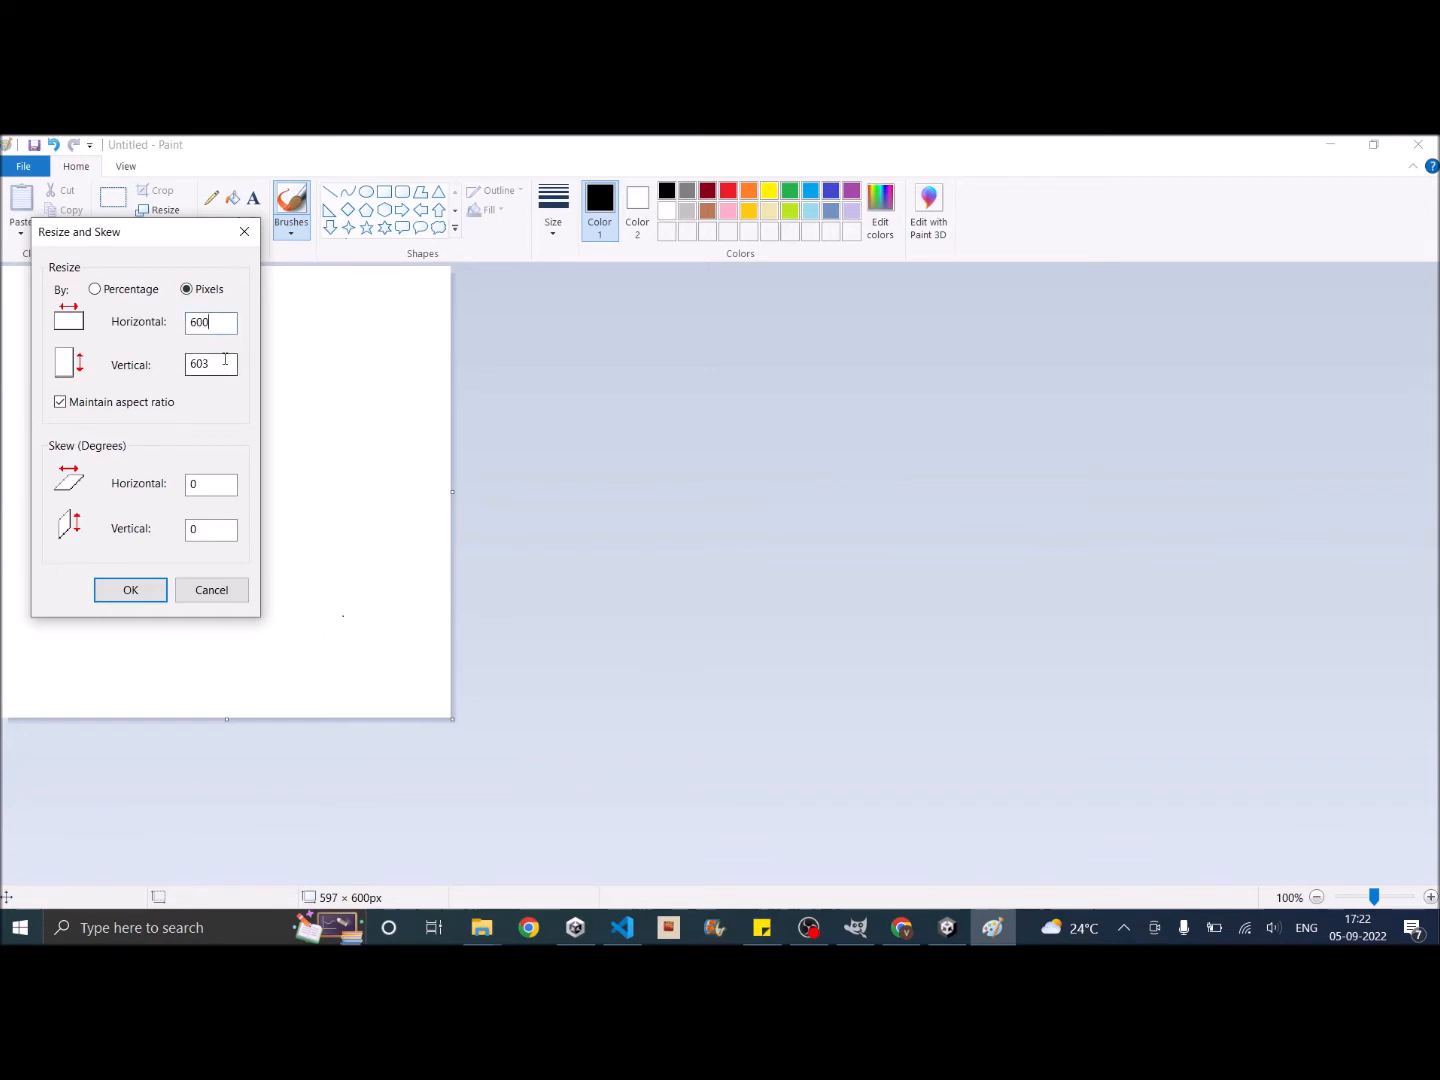
pyautogui.click(60, 402)
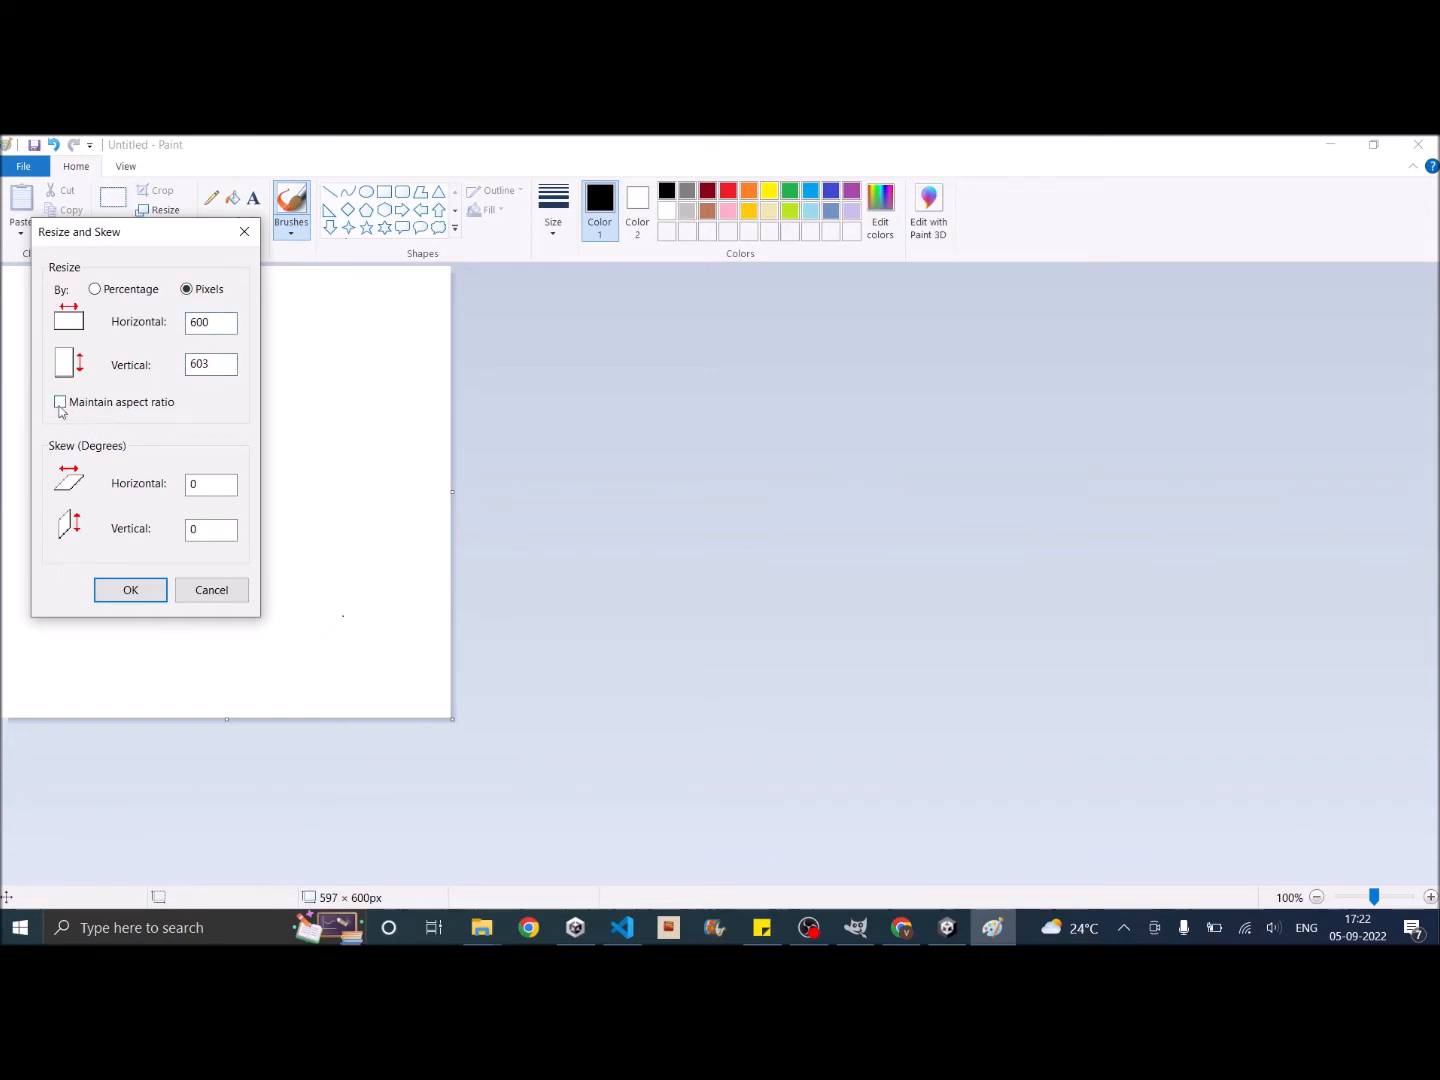
pyautogui.click(210, 364)
pyautogui.write('600')
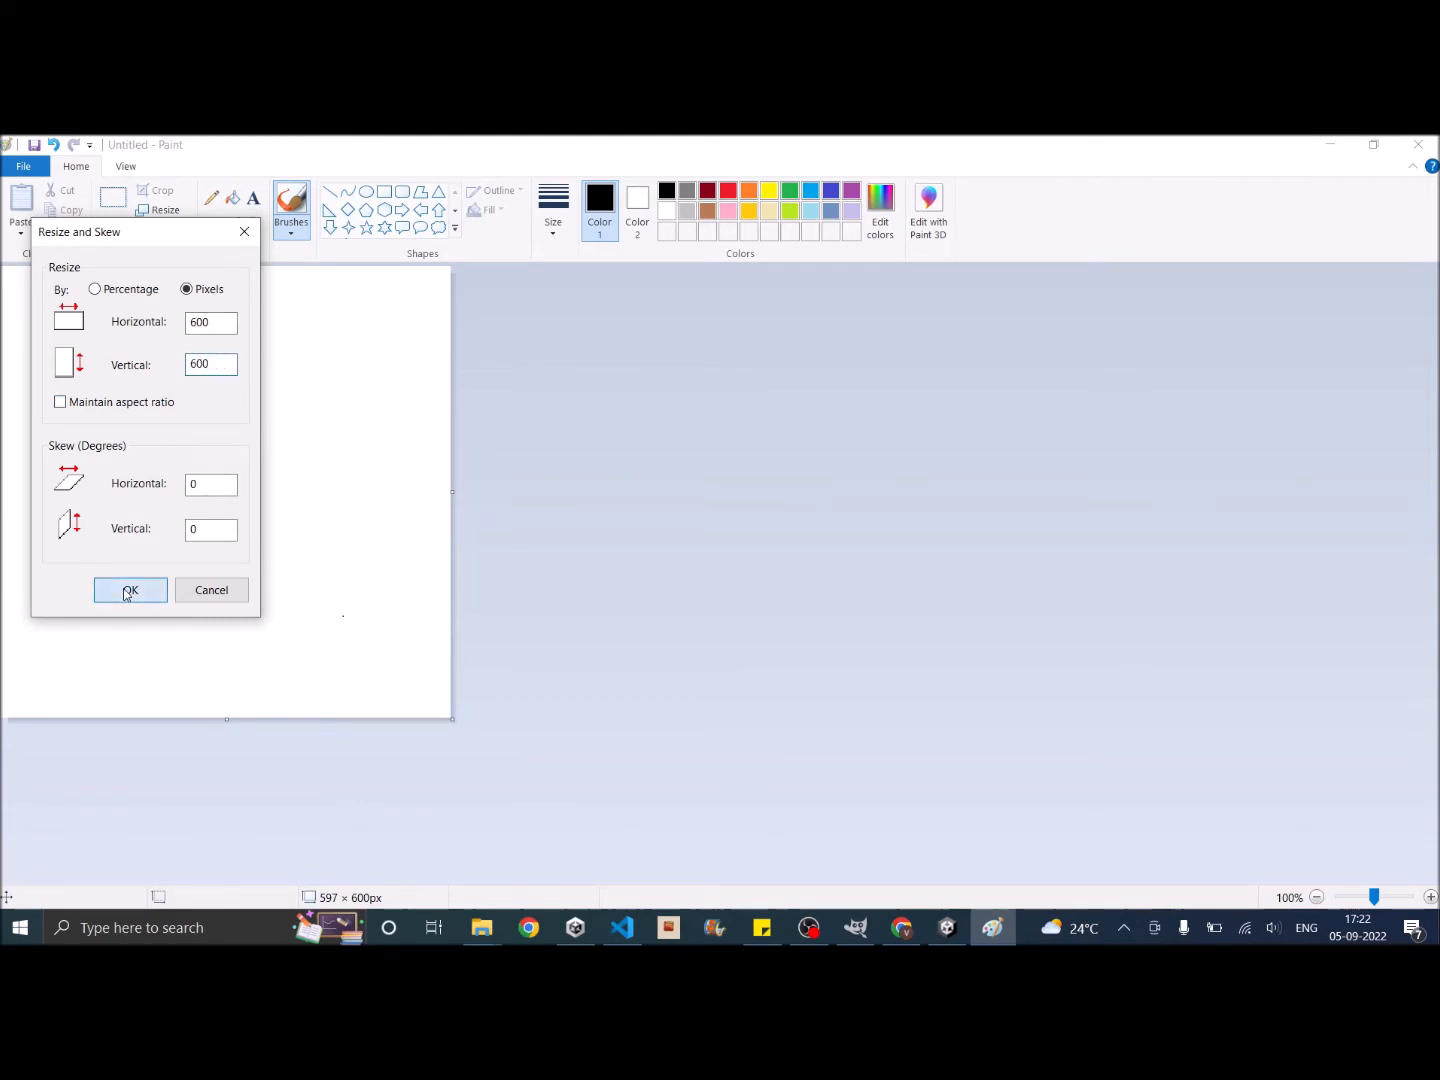
pyautogui.click(130, 589)
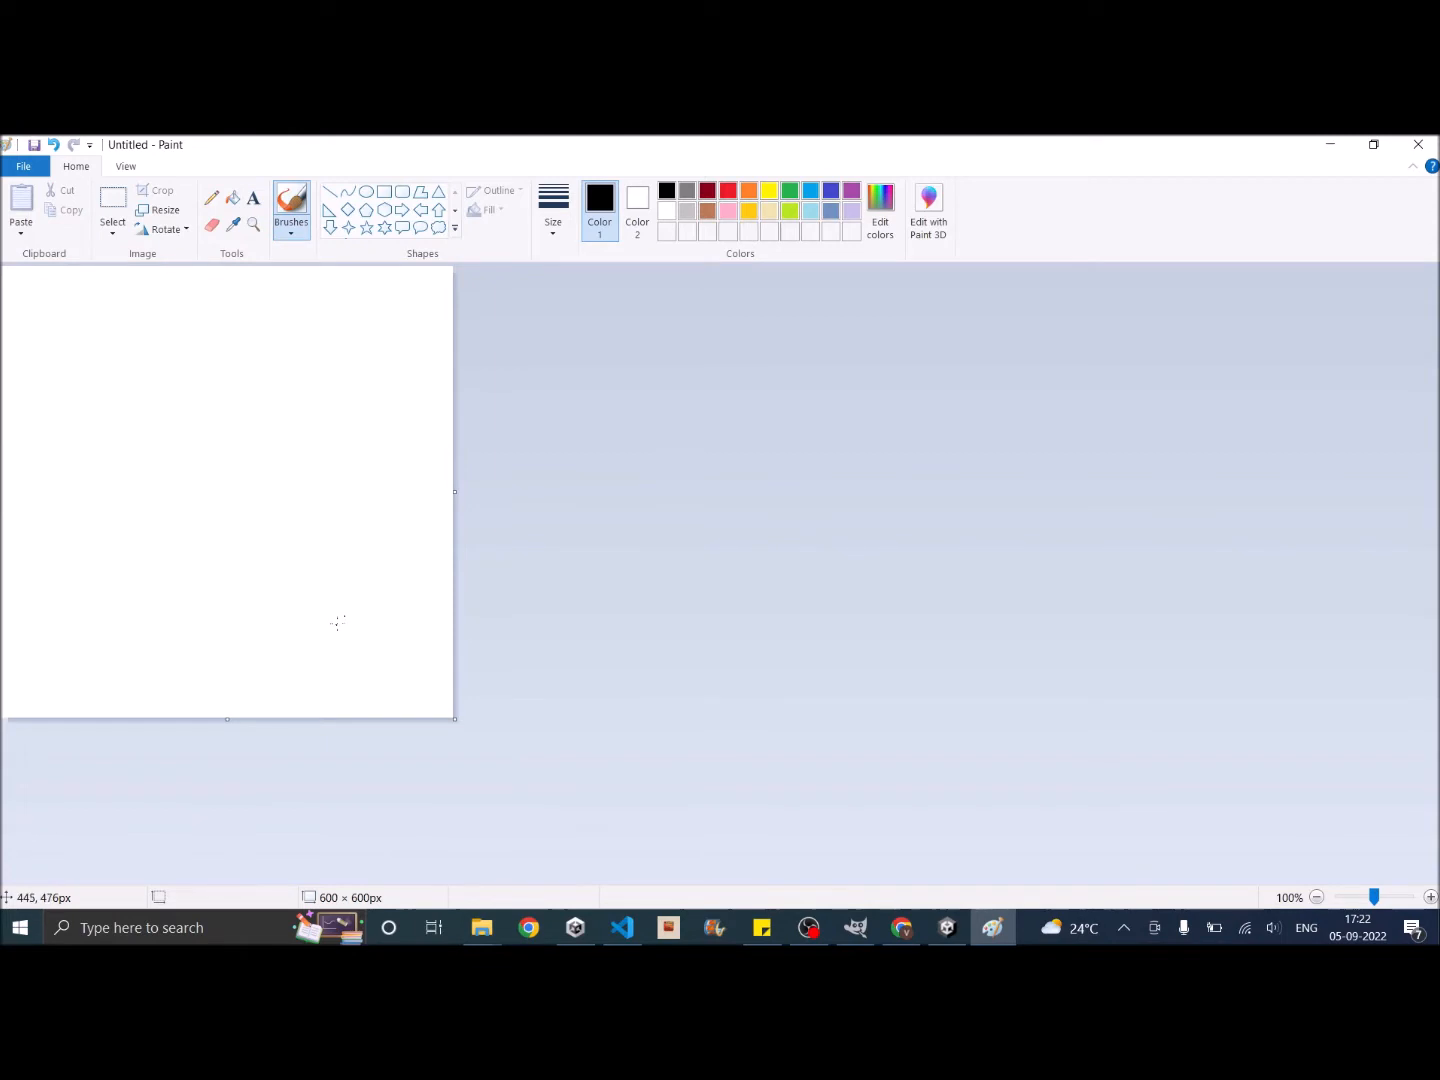
pyautogui.moveTo(323, 475)
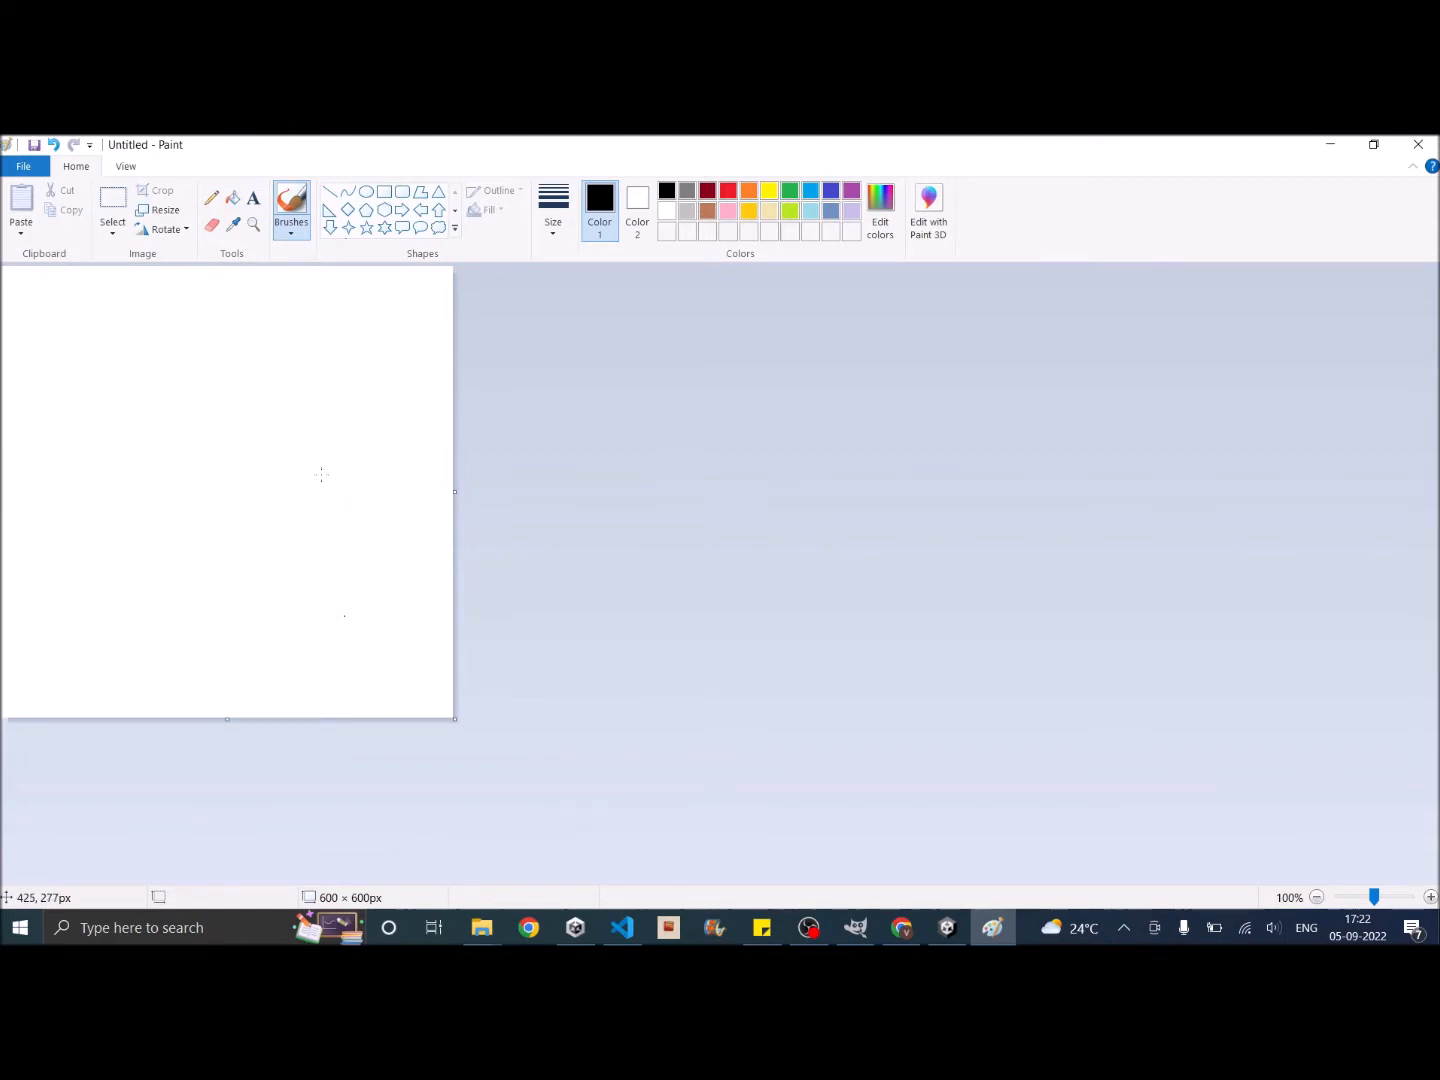
# Step: Draw a black Oval circle outline stretched across the whole canvas
pyautogui.click(367, 191)
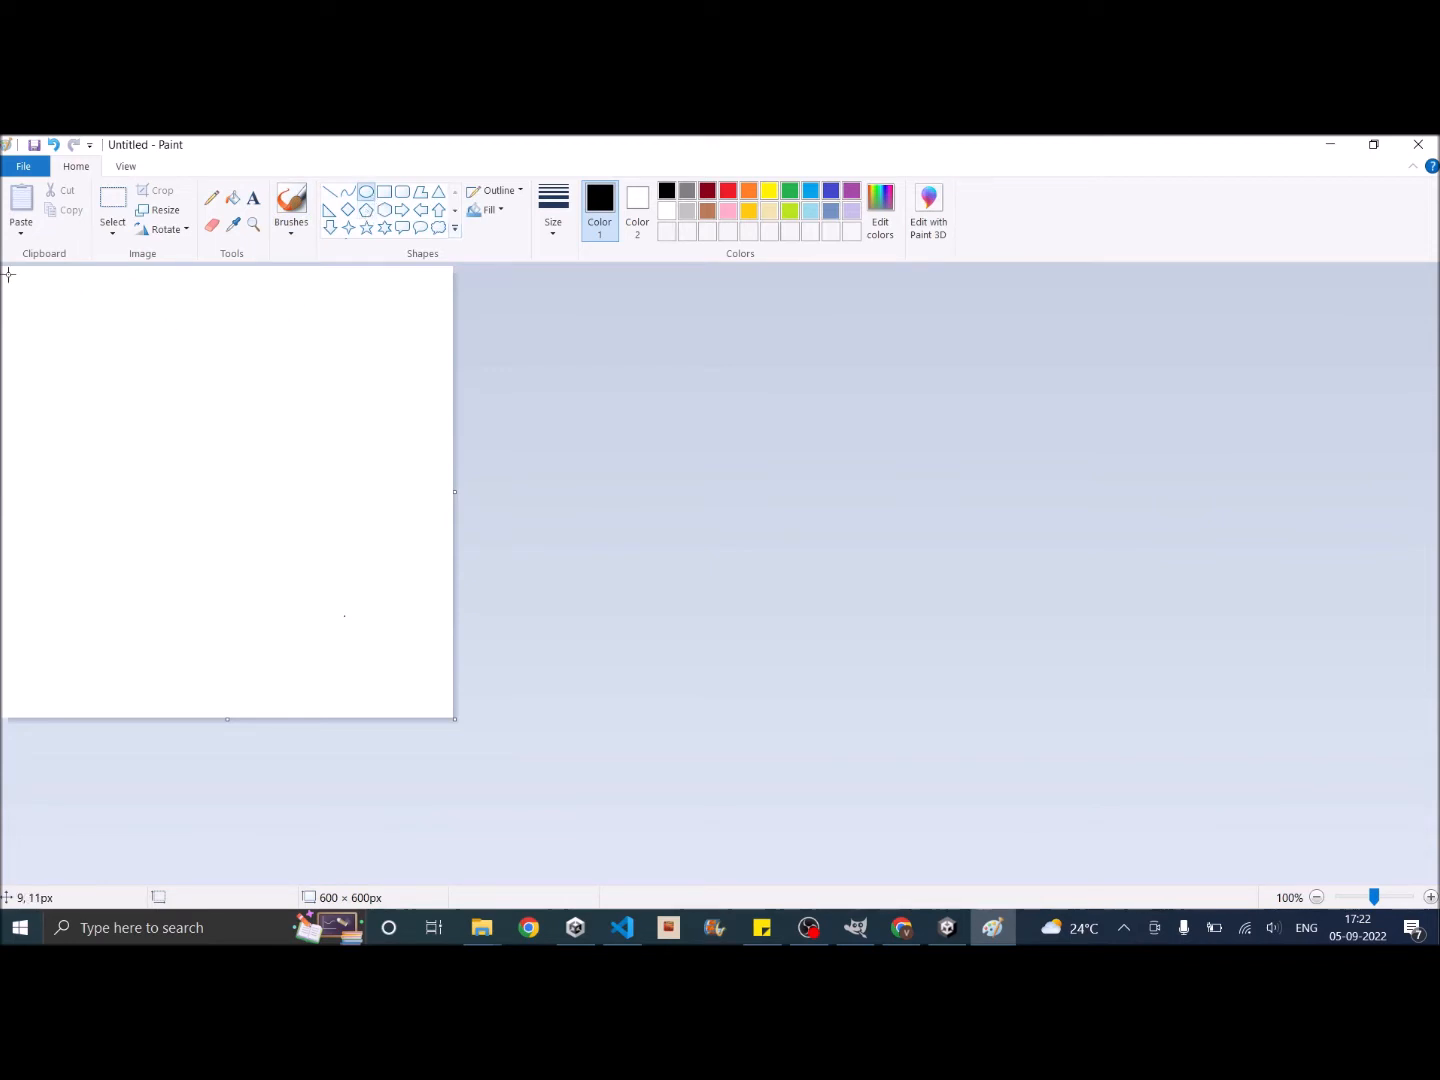
pyautogui.moveTo(10, 275); pyautogui.dragTo(288, 655)
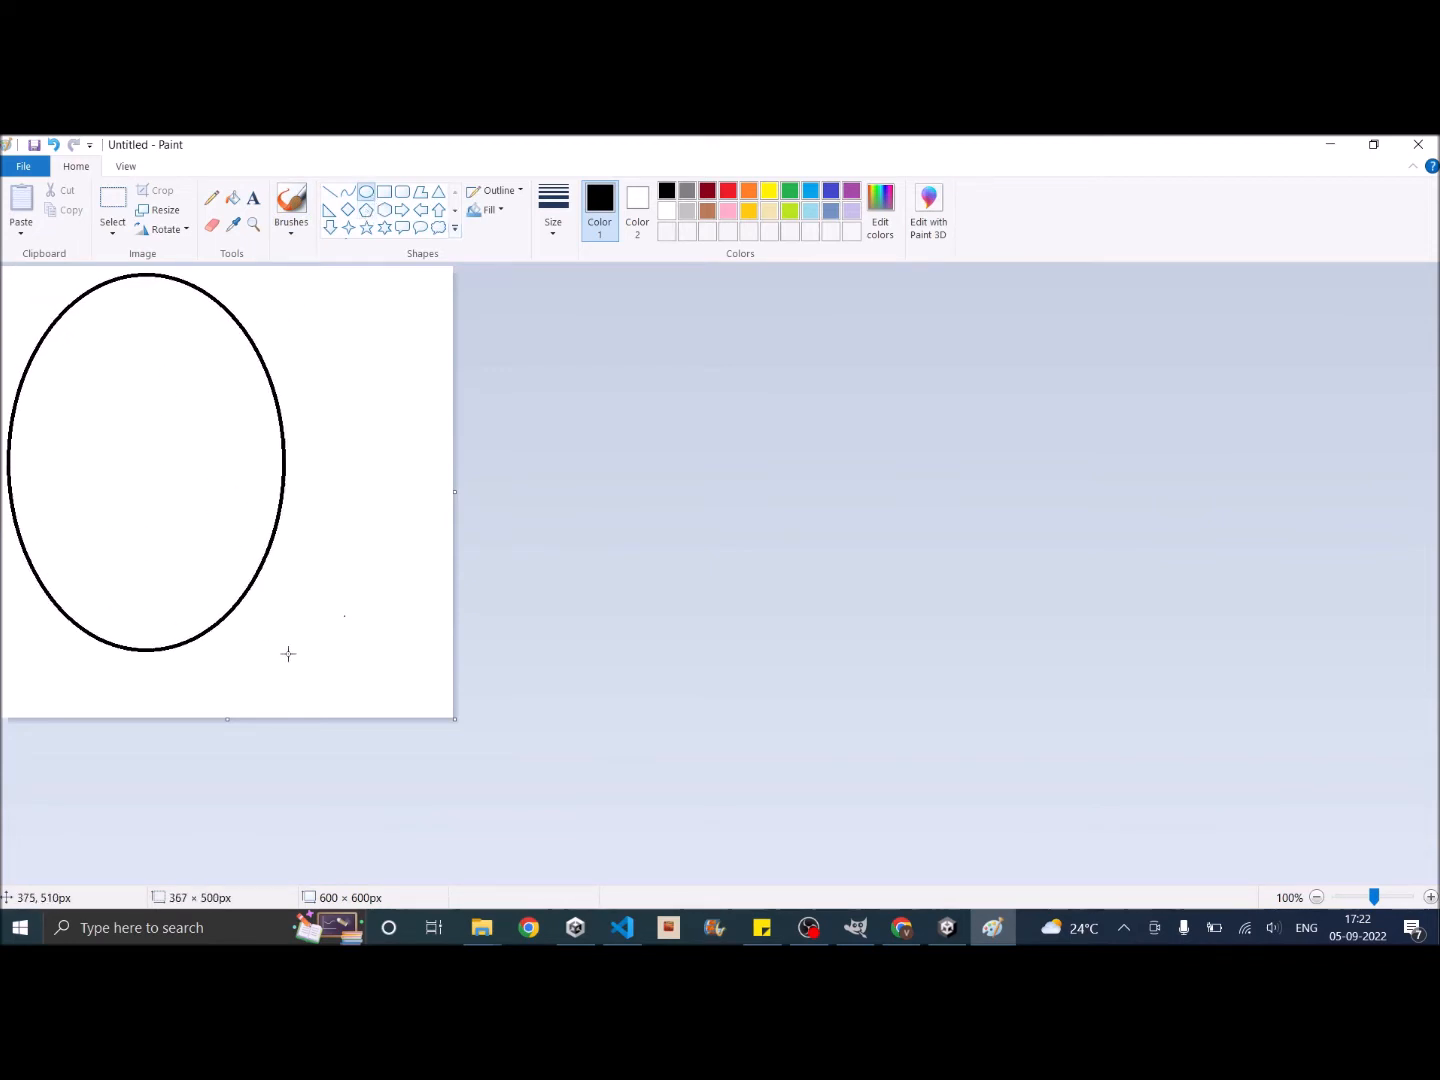
pyautogui.moveTo(290, 655); pyautogui.dragTo(445, 710)
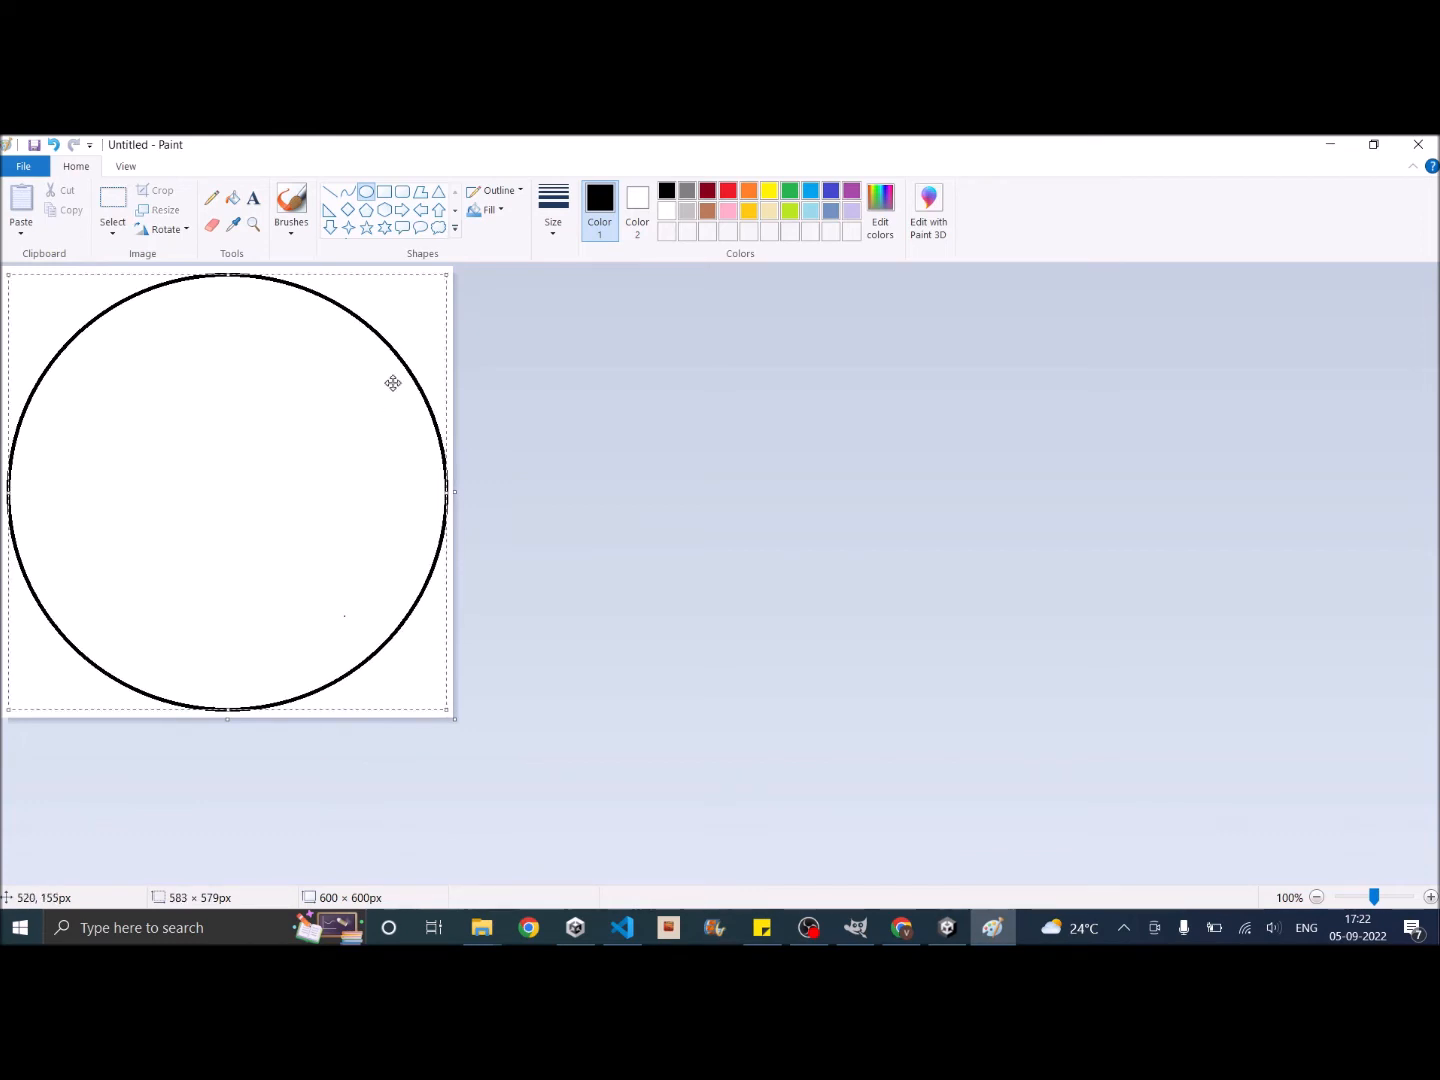
pyautogui.moveTo(165, 309)
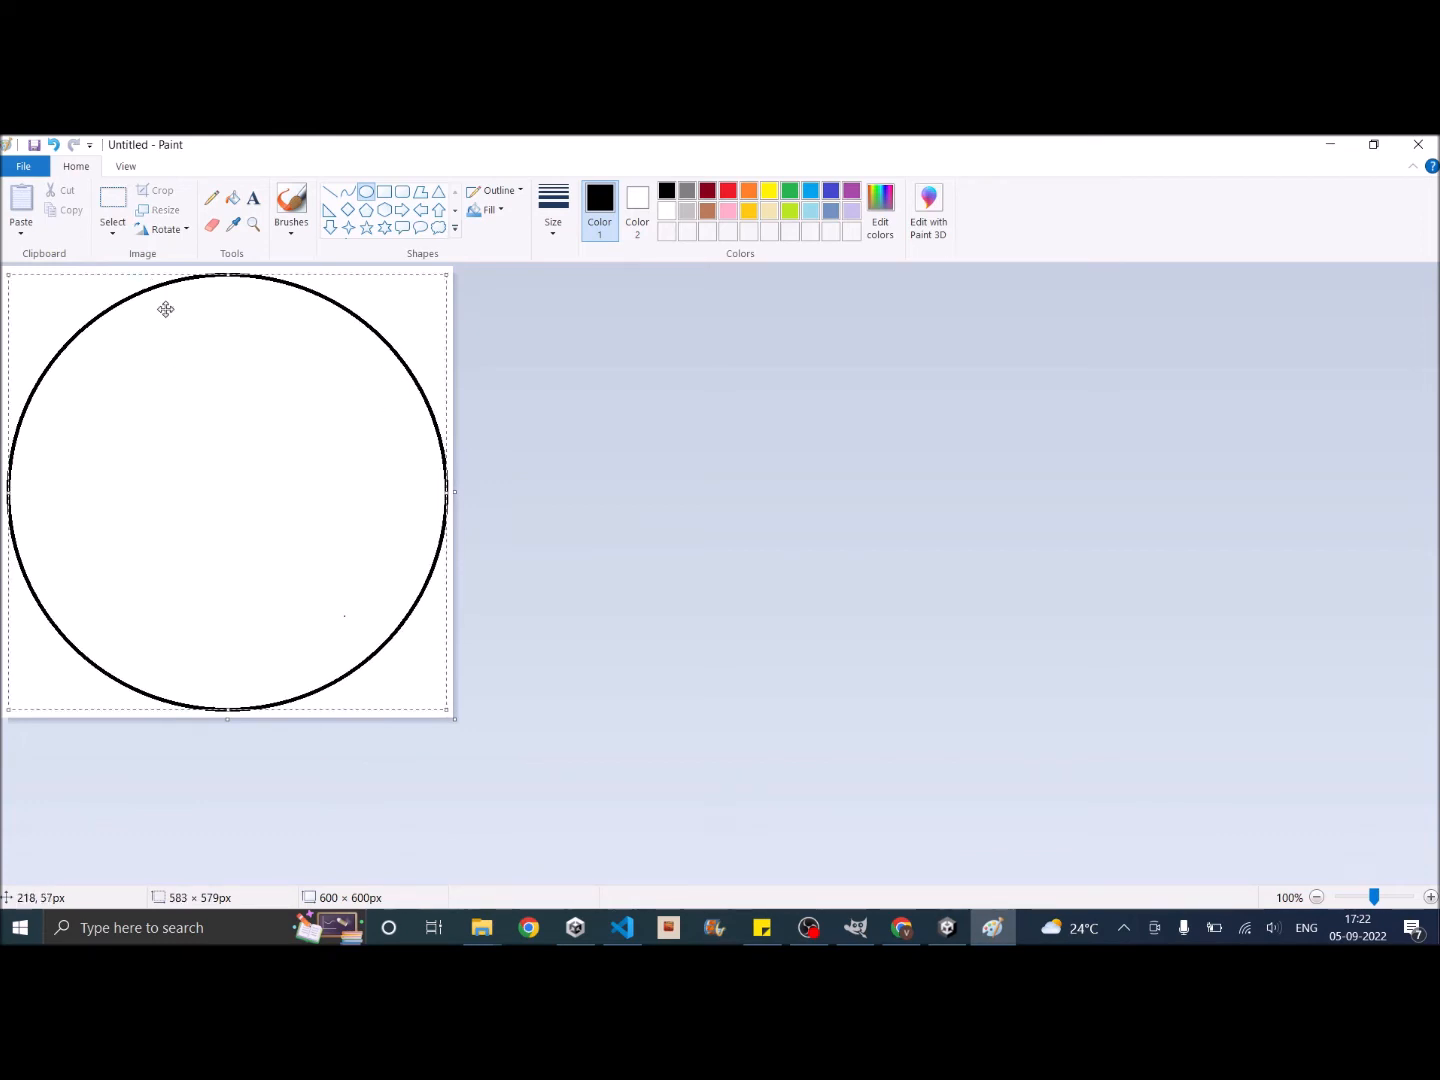
pyautogui.moveTo(315, 365)
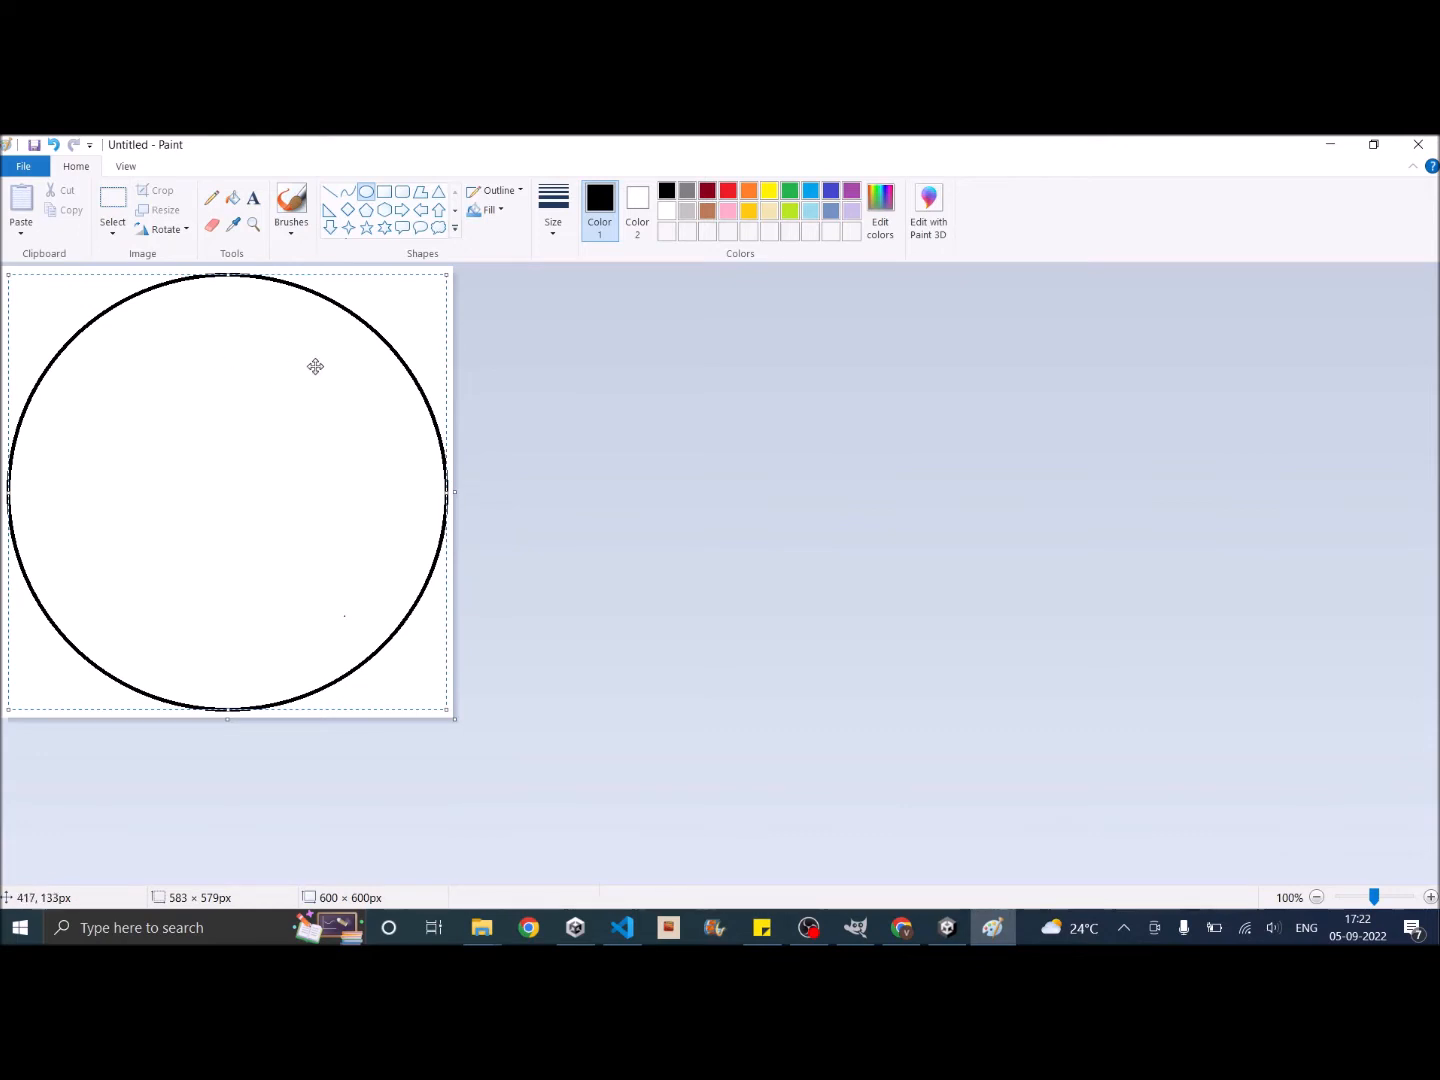
pyautogui.moveTo(277, 354)
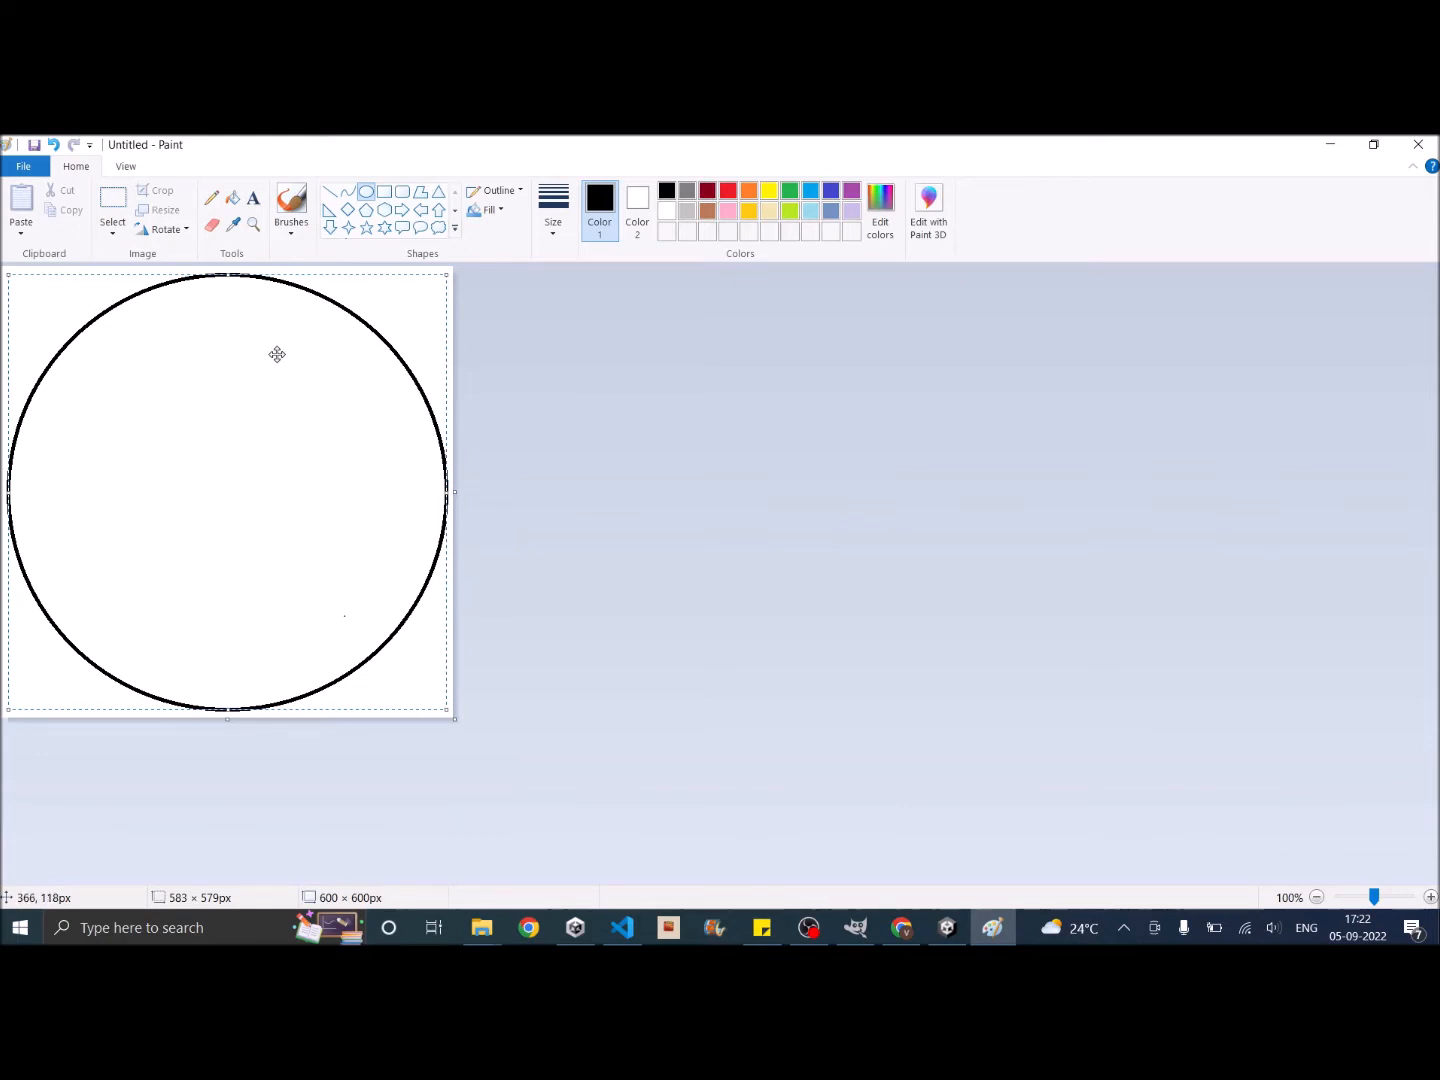
pyautogui.moveTo(147, 395)
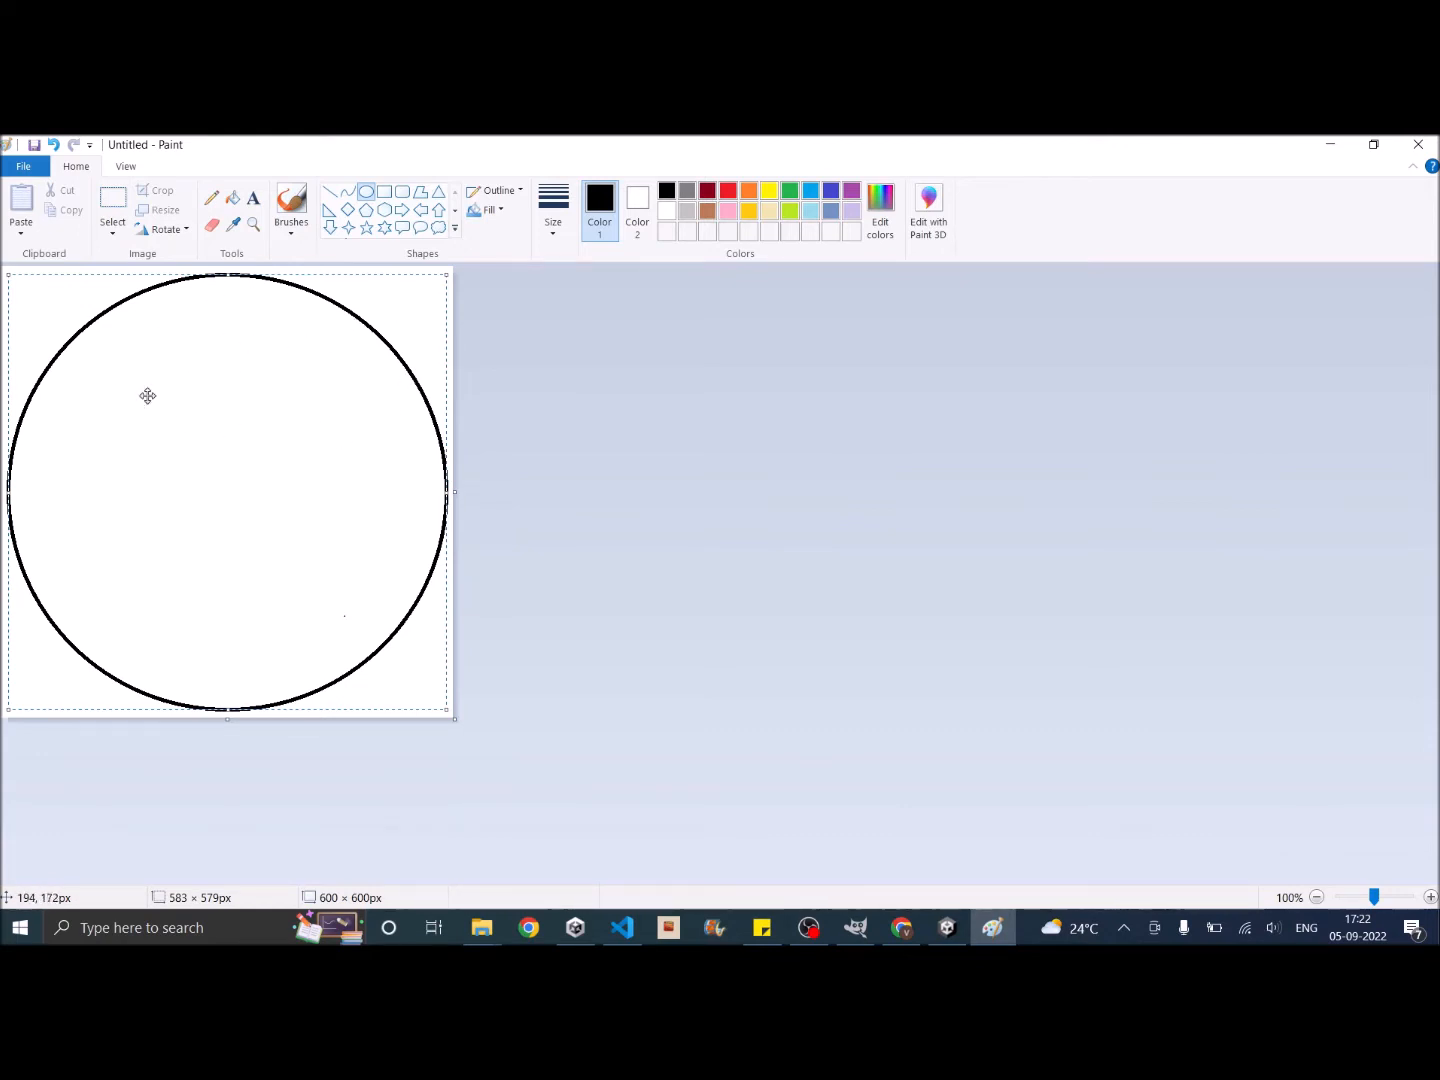
pyautogui.moveTo(153, 414)
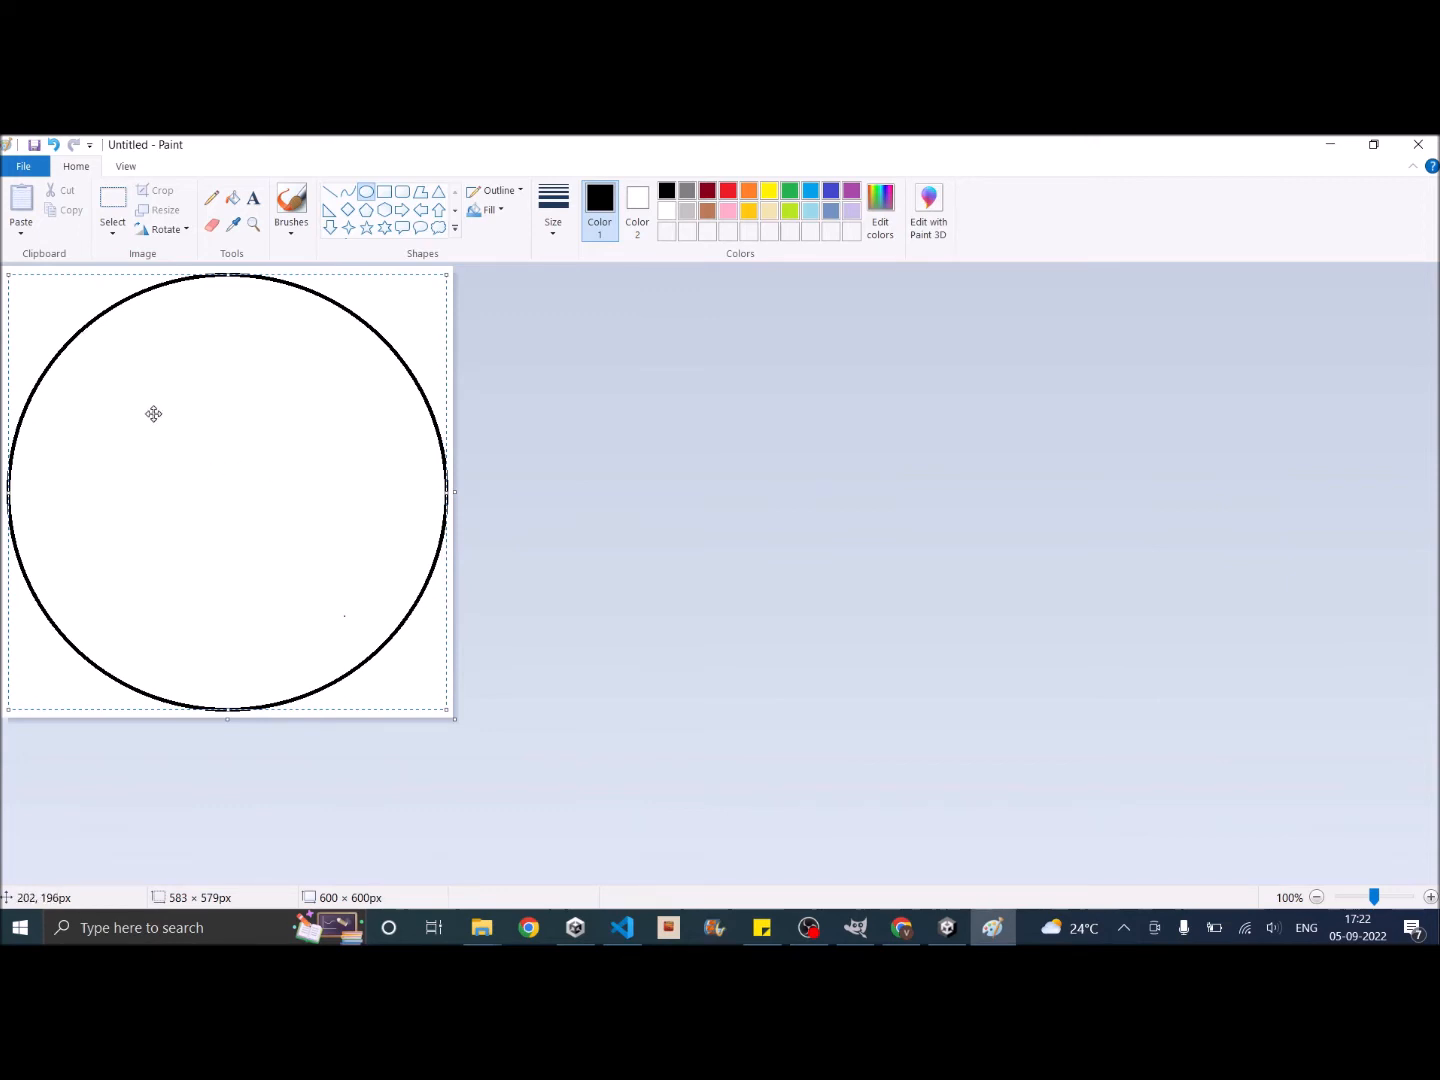
pyautogui.moveTo(847, 544)
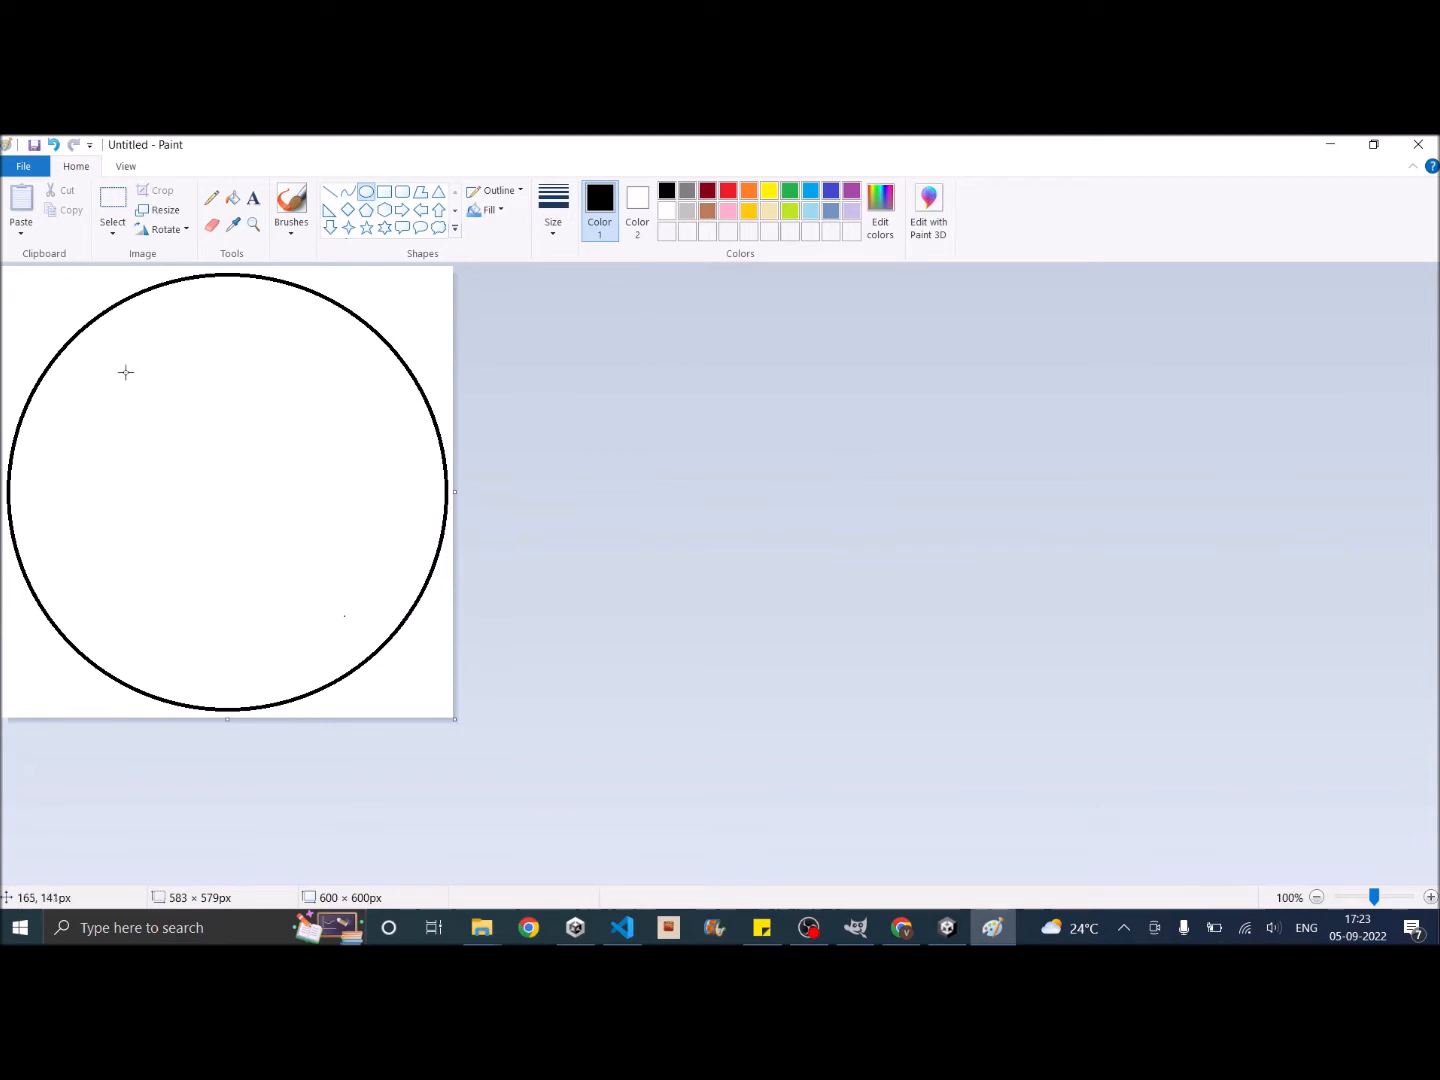
pyautogui.moveTo(62, 353)
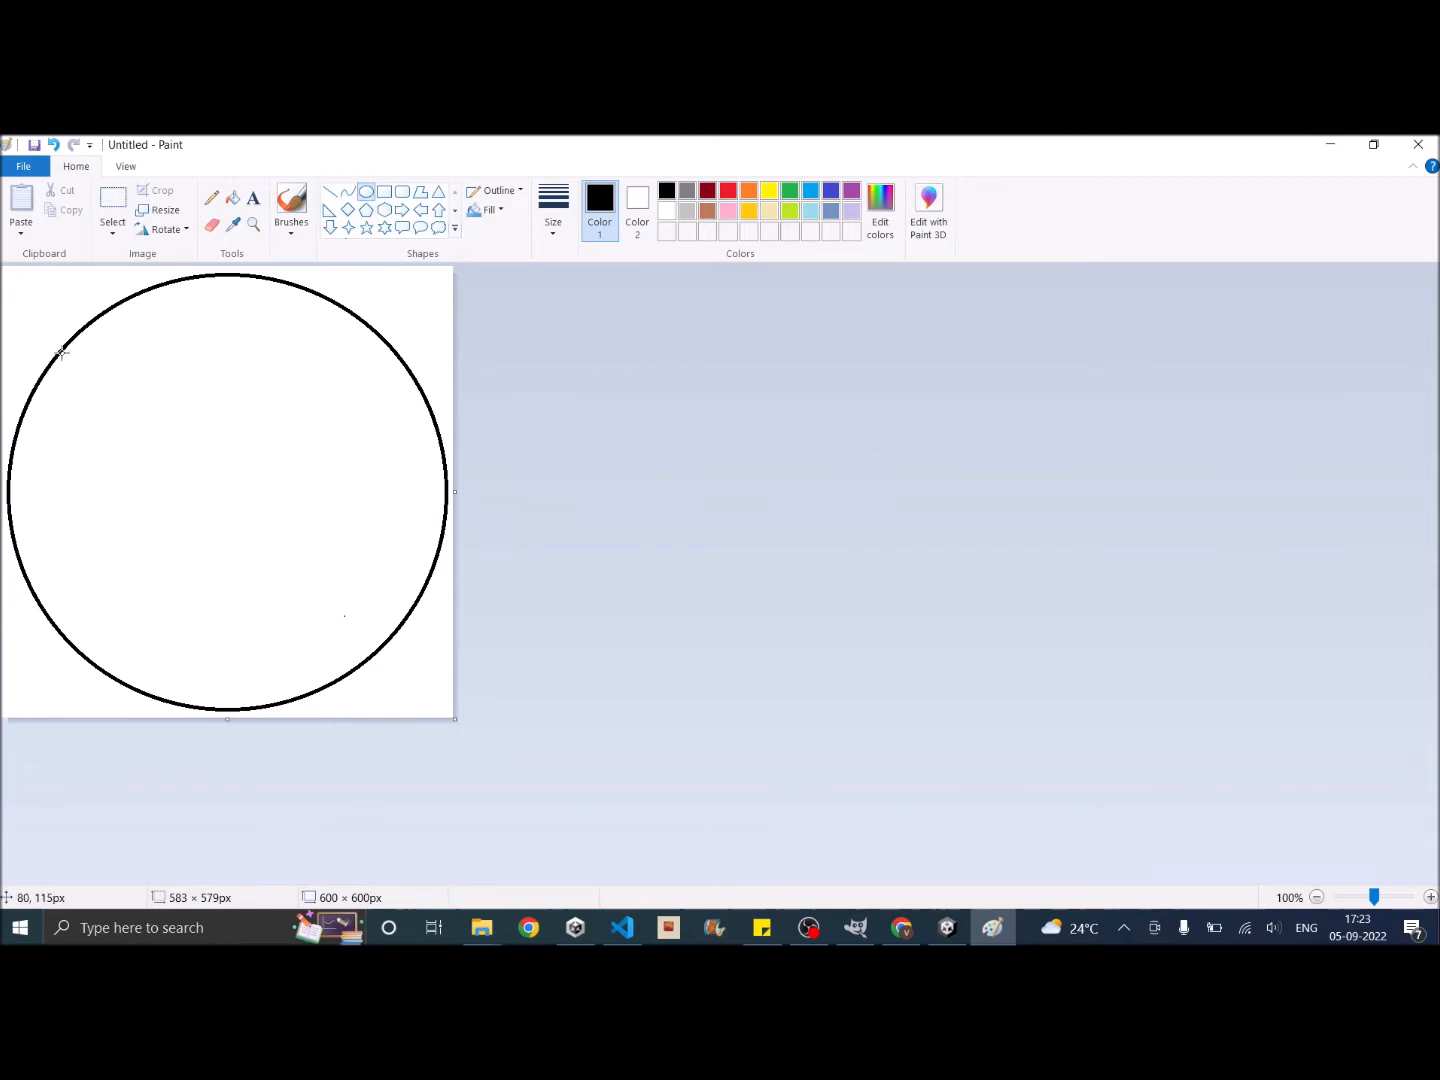
pyautogui.moveTo(99, 389)
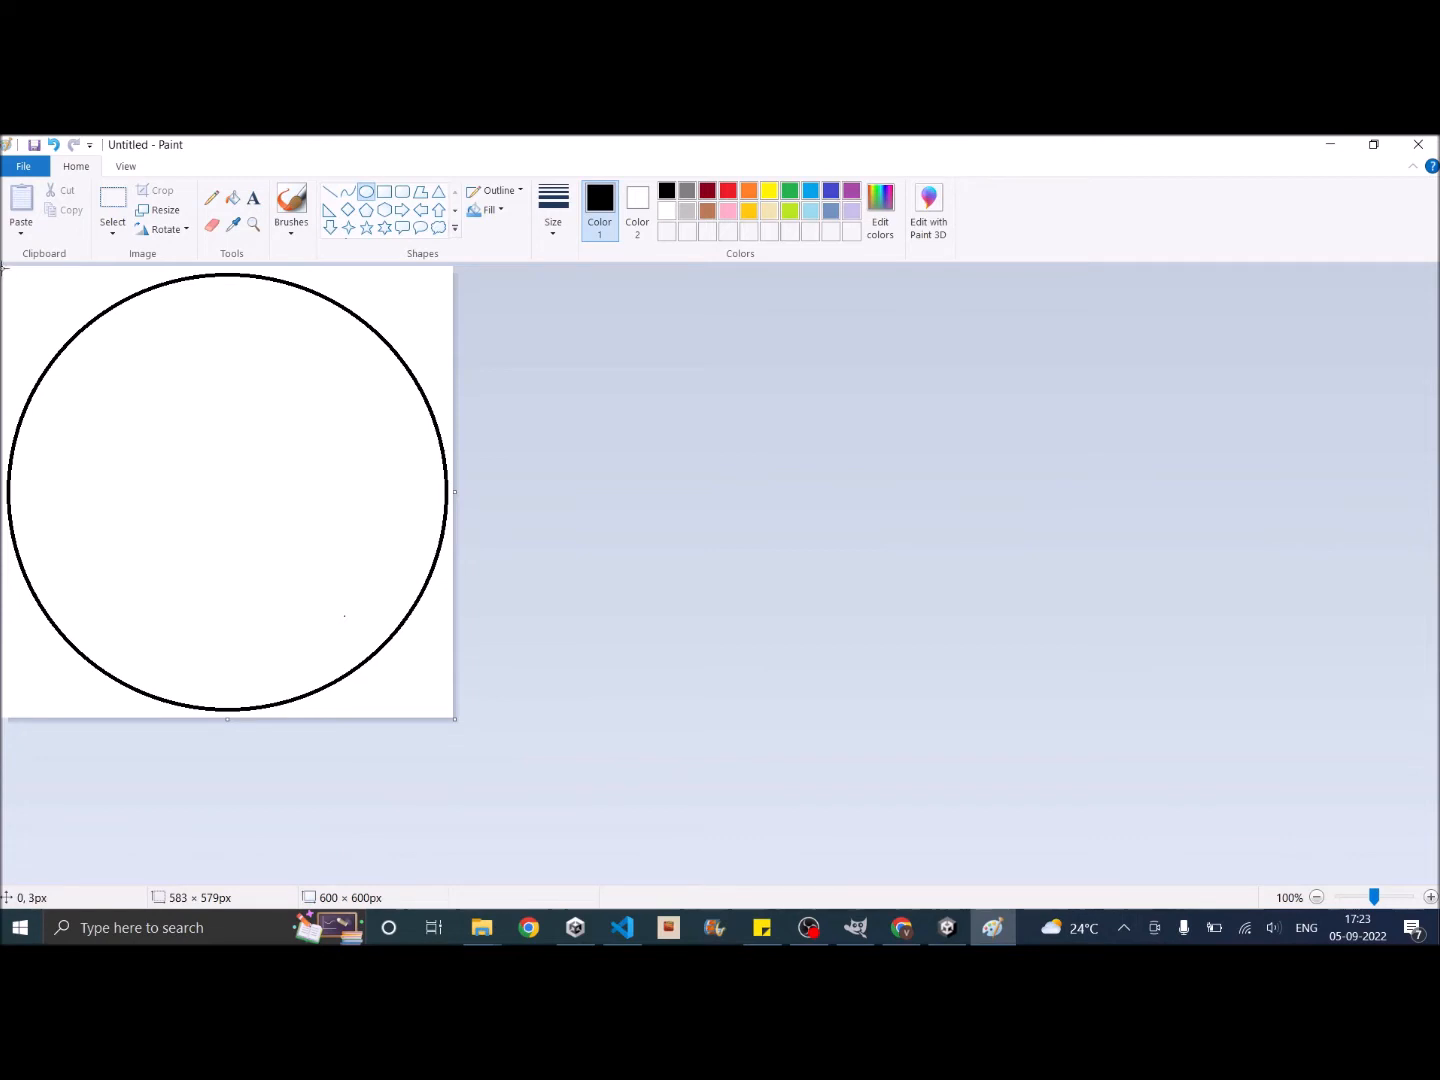
# Step: Draw a smaller centred circle inside the large one, toggling gridlines on then off
pyautogui.click(125, 166)
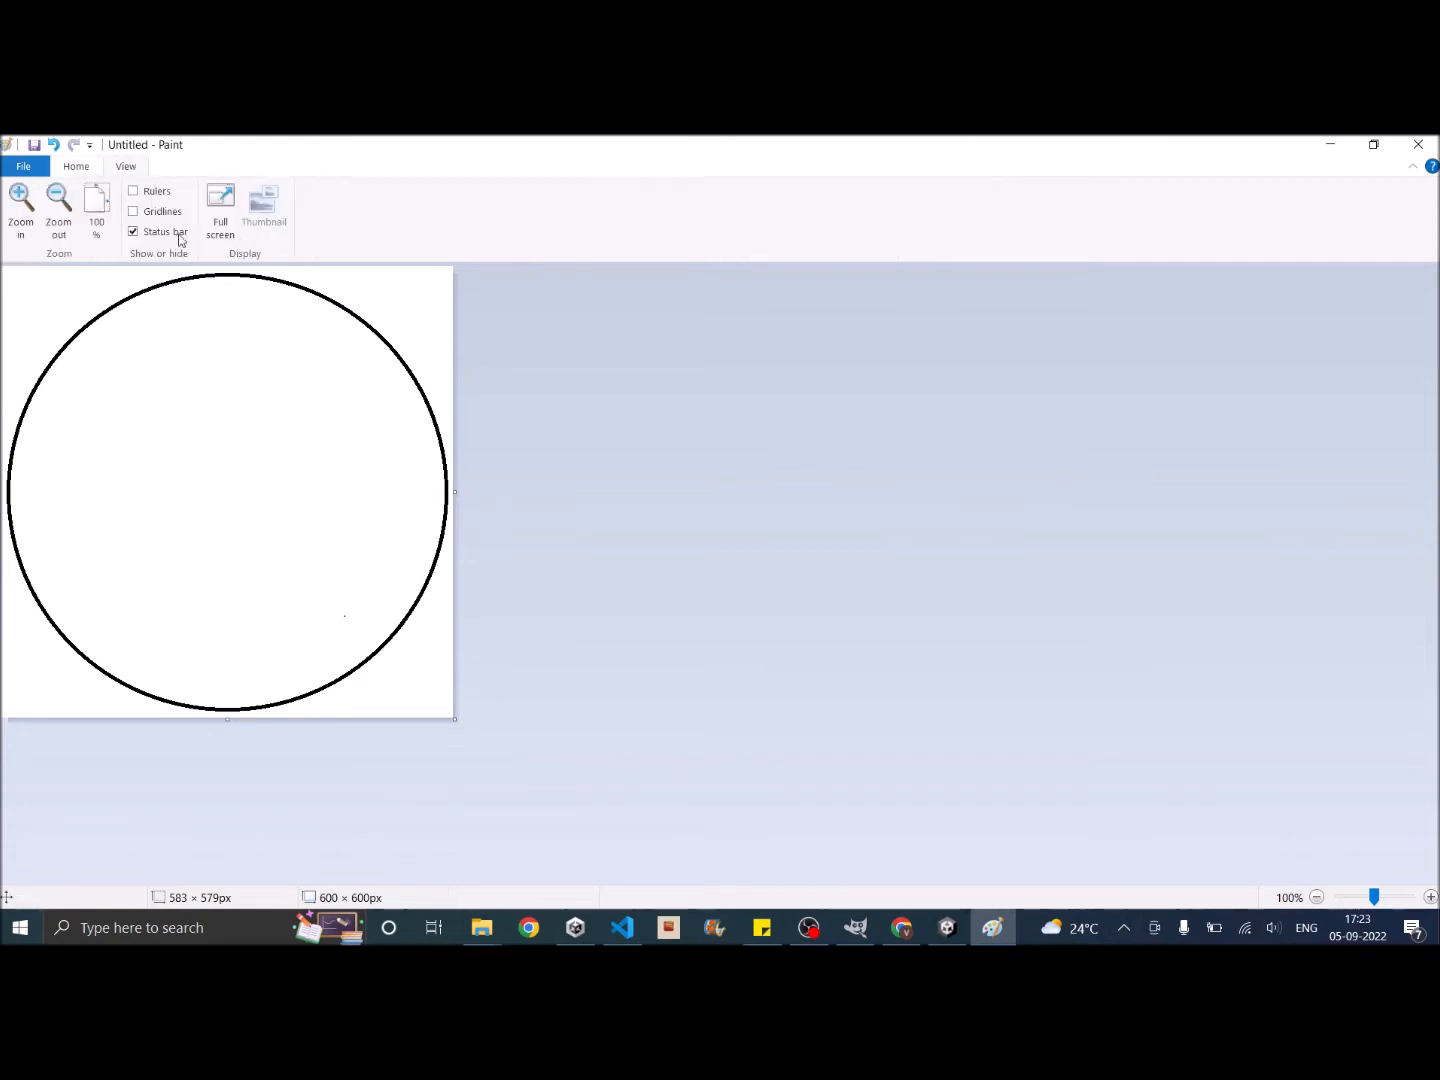
pyautogui.click(134, 211)
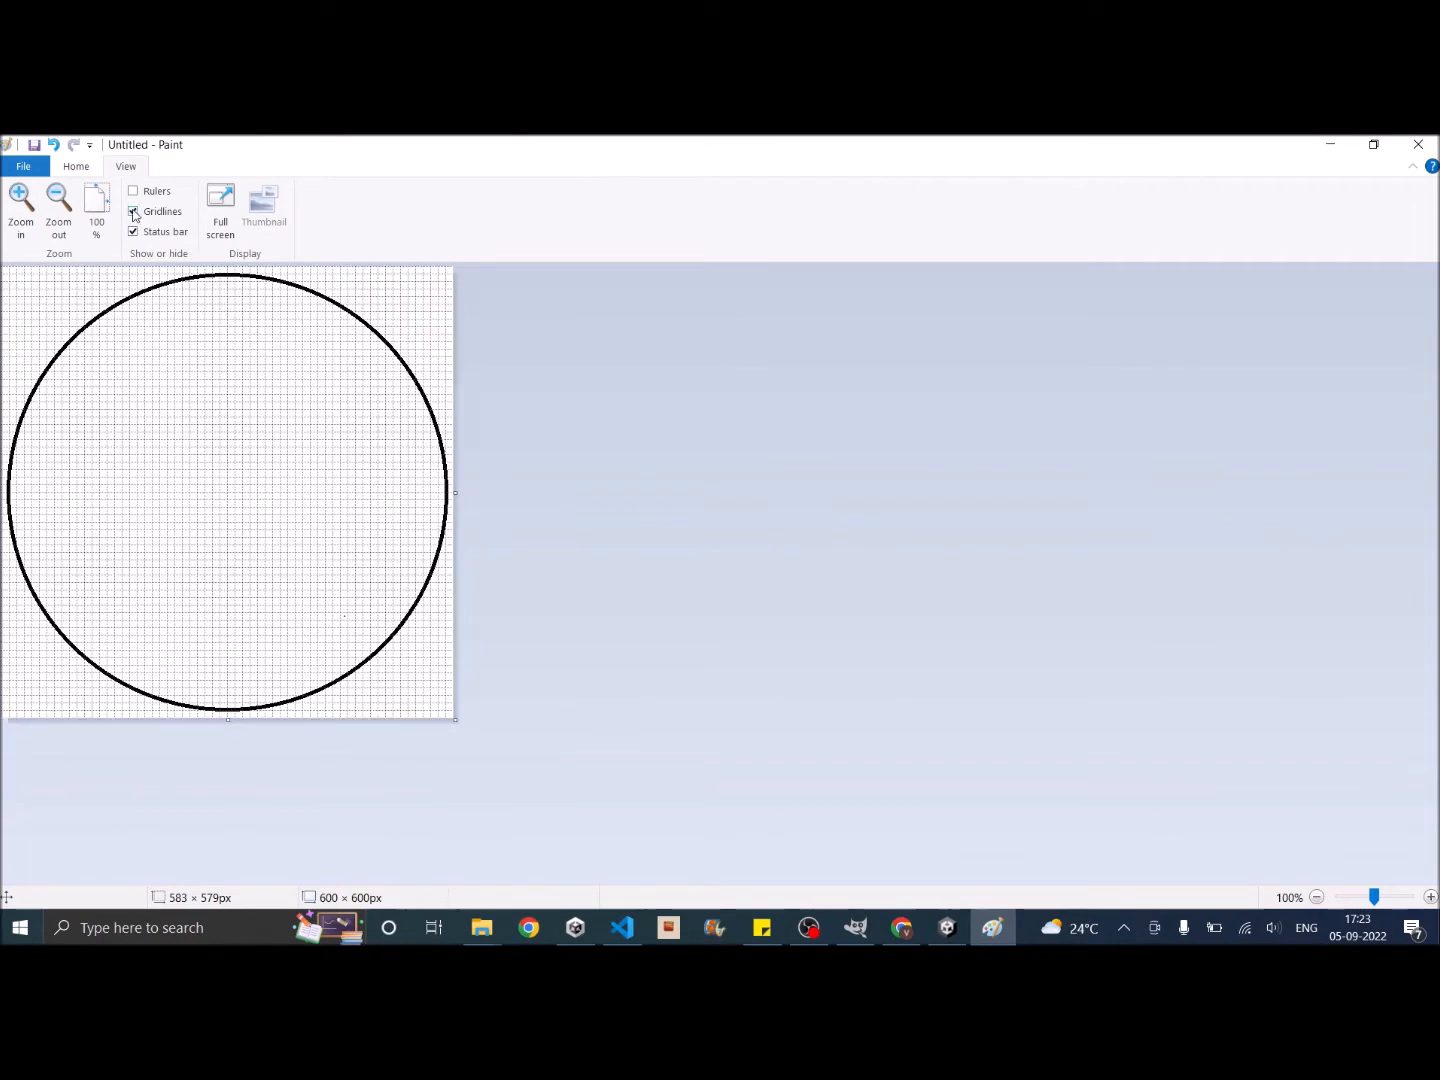
pyautogui.click(133, 211)
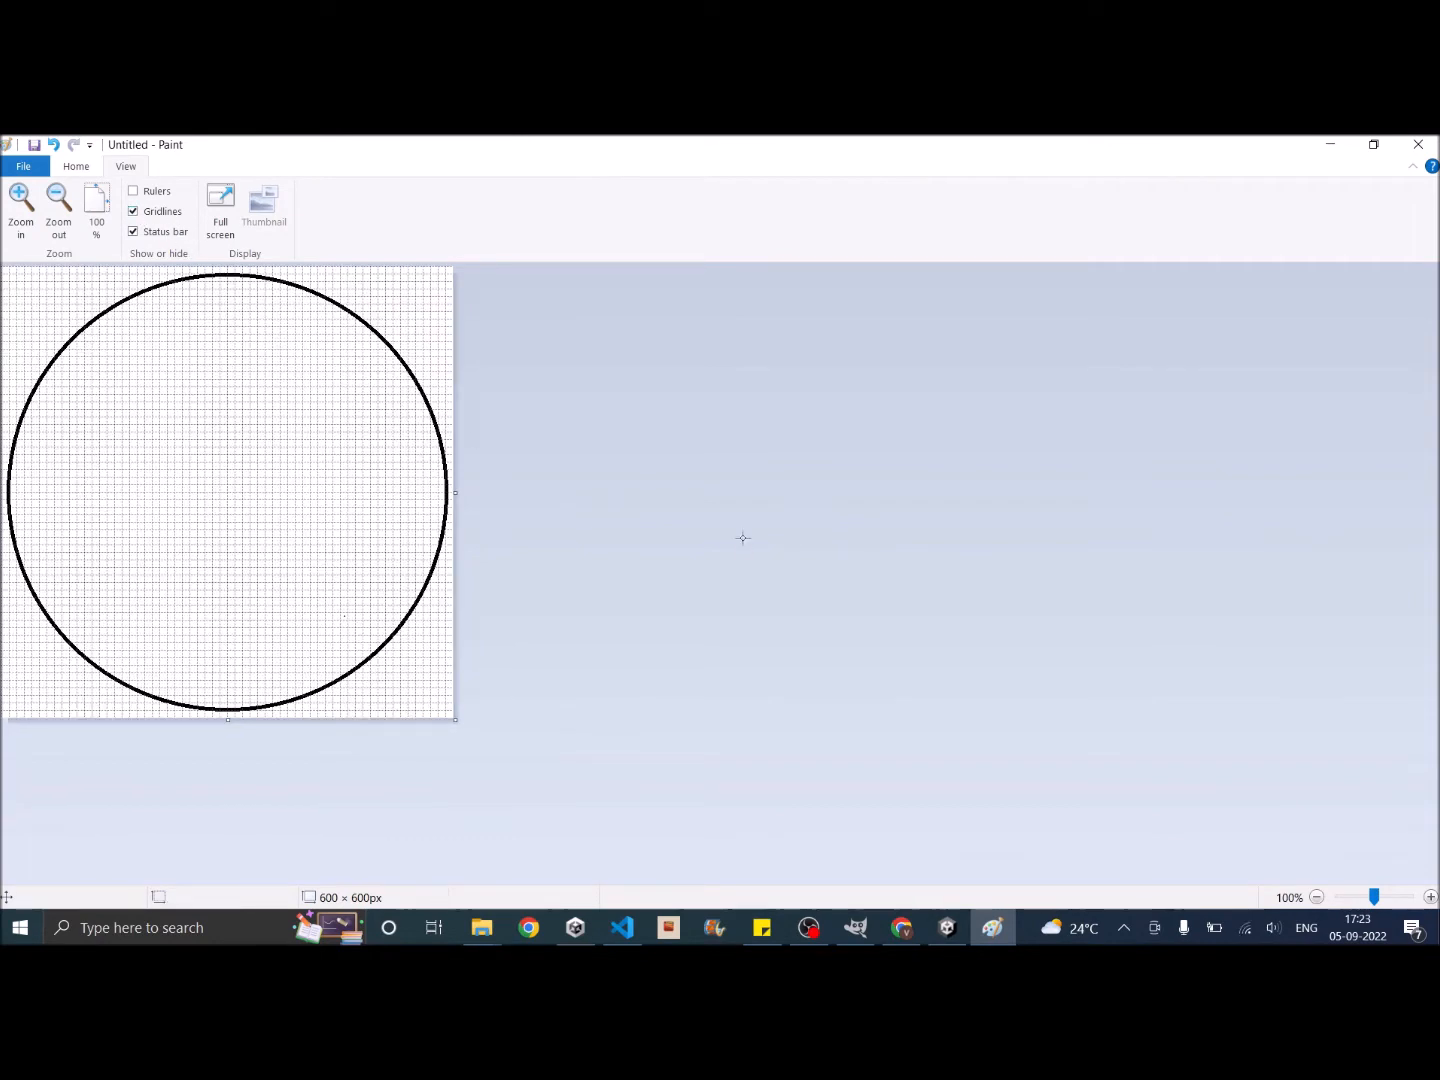
pyautogui.moveTo(25, 292)
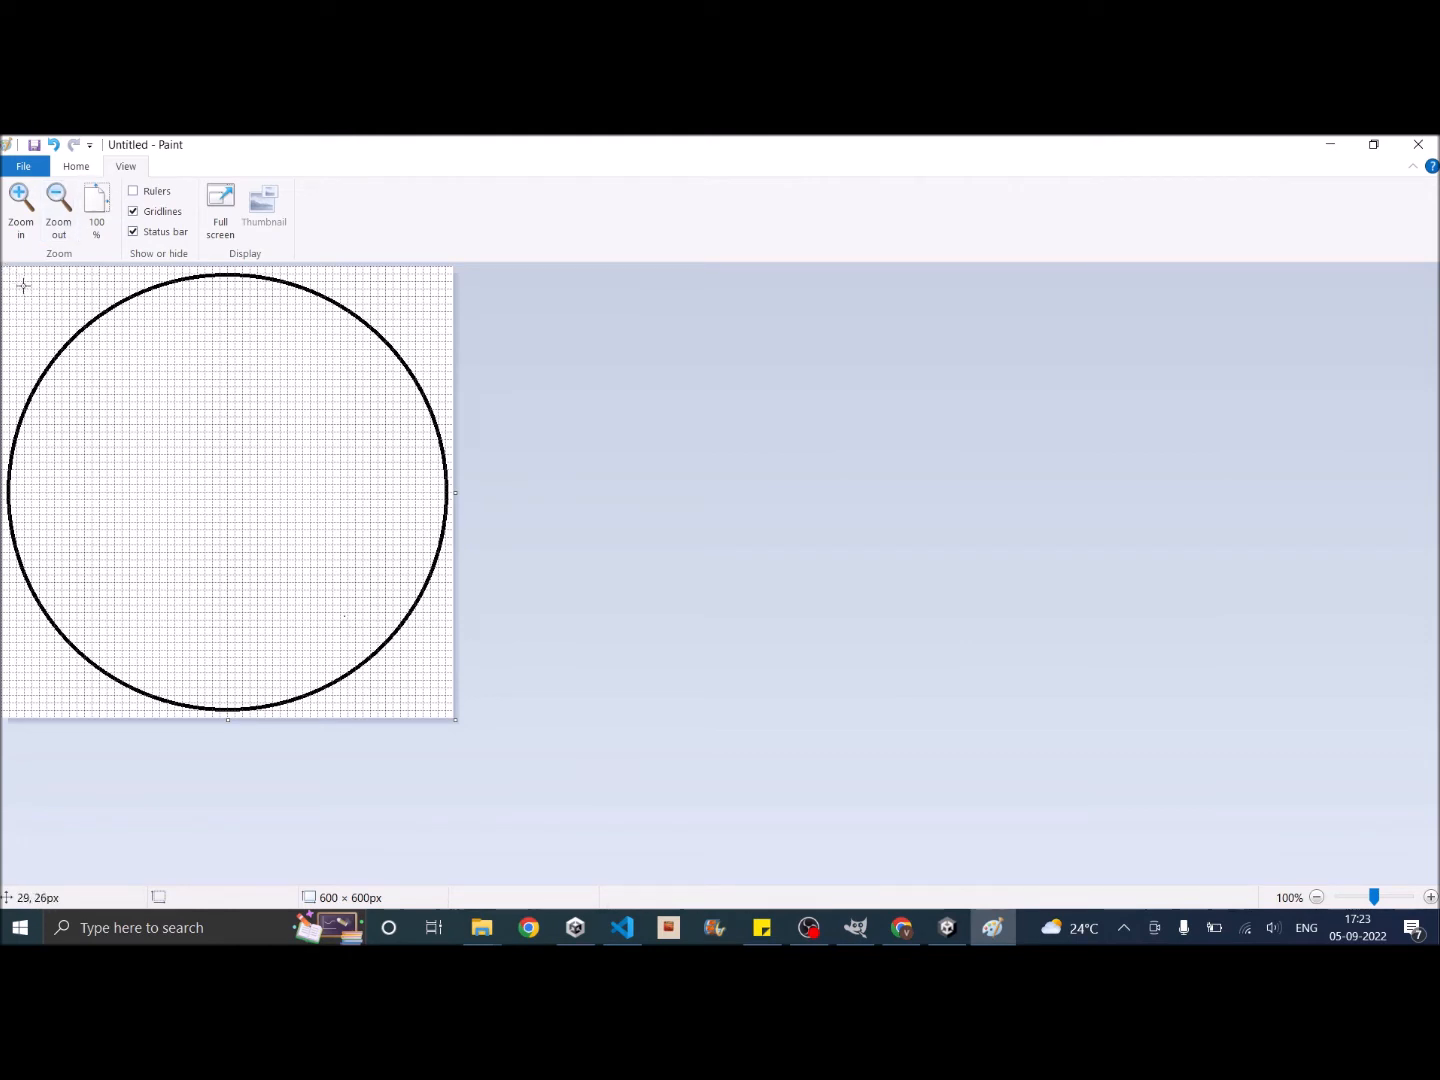
pyautogui.moveTo(103, 370)
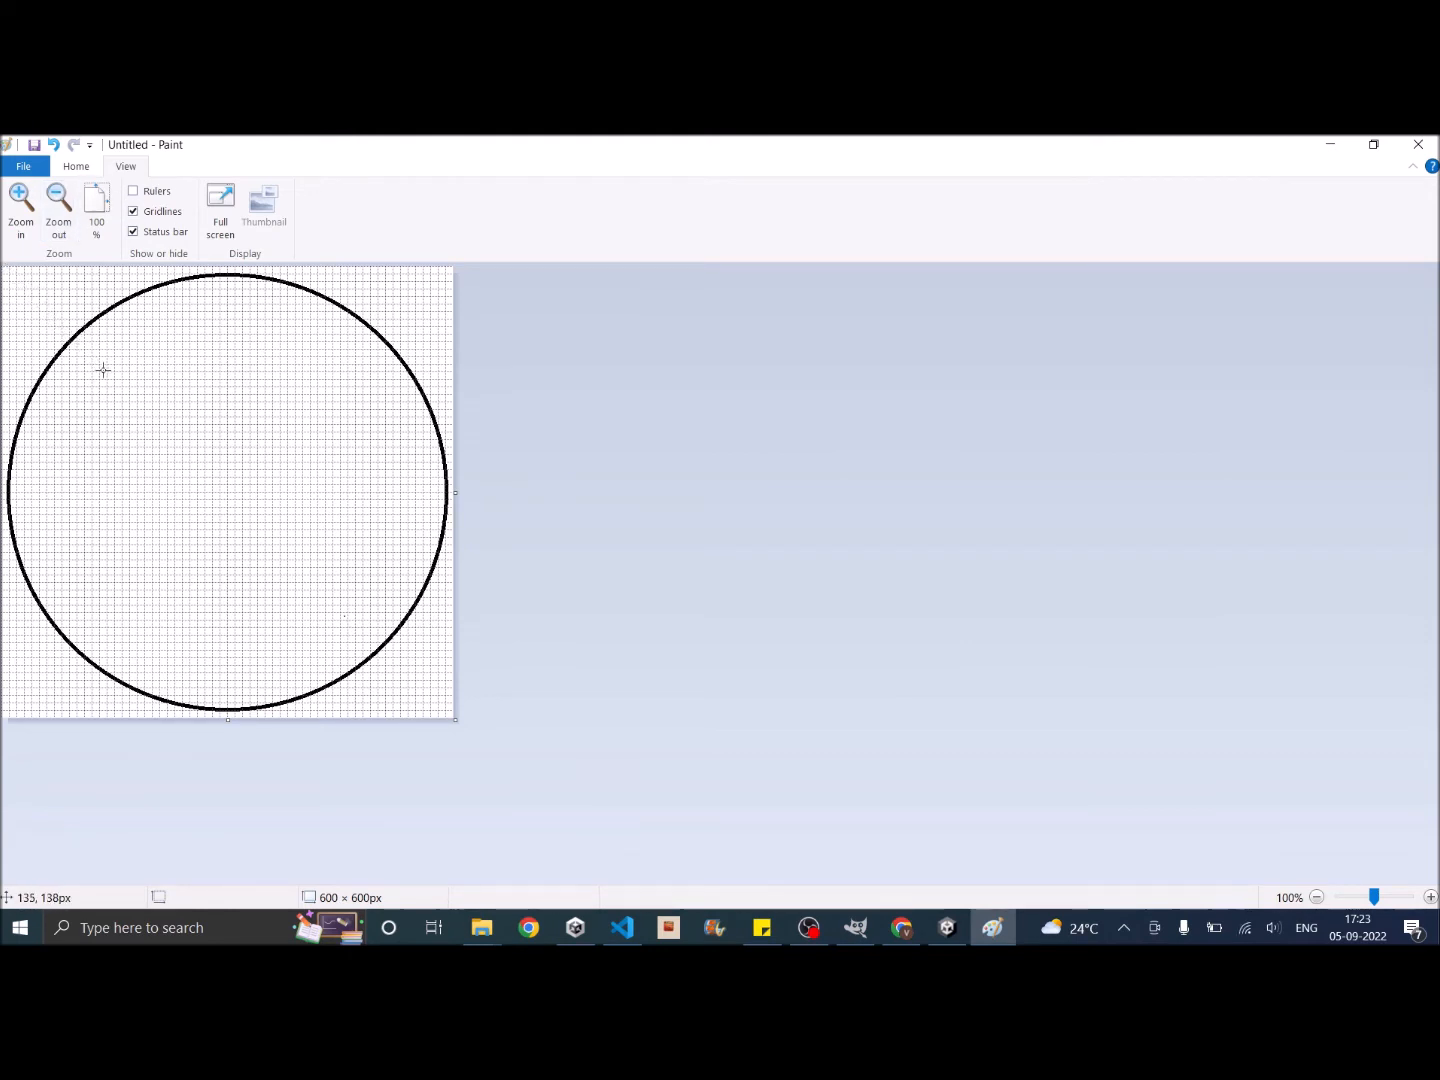
pyautogui.moveTo(103, 370); pyautogui.dragTo(313, 553)
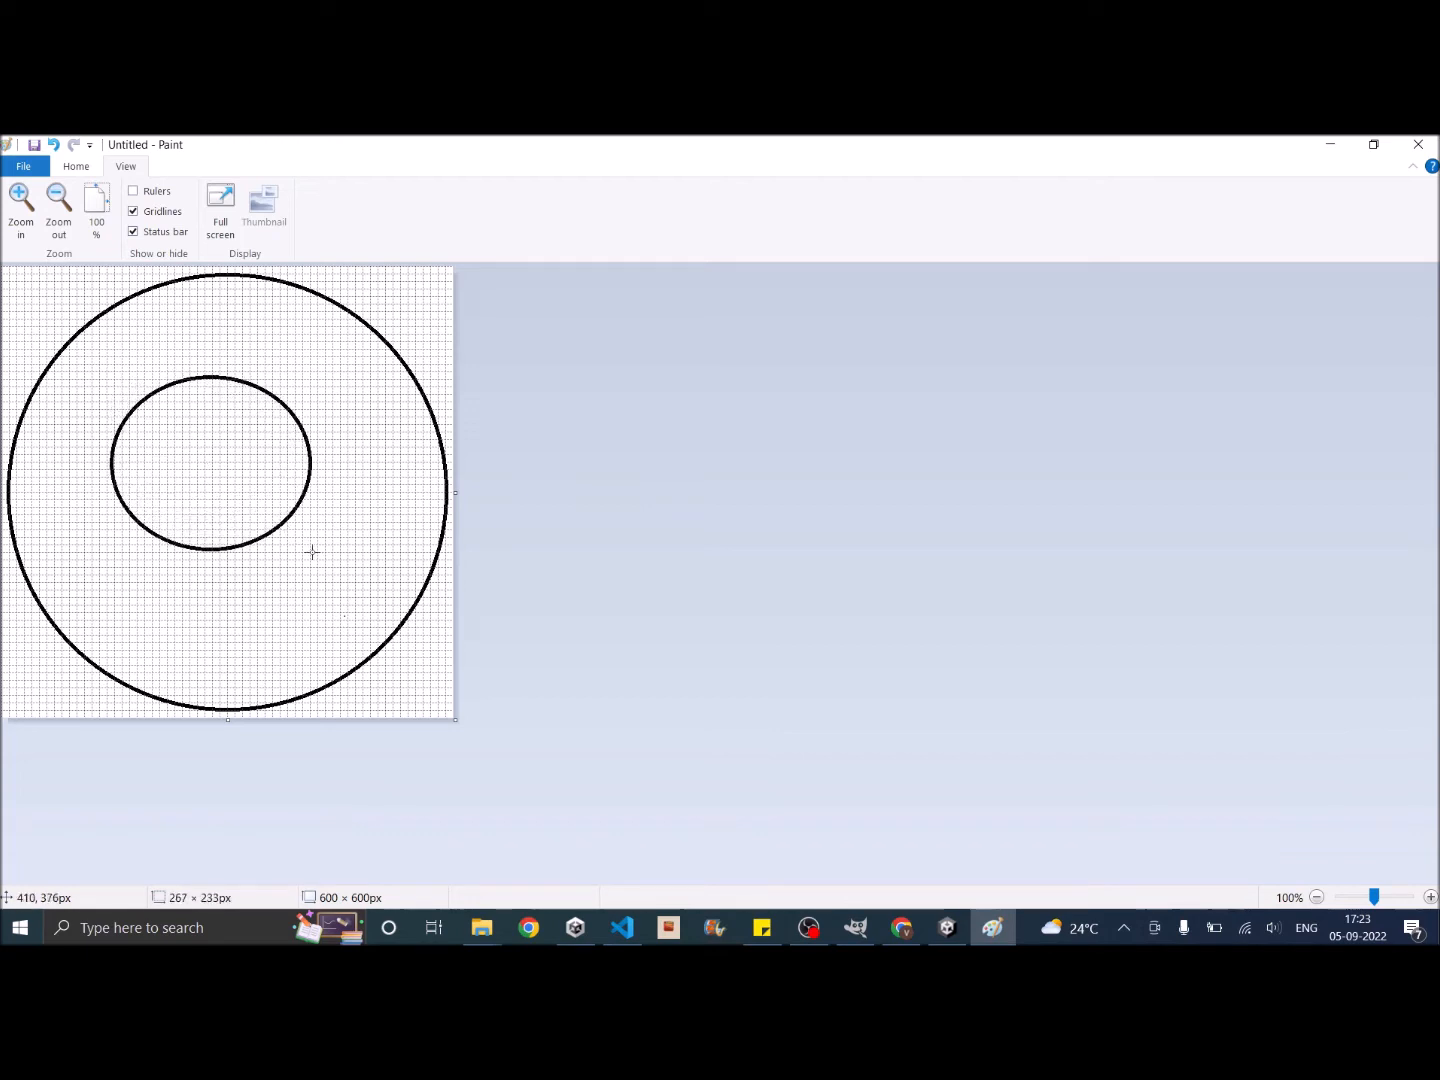
pyautogui.moveTo(313, 552); pyautogui.dragTo(355, 610)
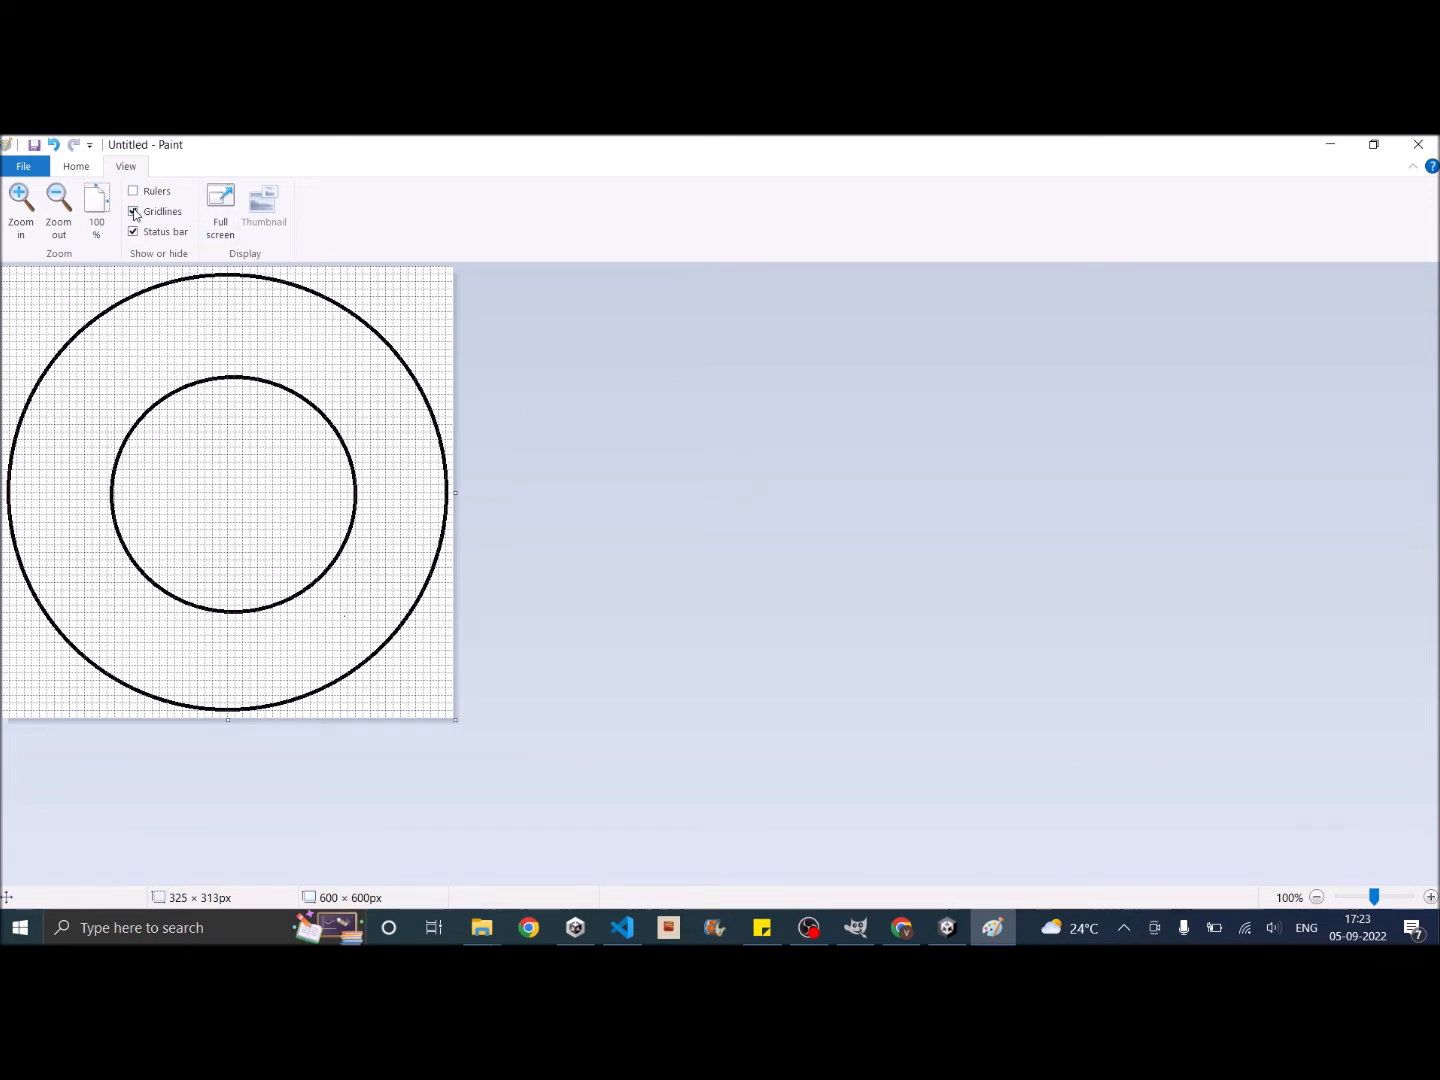
pyautogui.click(133, 211)
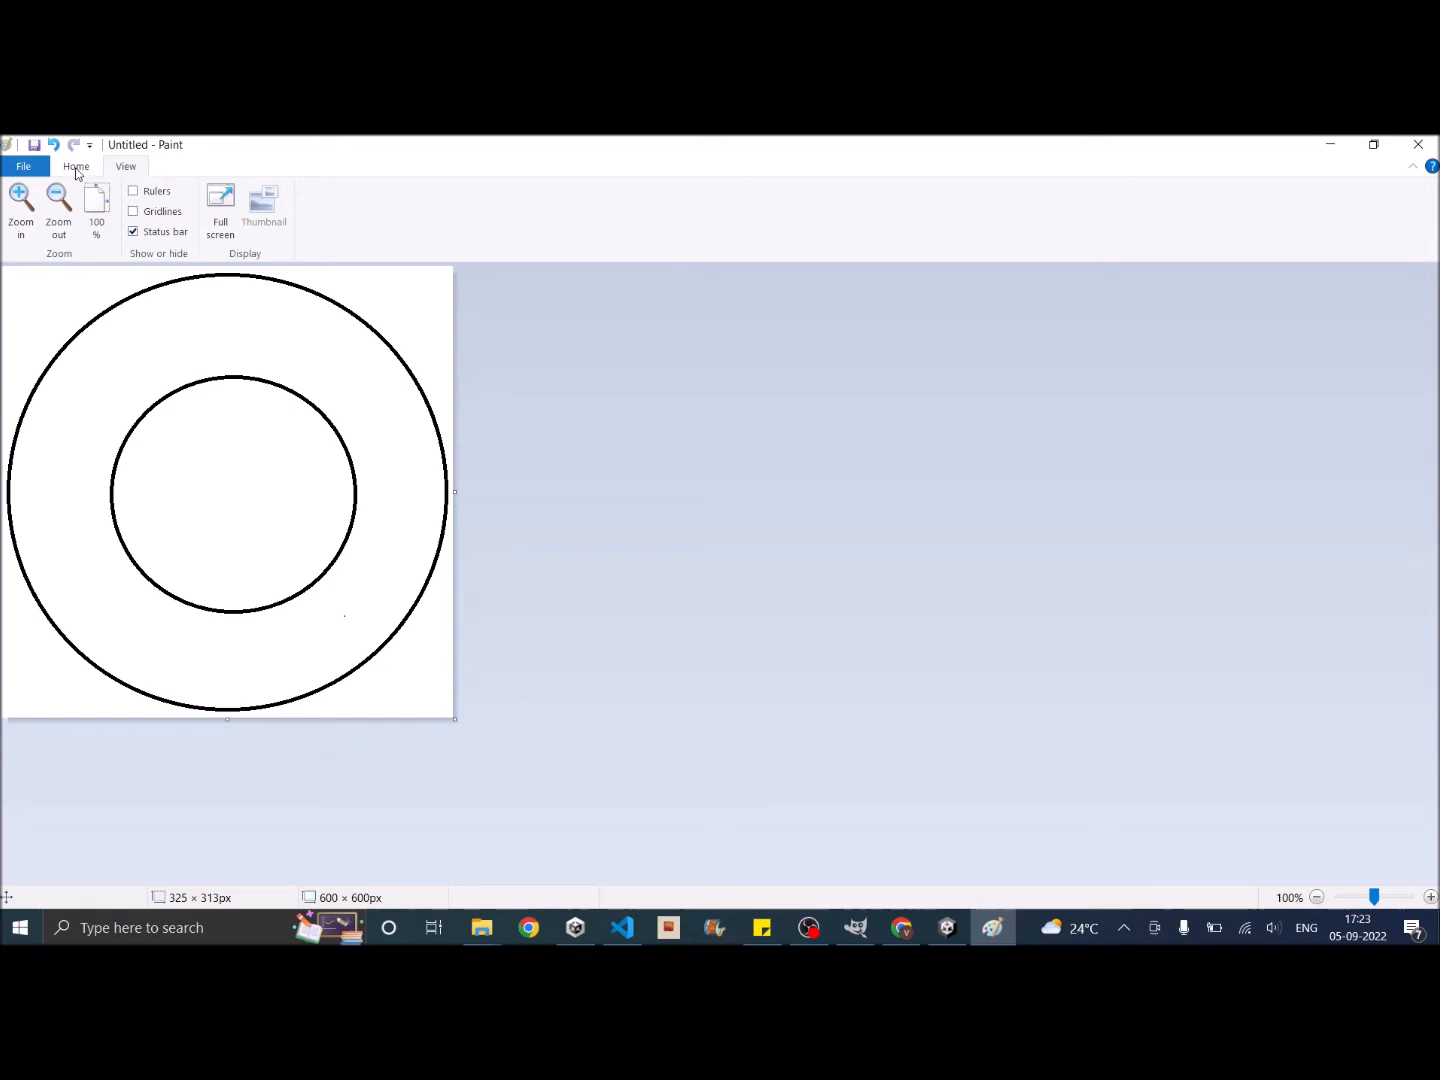
# Step: Fill the band between the two circles with blue using the fill bucket
pyautogui.click(76, 166)
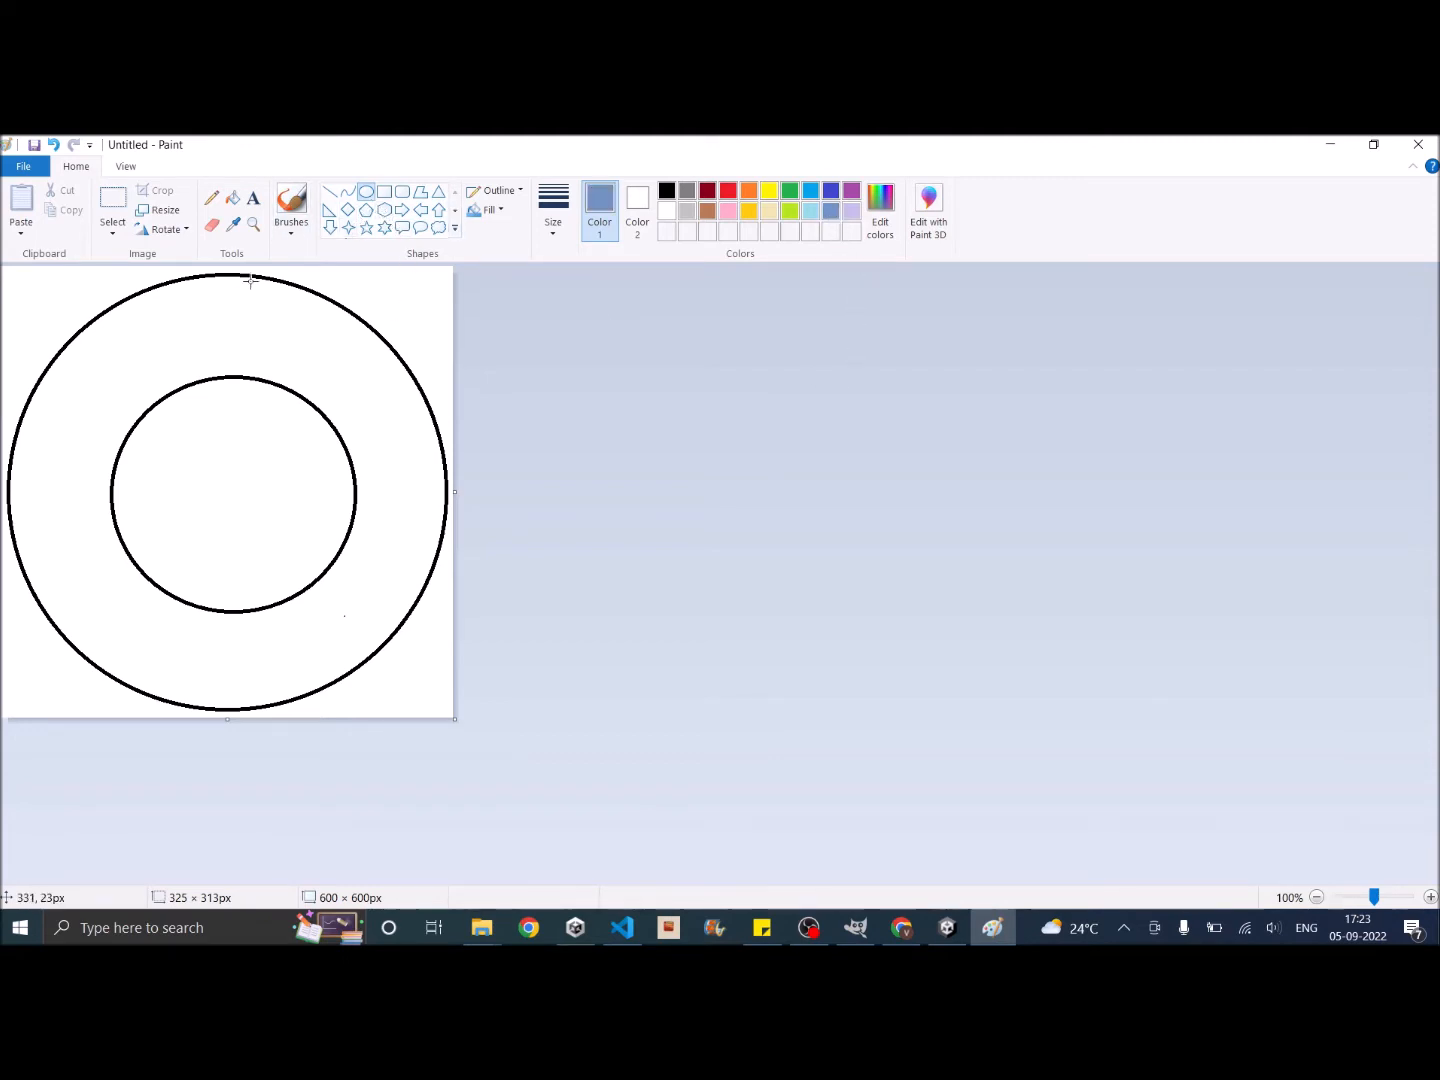
pyautogui.click(335, 358)
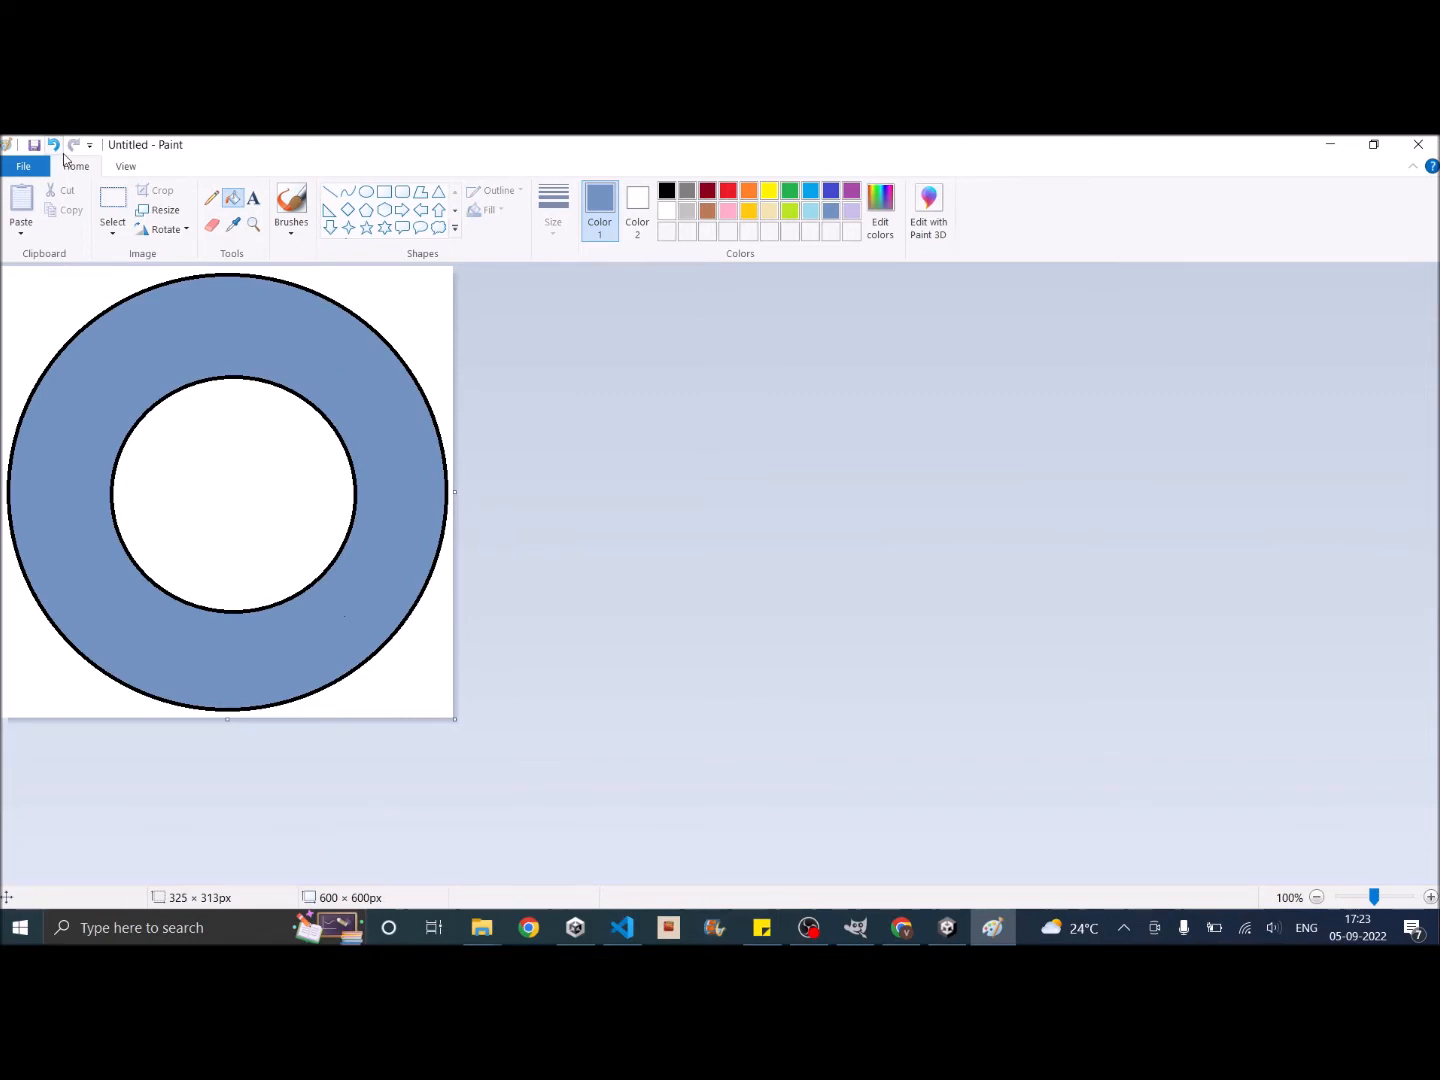
pyautogui.click(23, 166)
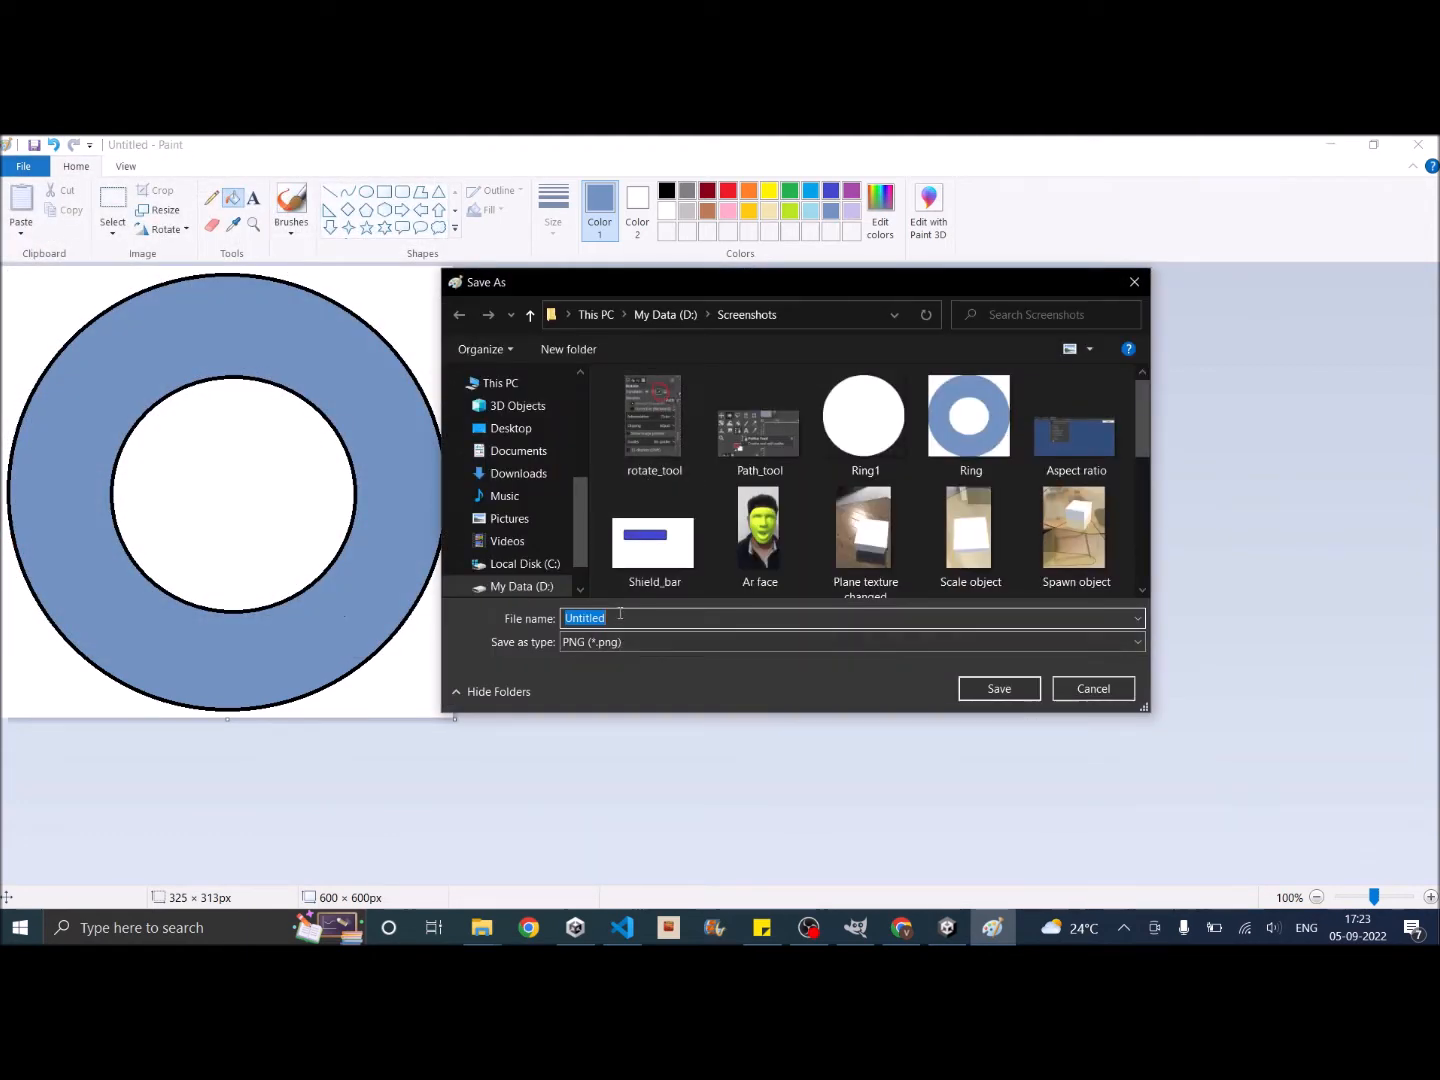
# Step: Save the image as Ring.png, confirming replacement of the existing file
pyautogui.write('Rin')
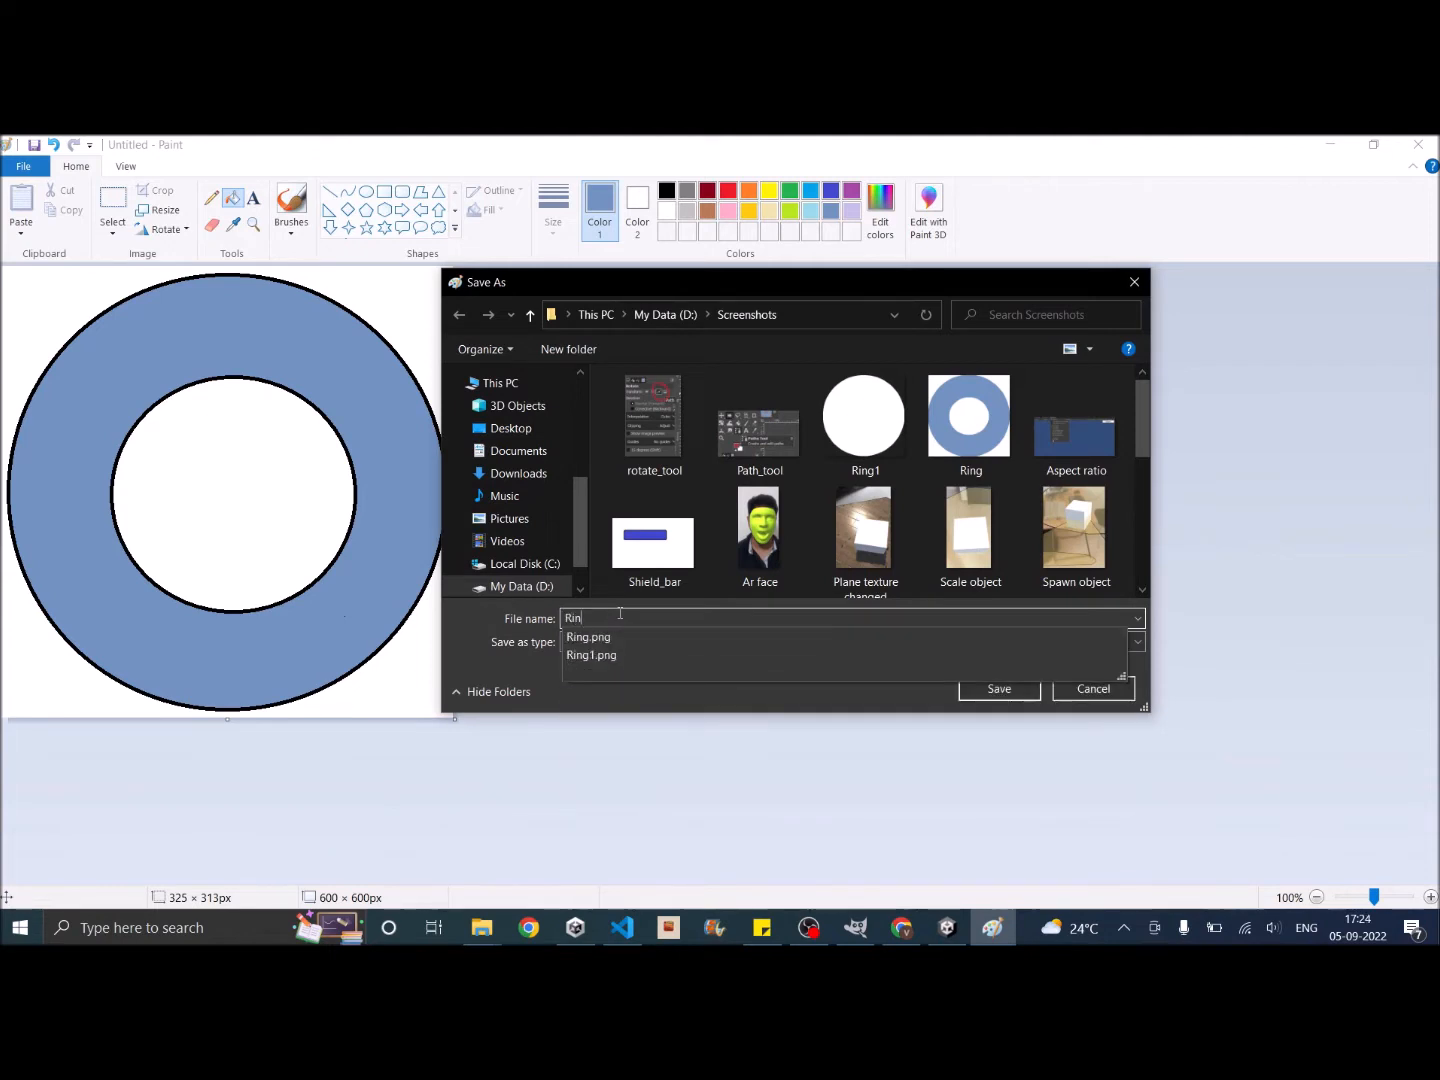
pyautogui.click(592, 654)
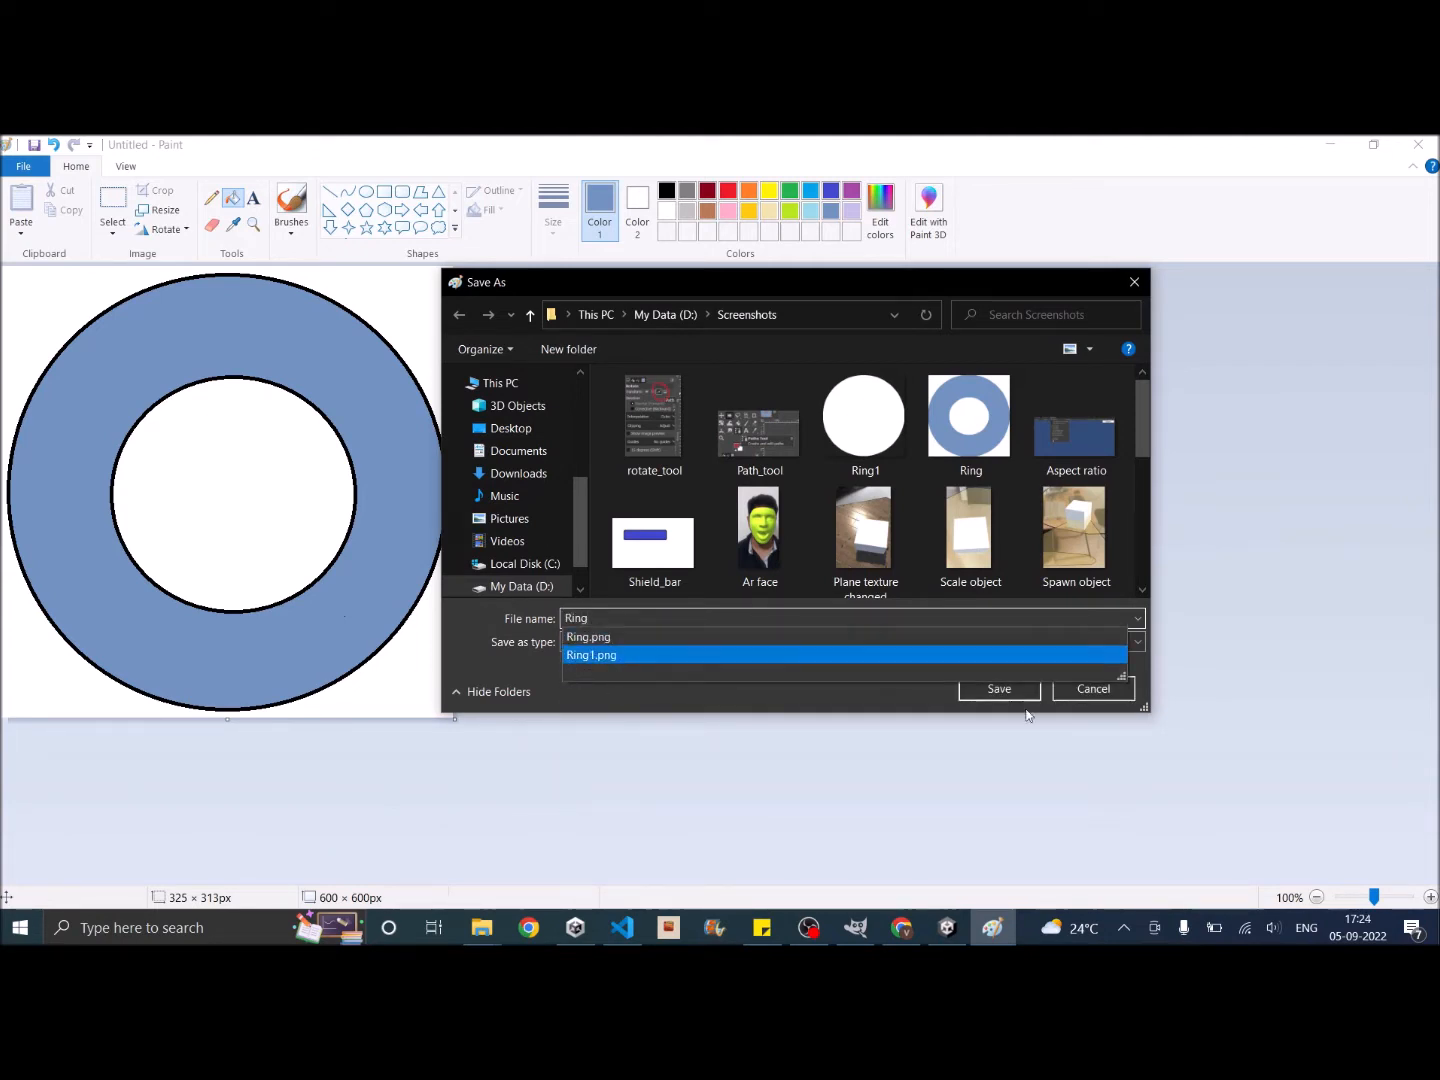
pyautogui.click(997, 689)
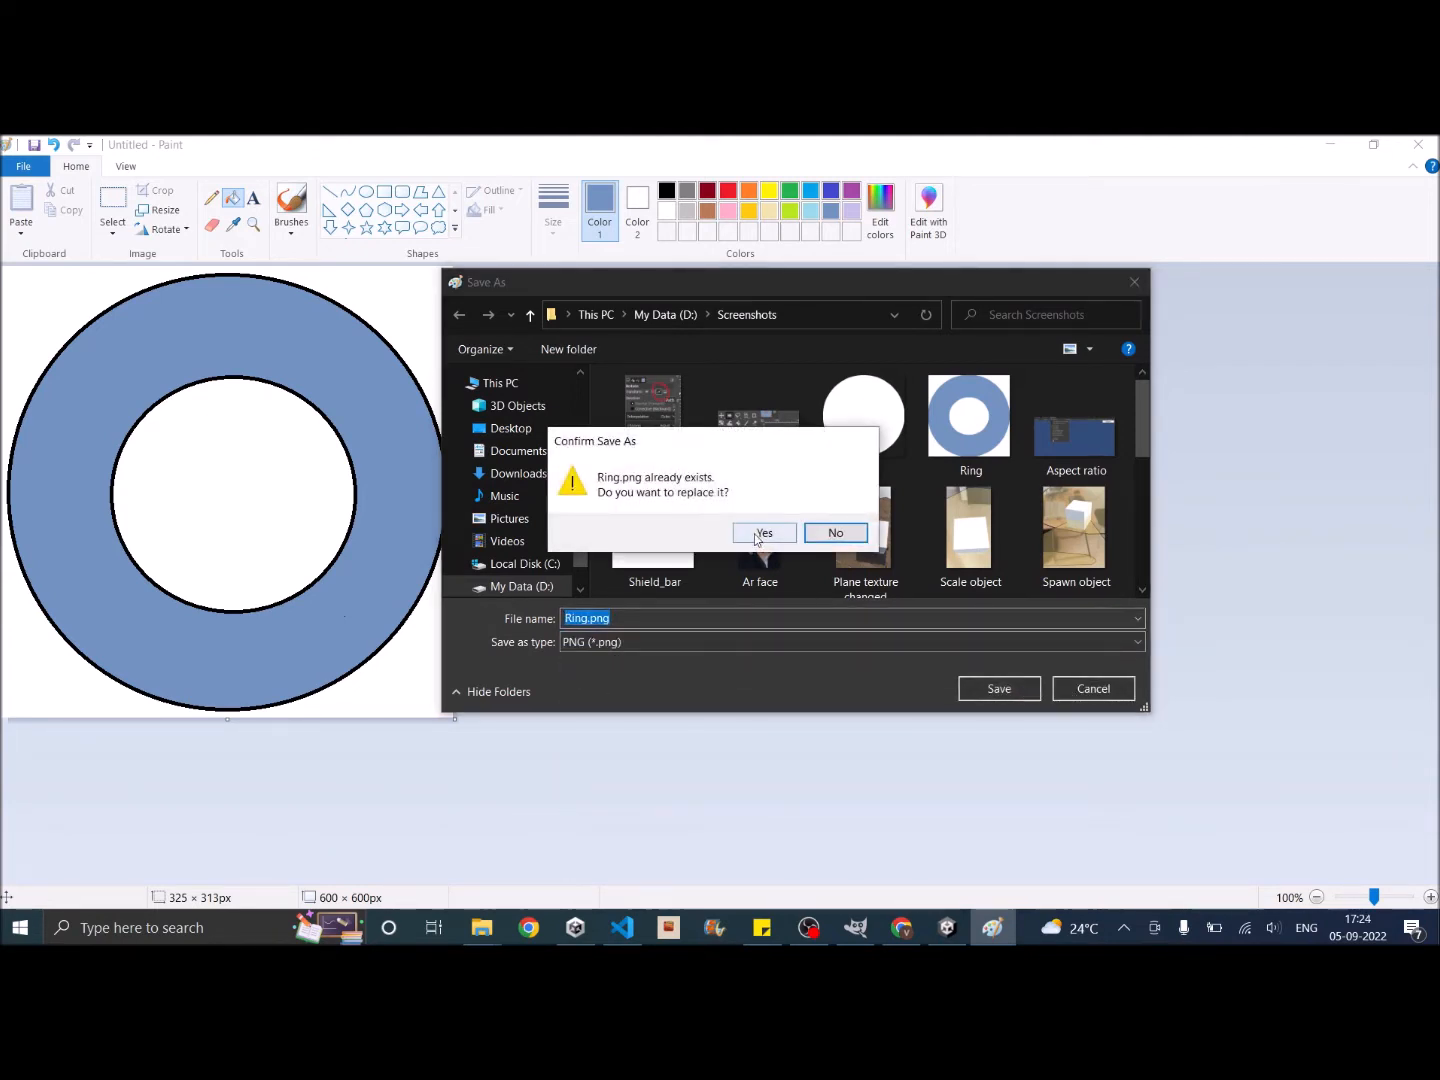
pyautogui.click(764, 531)
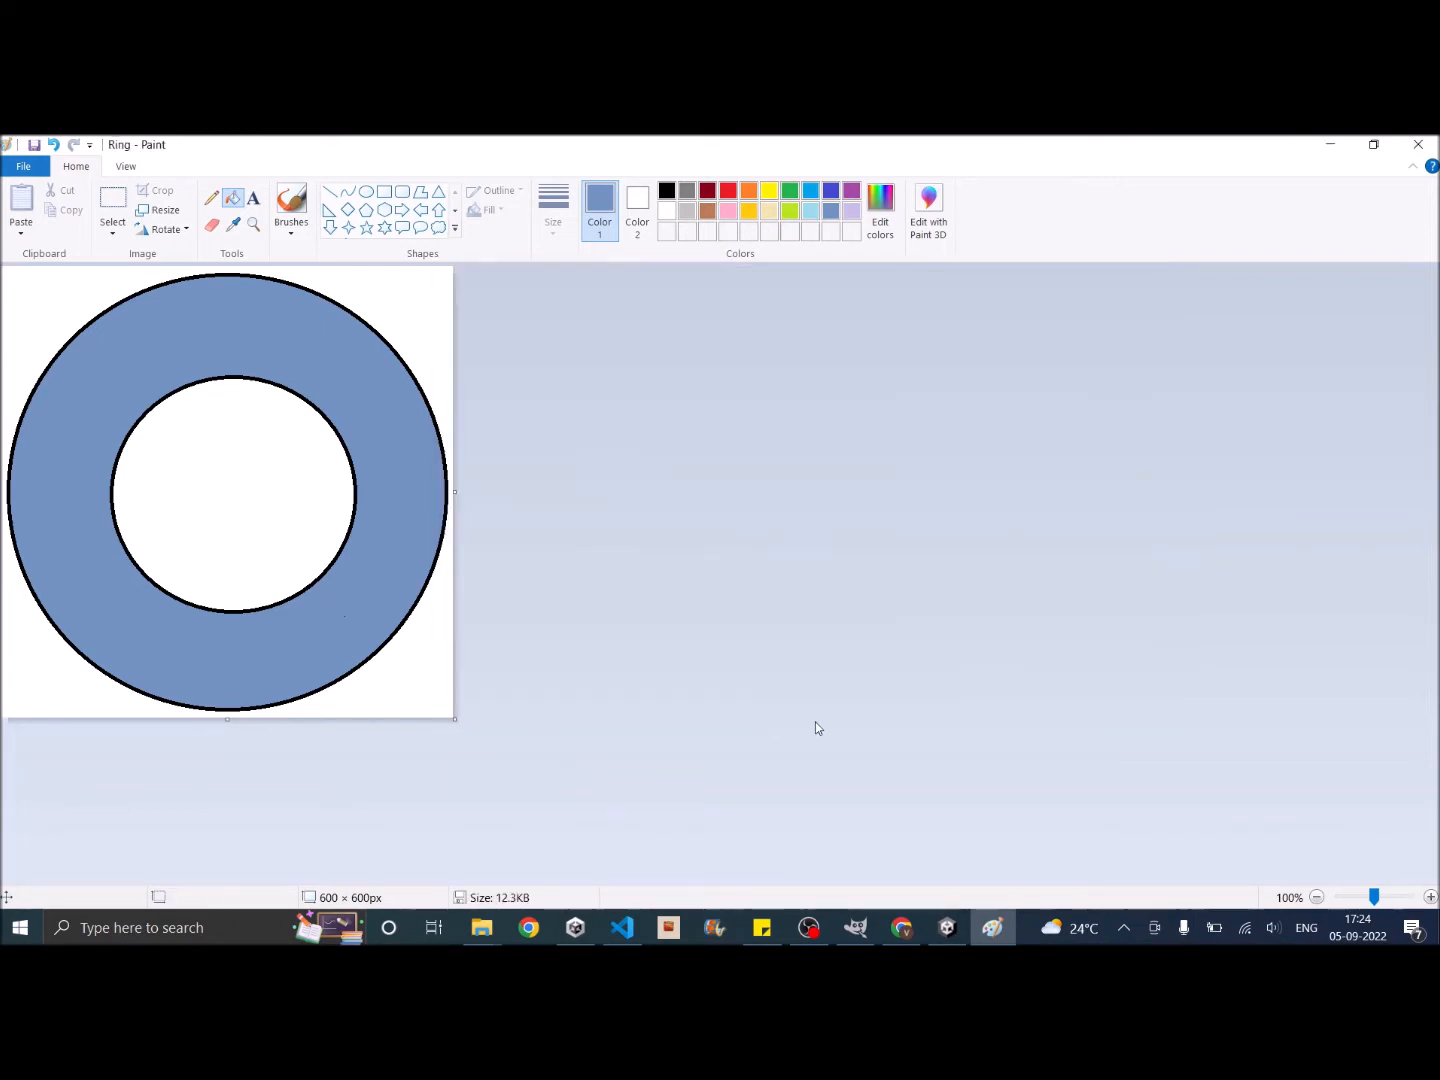
pyautogui.moveTo(802, 704)
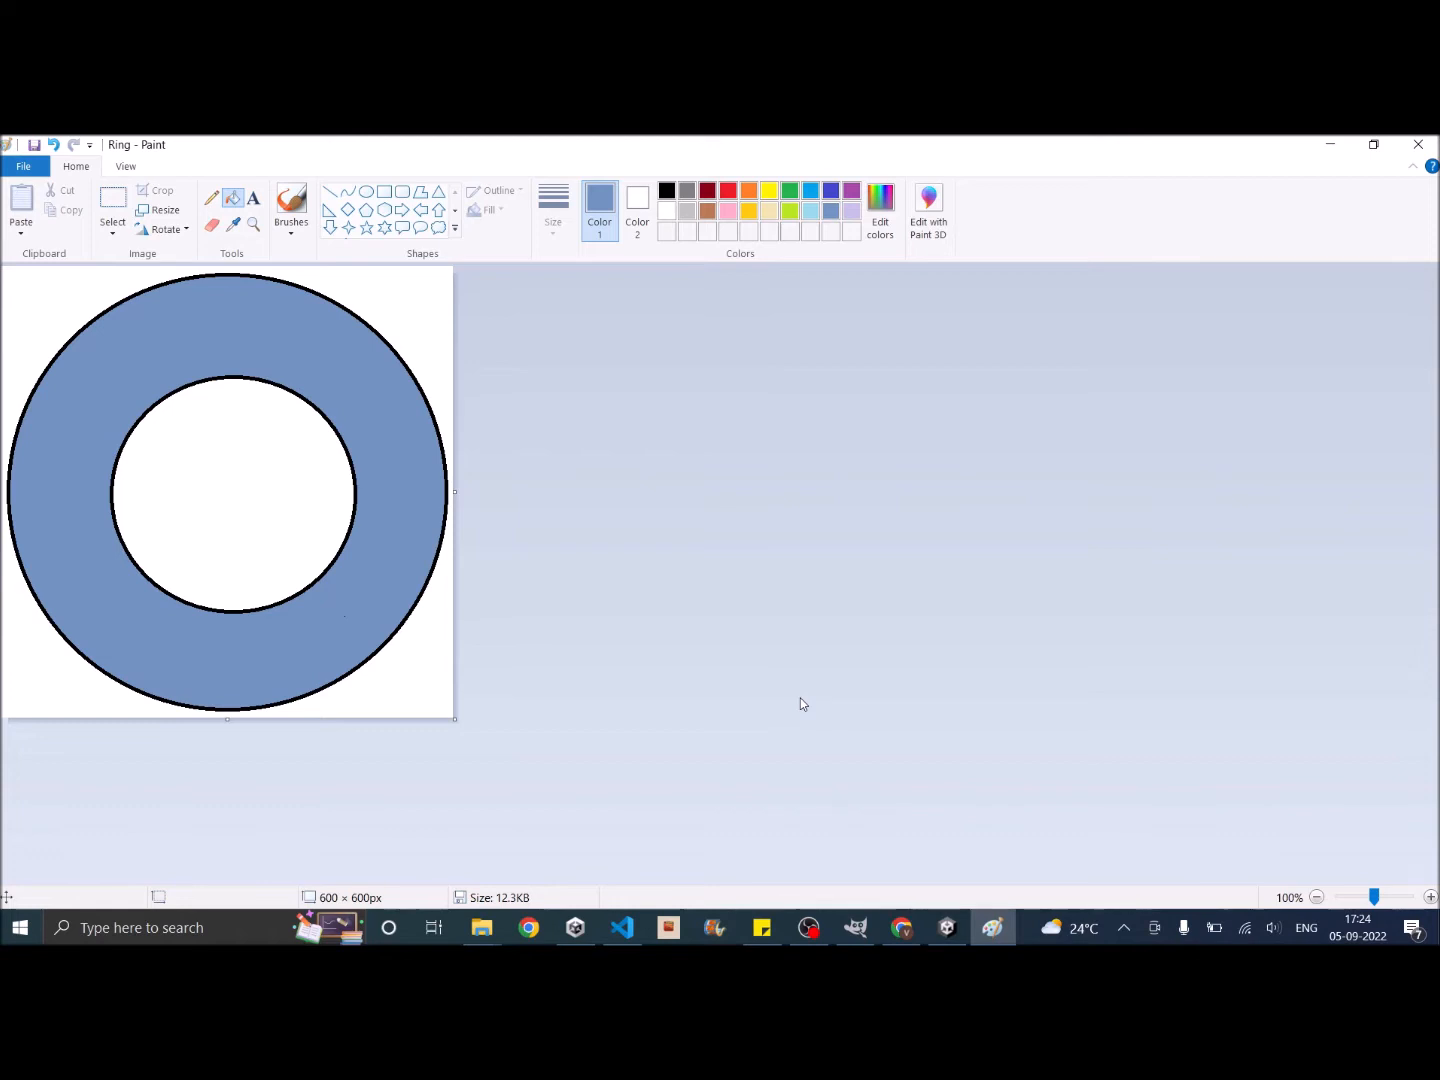
pyautogui.moveTo(943, 784)
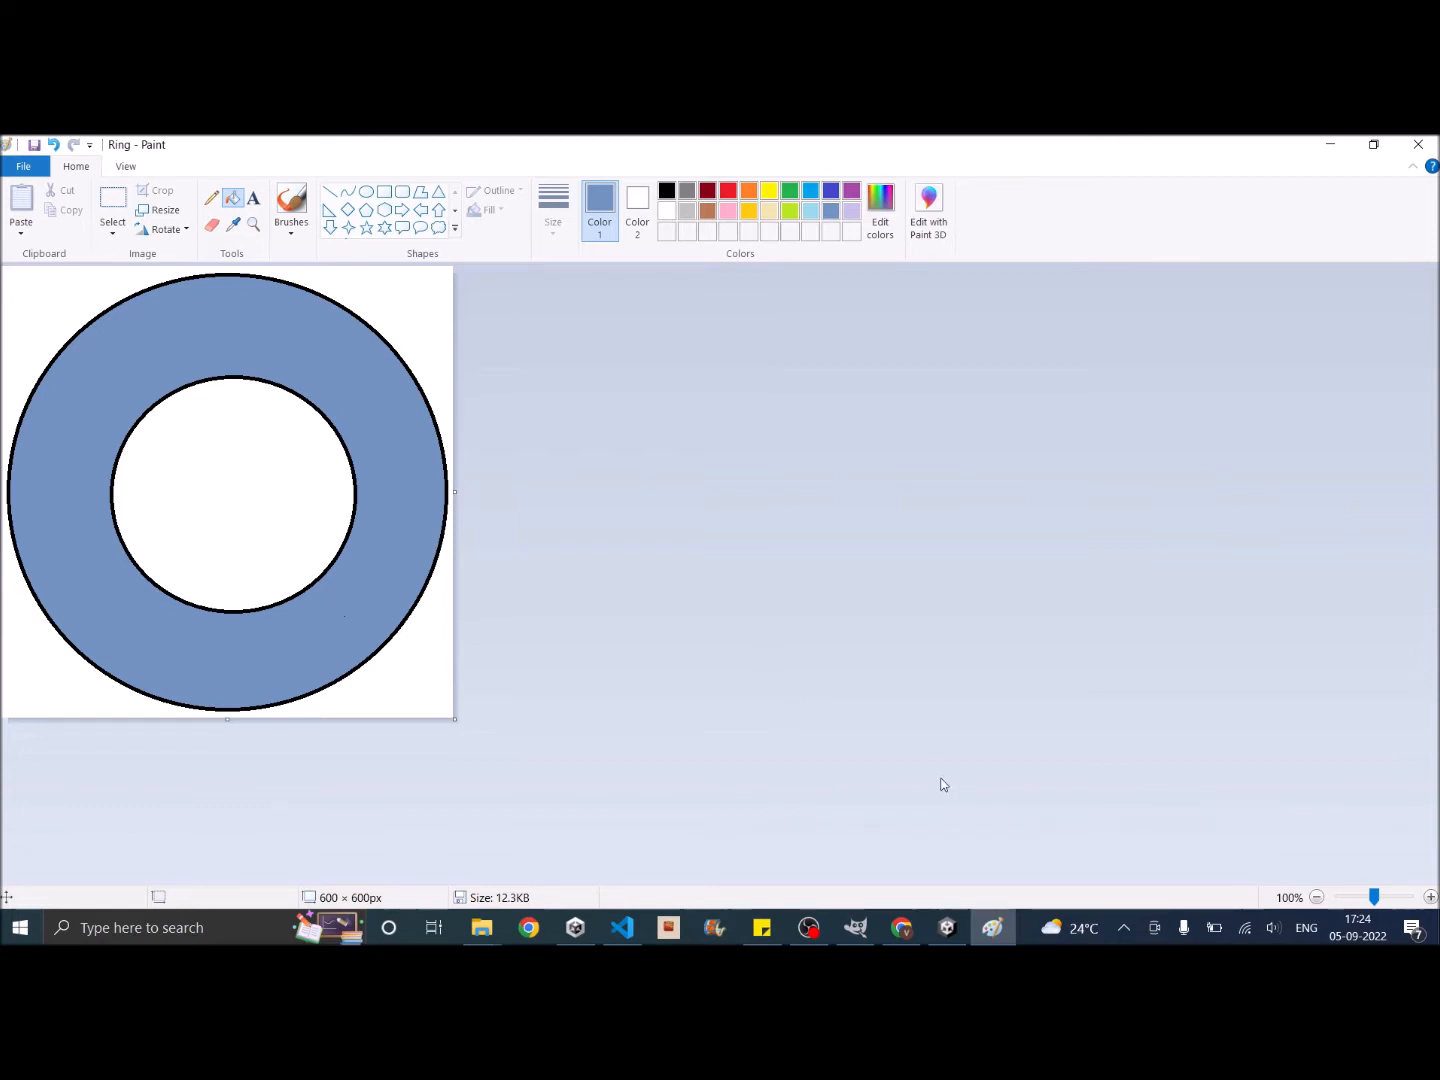
pyautogui.moveTo(910, 843)
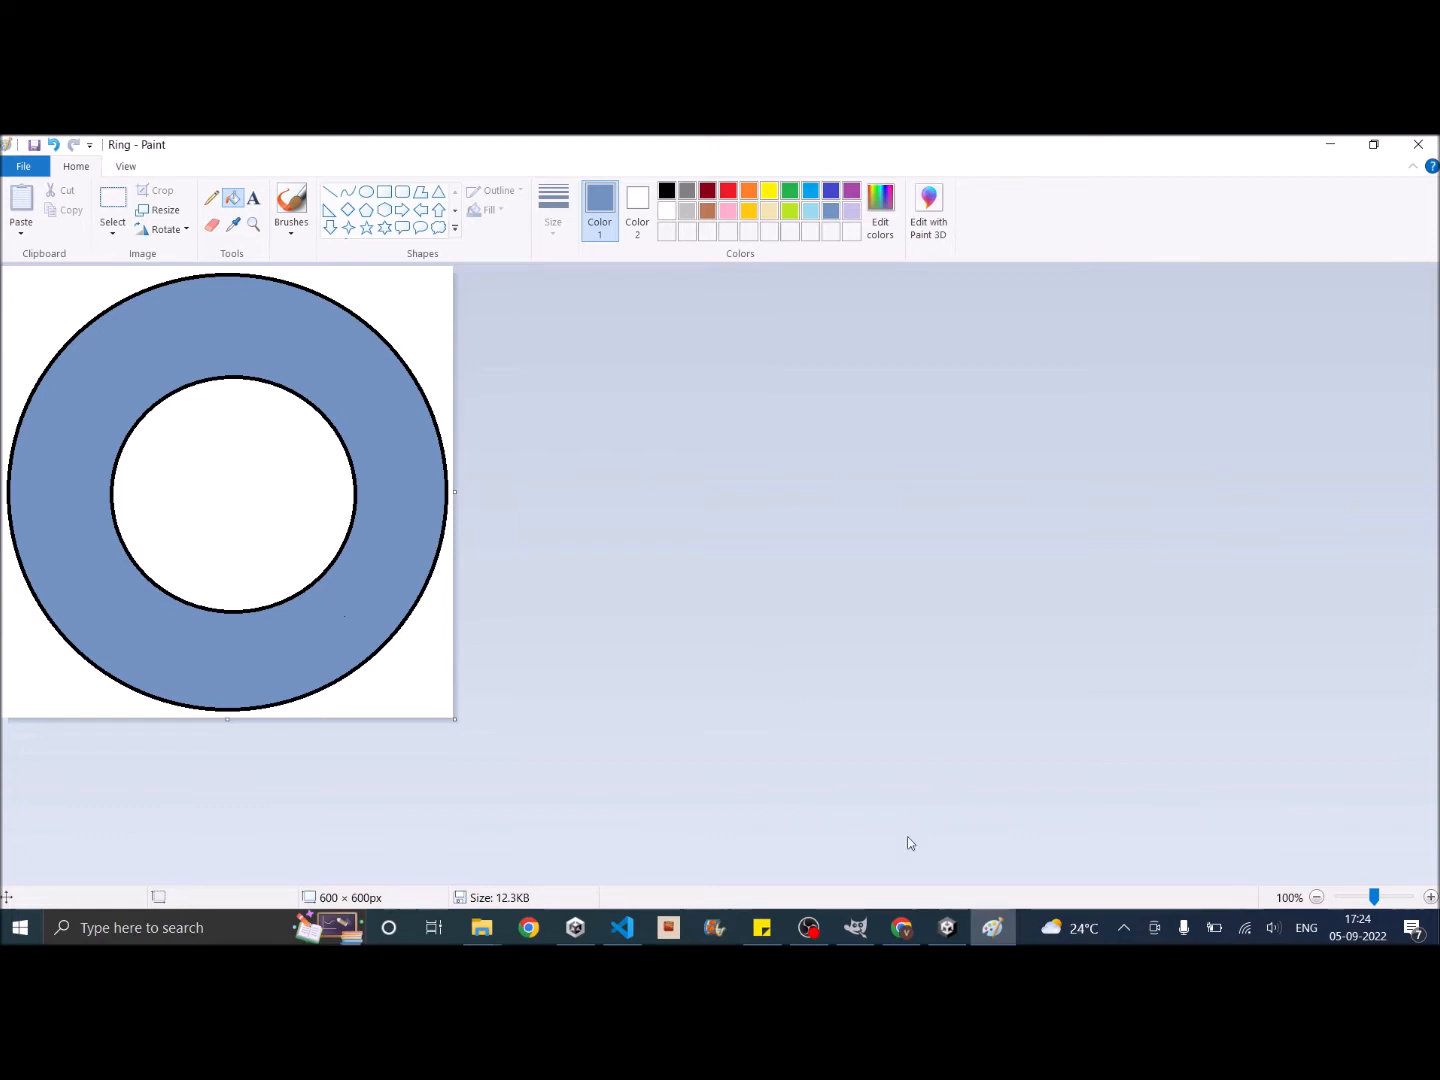
# Step: Switch to GIMP and open Ring.png from the Screenshots folder
pyautogui.click(854, 927)
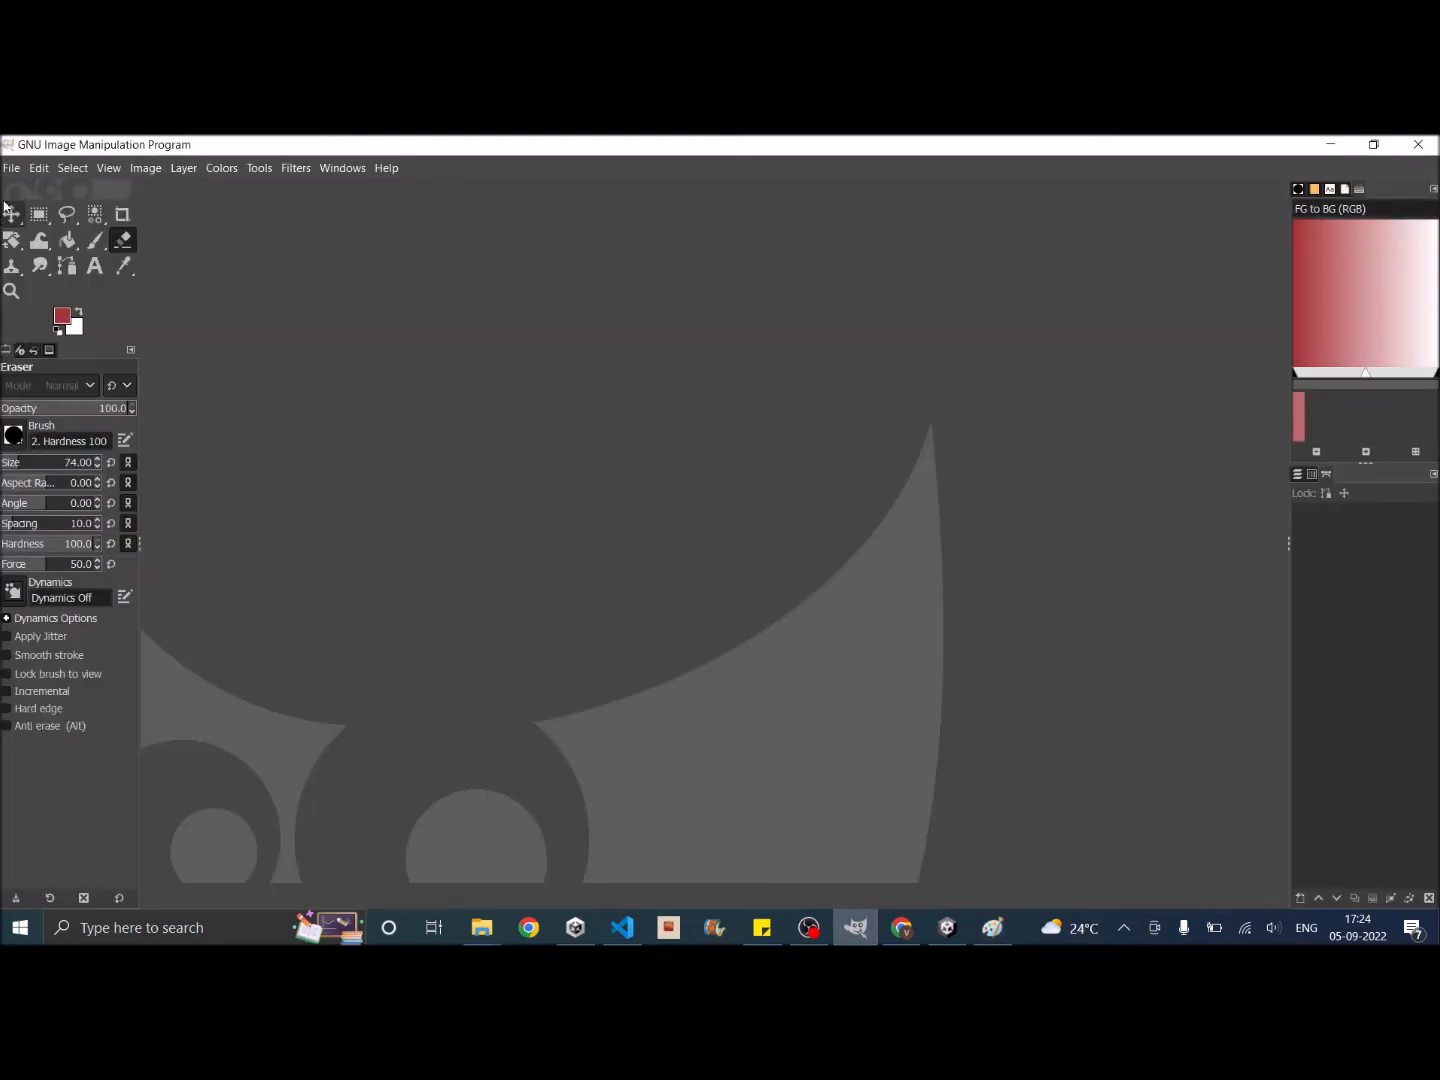
pyautogui.click(11, 167)
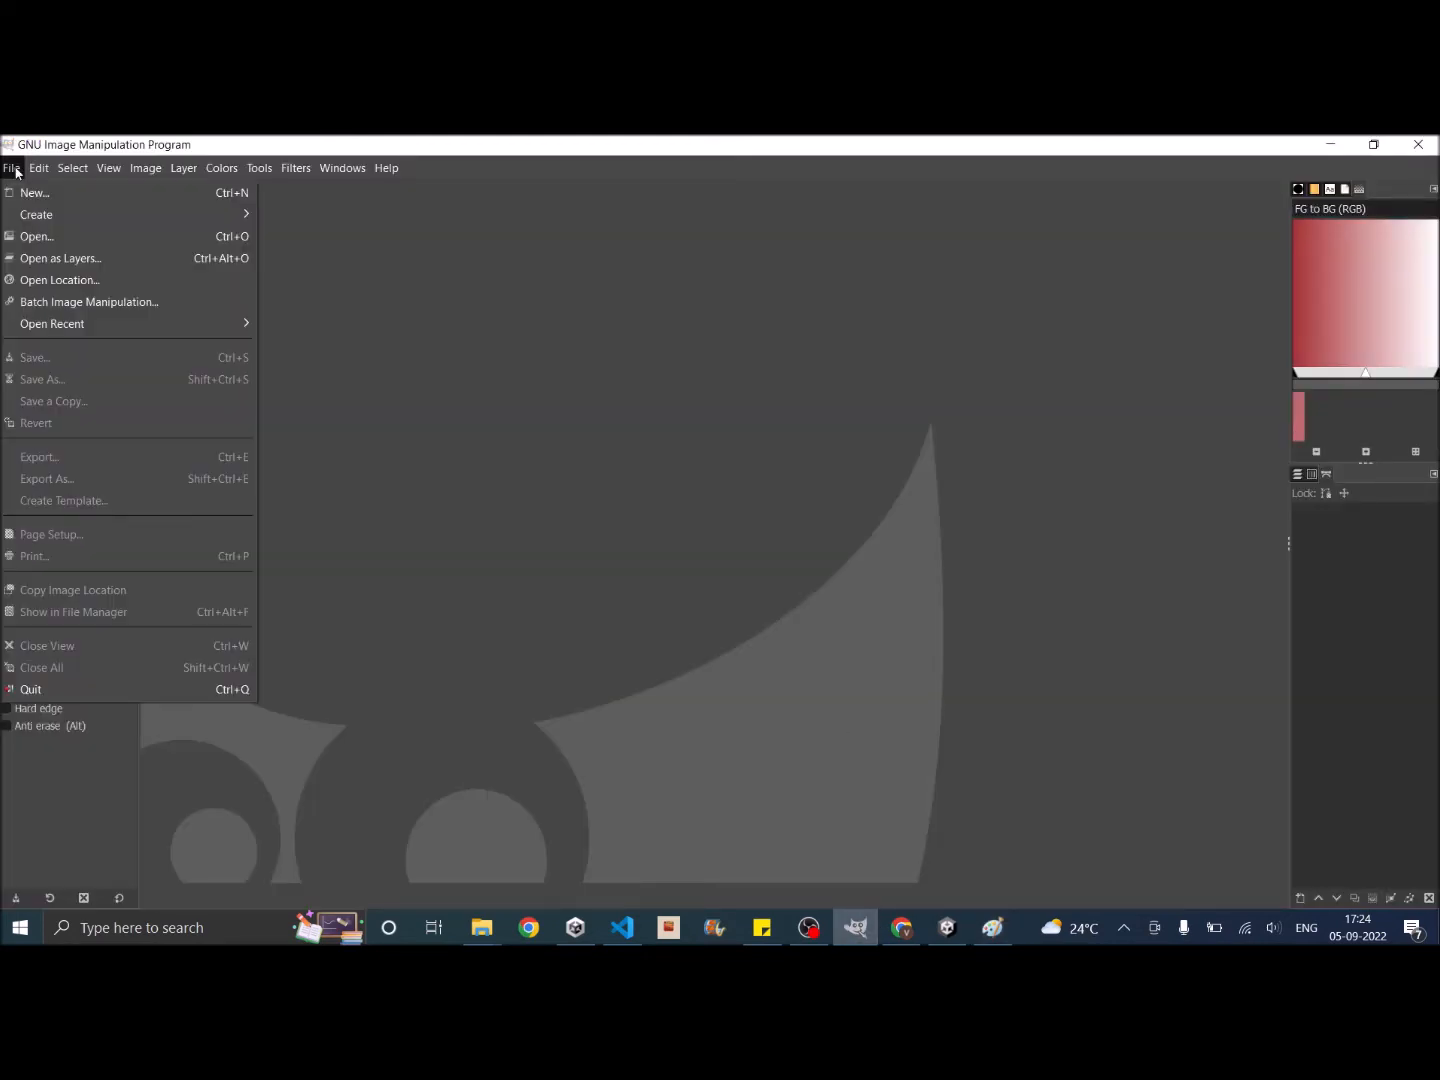
pyautogui.click(37, 236)
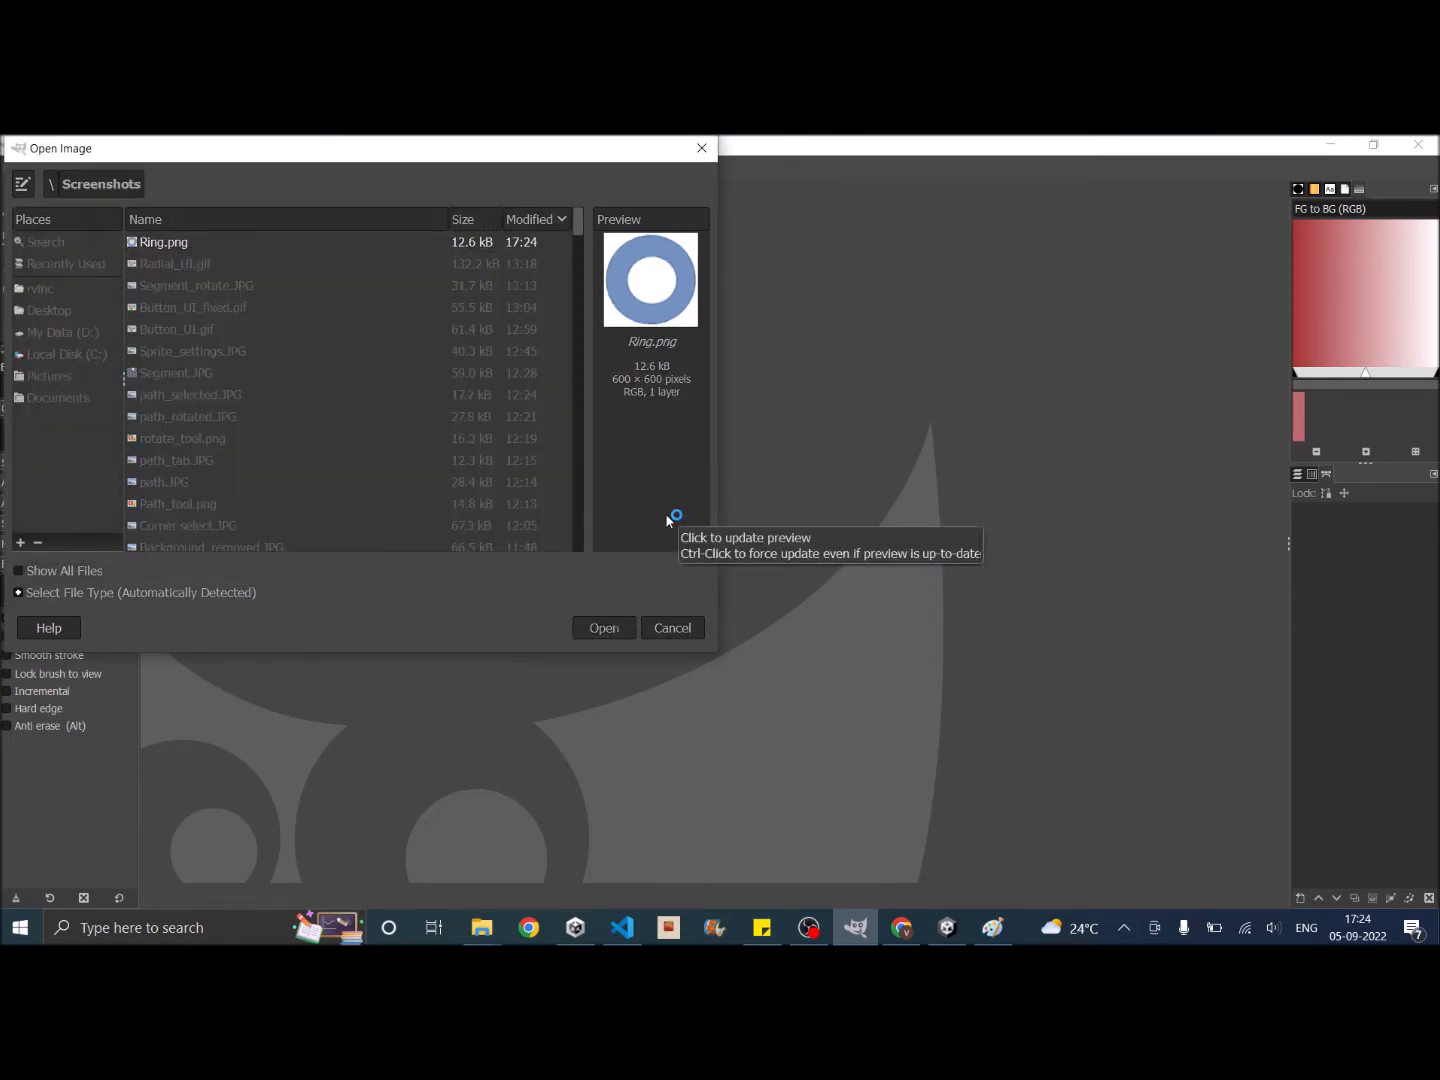
pyautogui.click(604, 627)
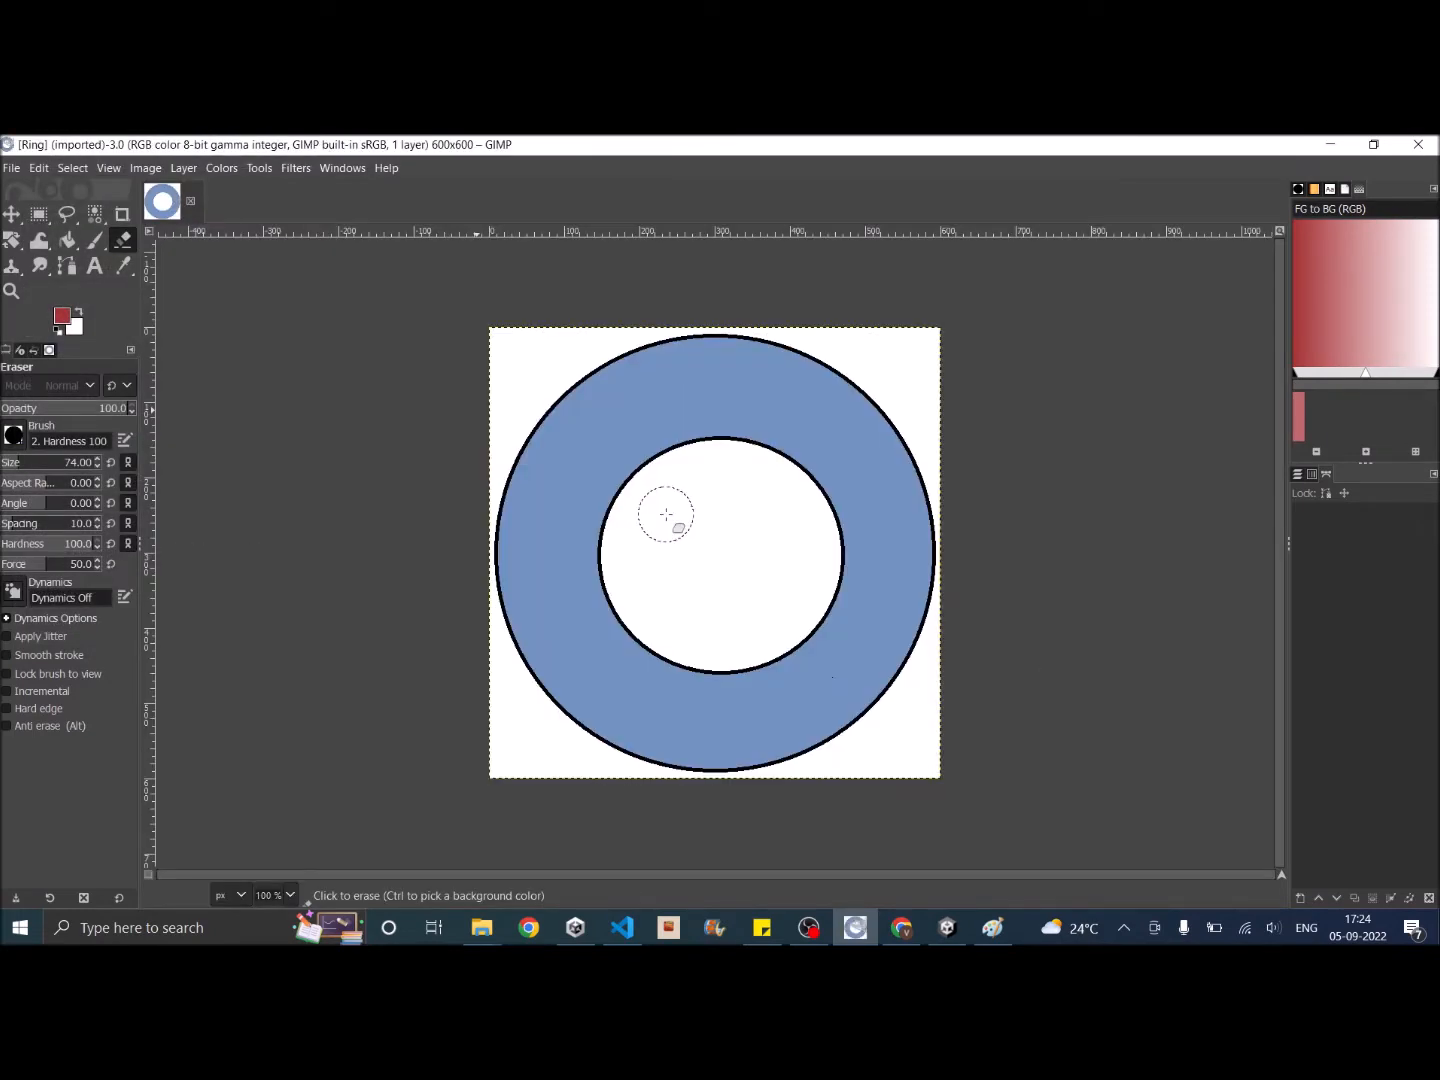
pyautogui.moveTo(652, 516)
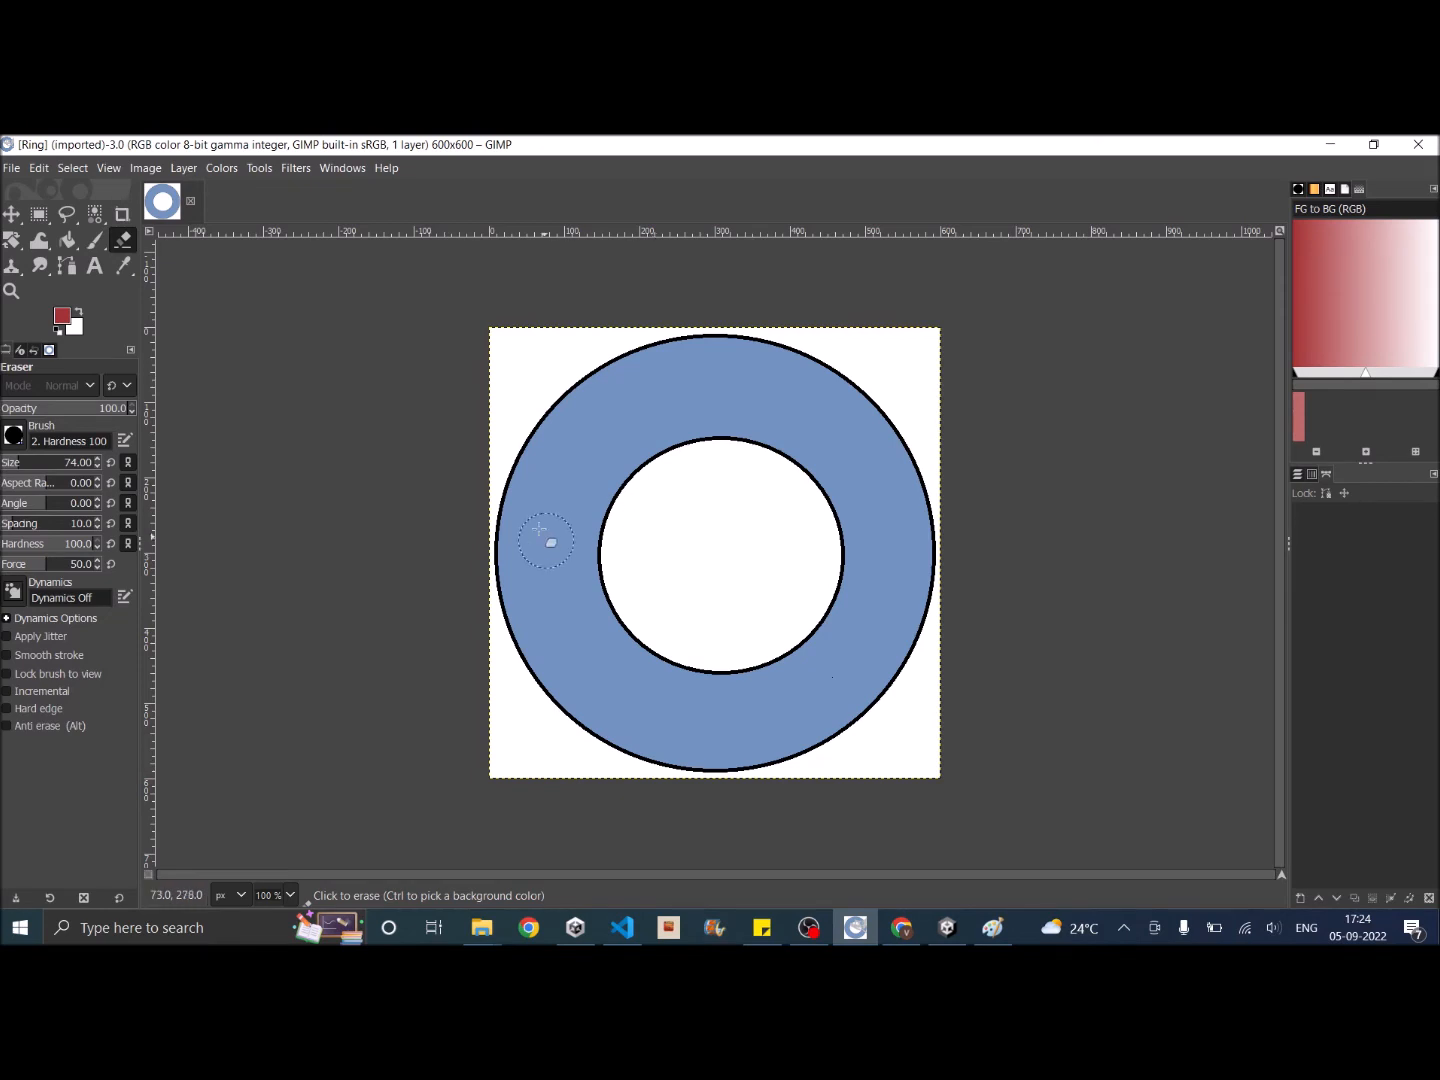
pyautogui.moveTo(94, 215)
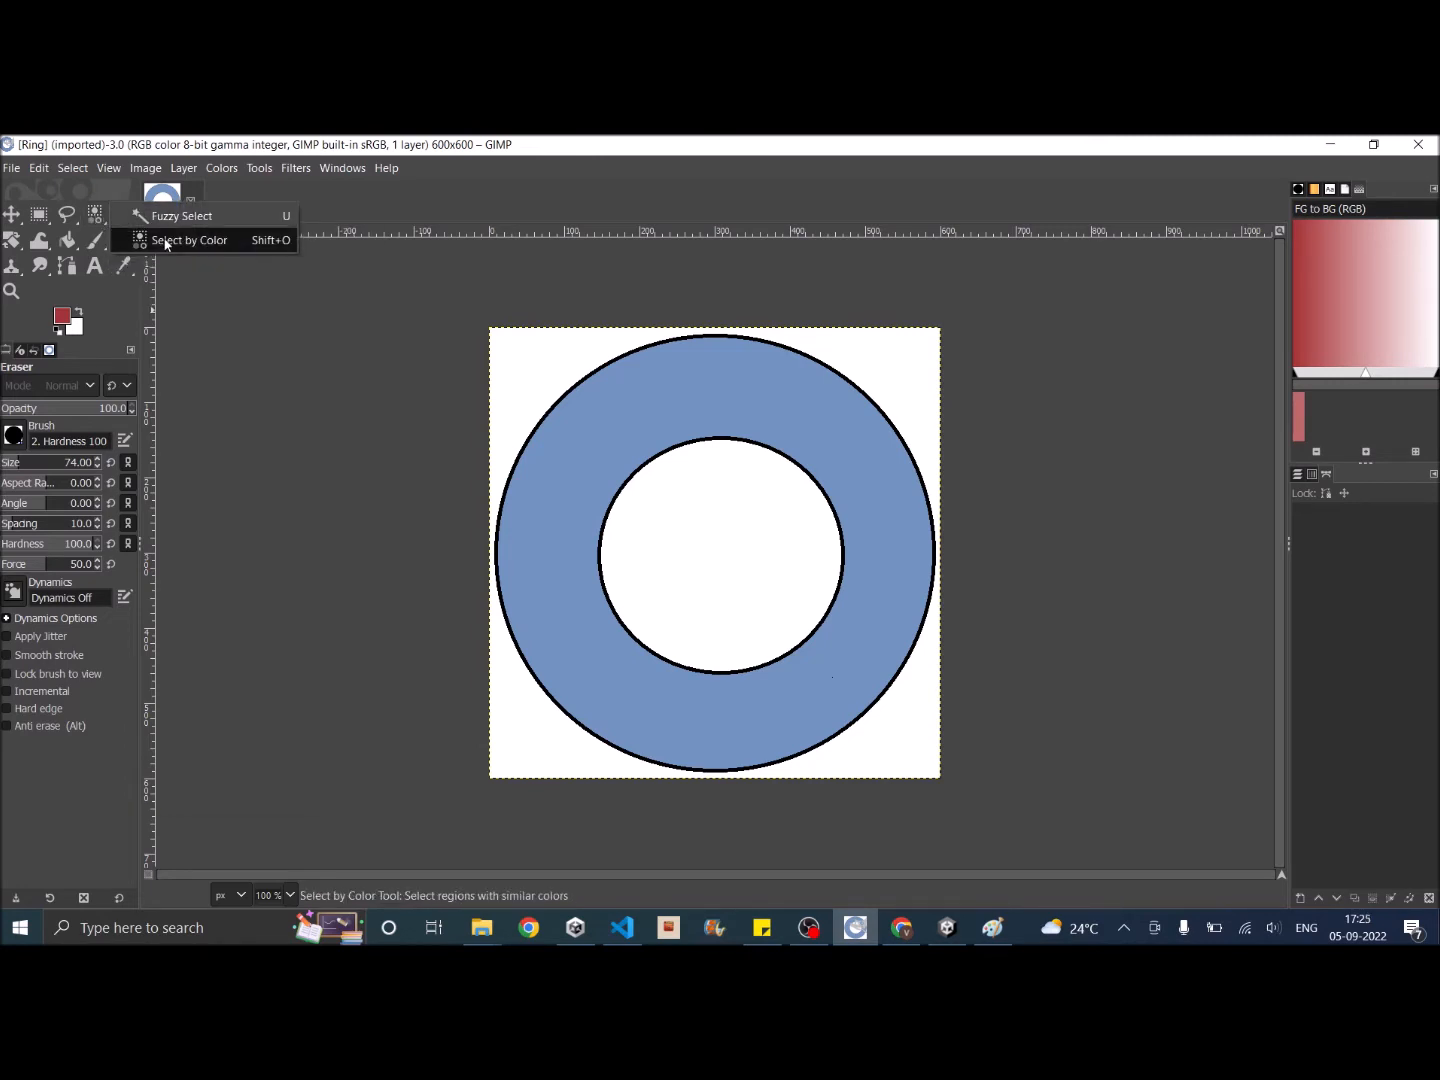
# Step: Isolate the blue ring onto a new layer and delete the white-background layer
pyautogui.click(190, 240)
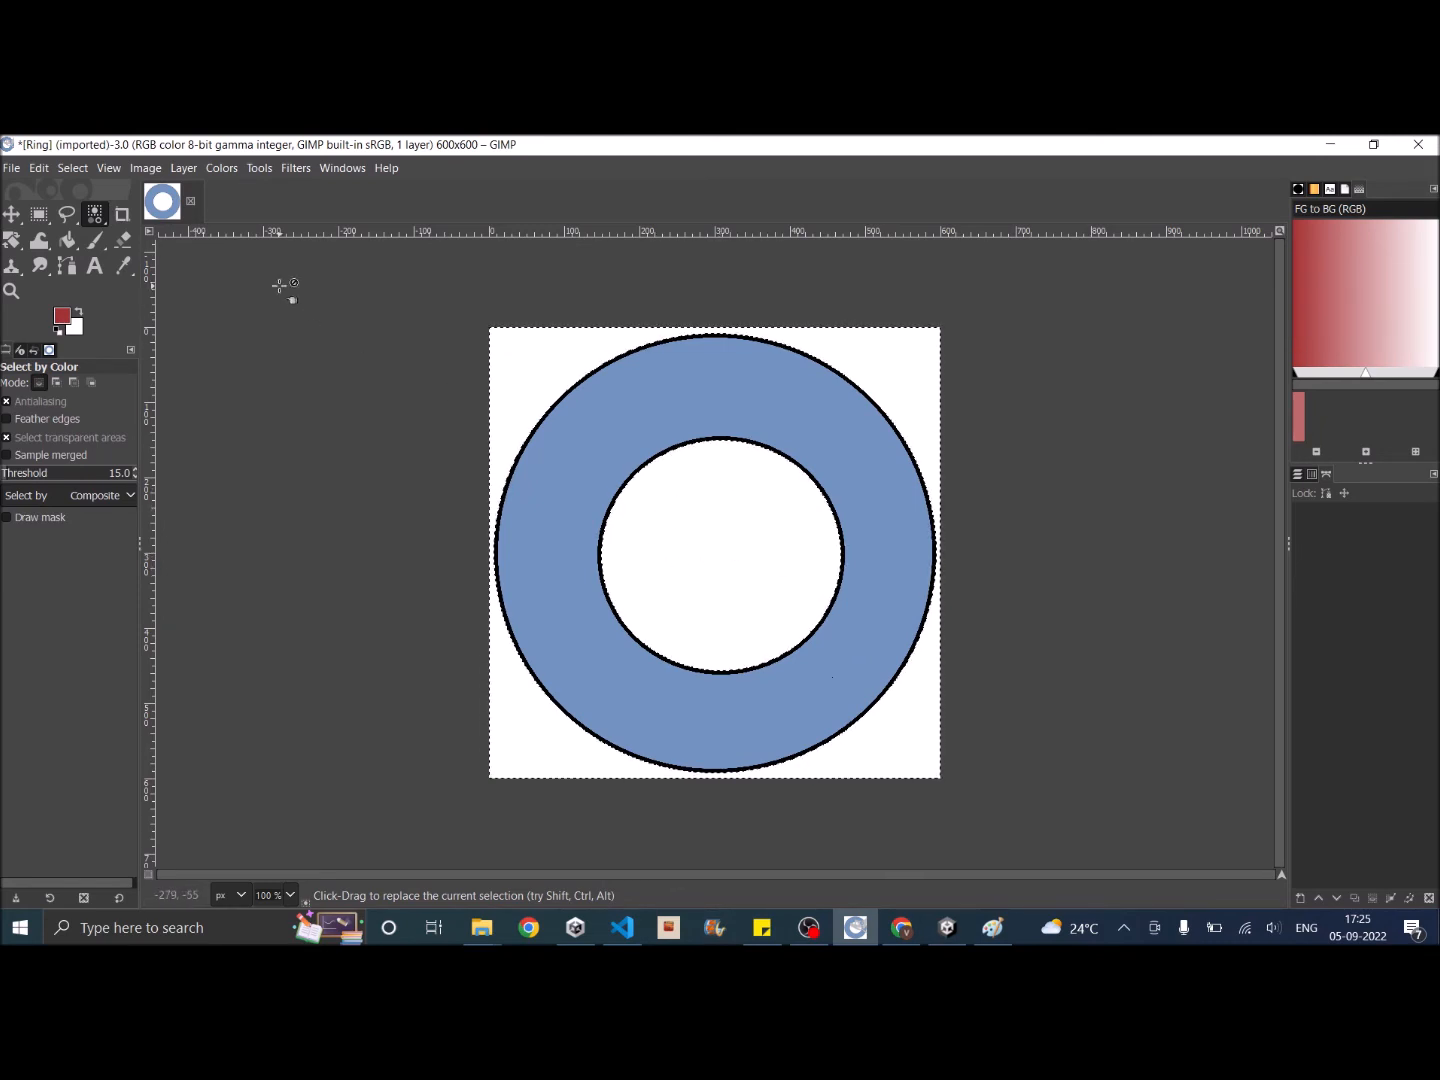
pyautogui.click(72, 167)
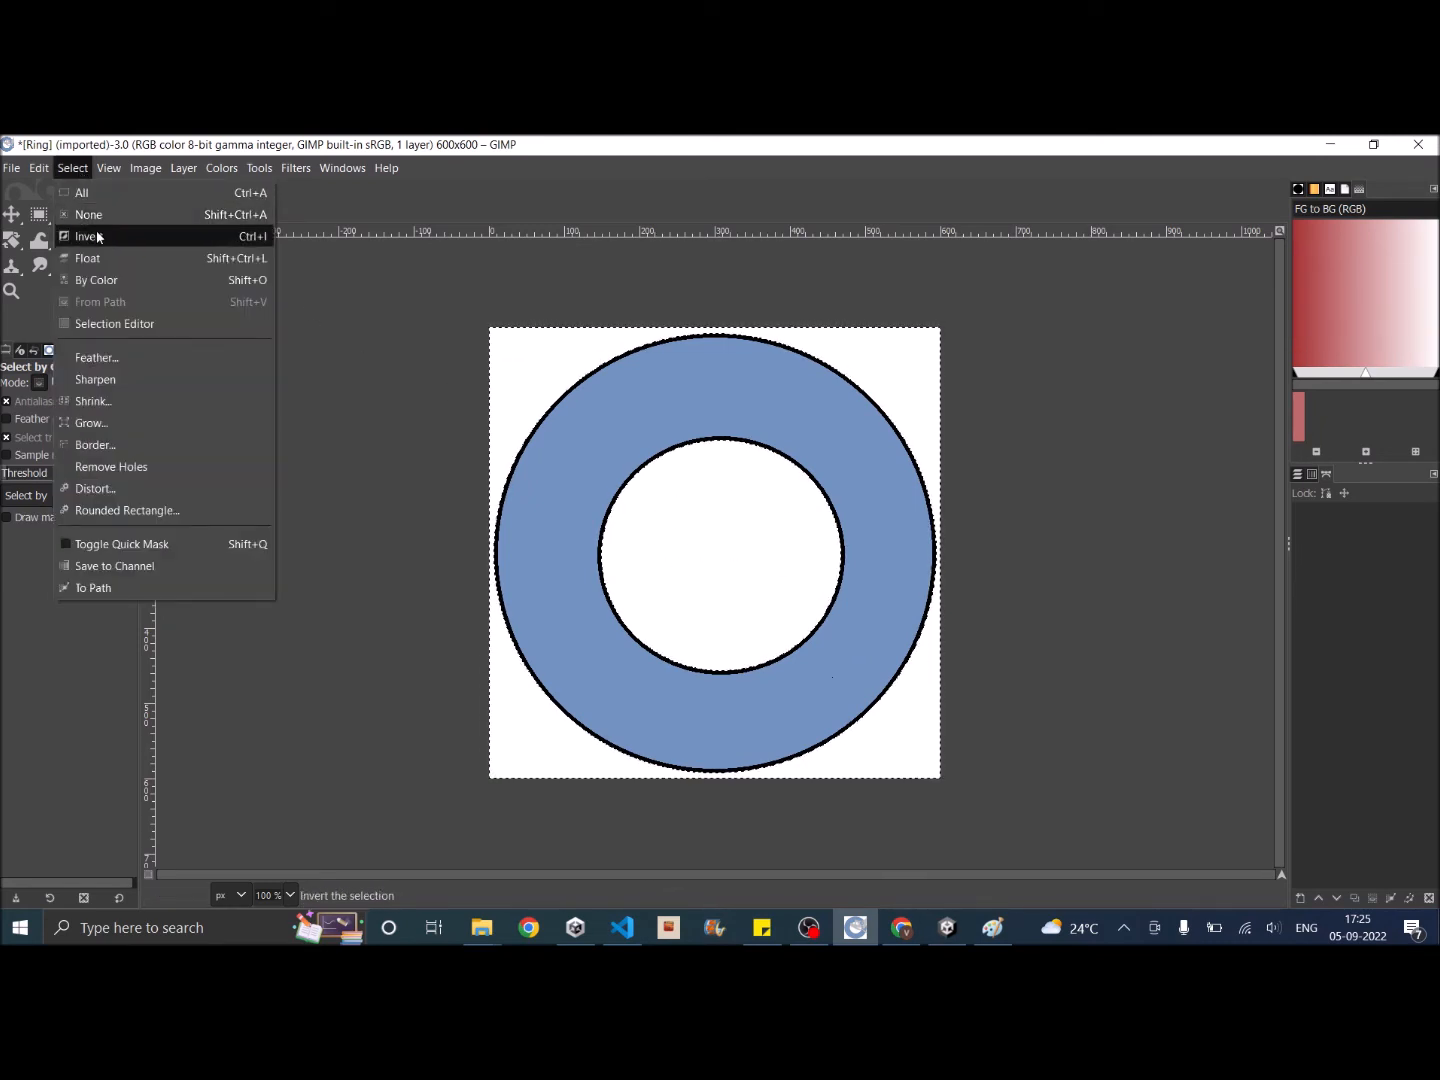
pyautogui.click(89, 236)
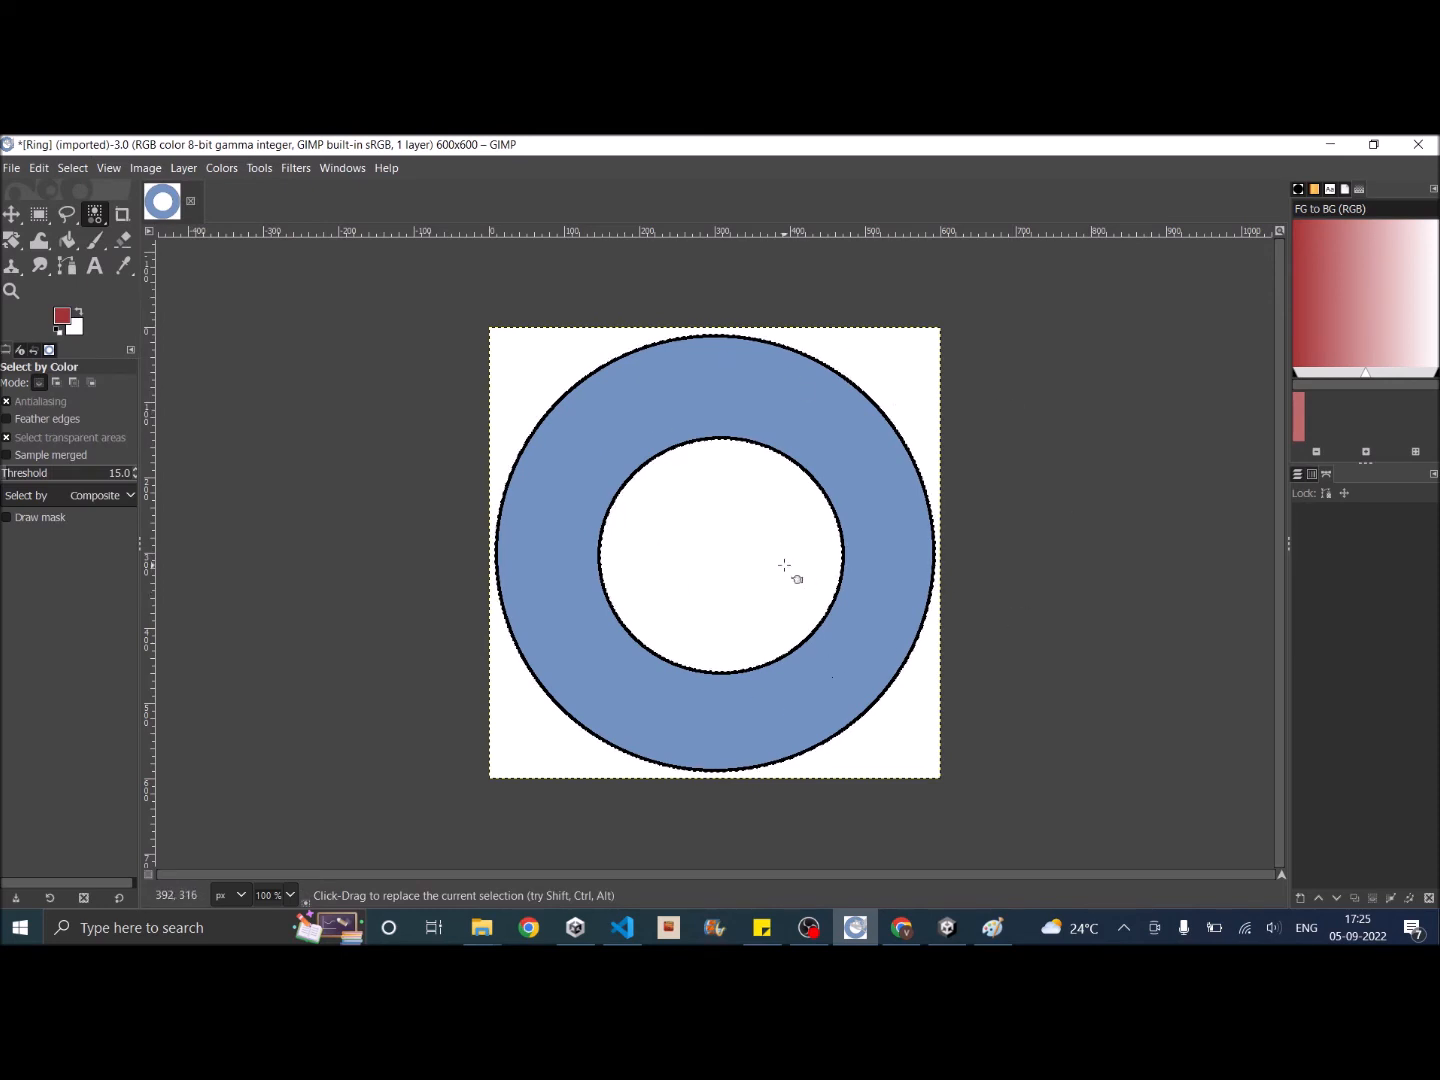
pyautogui.press('ctrl+x')
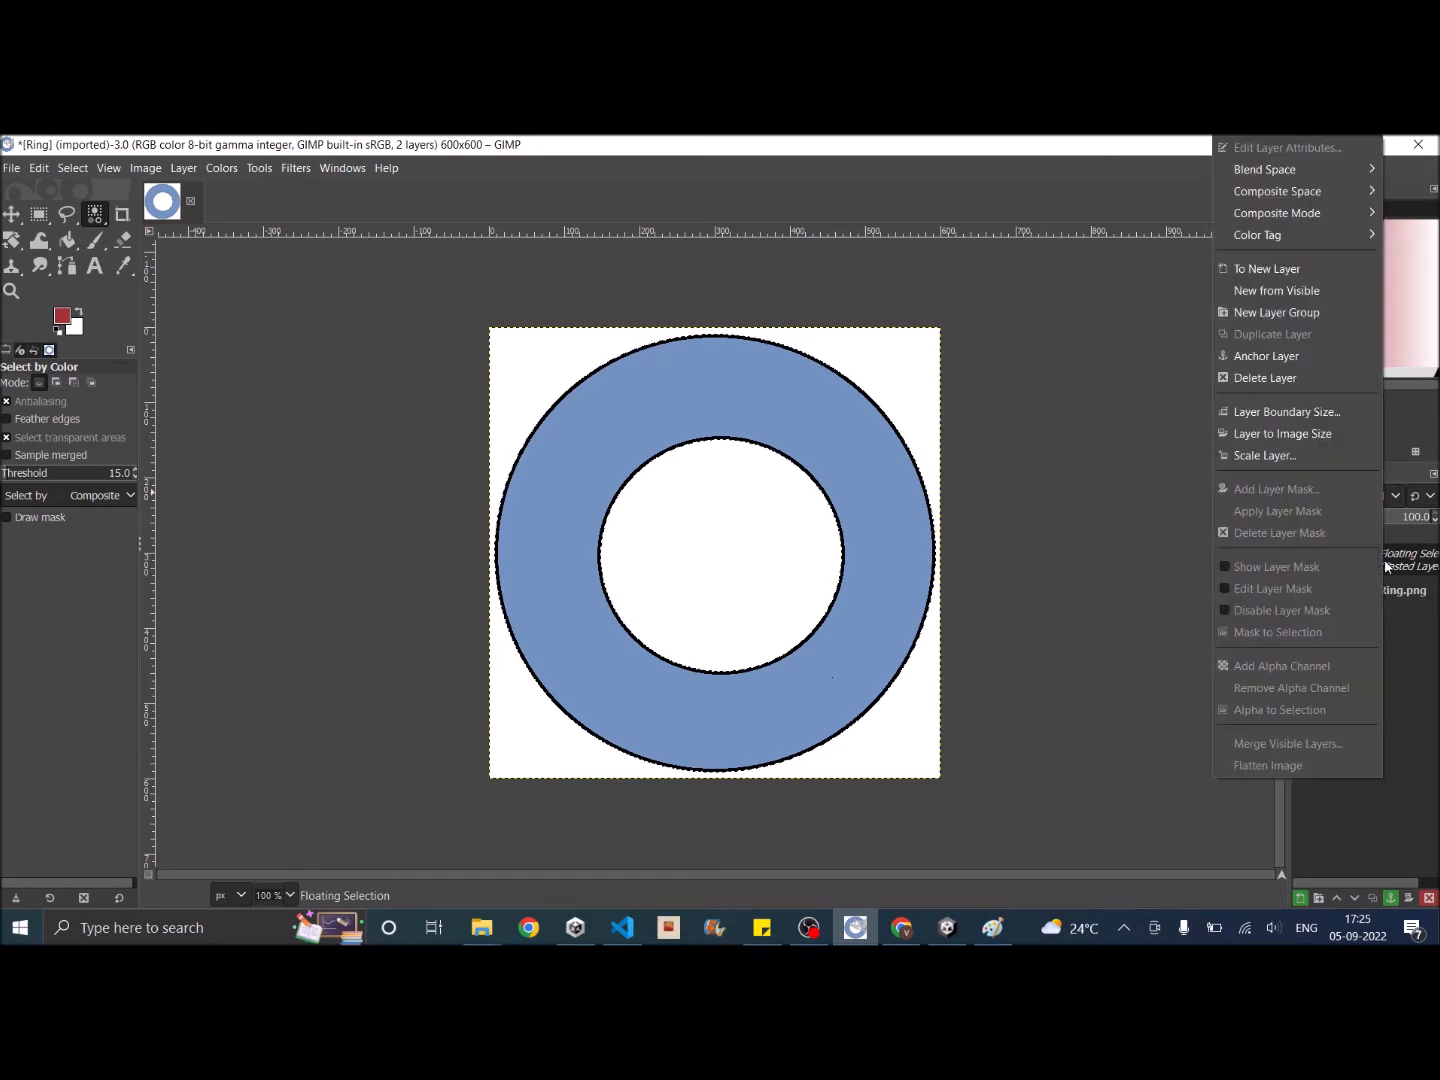
pyautogui.click(1271, 268)
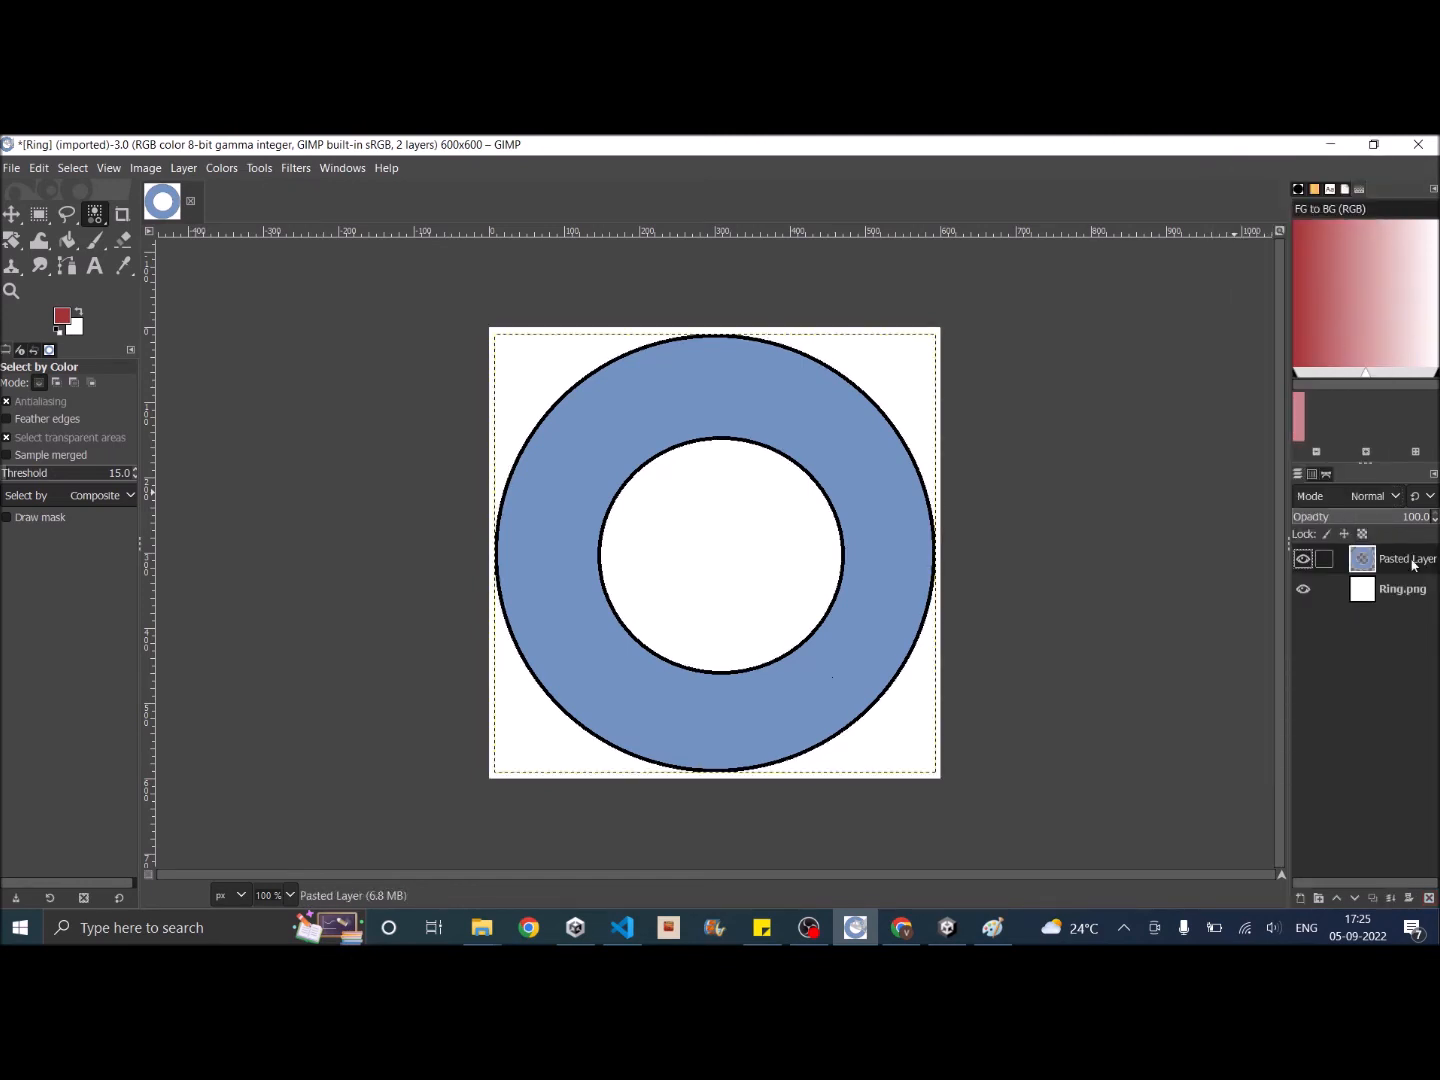
pyautogui.click(1403, 589)
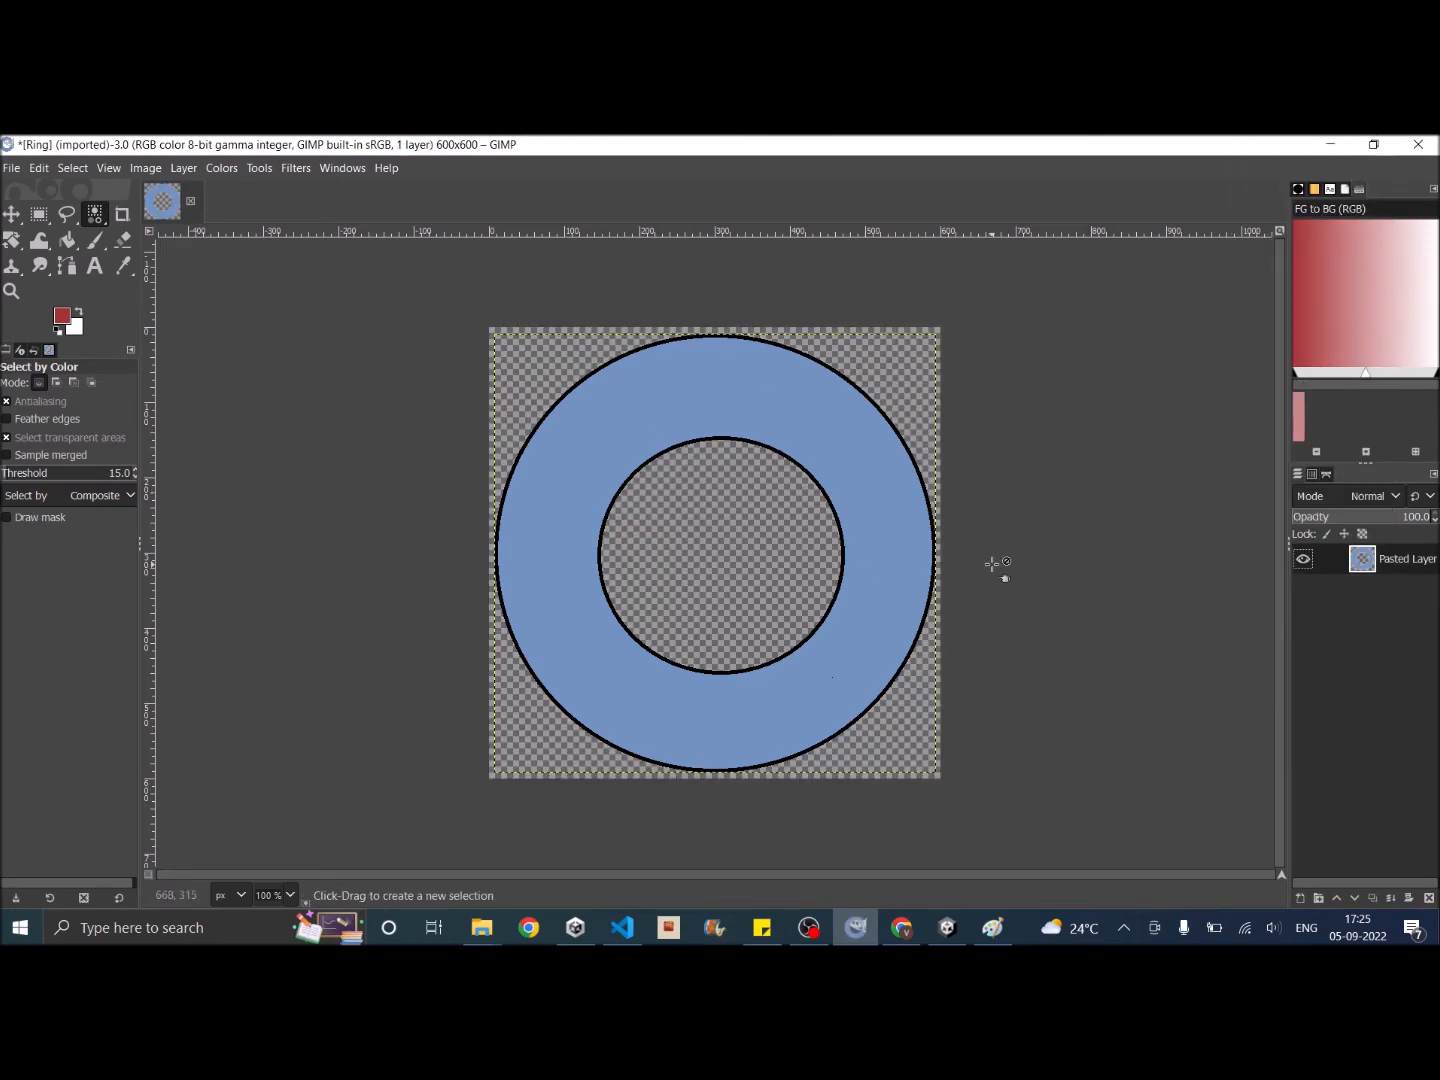
pyautogui.moveTo(690, 555)
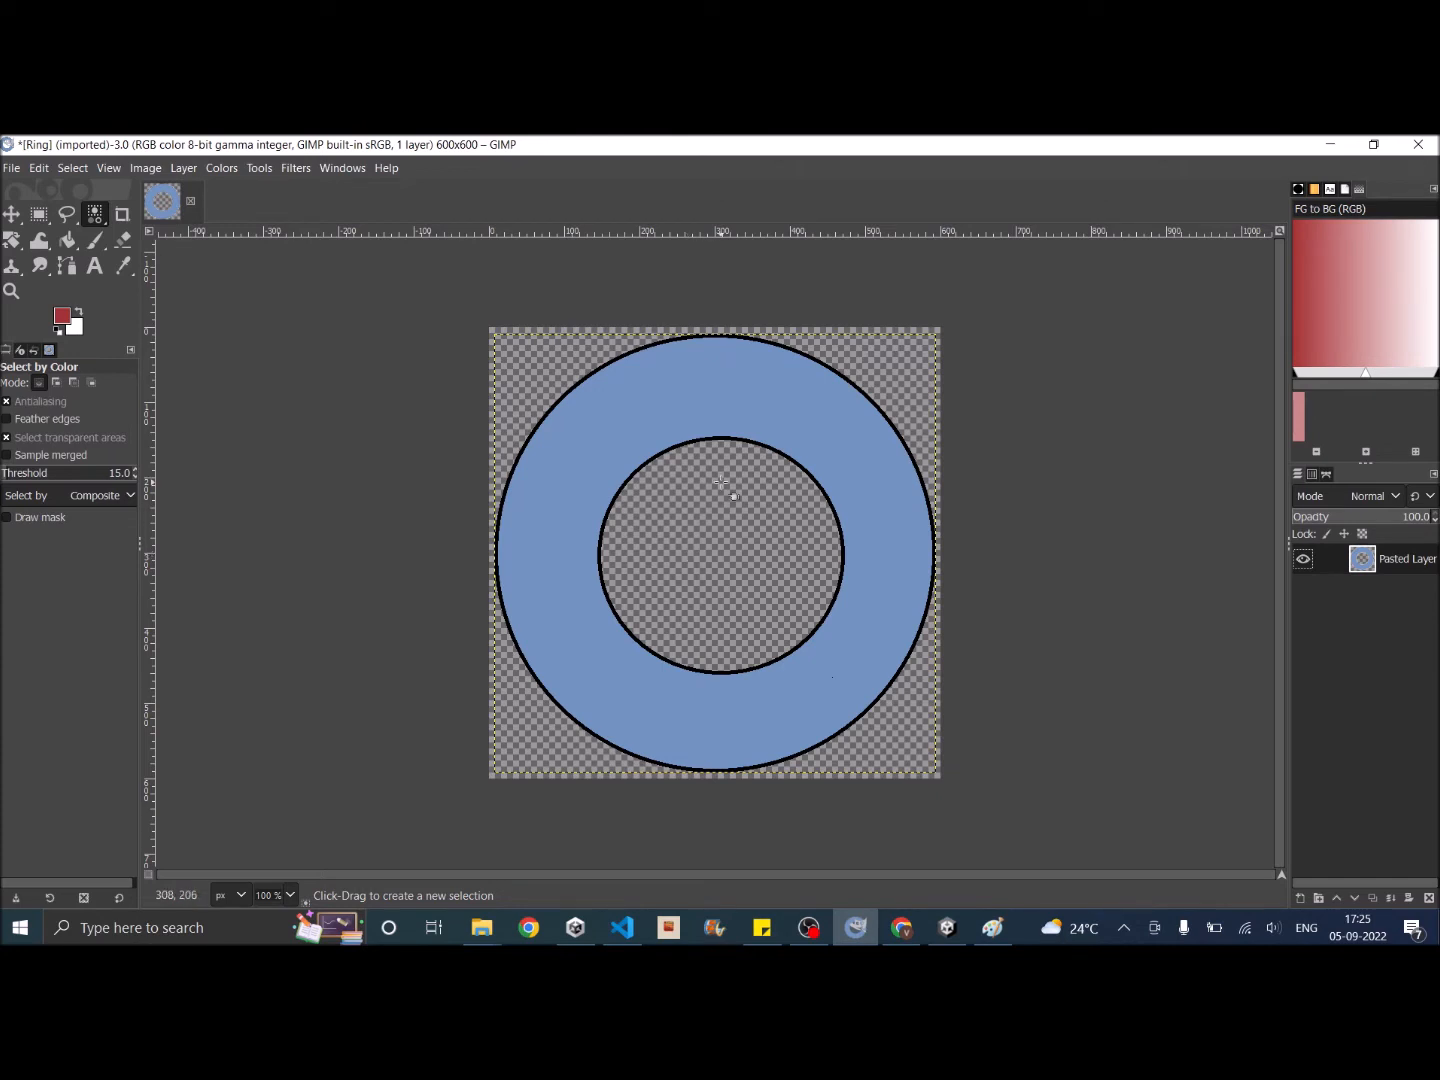
pyautogui.moveTo(735, 330)
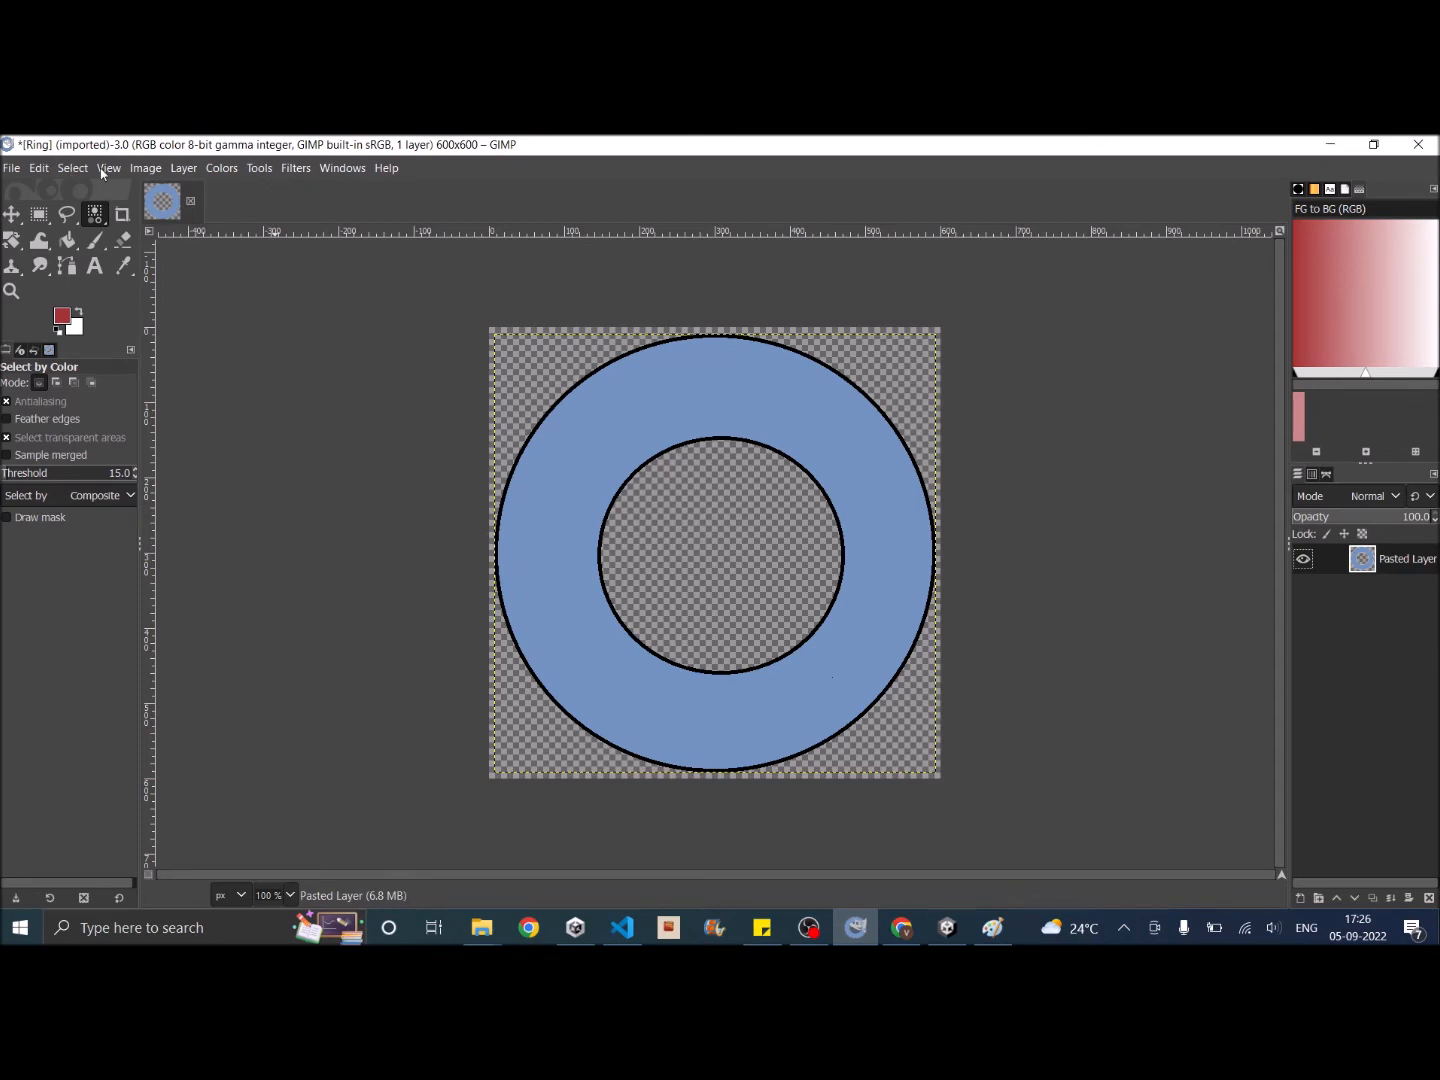
# Step: Turn on GIMP's grid overlay and set the grid spacing to 300 pixels
pyautogui.click(108, 167)
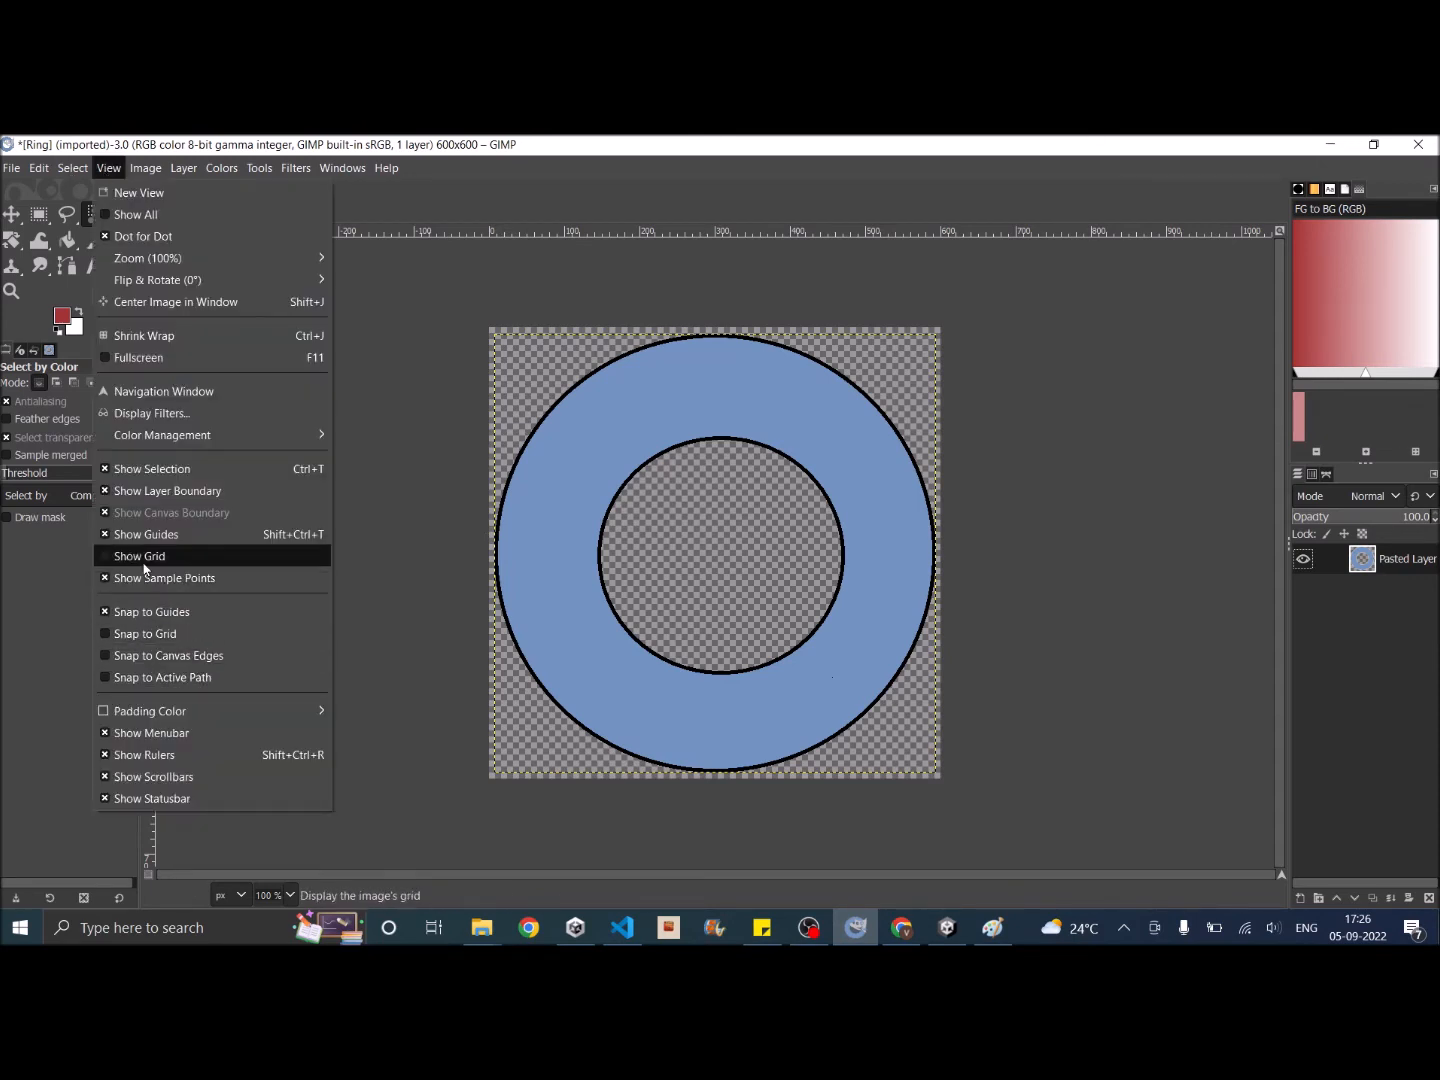
pyautogui.click(140, 556)
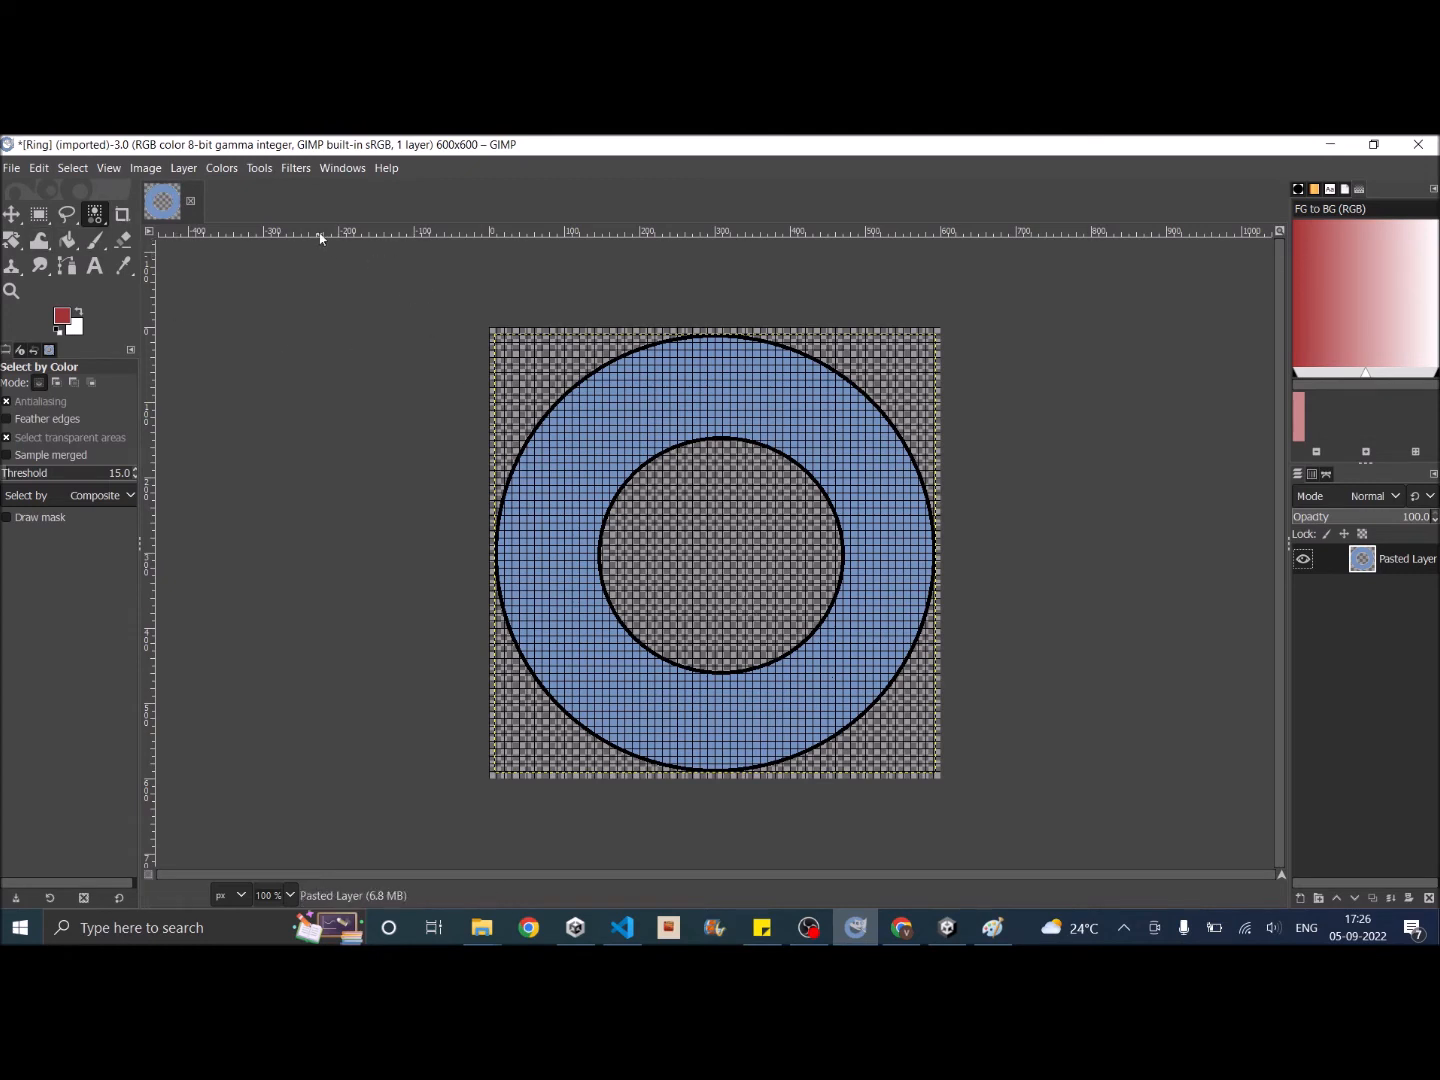
pyautogui.moveTo(310, 240)
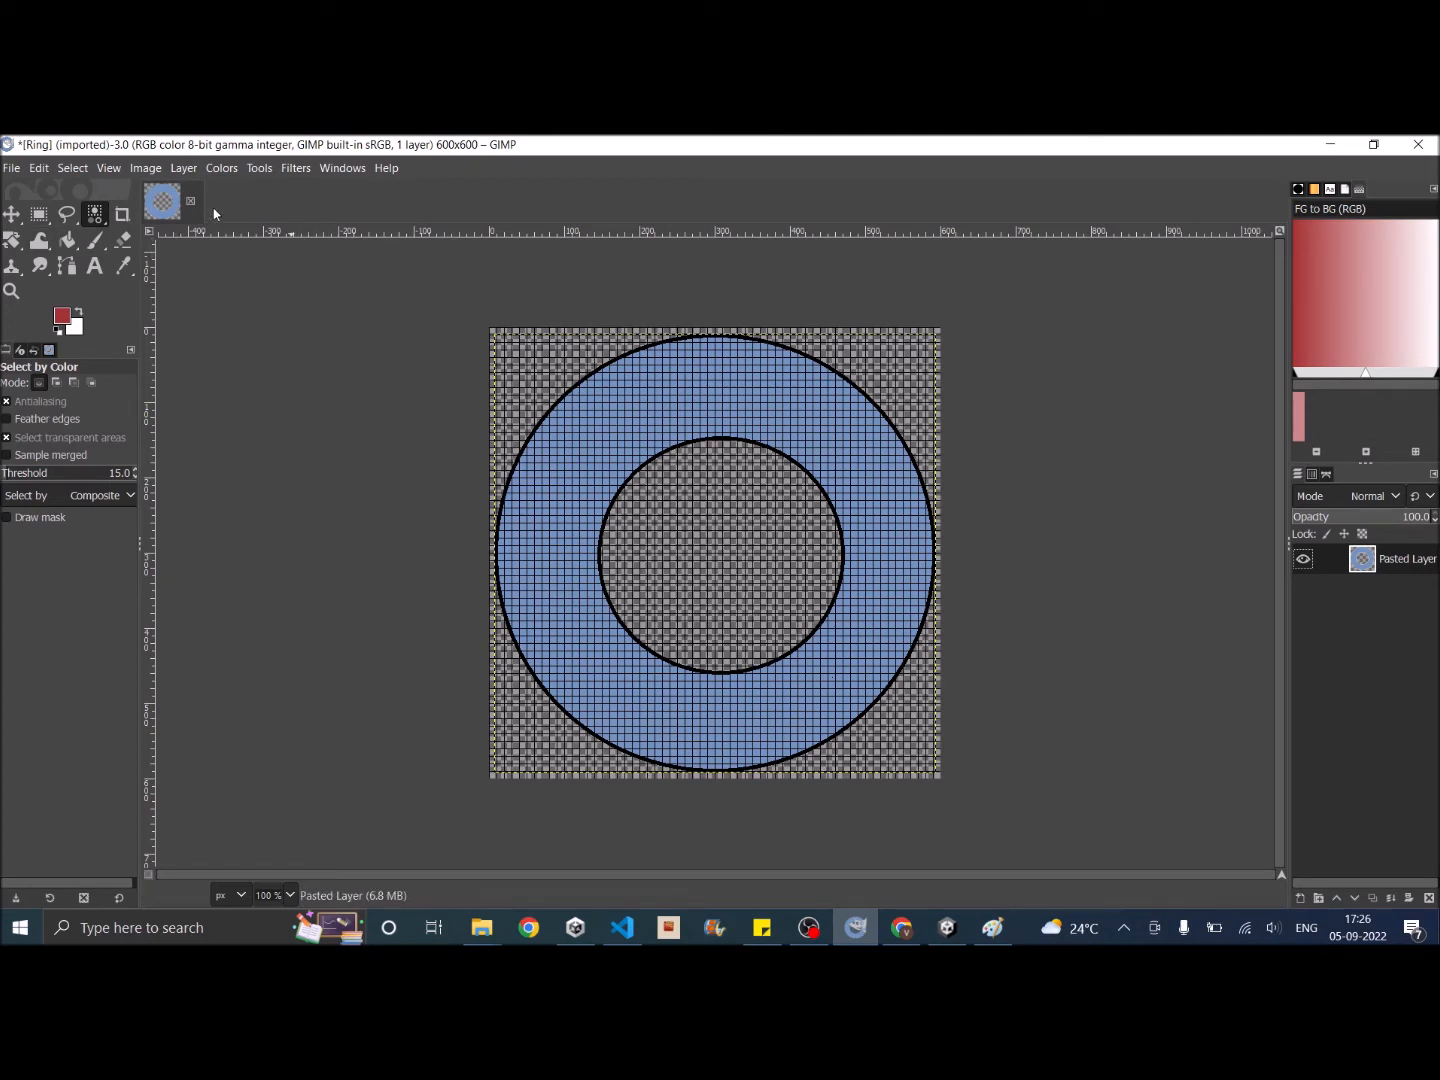
pyautogui.click(145, 167)
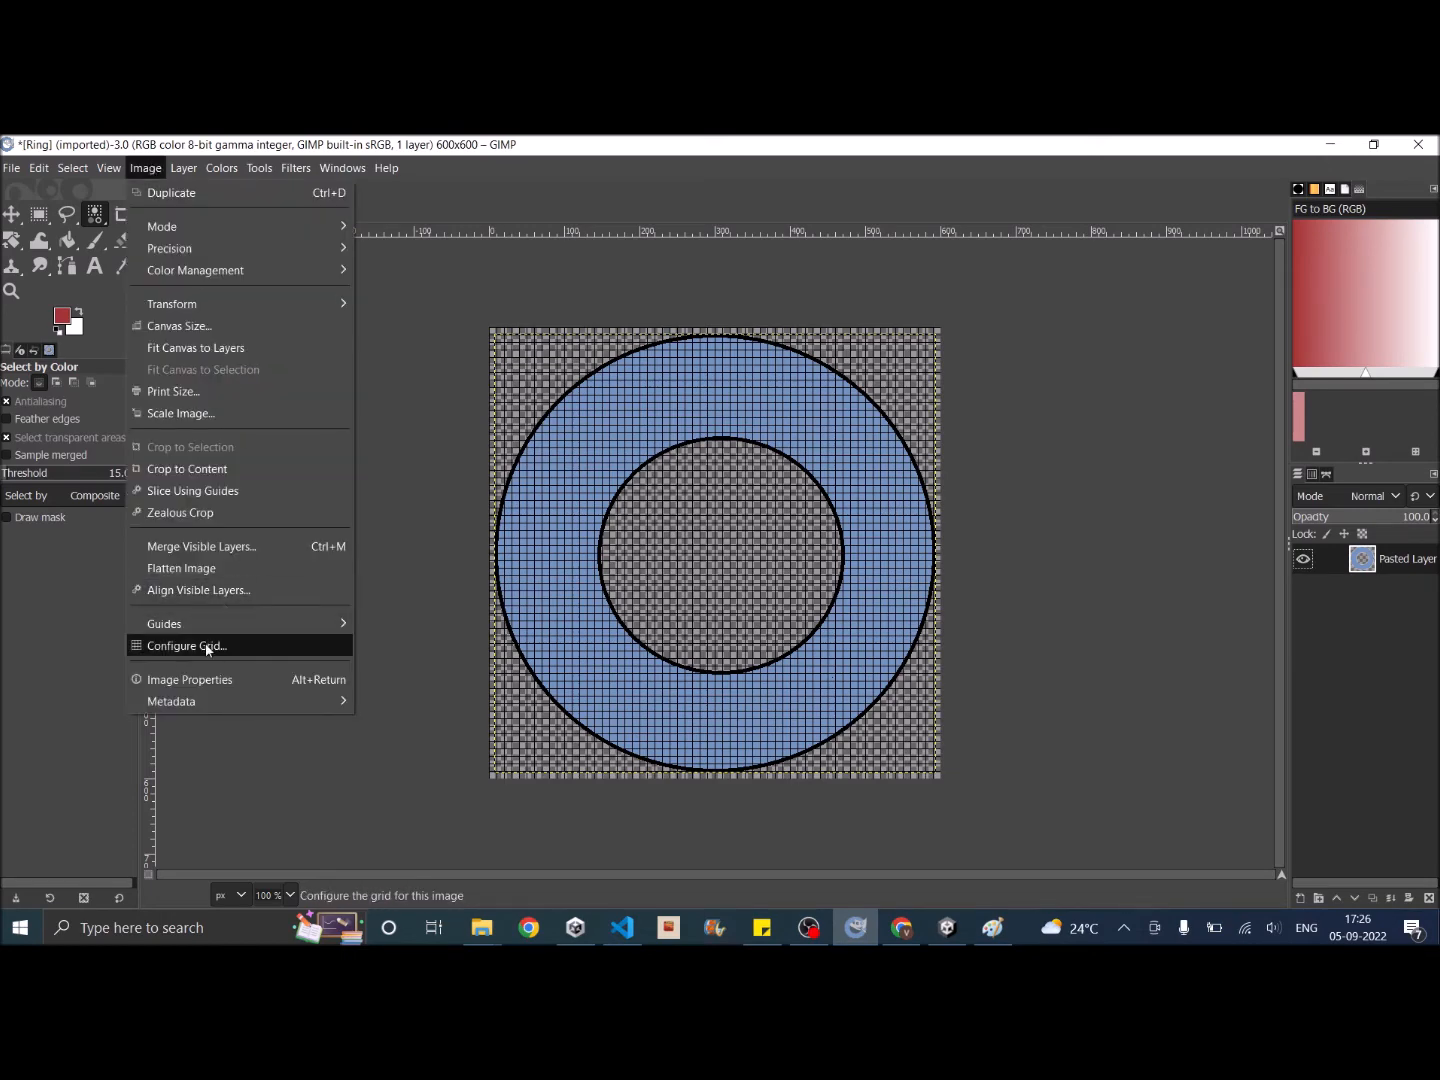
pyautogui.click(188, 645)
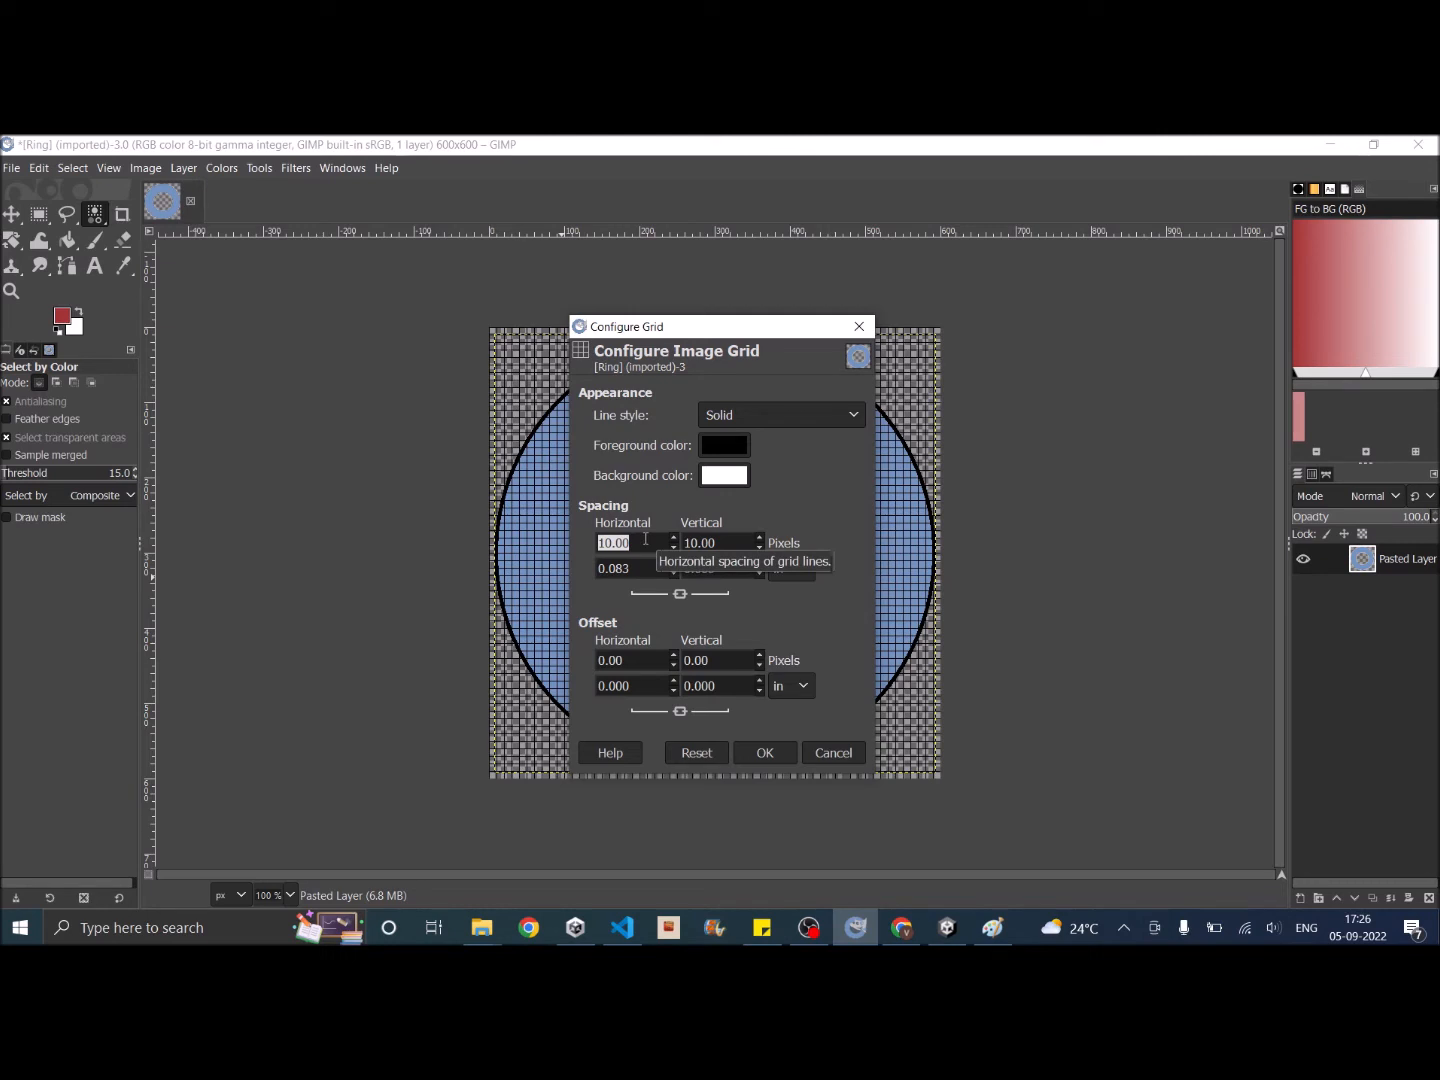
pyautogui.write('3')
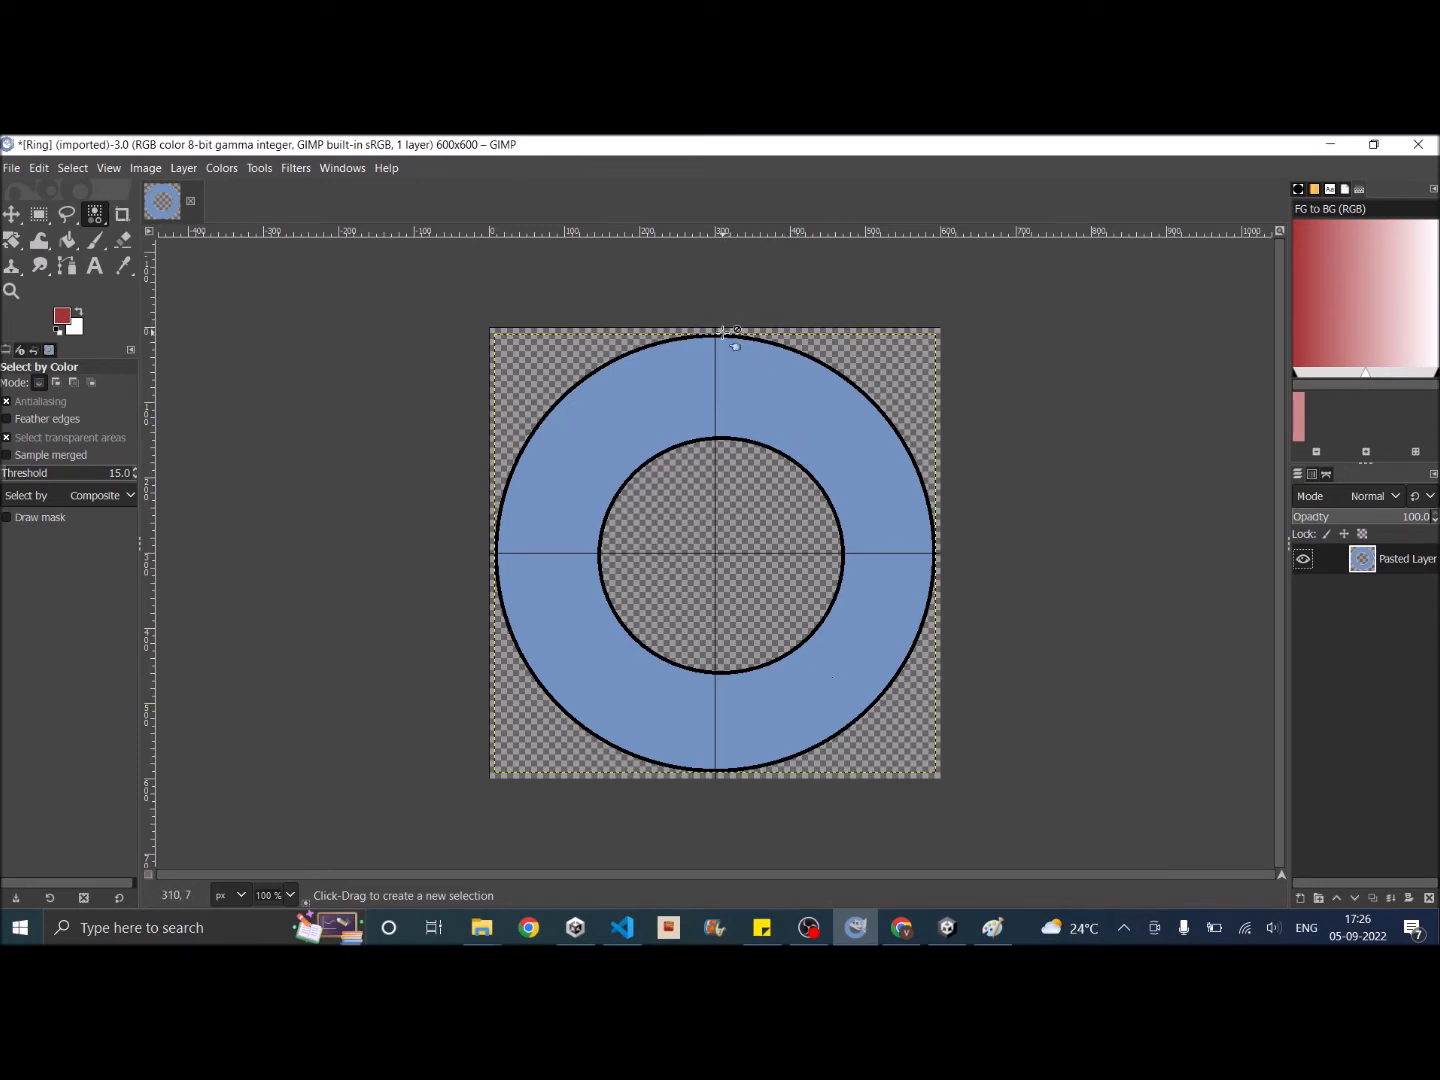
pyautogui.moveTo(728, 345)
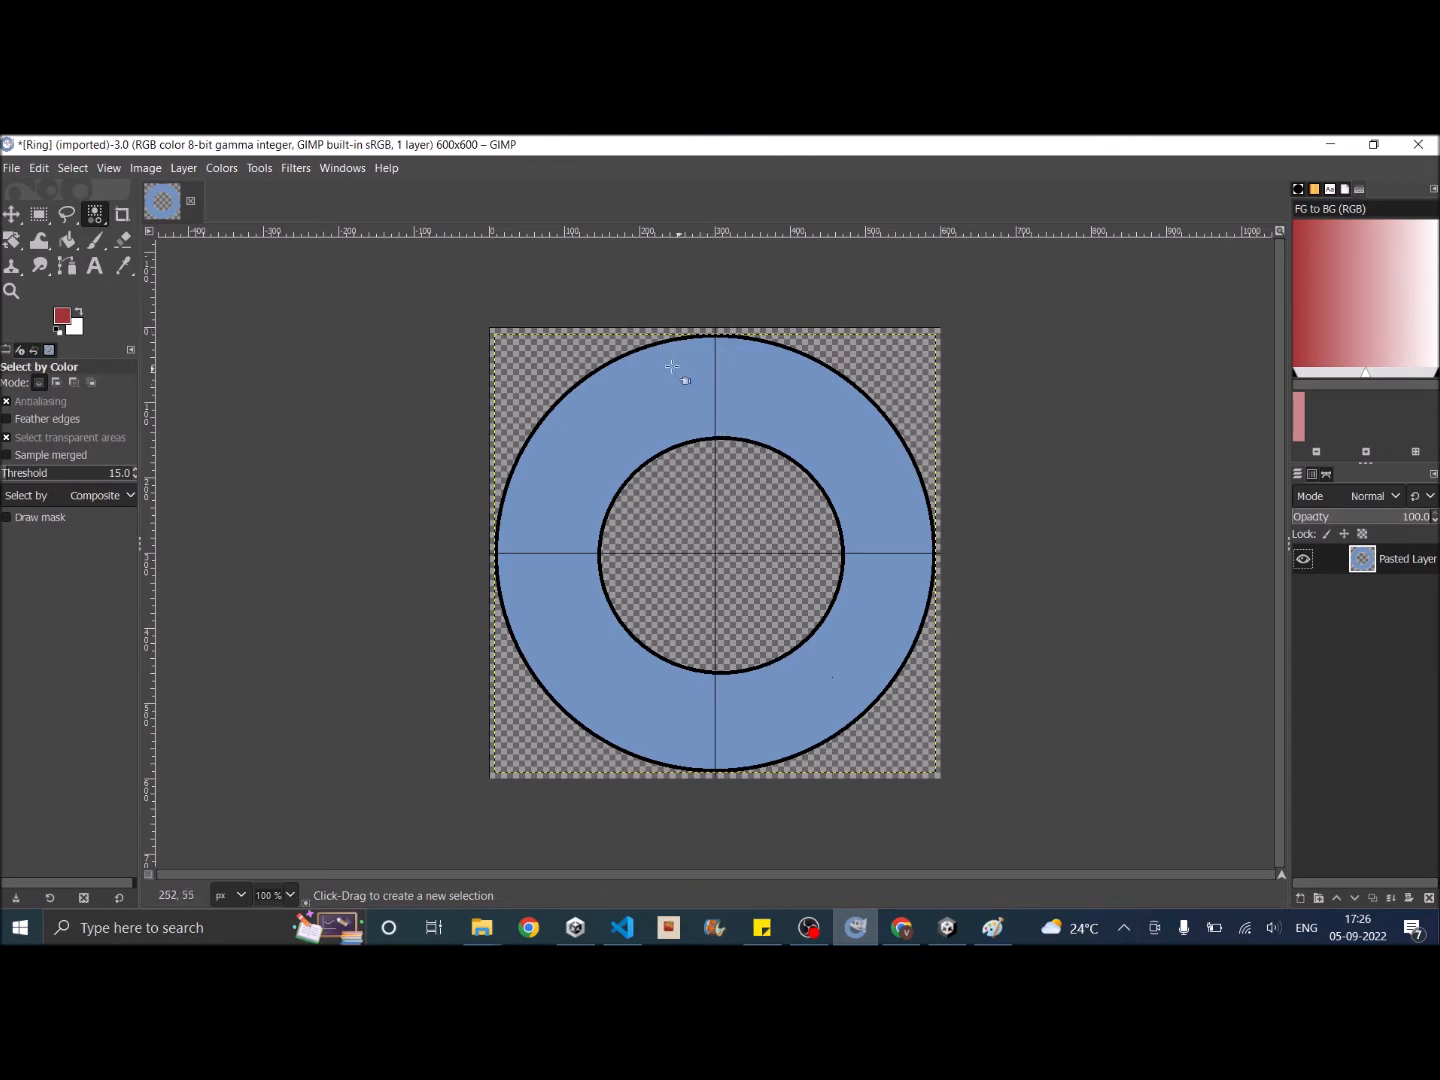
pyautogui.moveTo(745, 785)
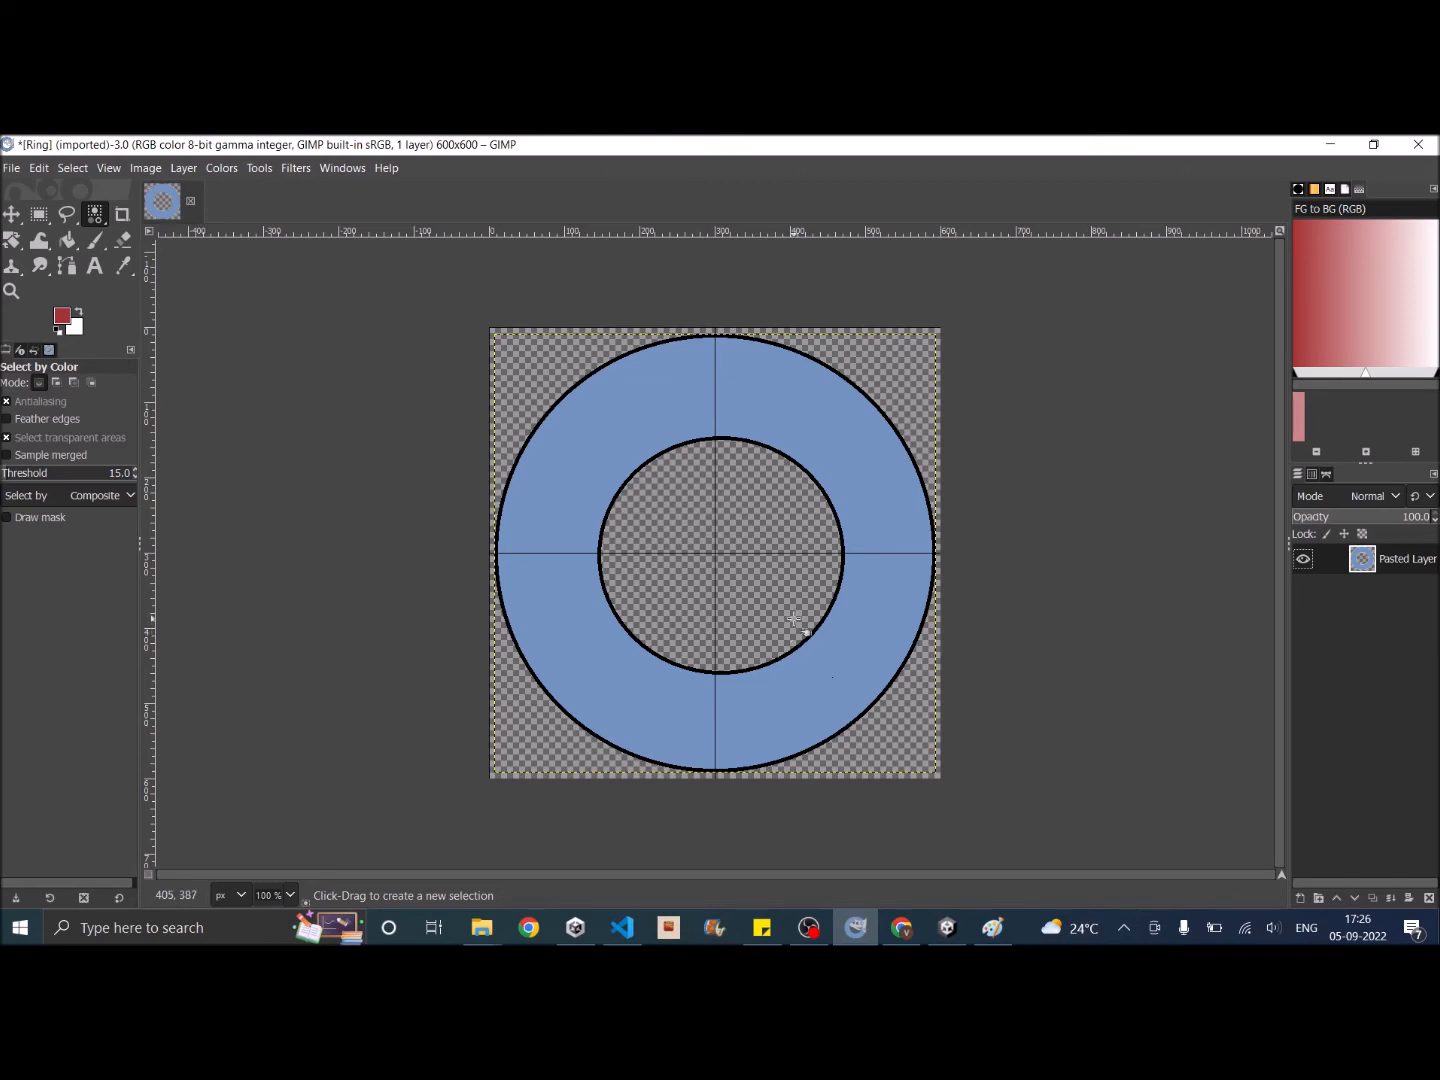
pyautogui.moveTo(680, 440)
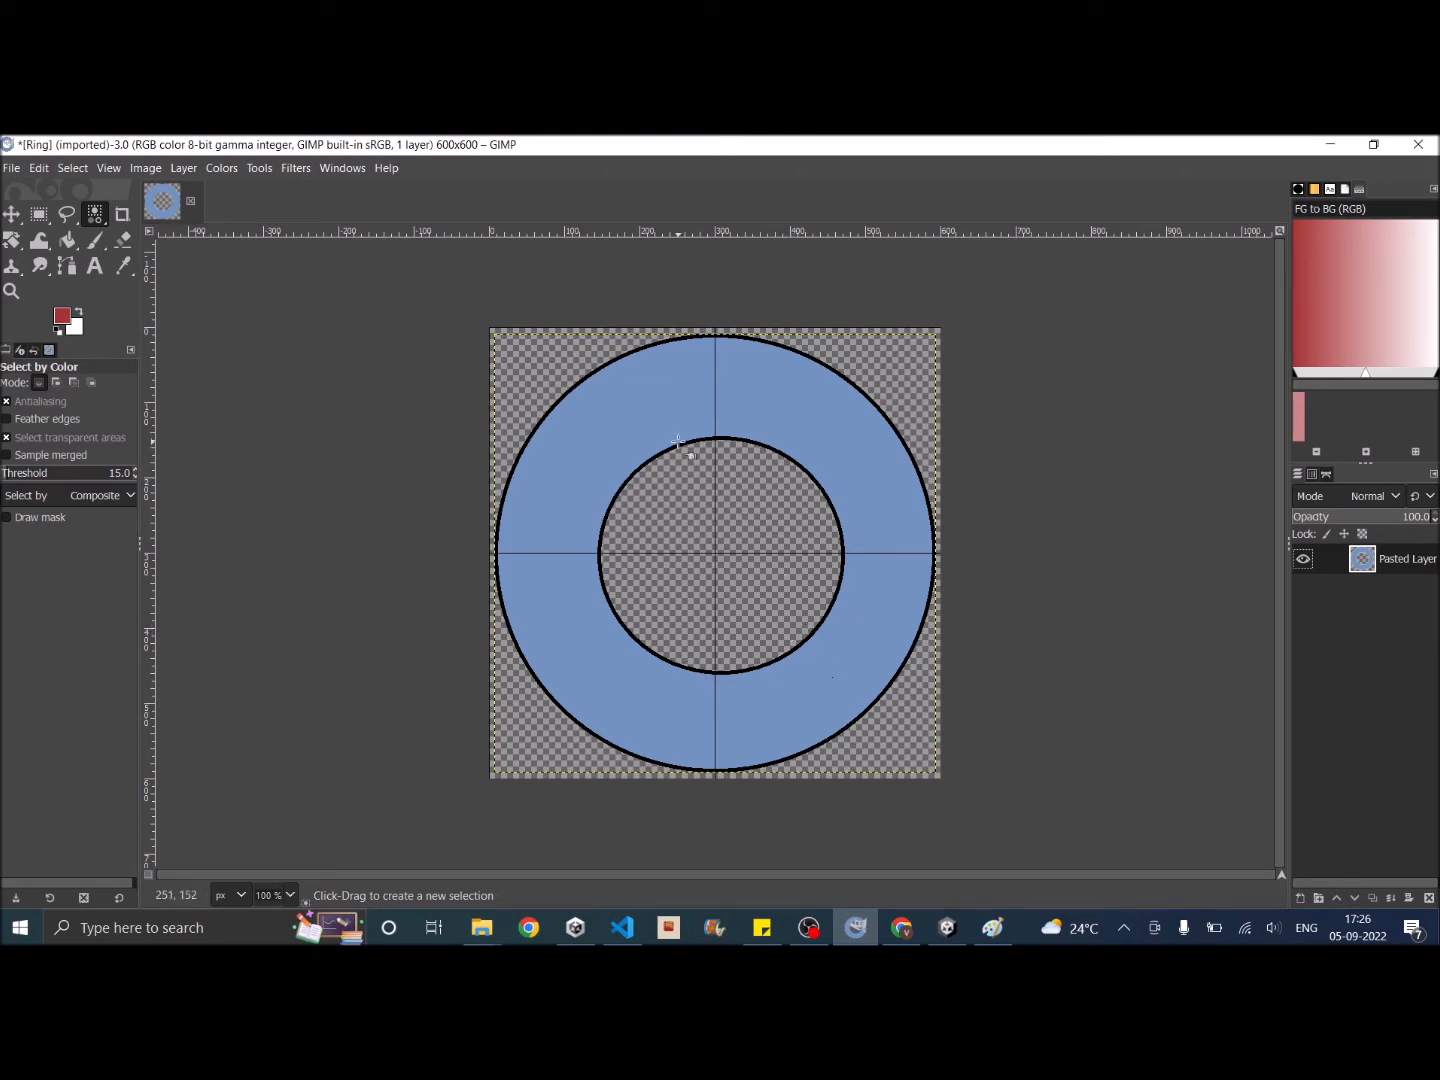
pyautogui.moveTo(783, 377)
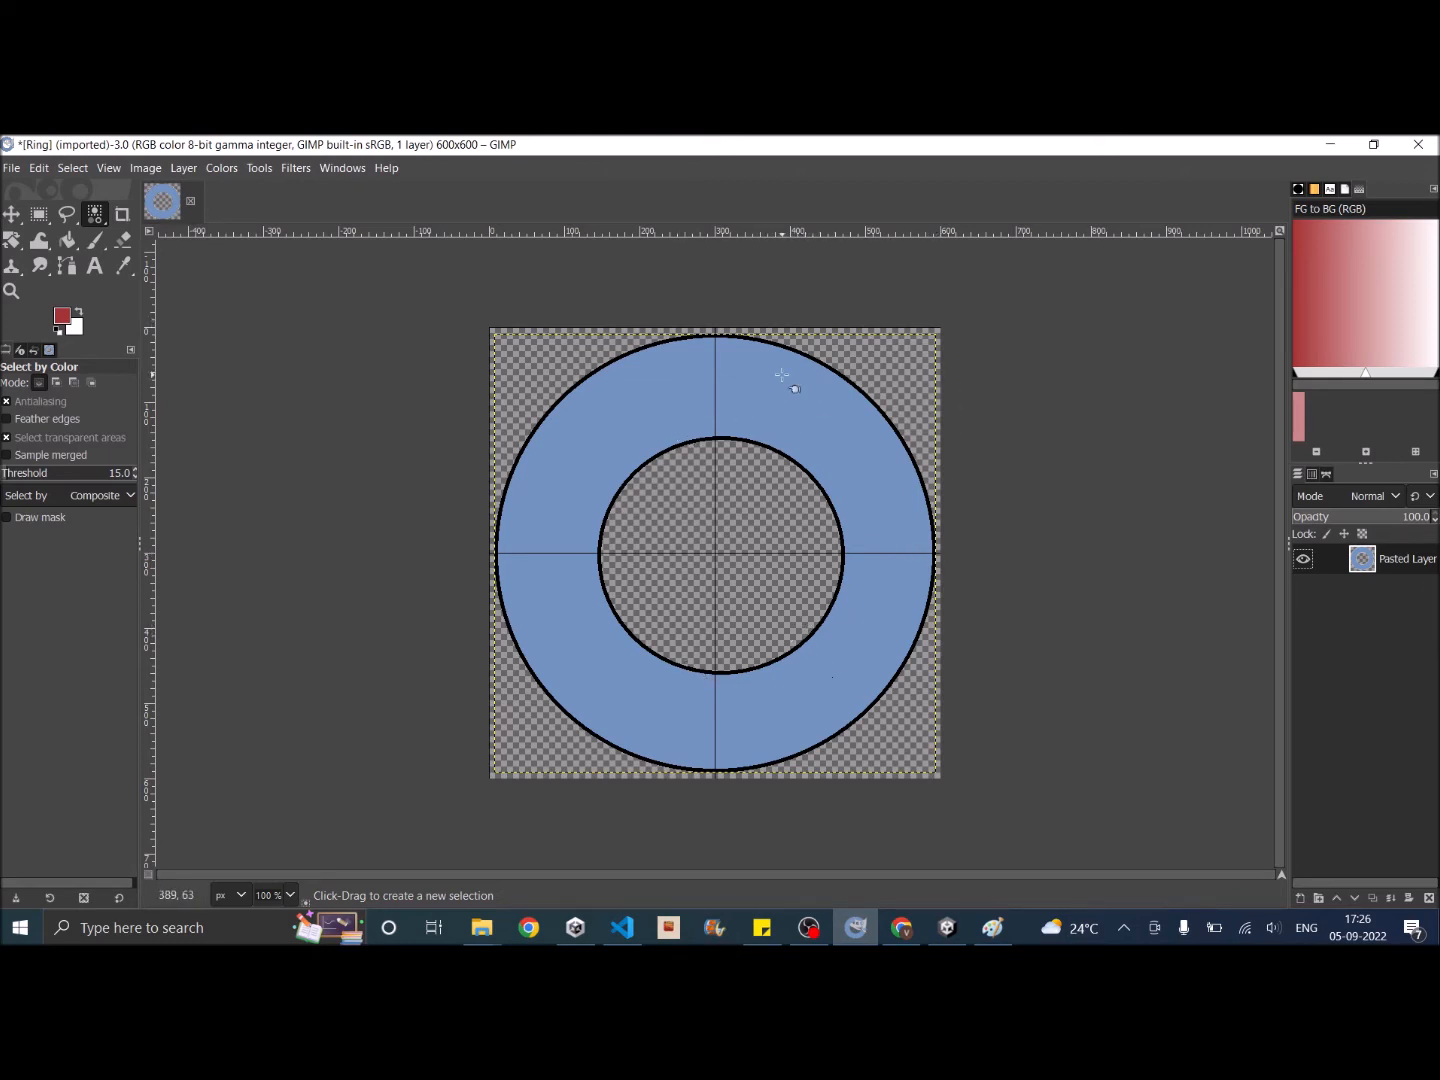
pyautogui.moveTo(785, 377)
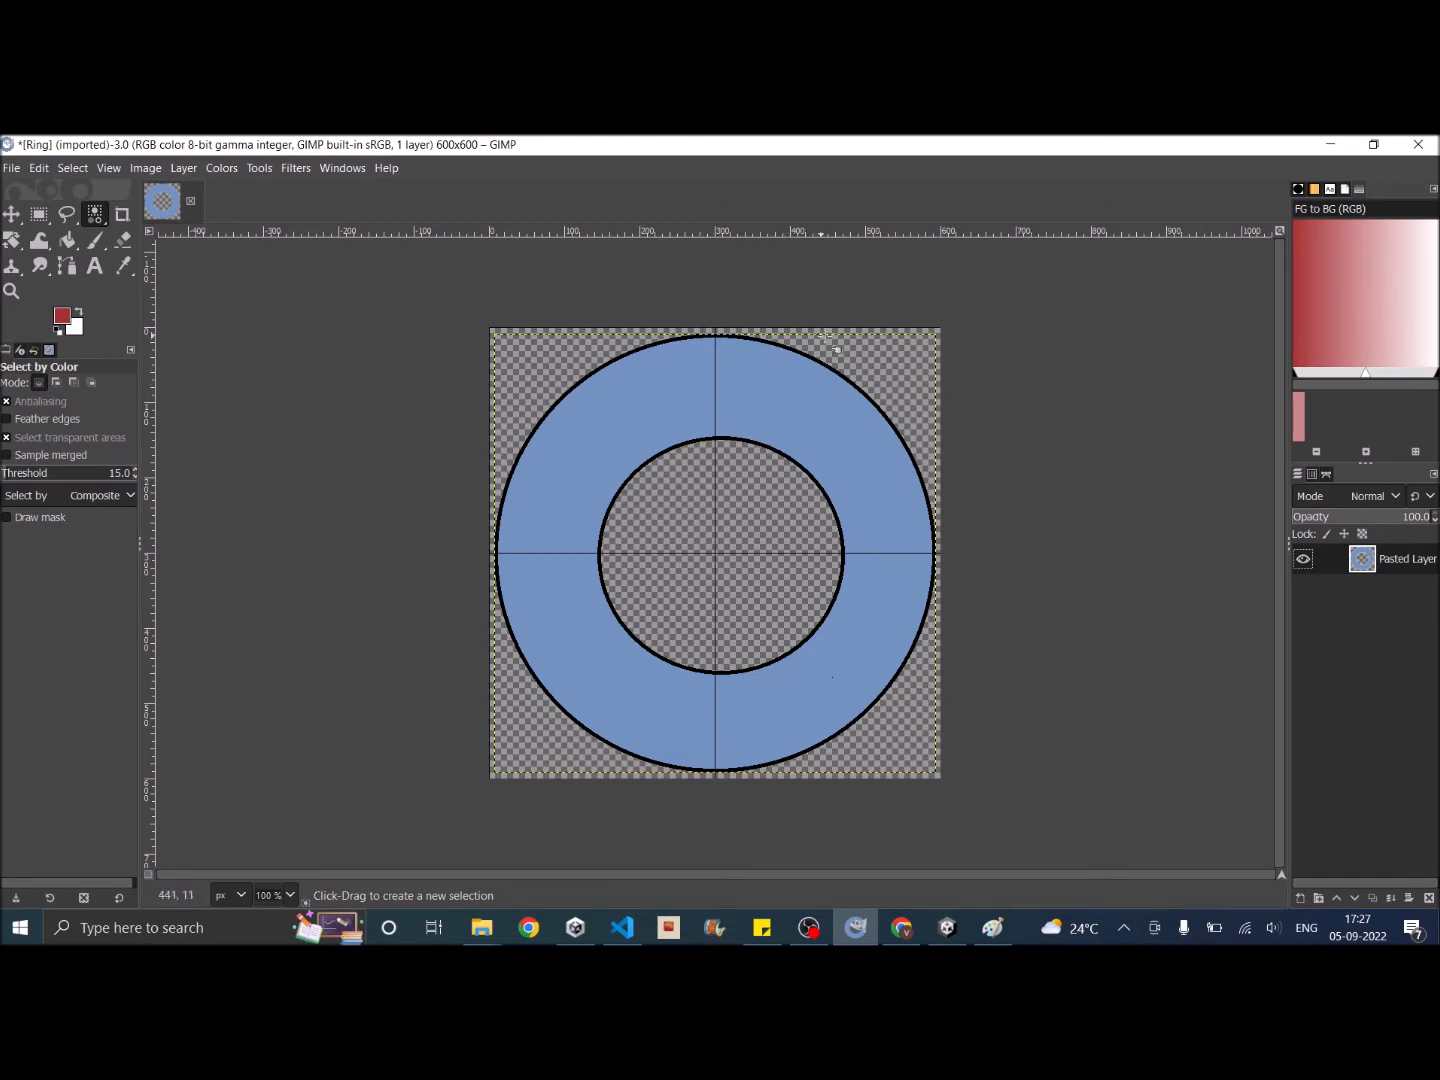
pyautogui.moveTo(888, 413)
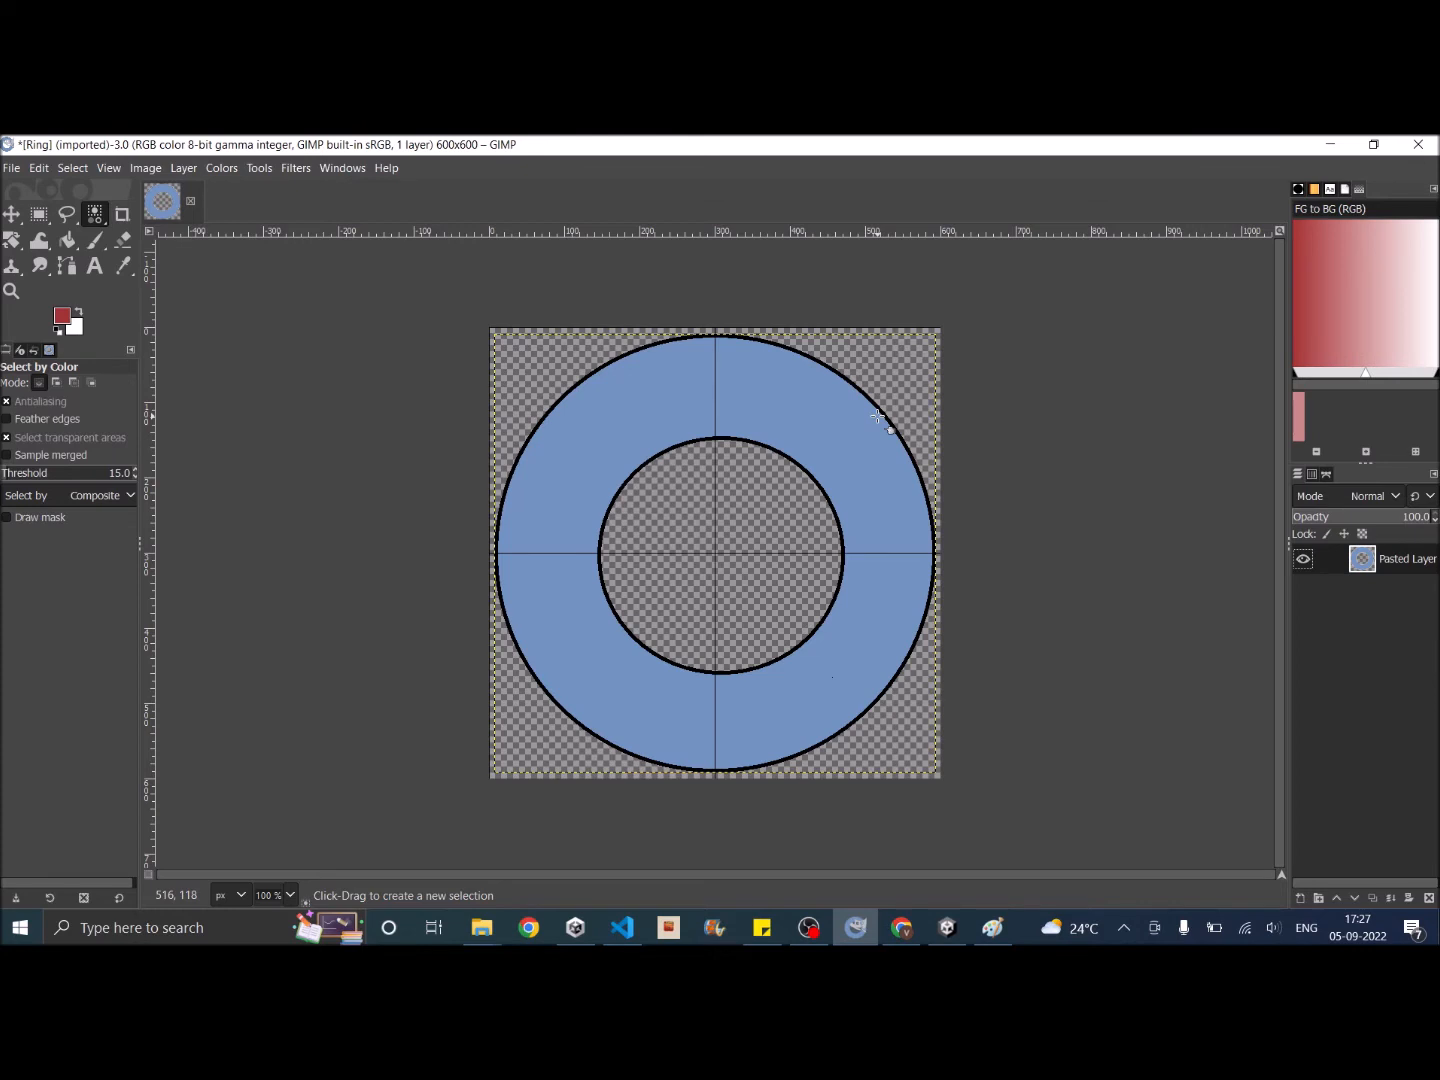
pyautogui.moveTo(970, 322)
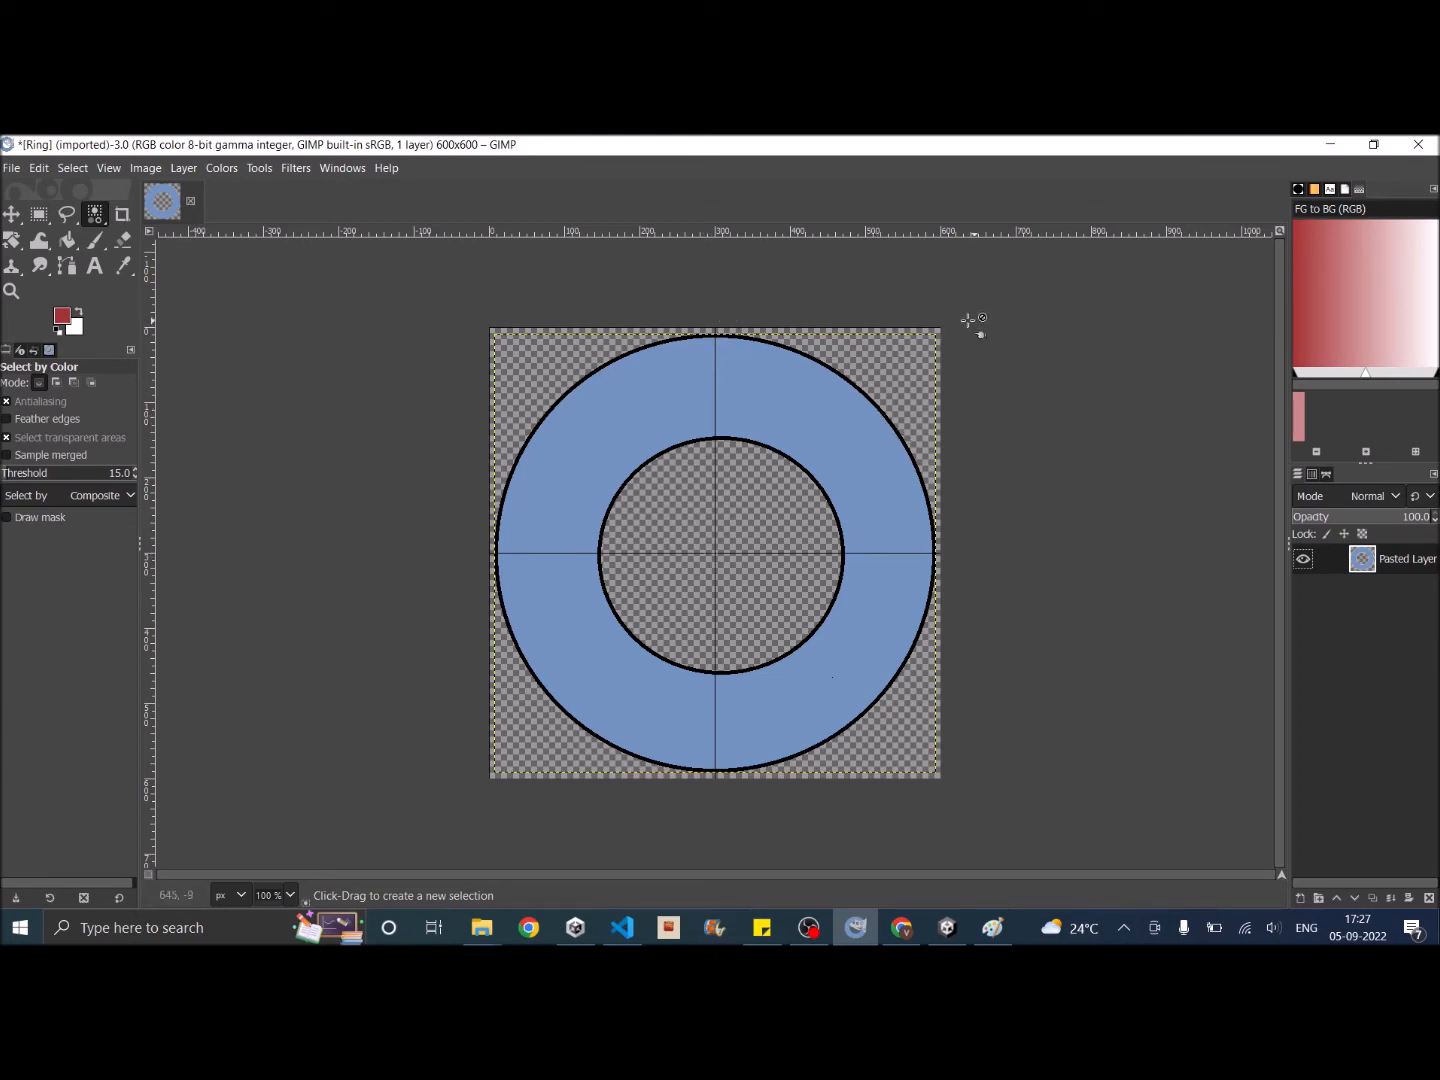
pyautogui.moveTo(890, 527)
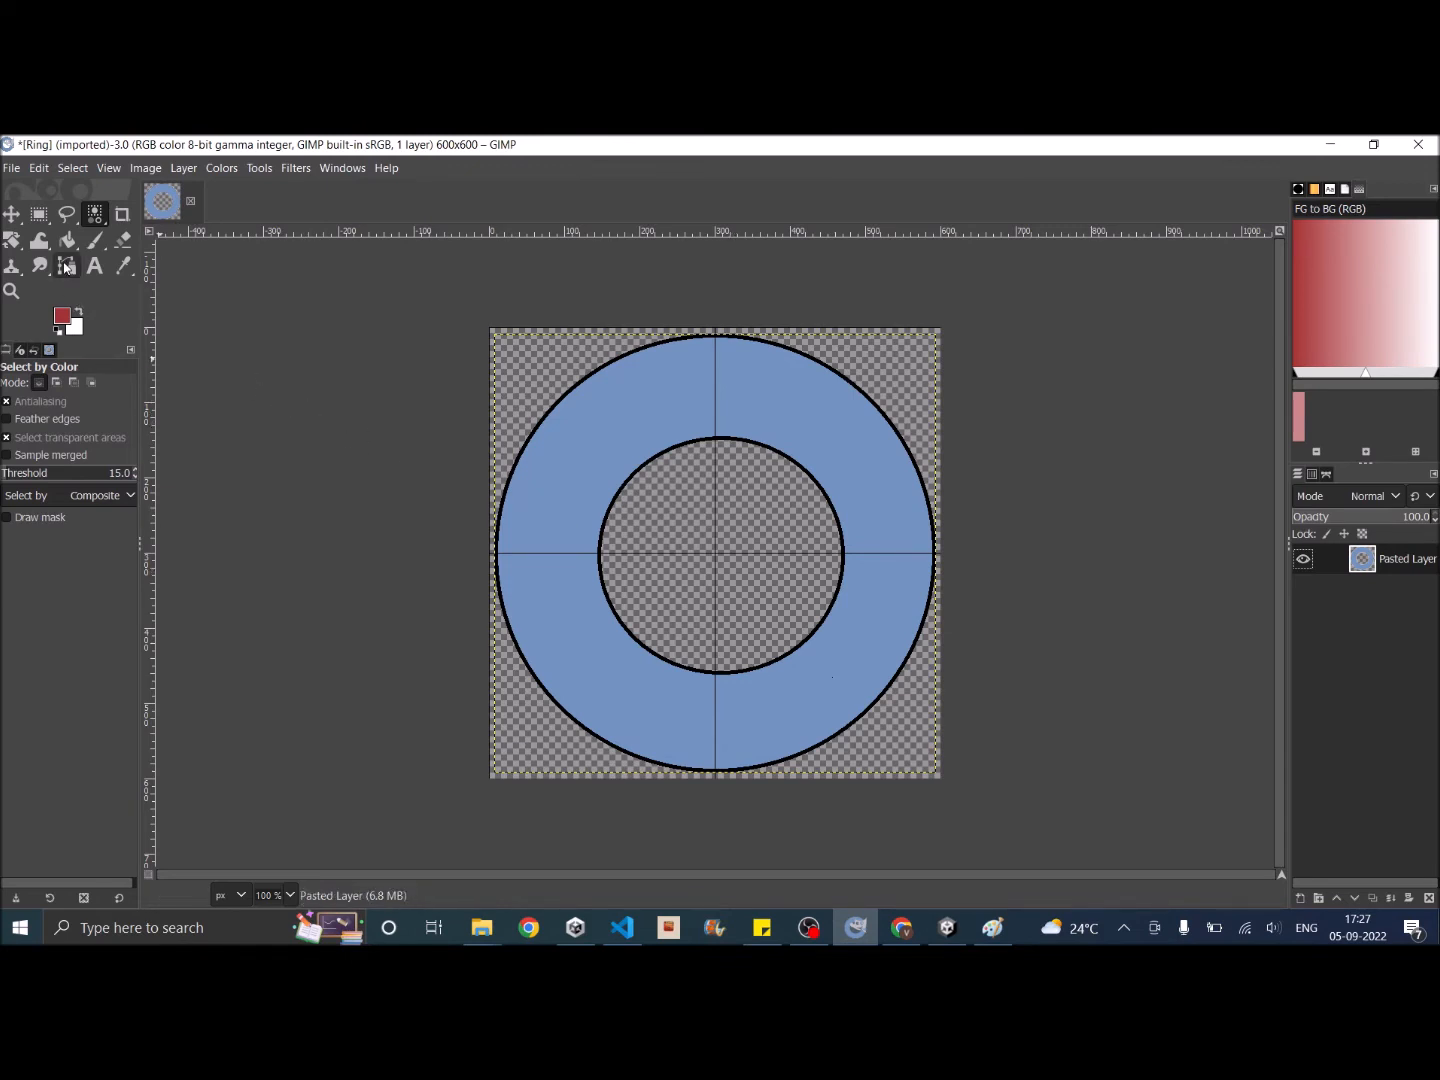
# Step: Select GIMP's Paths tool
pyautogui.click(67, 266)
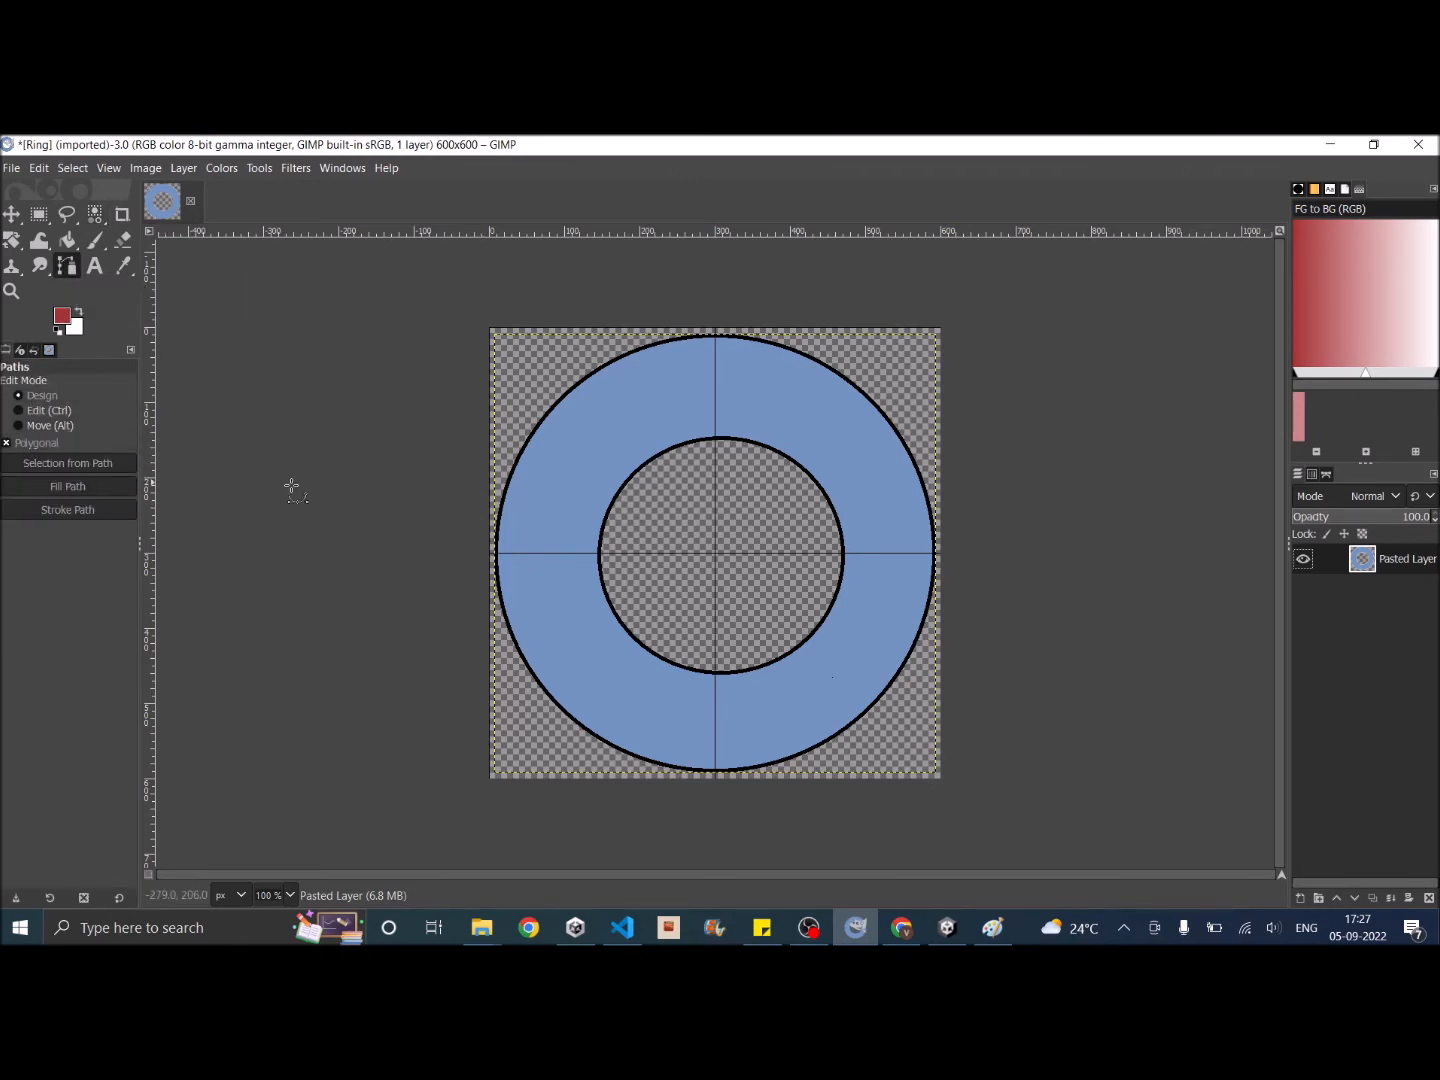
pyautogui.moveTo(718, 560)
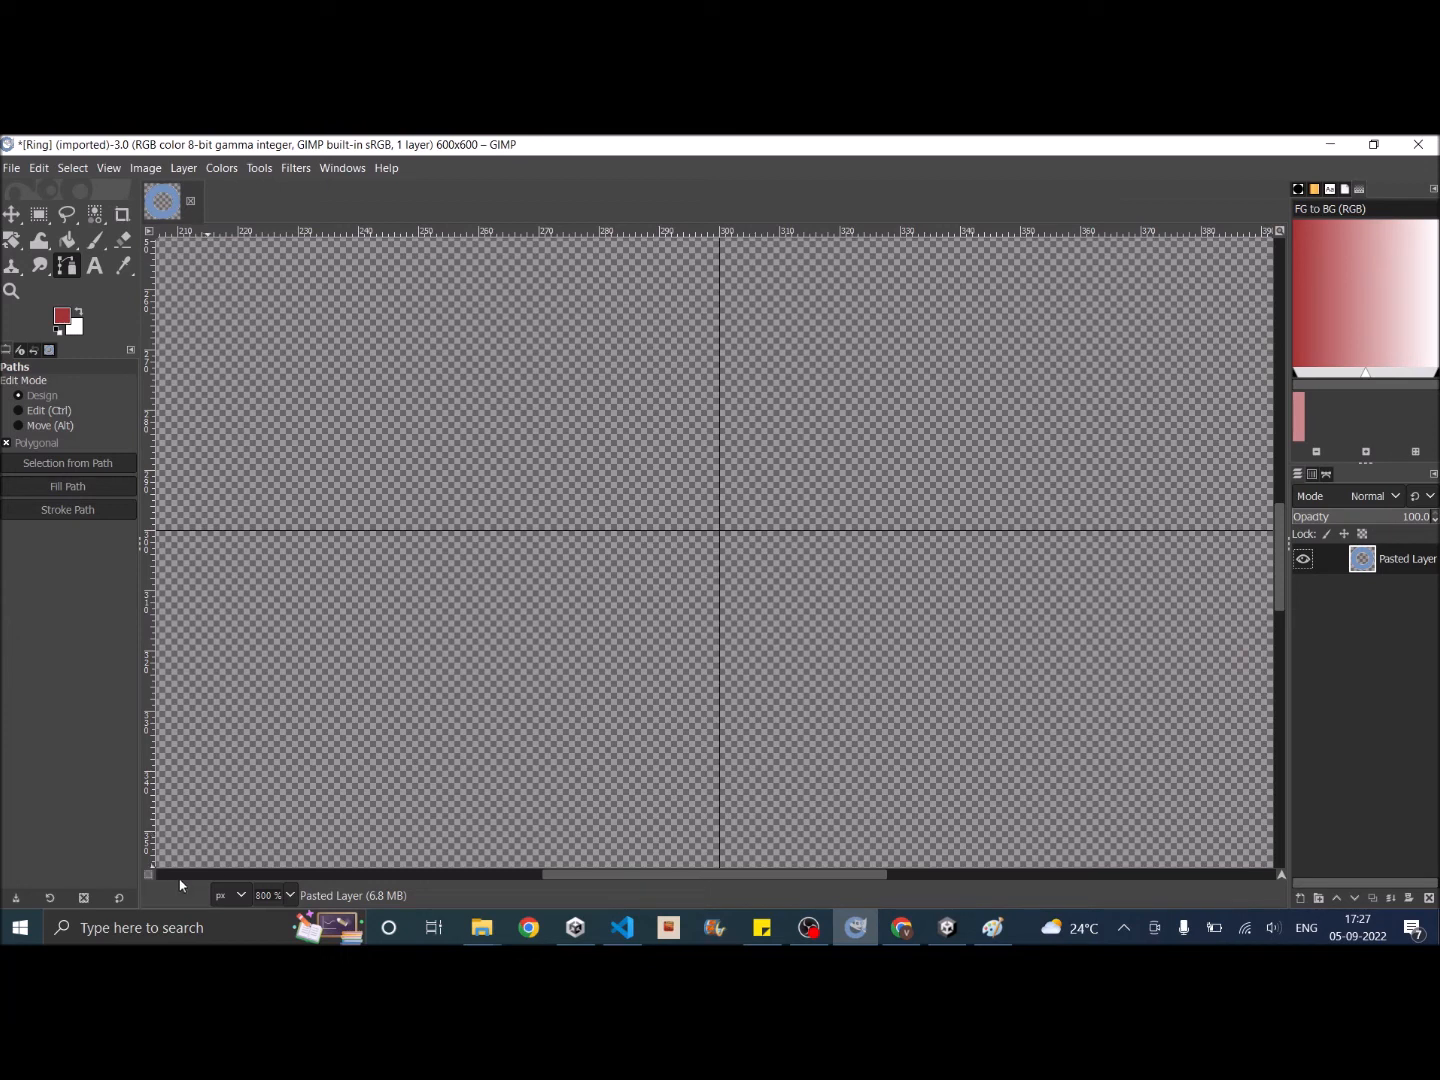
pyautogui.moveTo(725, 545)
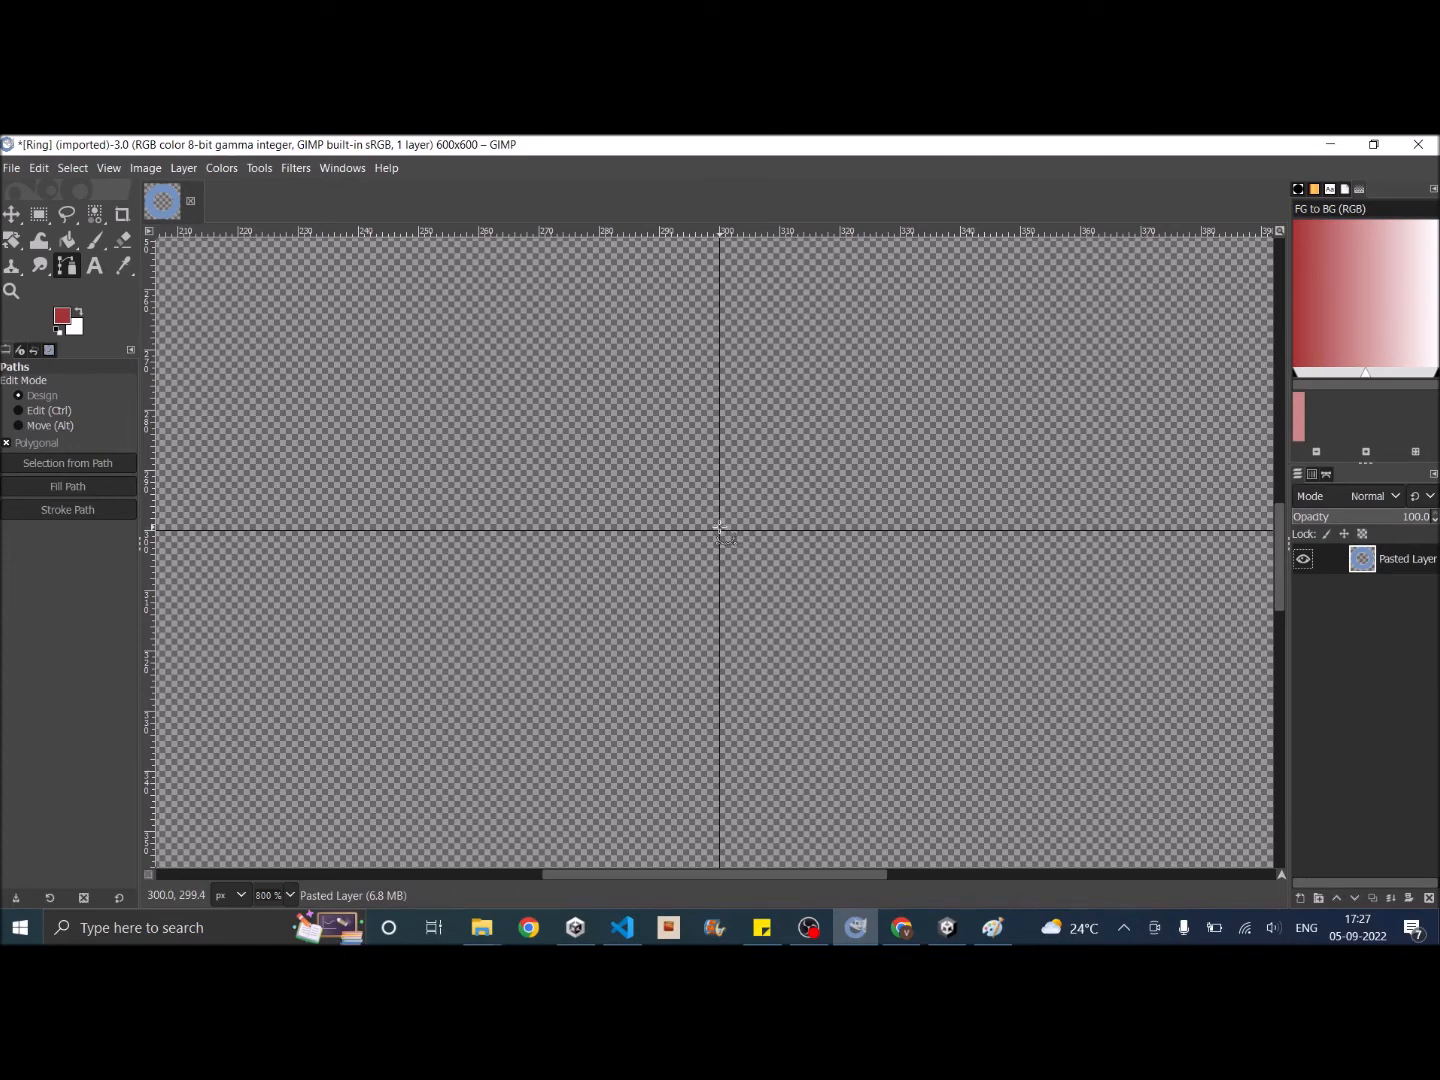
pyautogui.moveTo(723, 535)
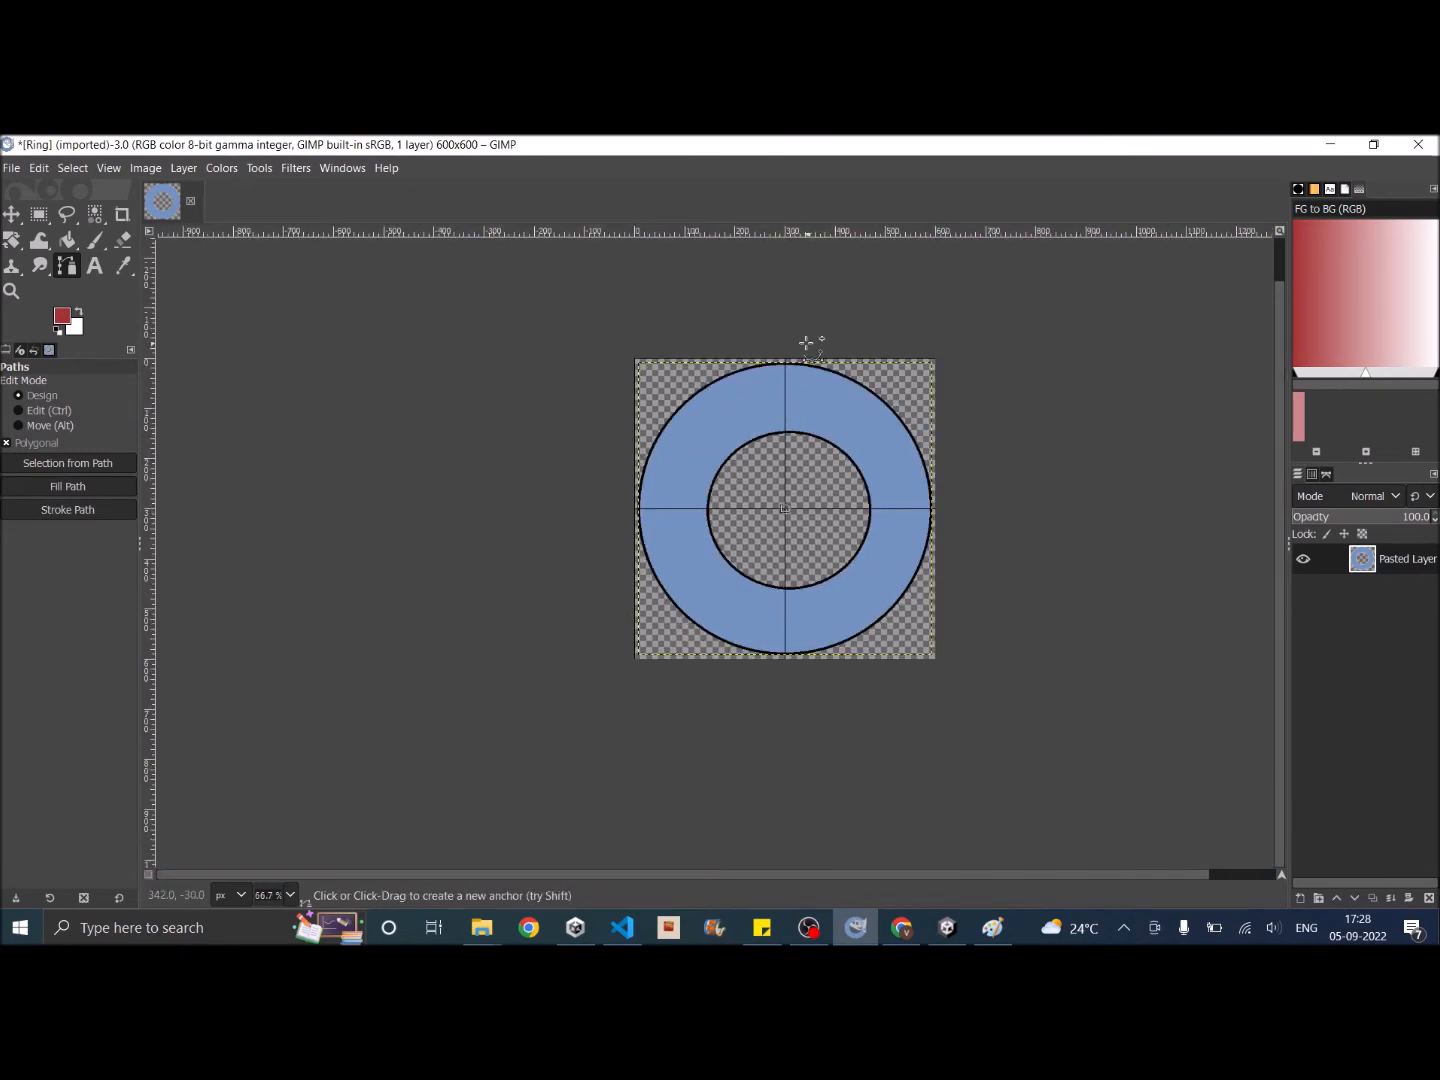
pyautogui.moveTo(797, 320)
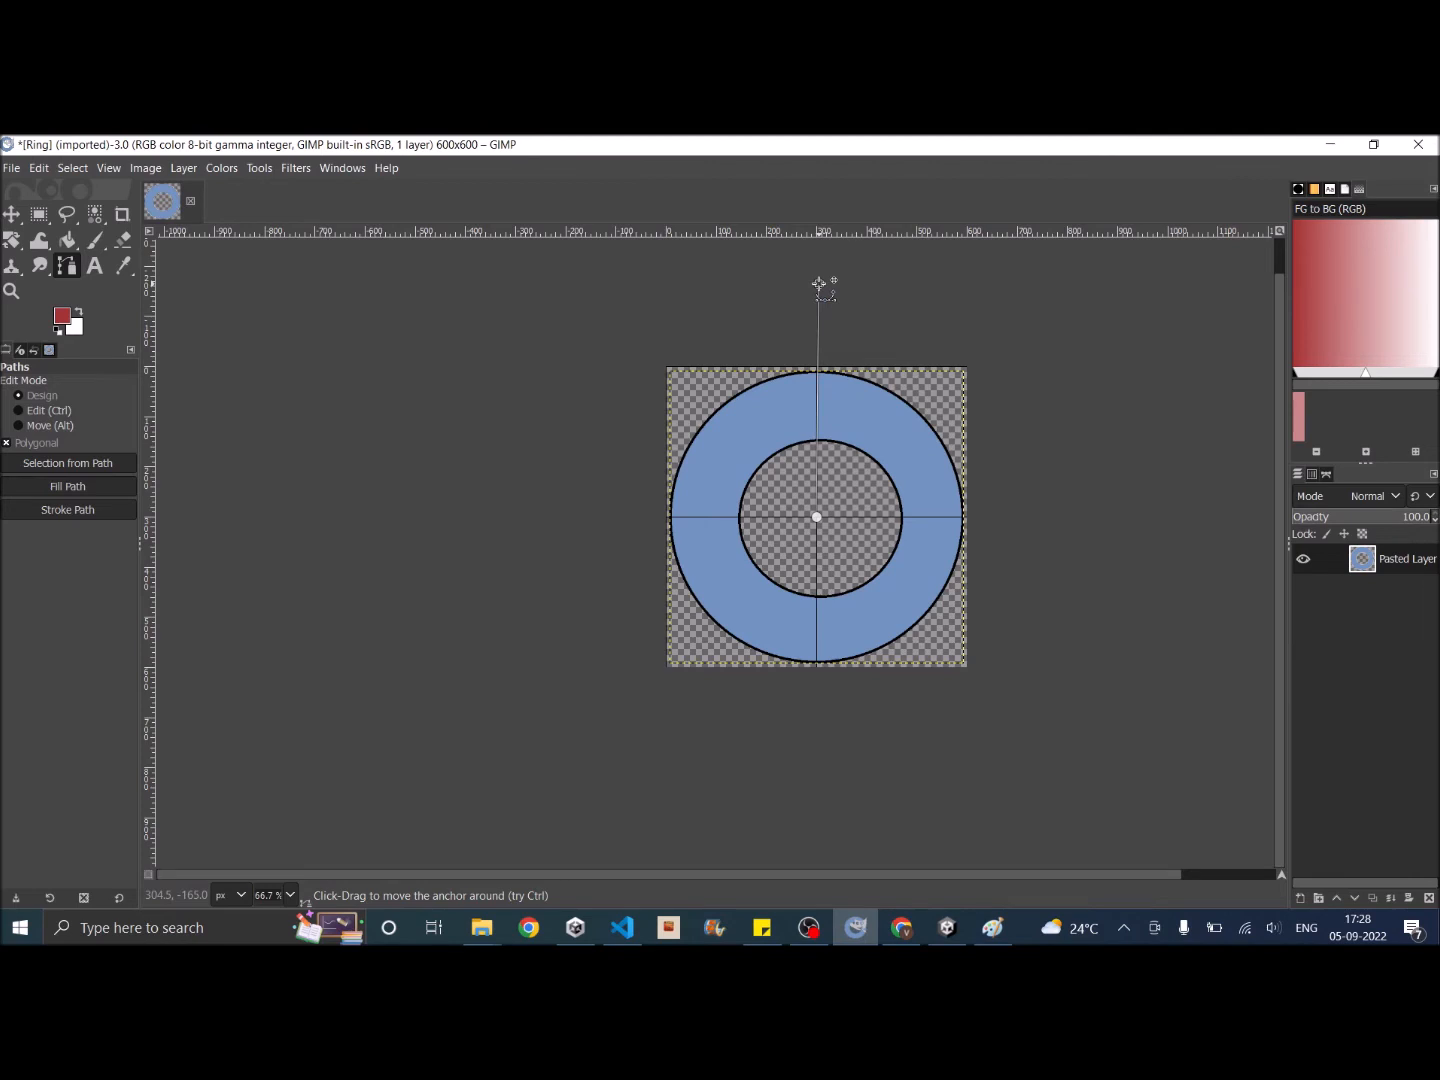
pyautogui.moveTo(965, 385)
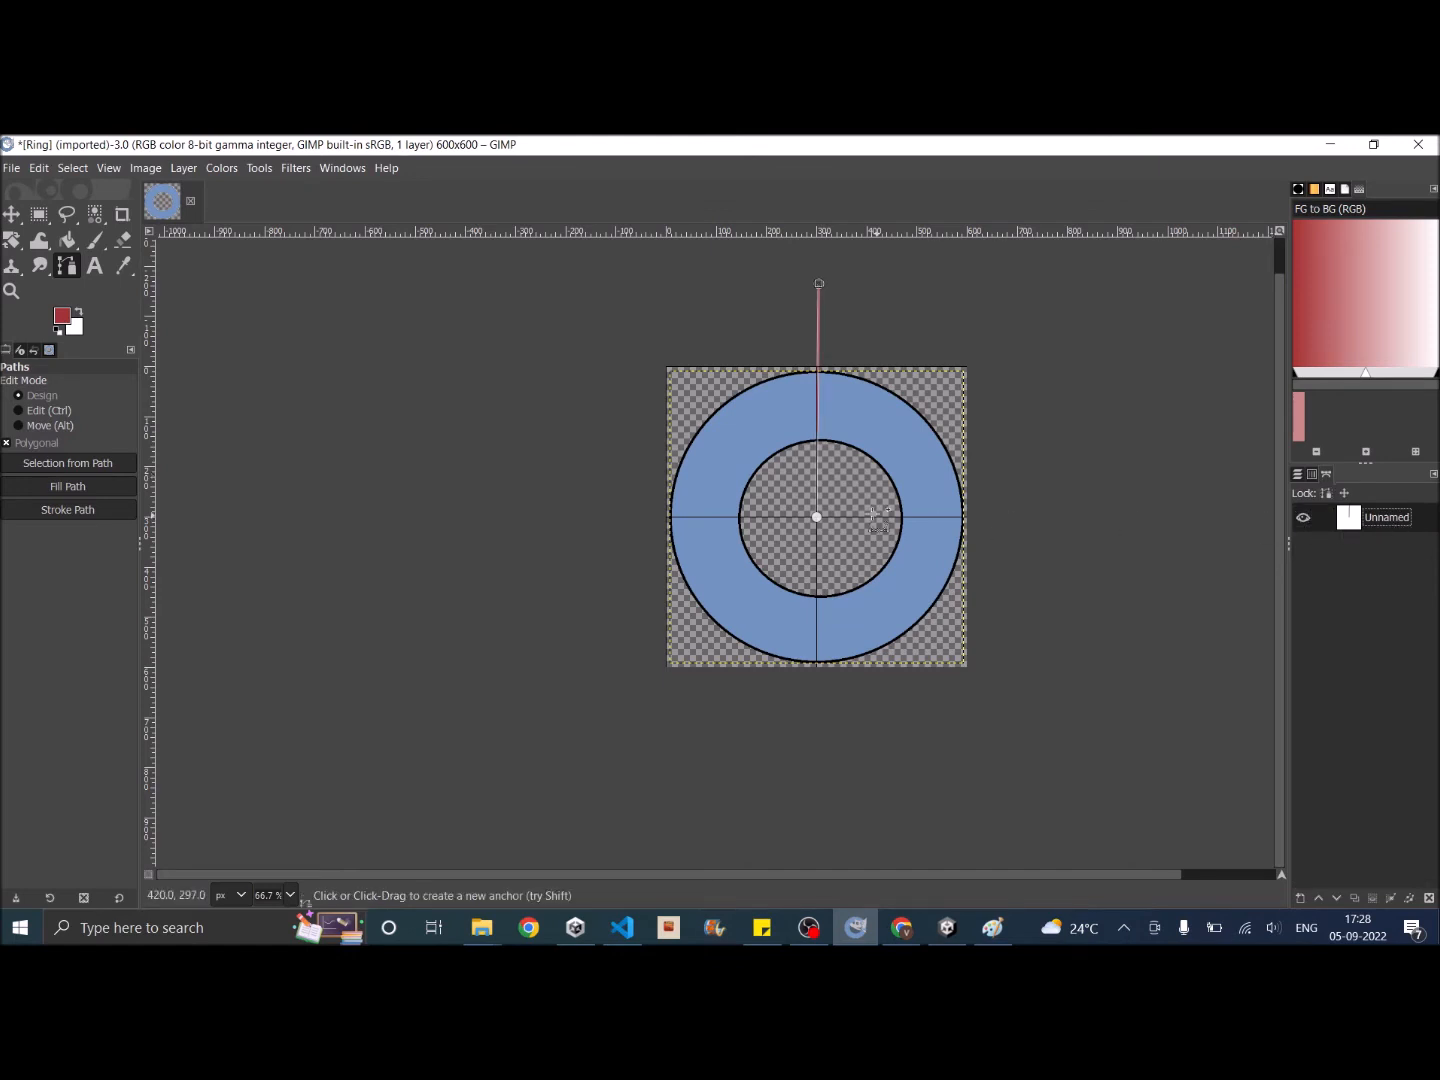
pyautogui.moveTo(617, 465)
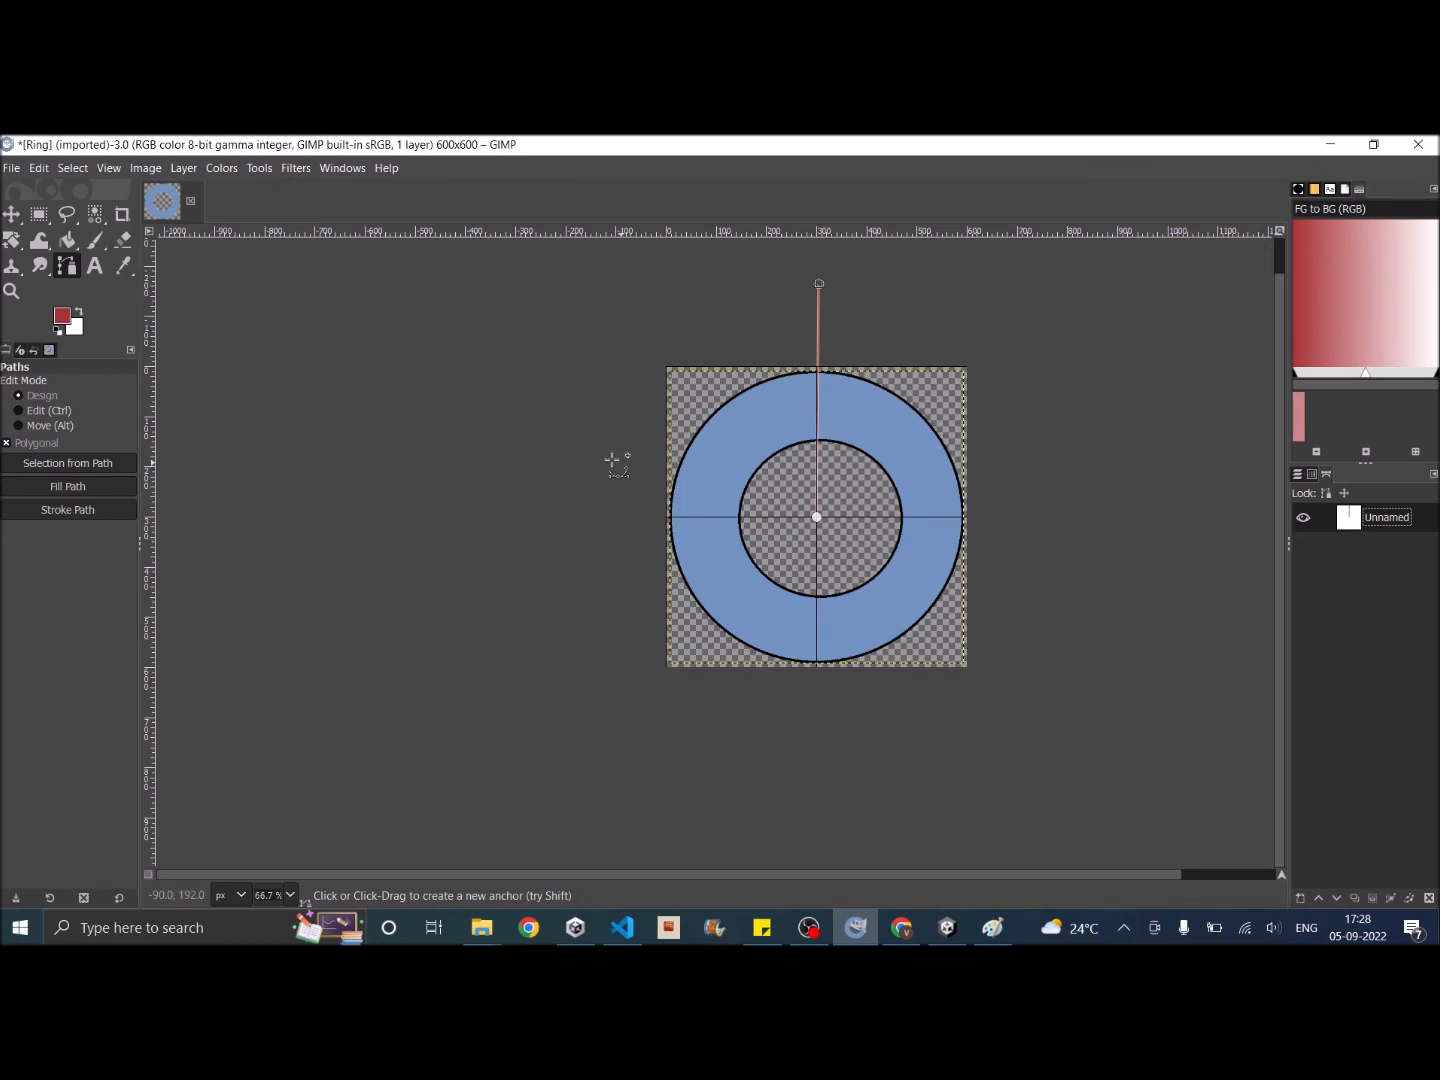
# Step: Rotate the vertical path into a diagonal line with the Rotate tool
pyautogui.click(12, 242)
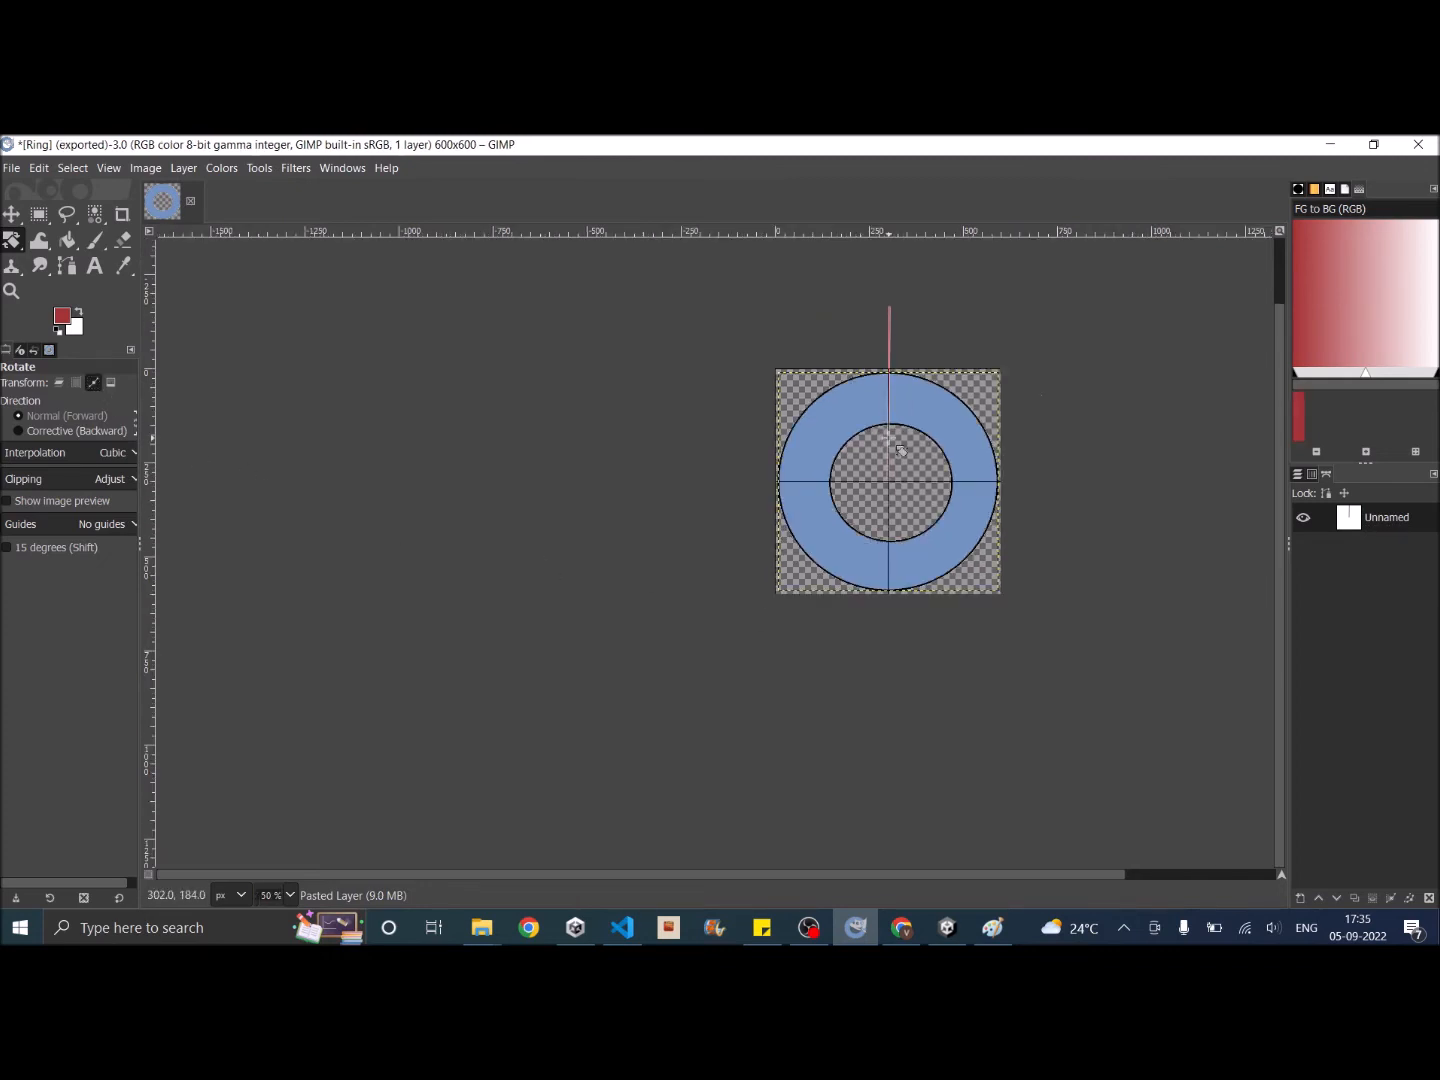
pyautogui.click(888, 448)
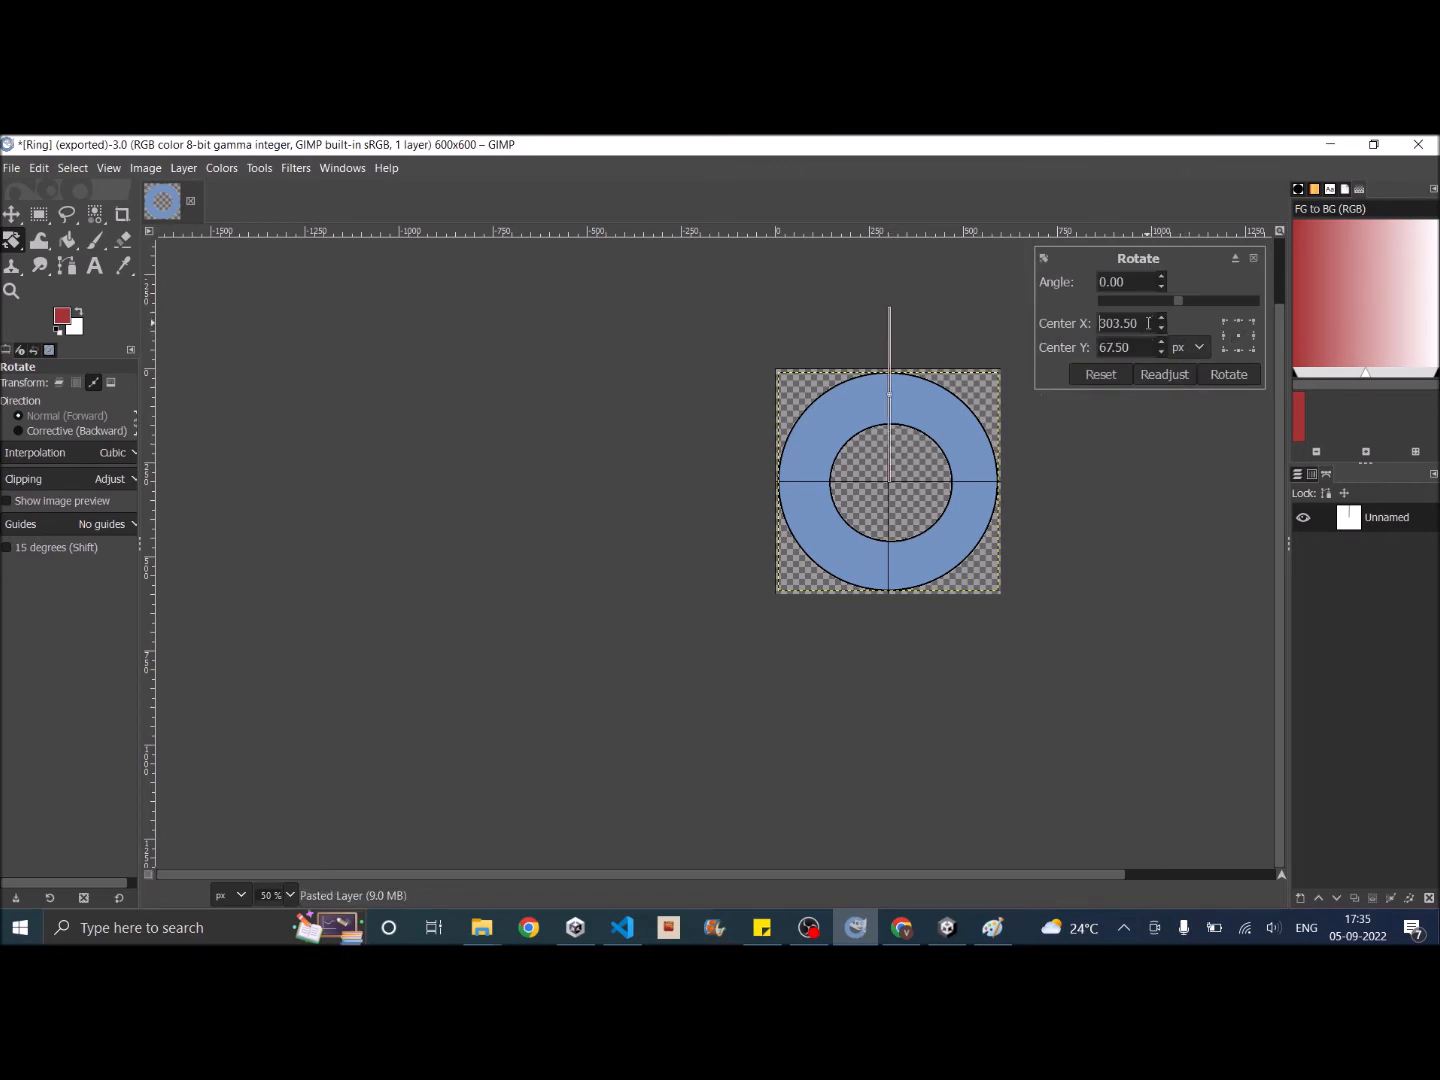
pyautogui.write('300.00')
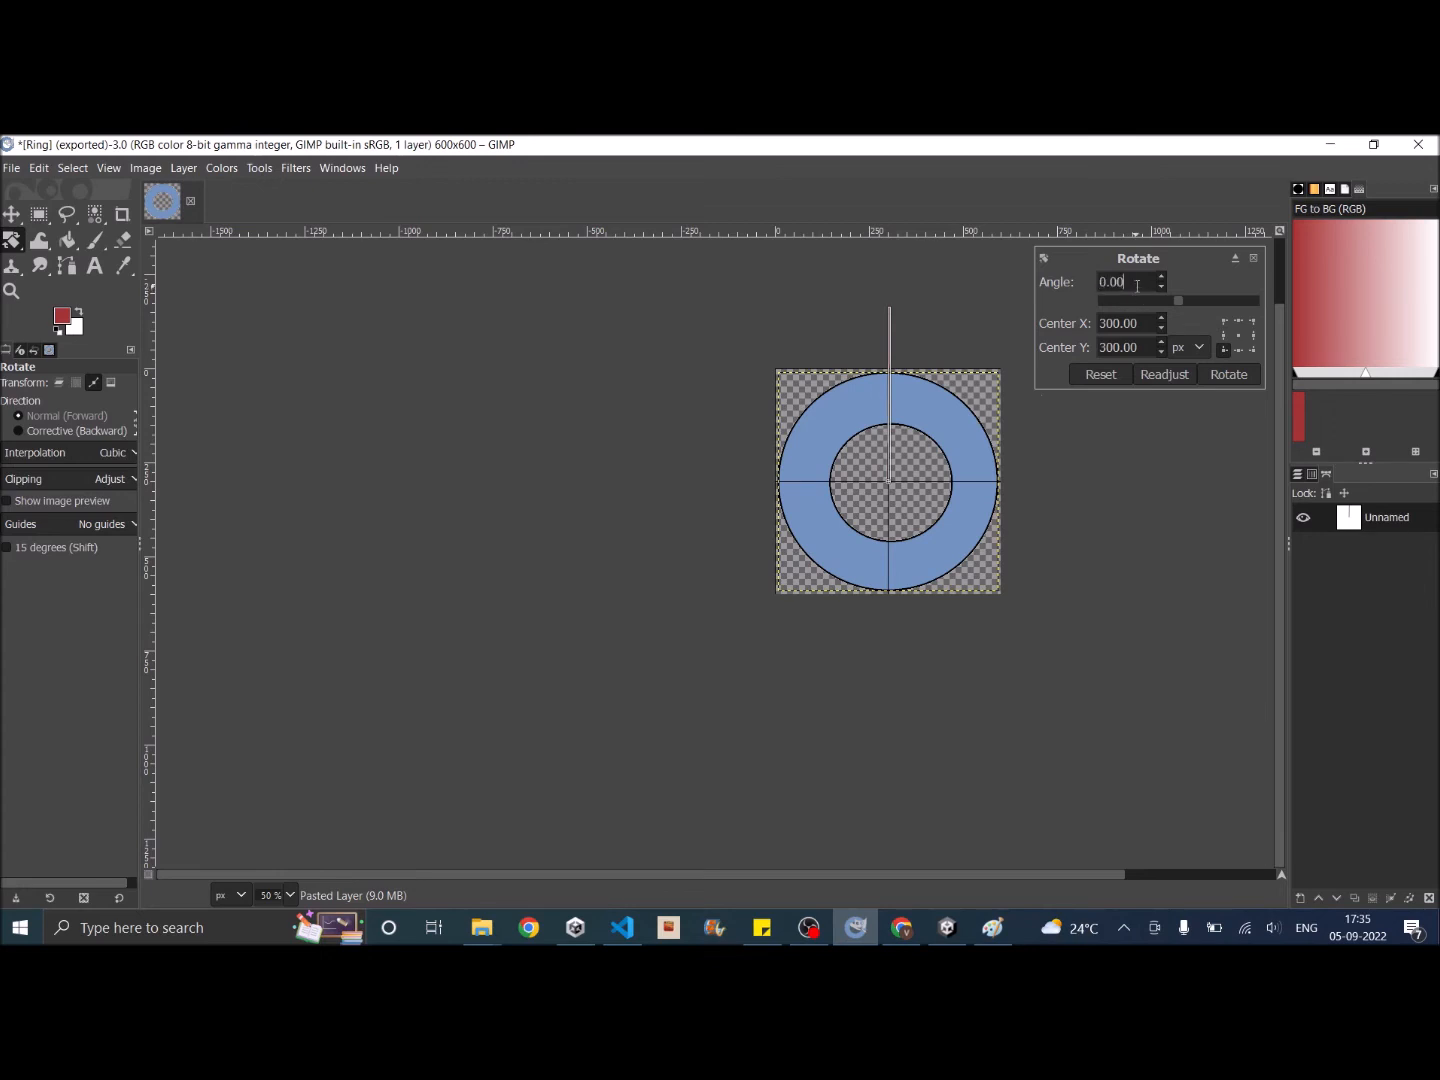
pyautogui.tripleClick(1112, 281)
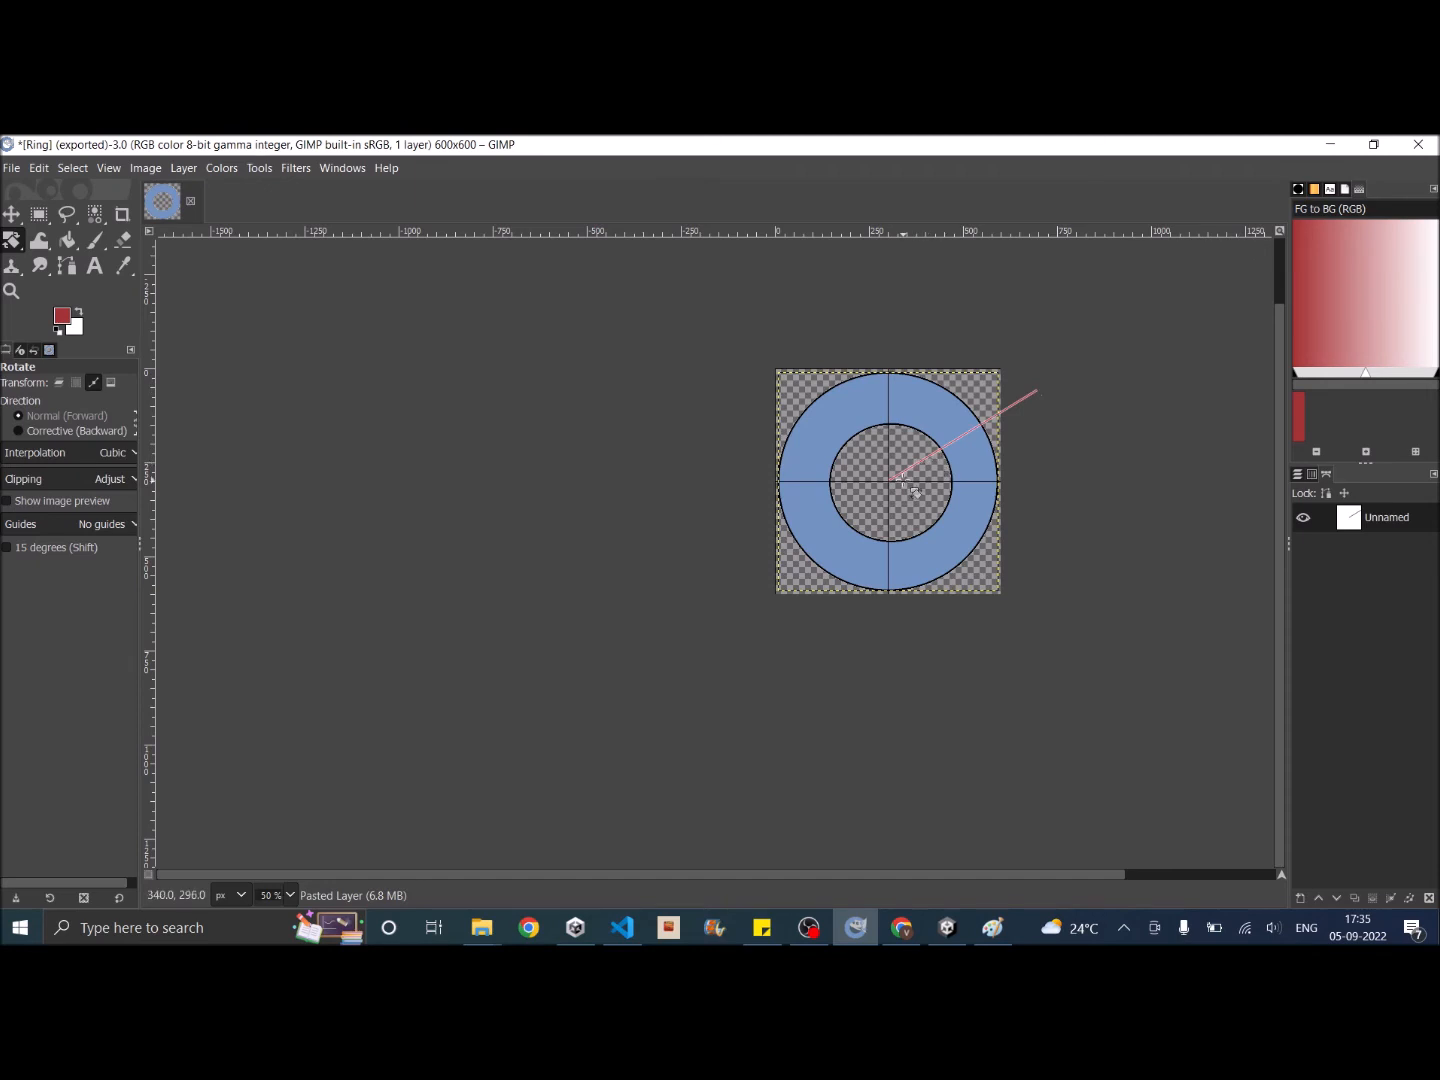
pyautogui.moveTo(332, 383)
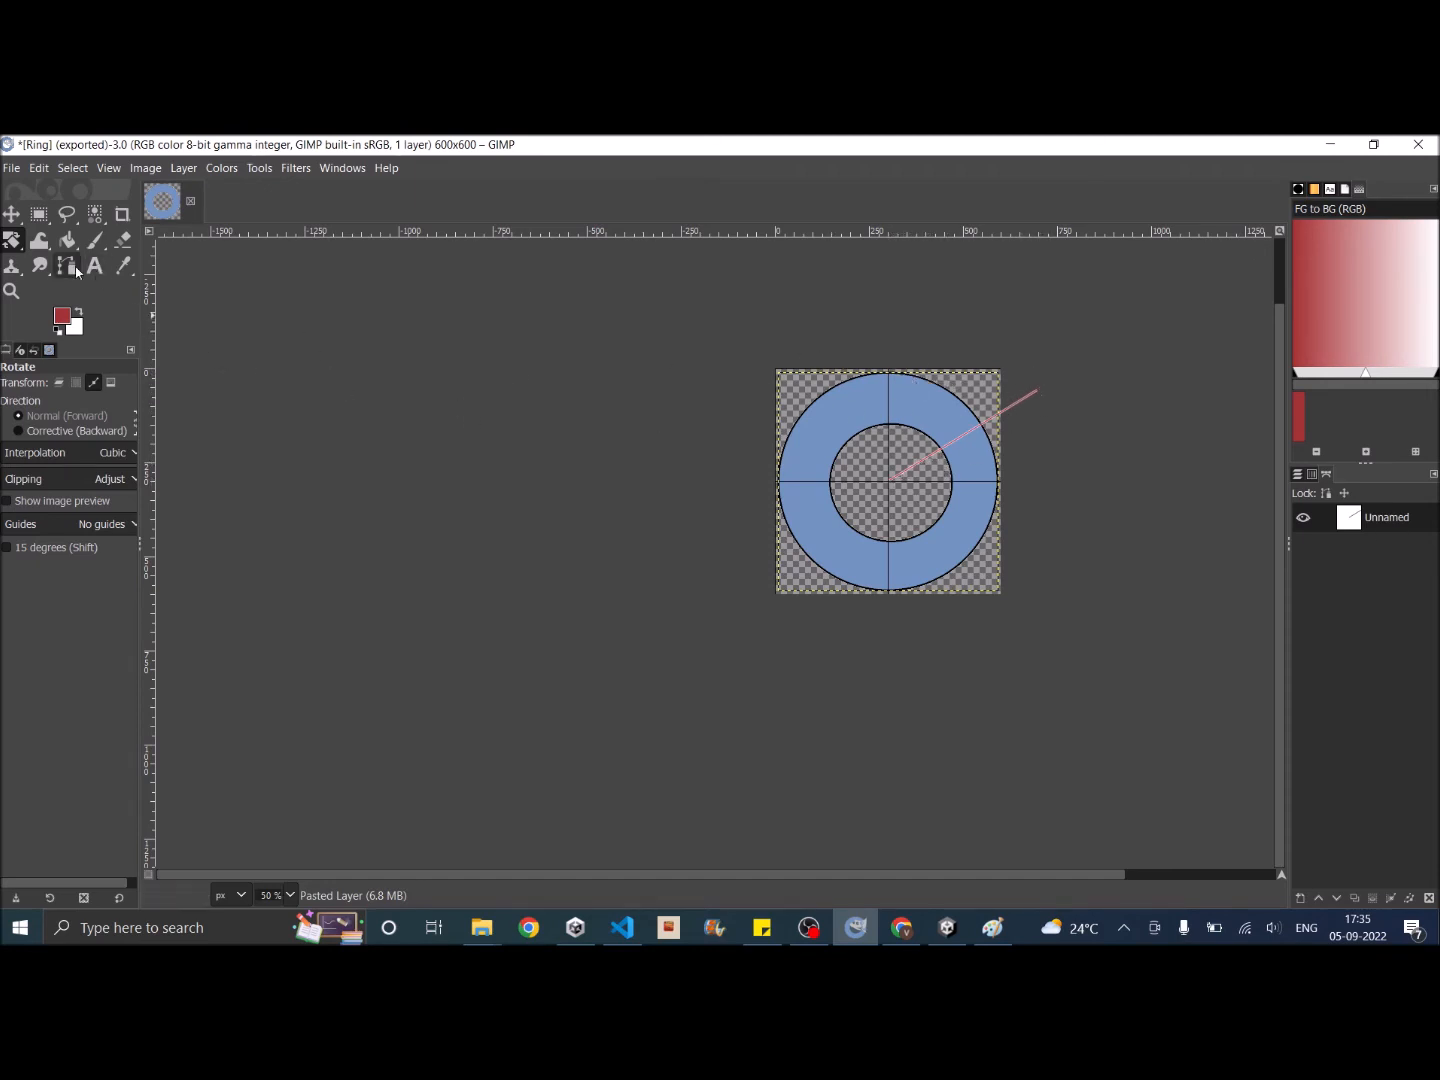
# Step: Trace a wedge path through the ring's top edge and convert it to a selection
pyautogui.click(67, 266)
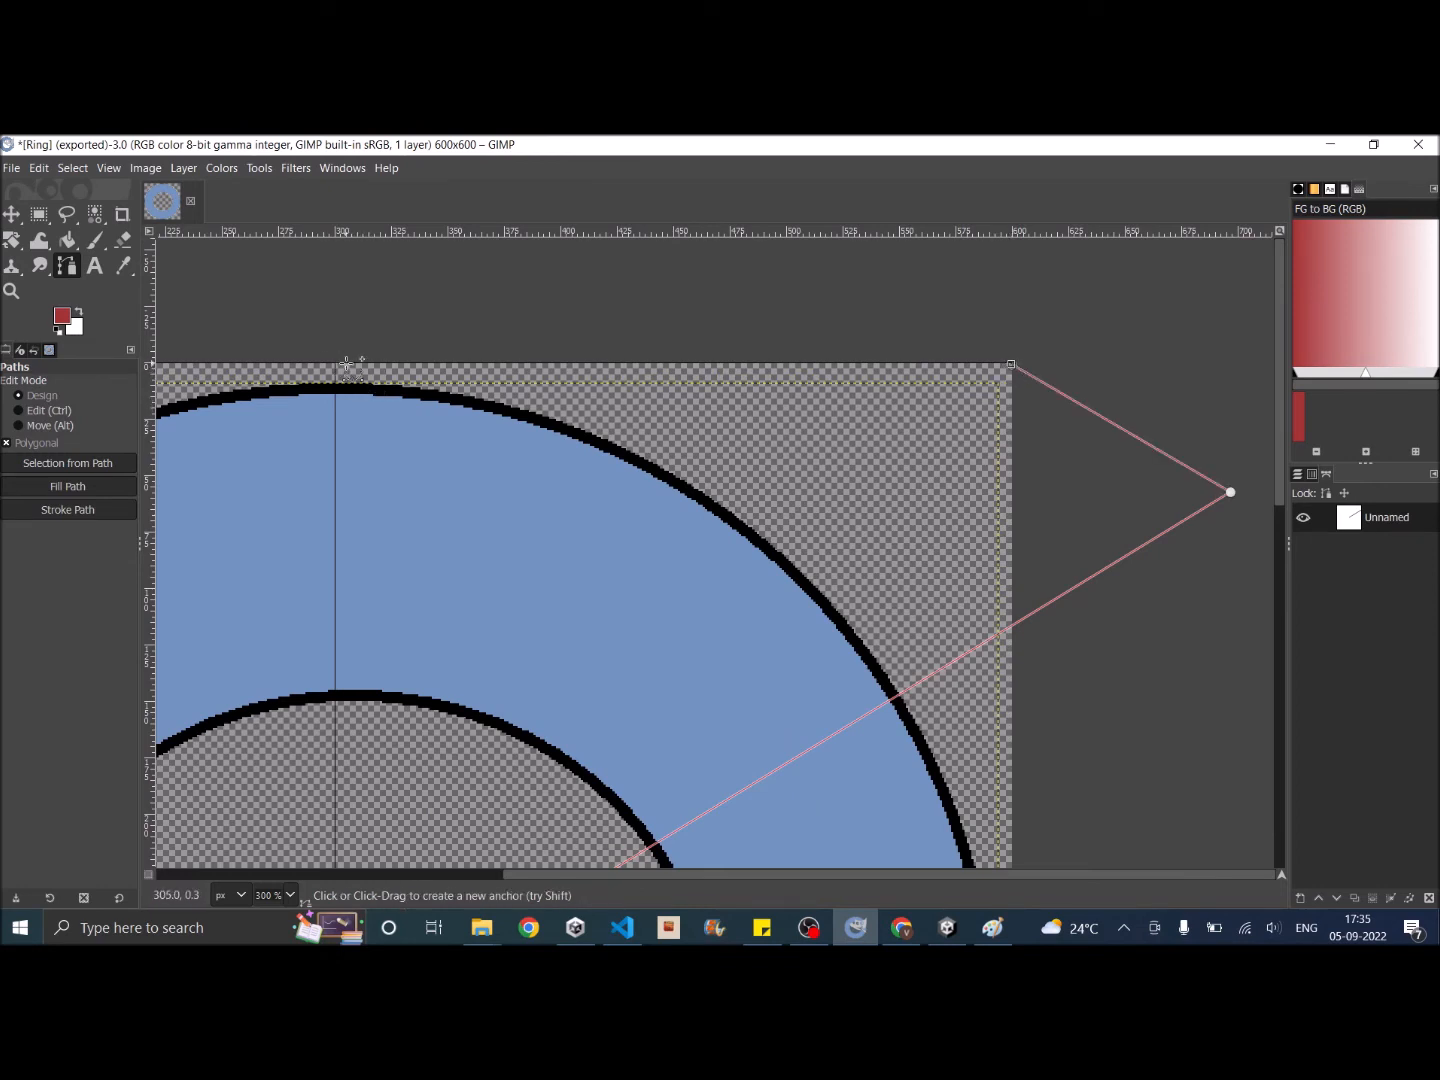
pyautogui.click(345, 365)
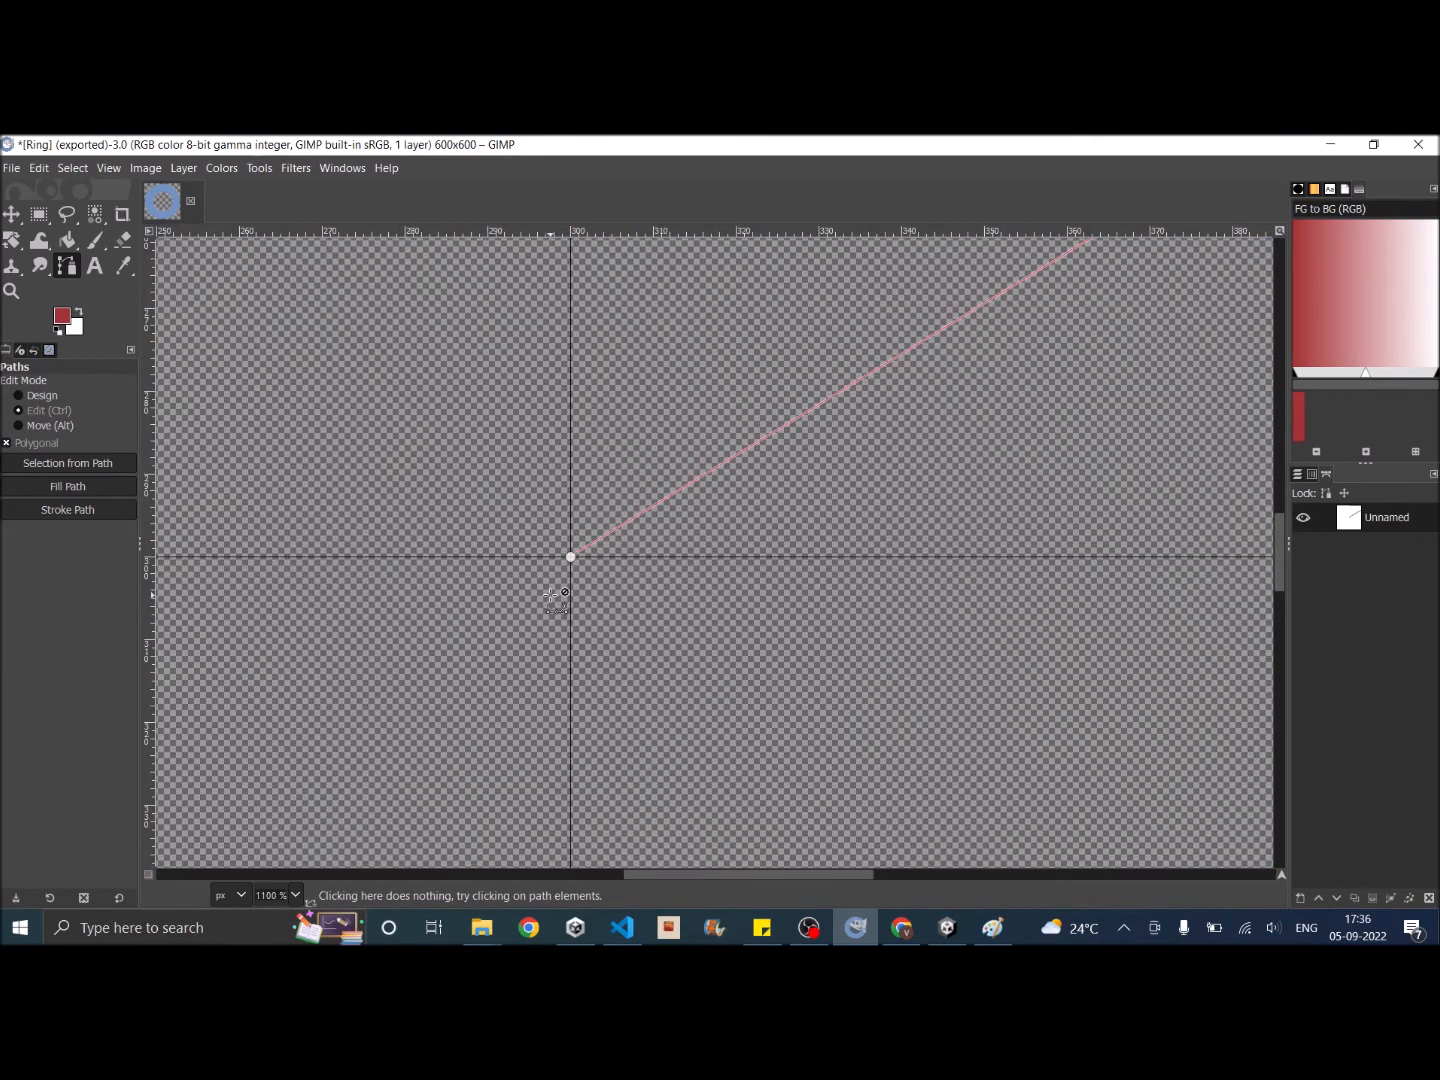
pyautogui.moveTo(571, 558)
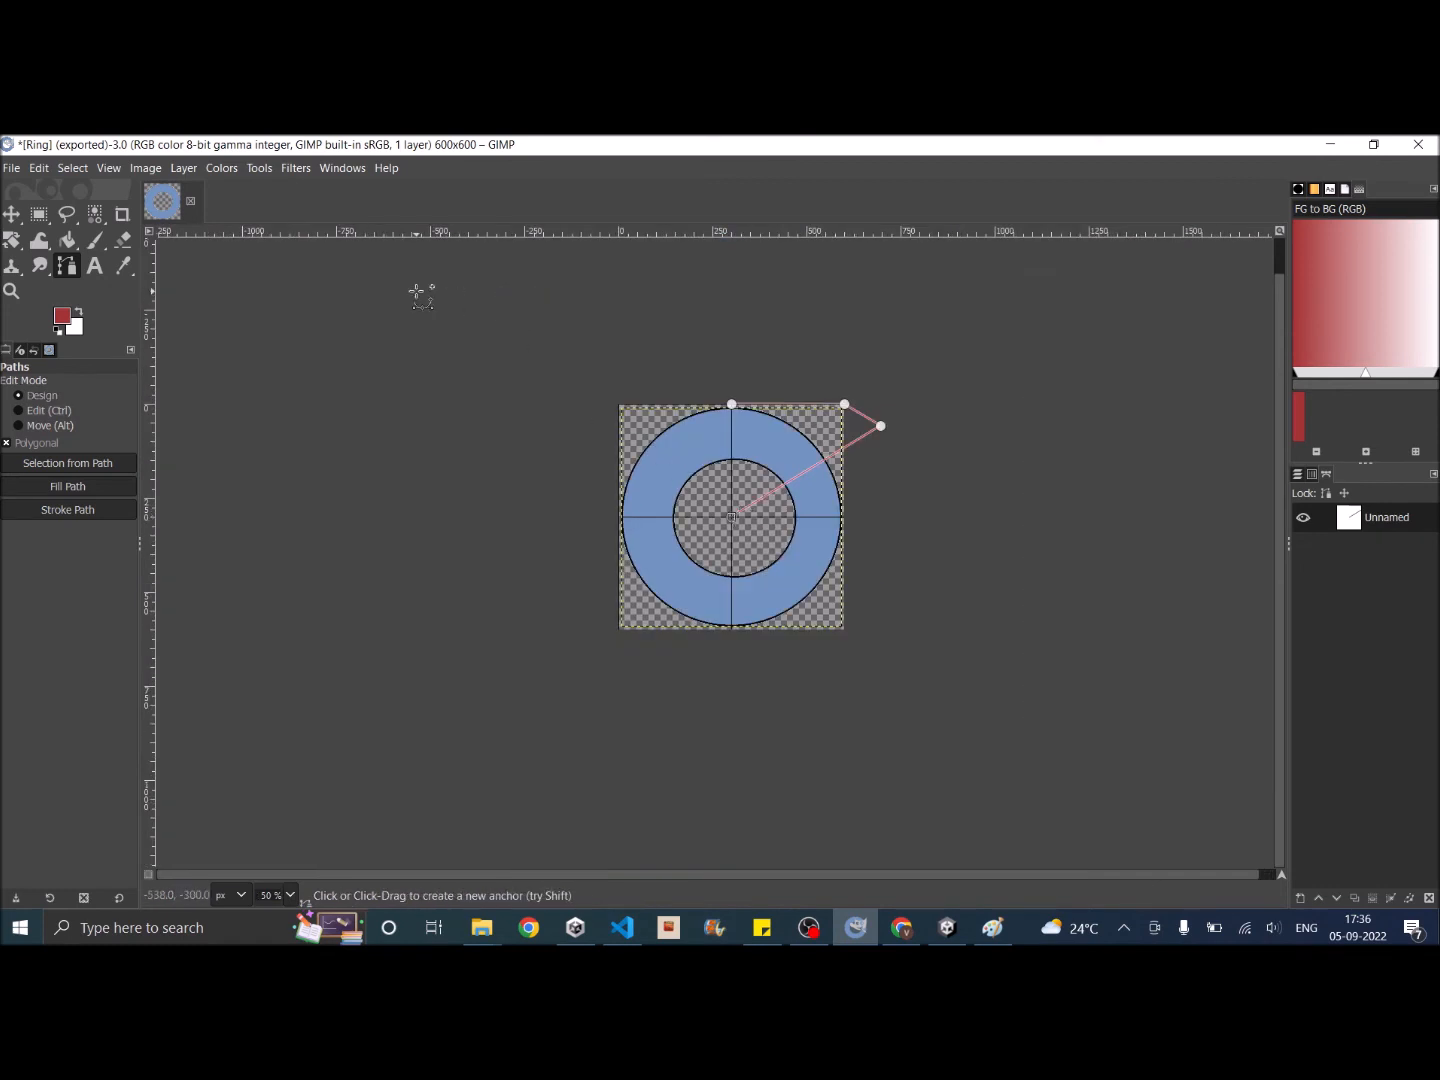
pyautogui.click(72, 167)
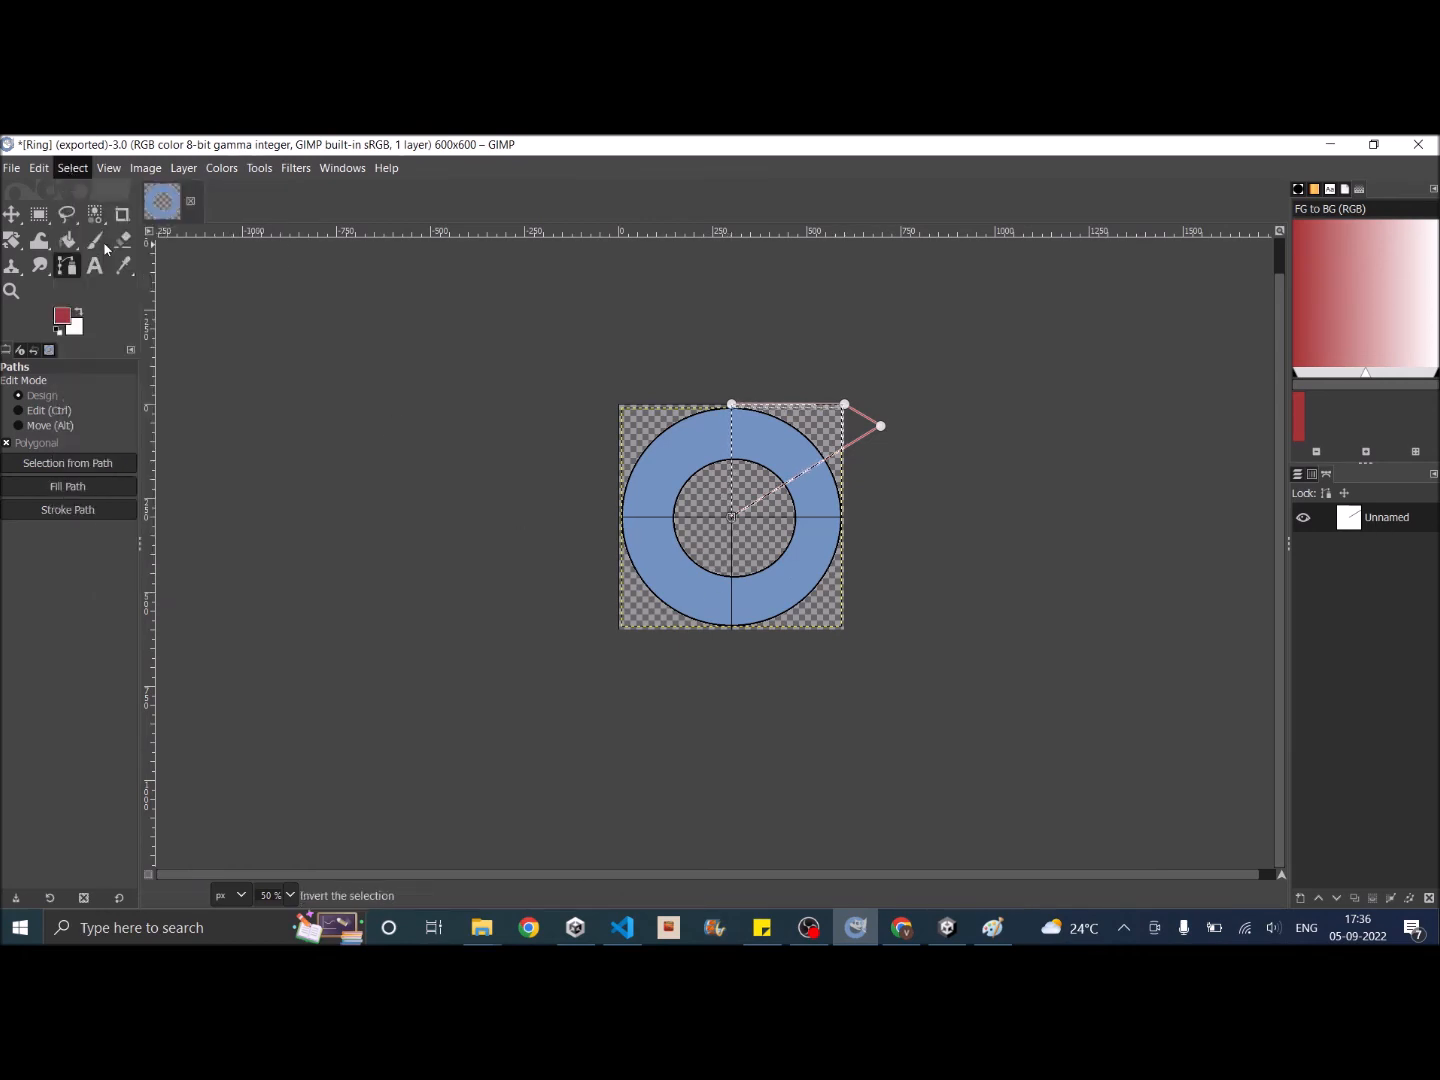
pyautogui.moveTo(835, 475)
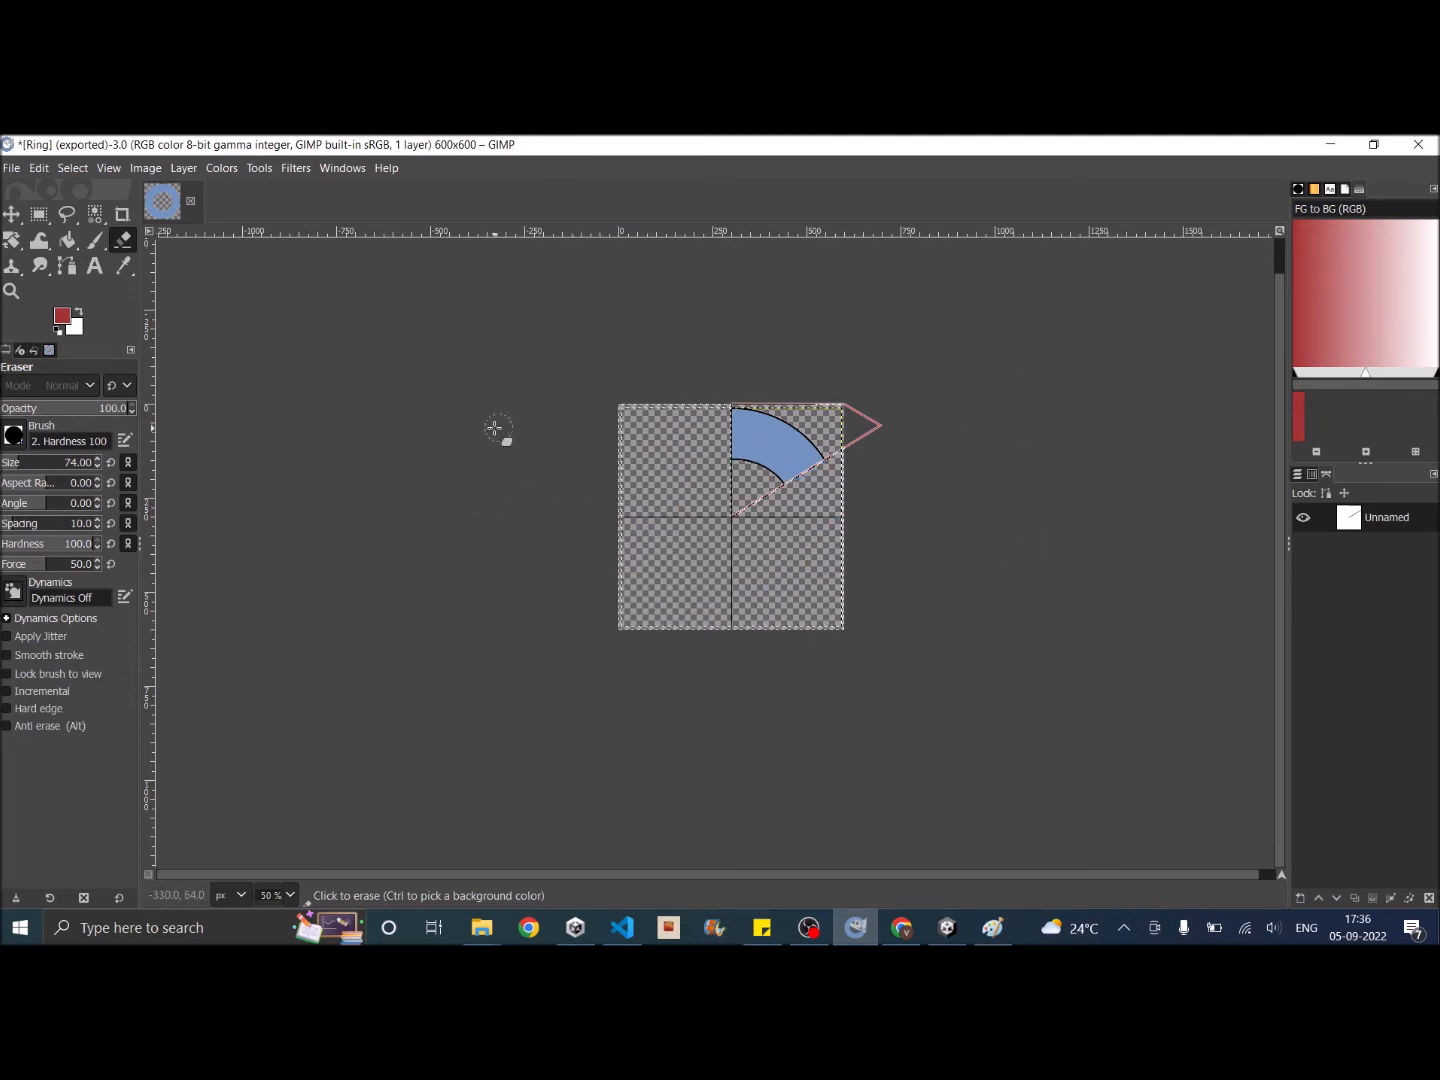
pyautogui.moveTo(578, 603)
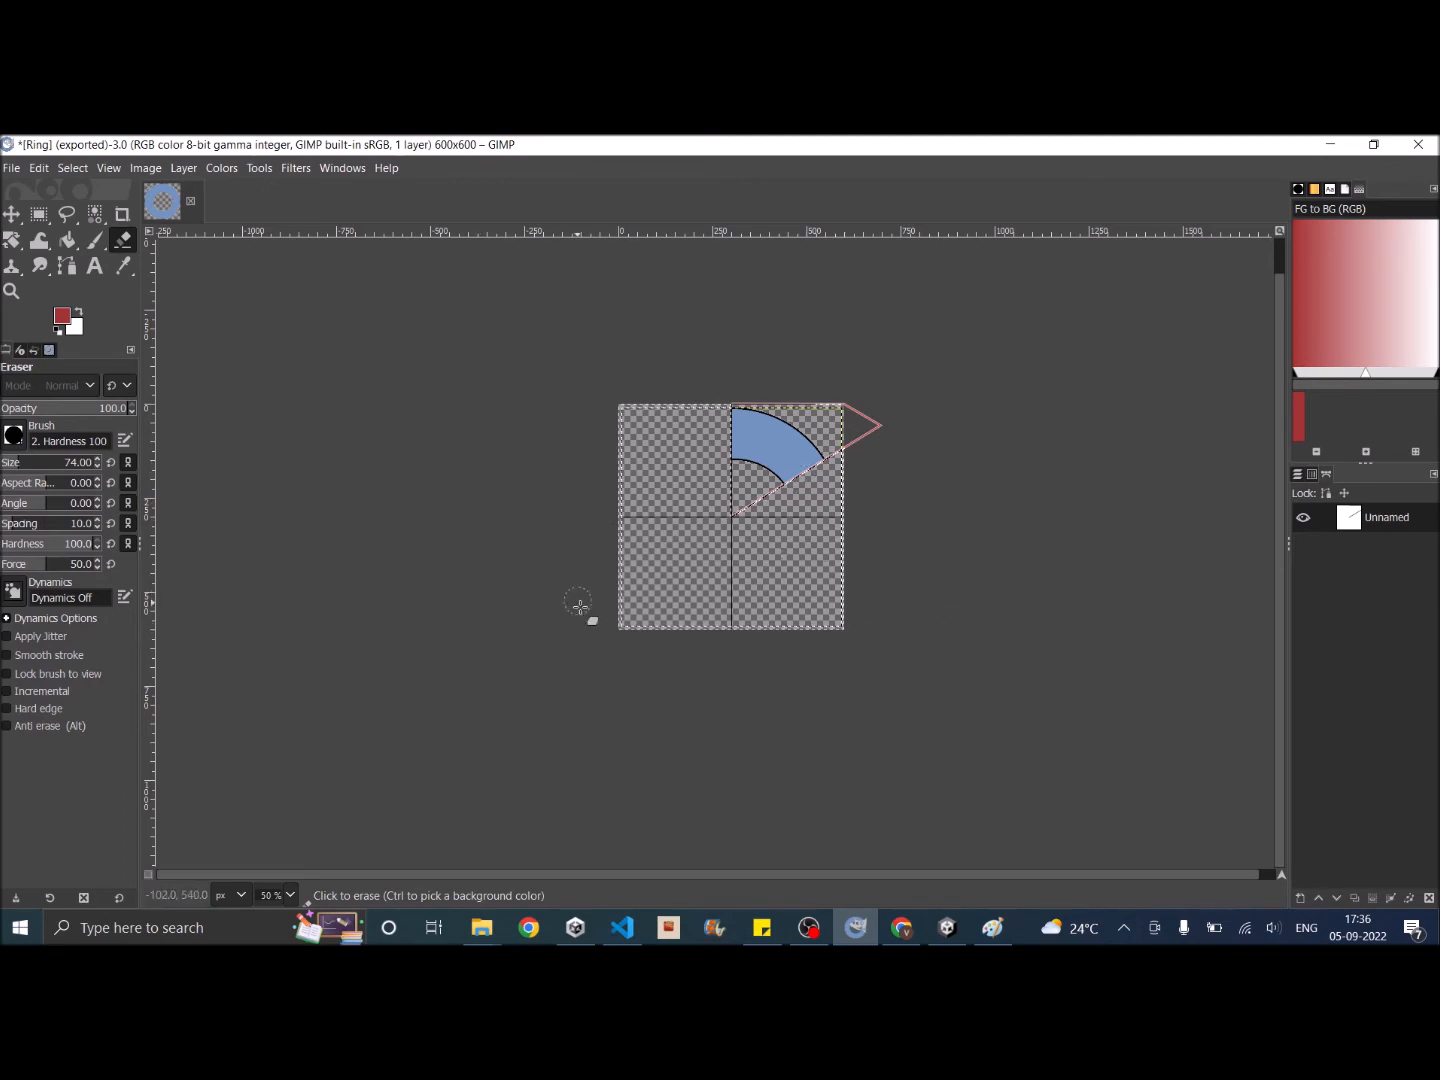
pyautogui.moveTo(543, 430)
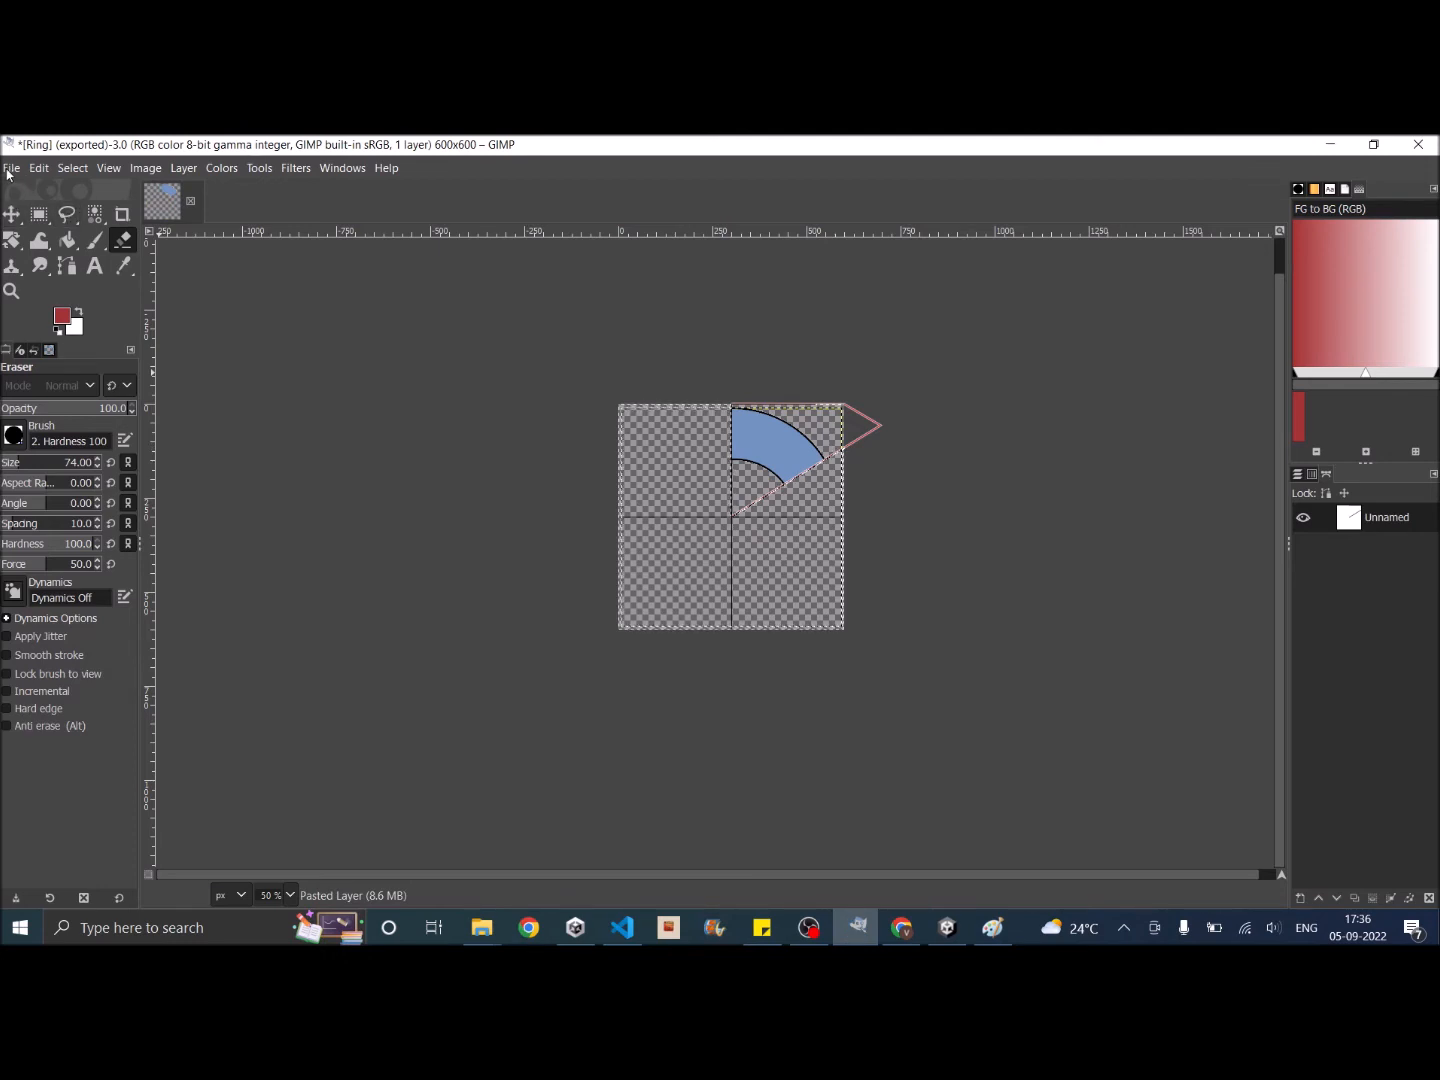
# Step: Export the GIMP ring slice as Ring.png in Assets, replacing the existing file
pyautogui.click(11, 167)
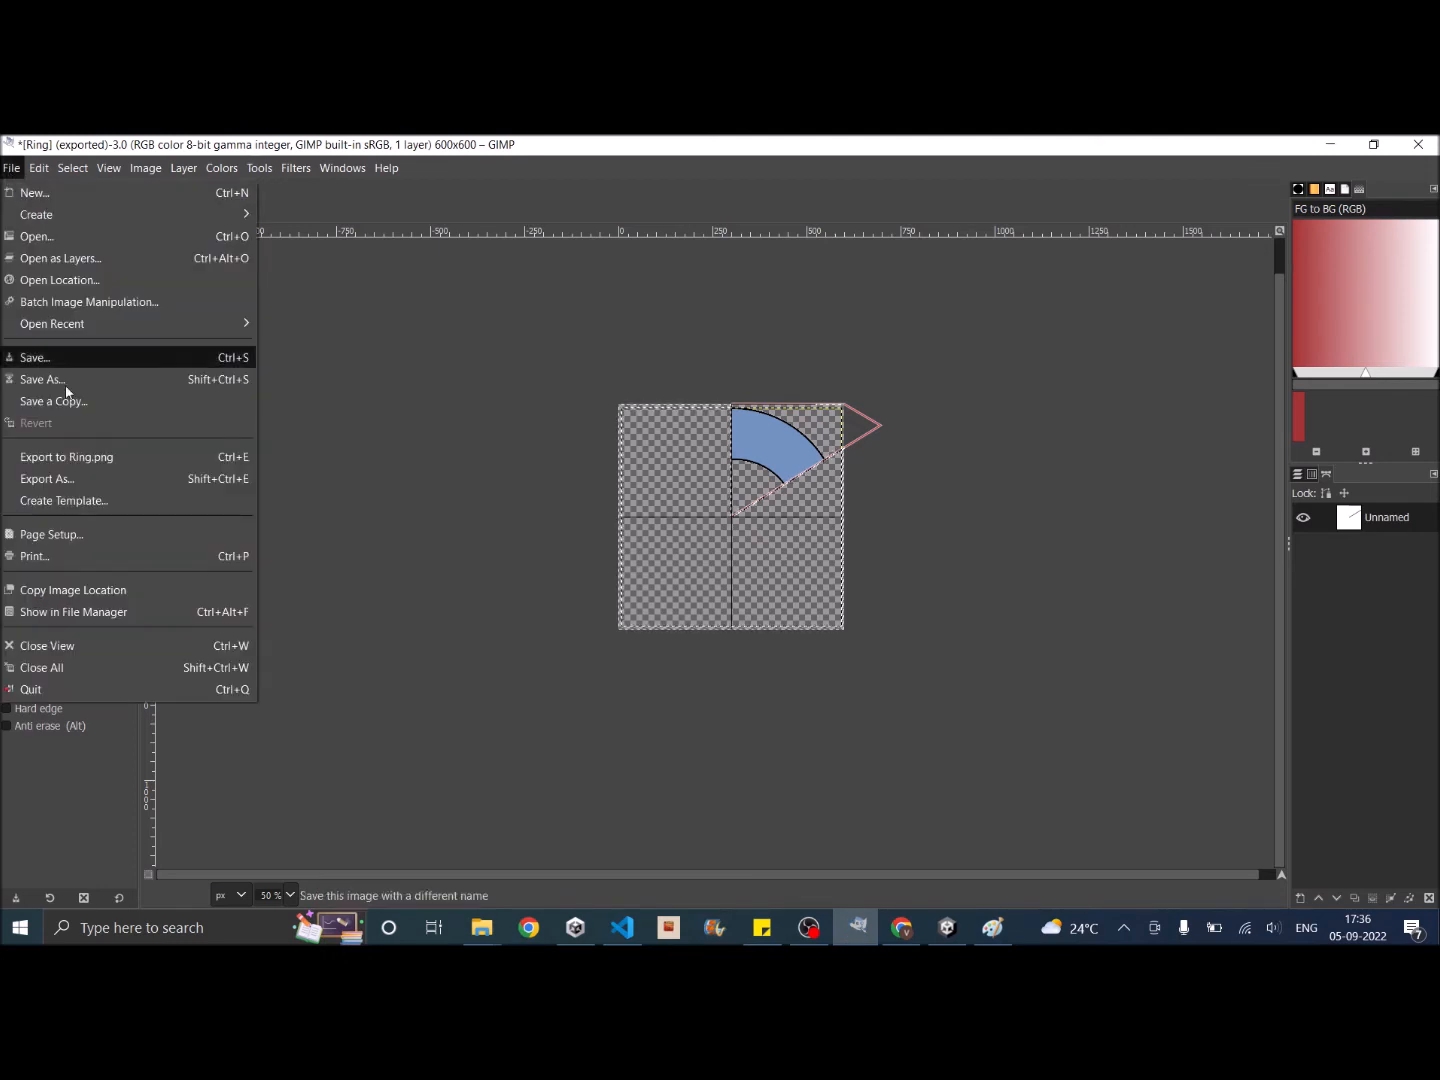
pyautogui.click(47, 478)
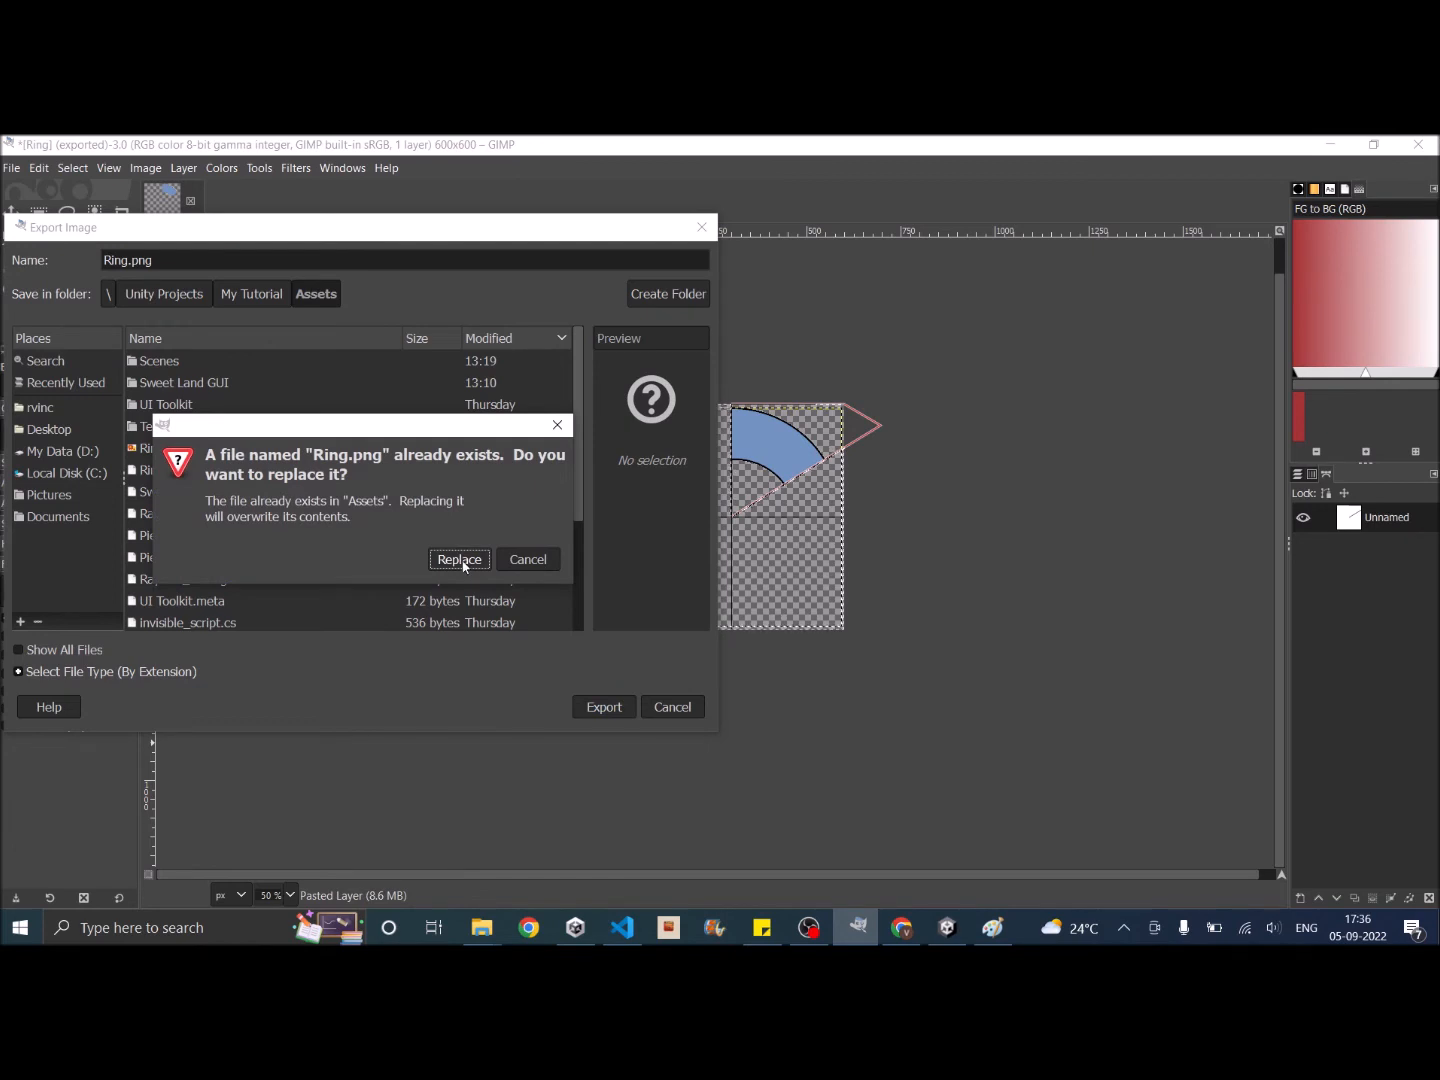
pyautogui.click(459, 559)
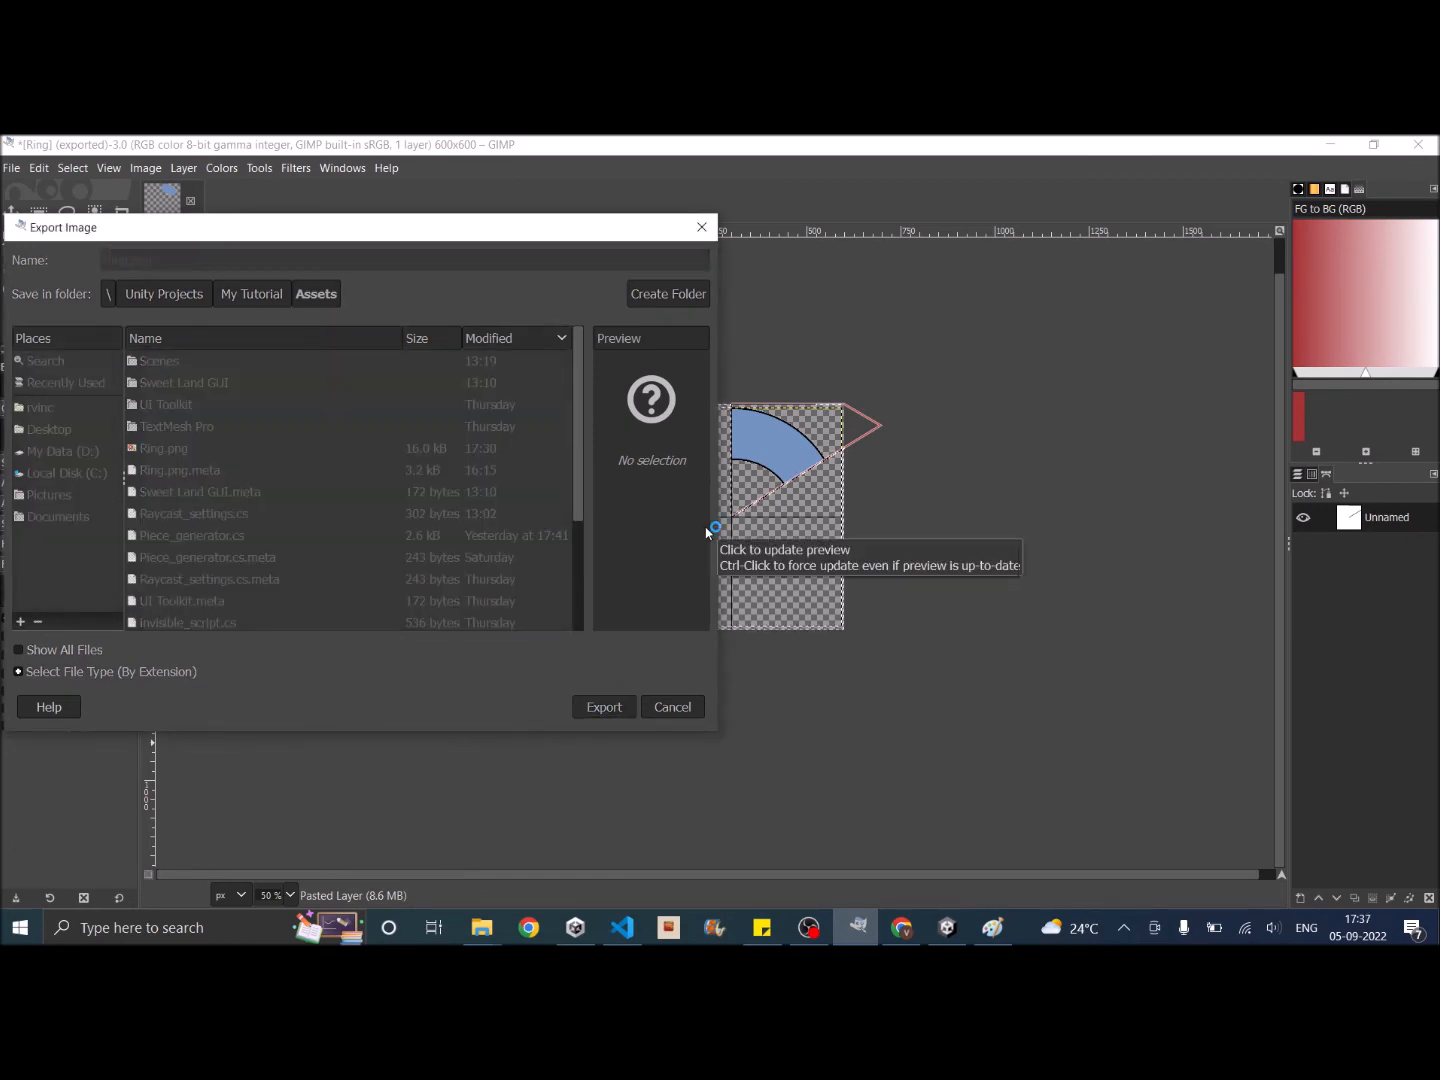
pyautogui.click(603, 706)
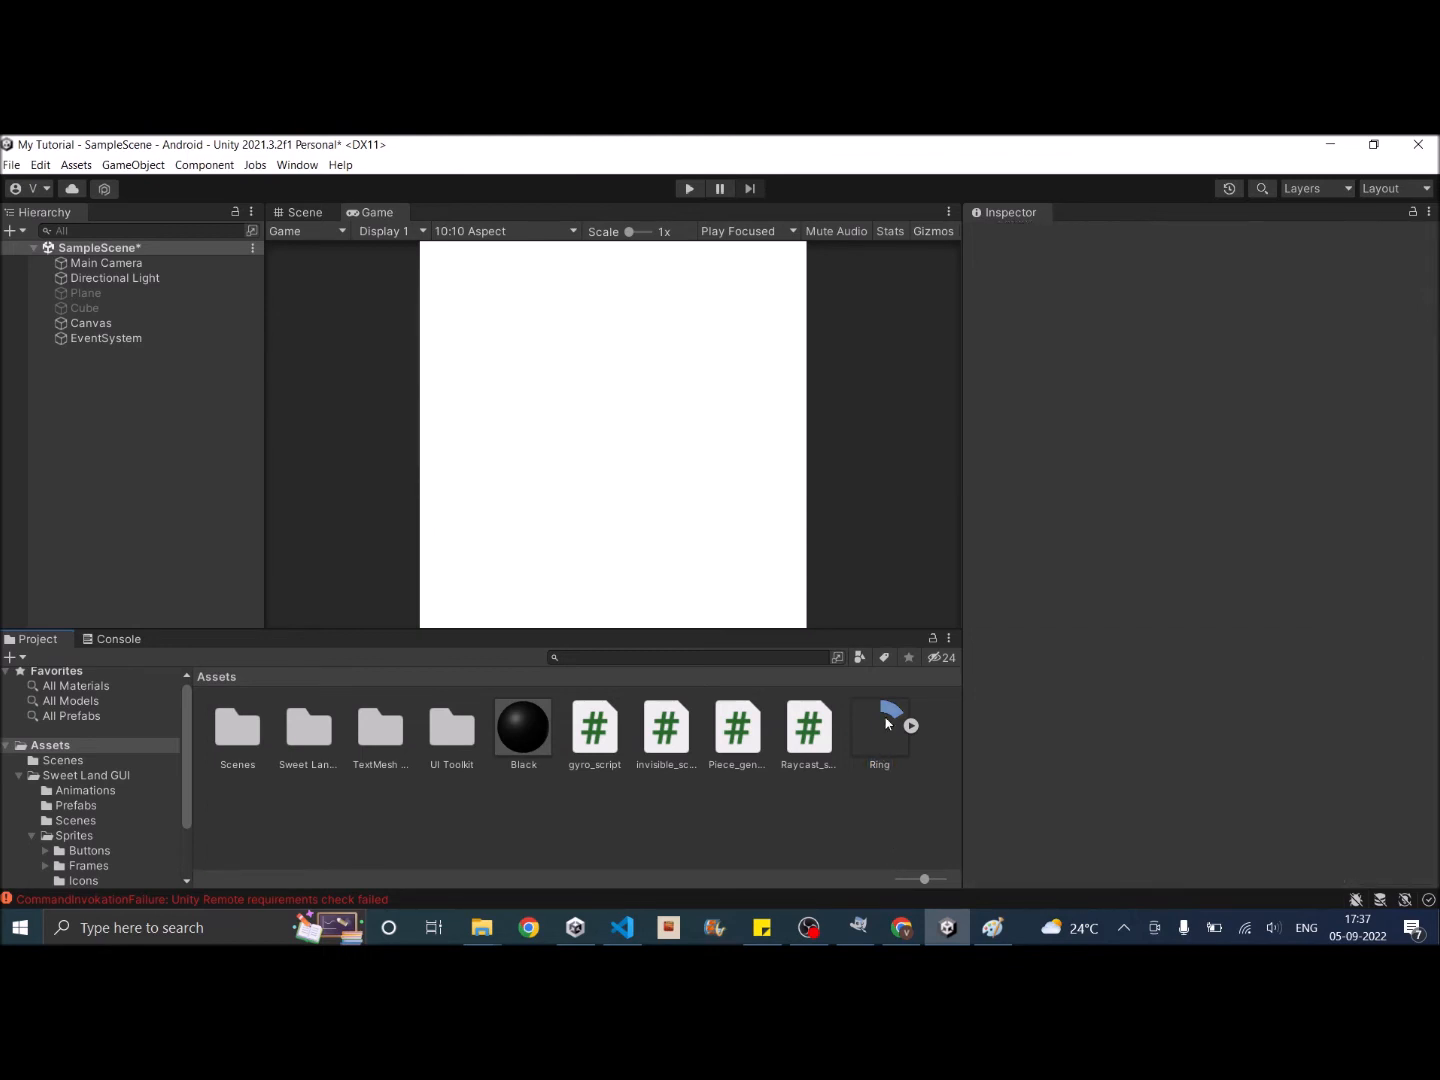
# Step: Confirm Ring imports as a Single Sprite (2D and UI) with Full Rect mesh type
pyautogui.click(878, 732)
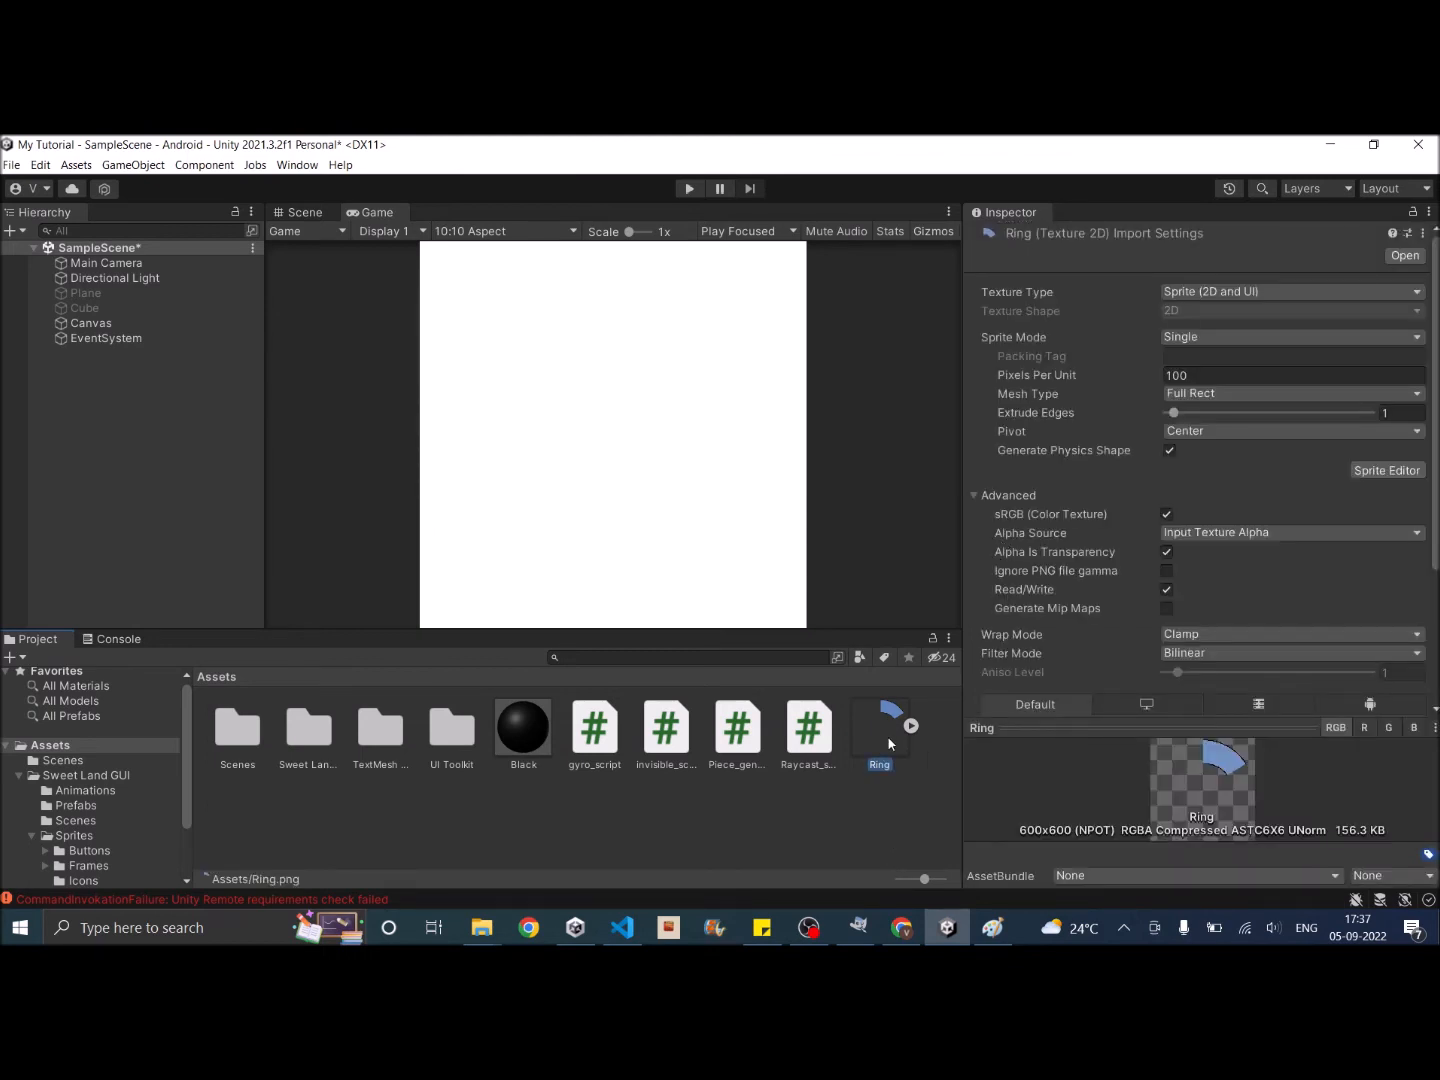
pyautogui.moveTo(1125, 358)
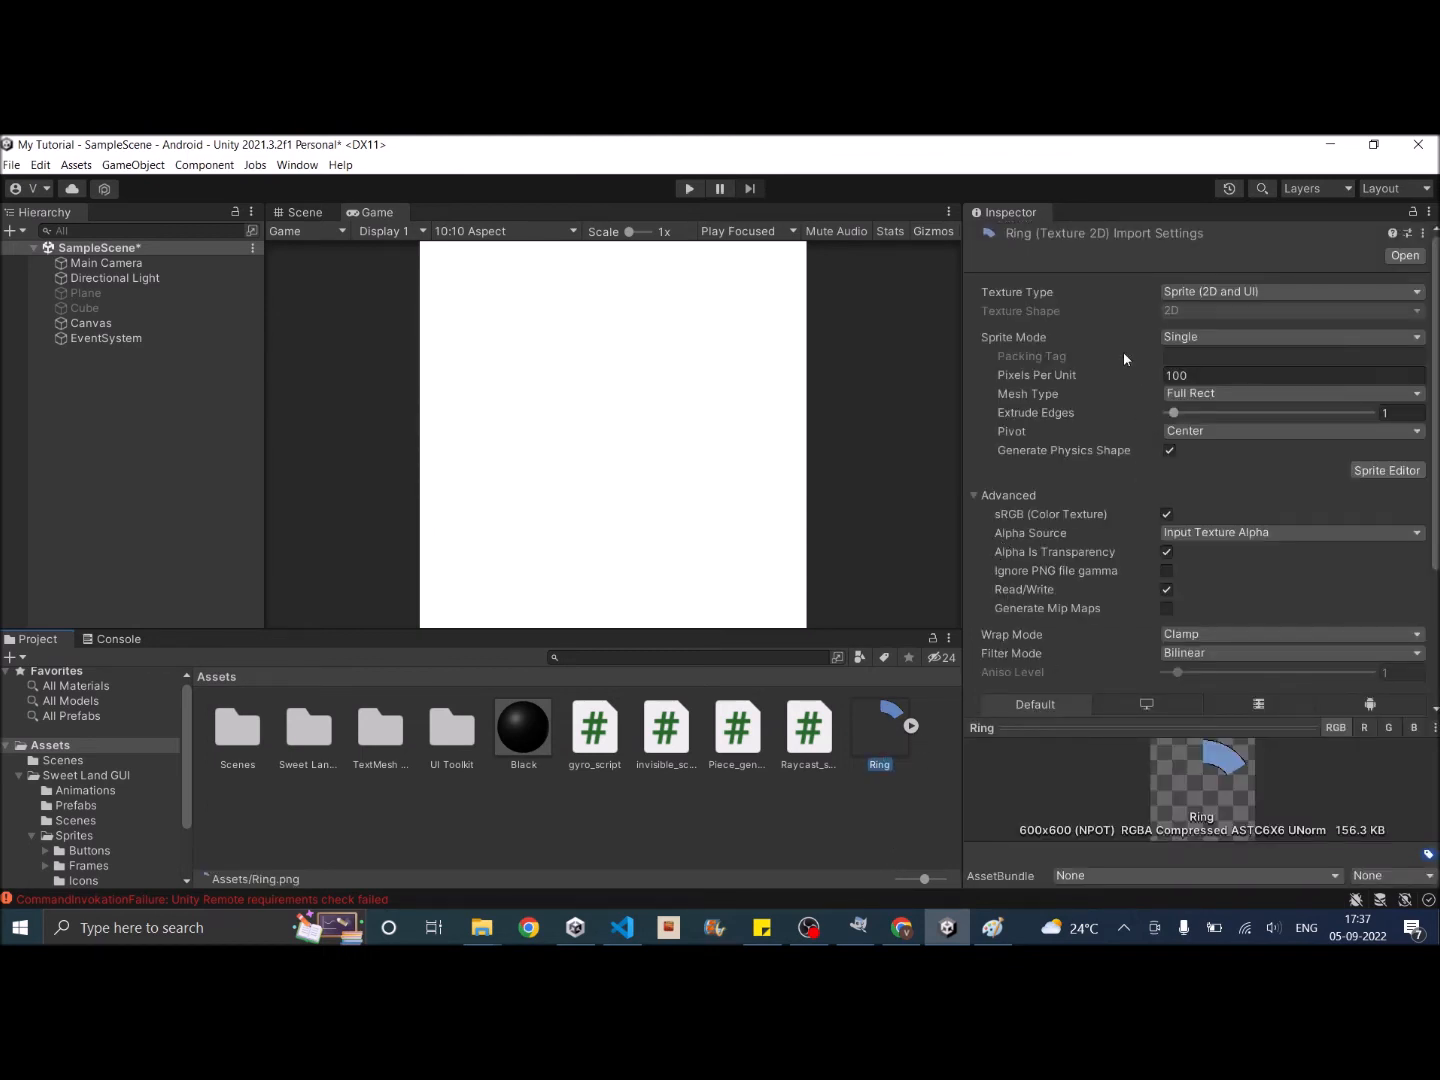
pyautogui.moveTo(1232, 291)
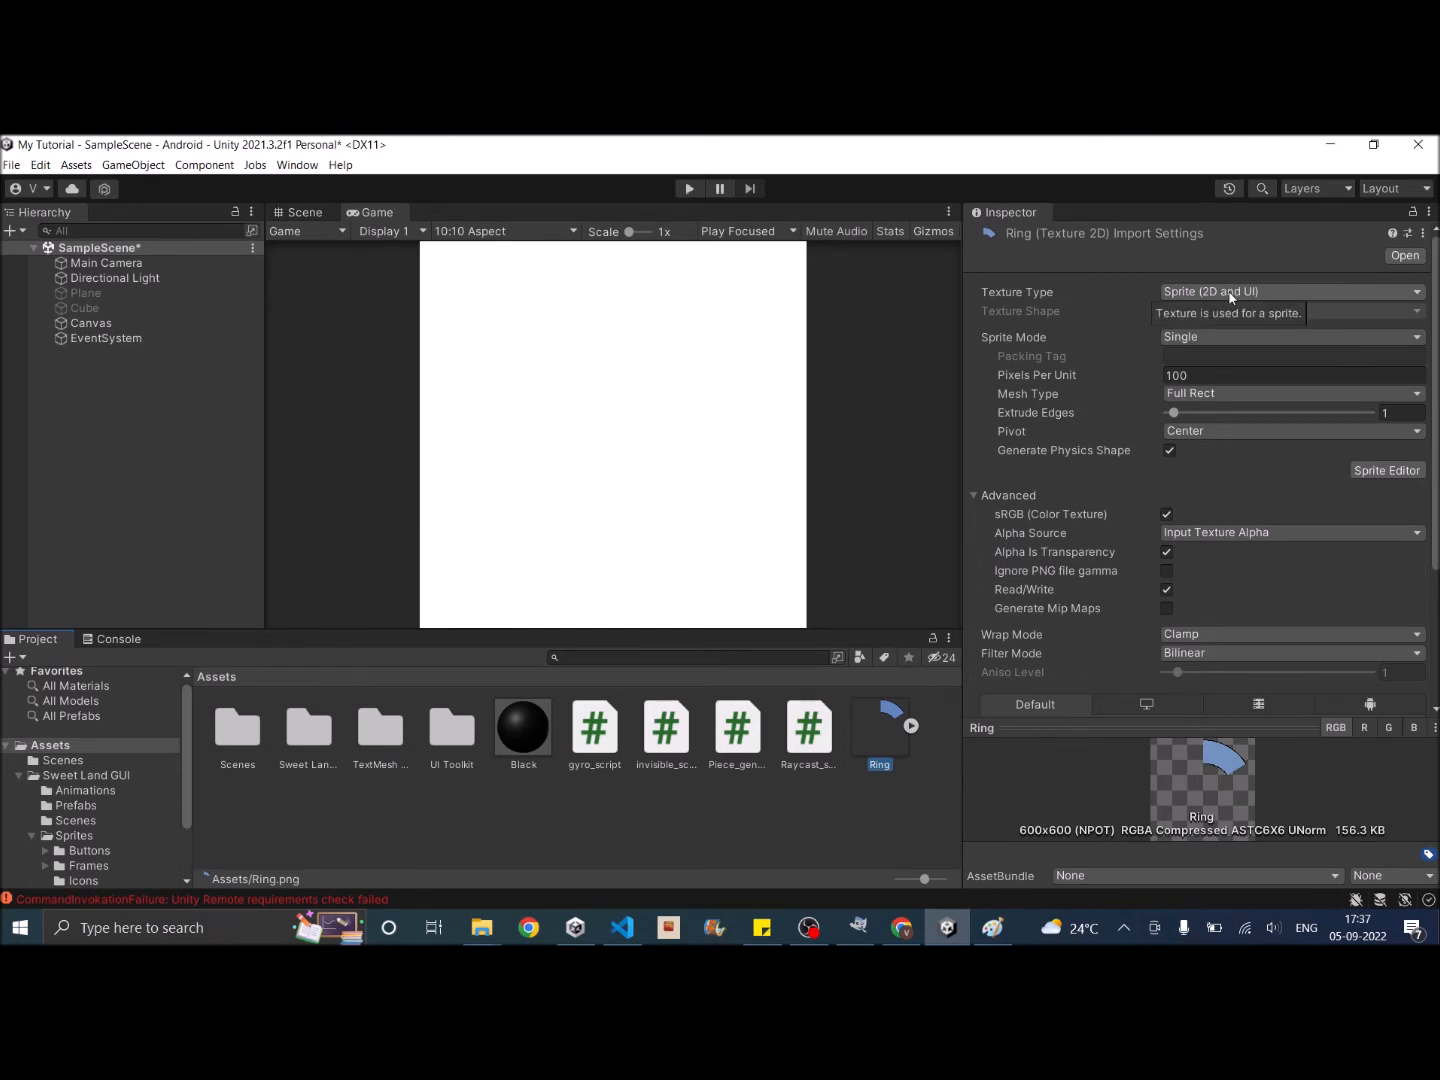
pyautogui.moveTo(1144, 359)
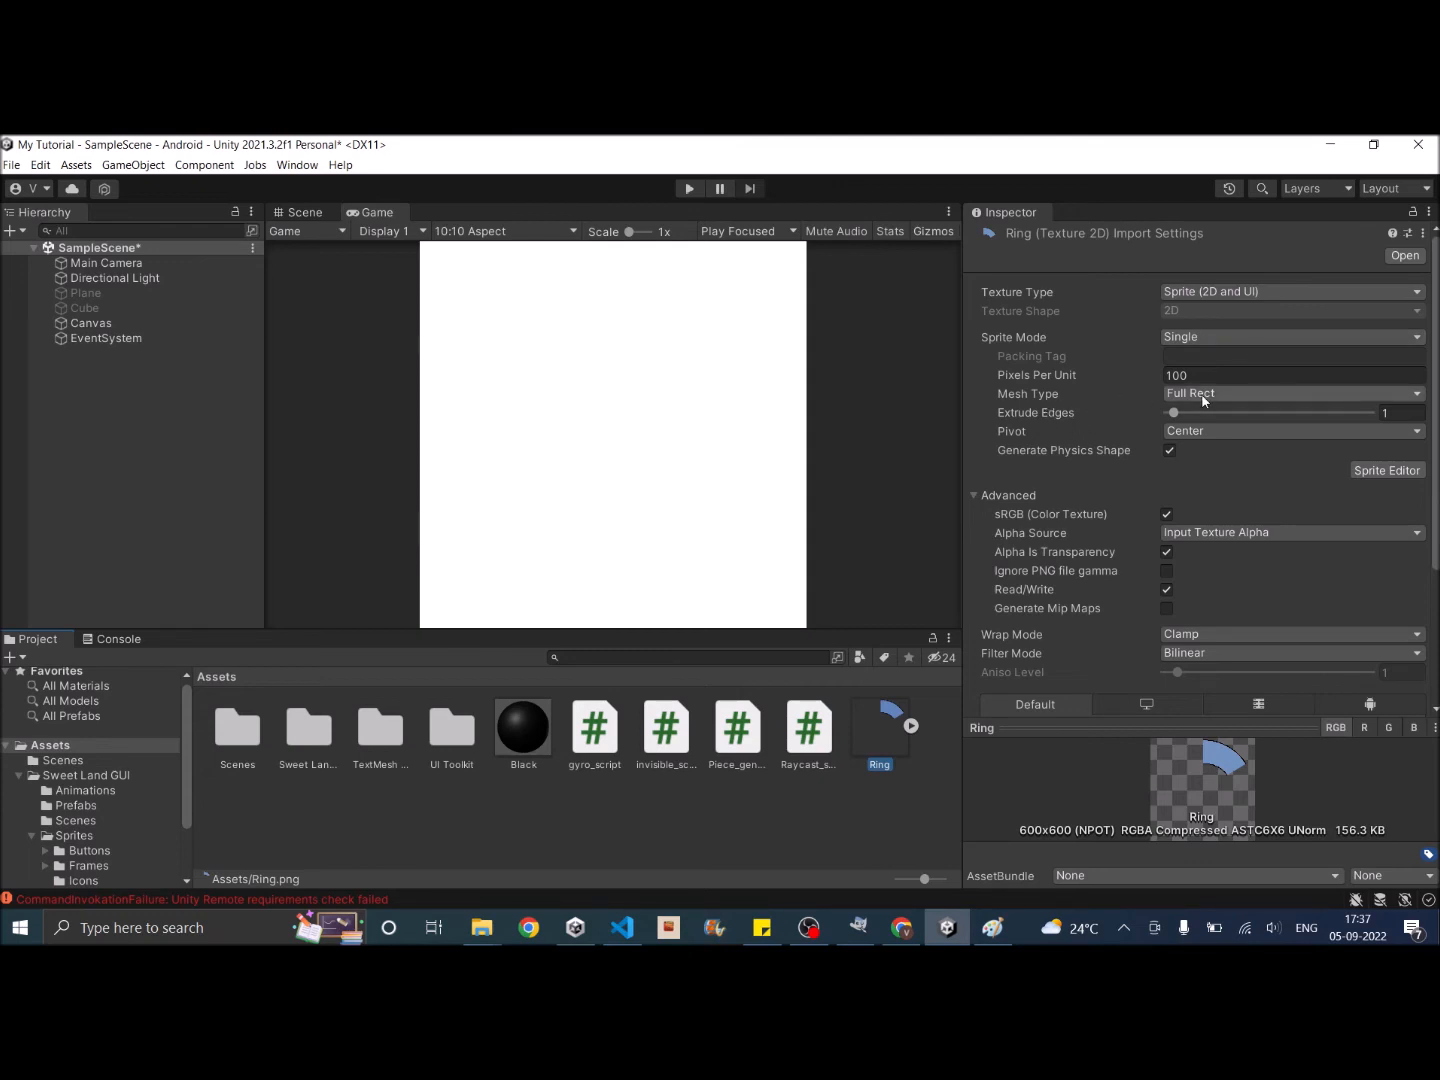
pyautogui.click(1292, 393)
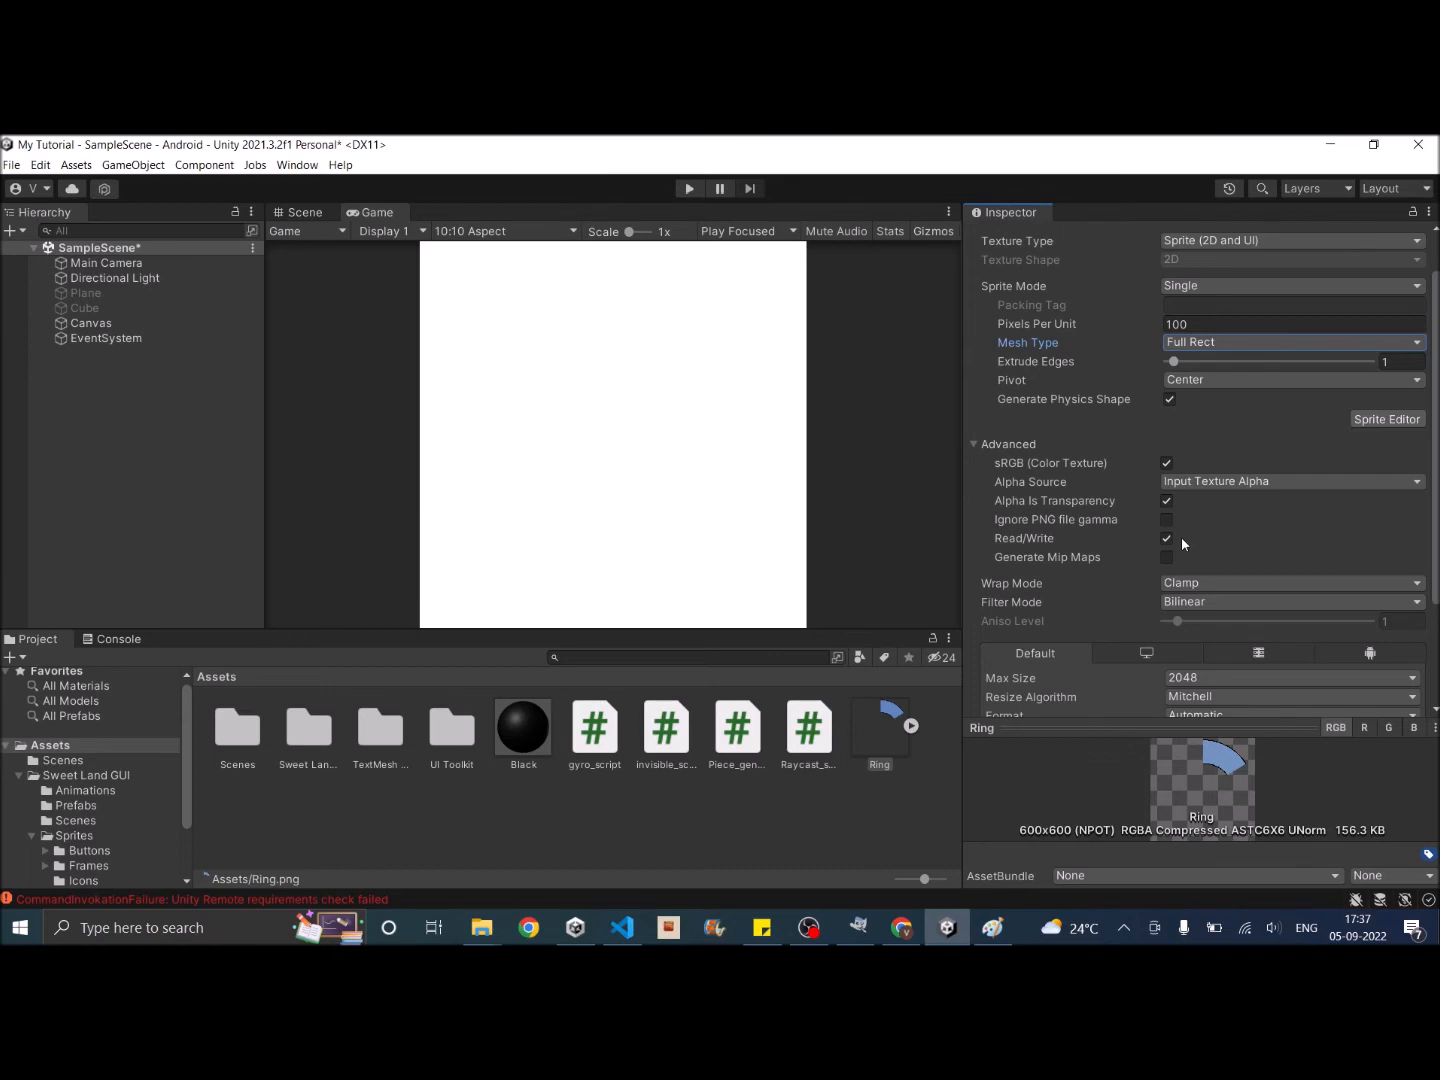
pyautogui.click(90, 323)
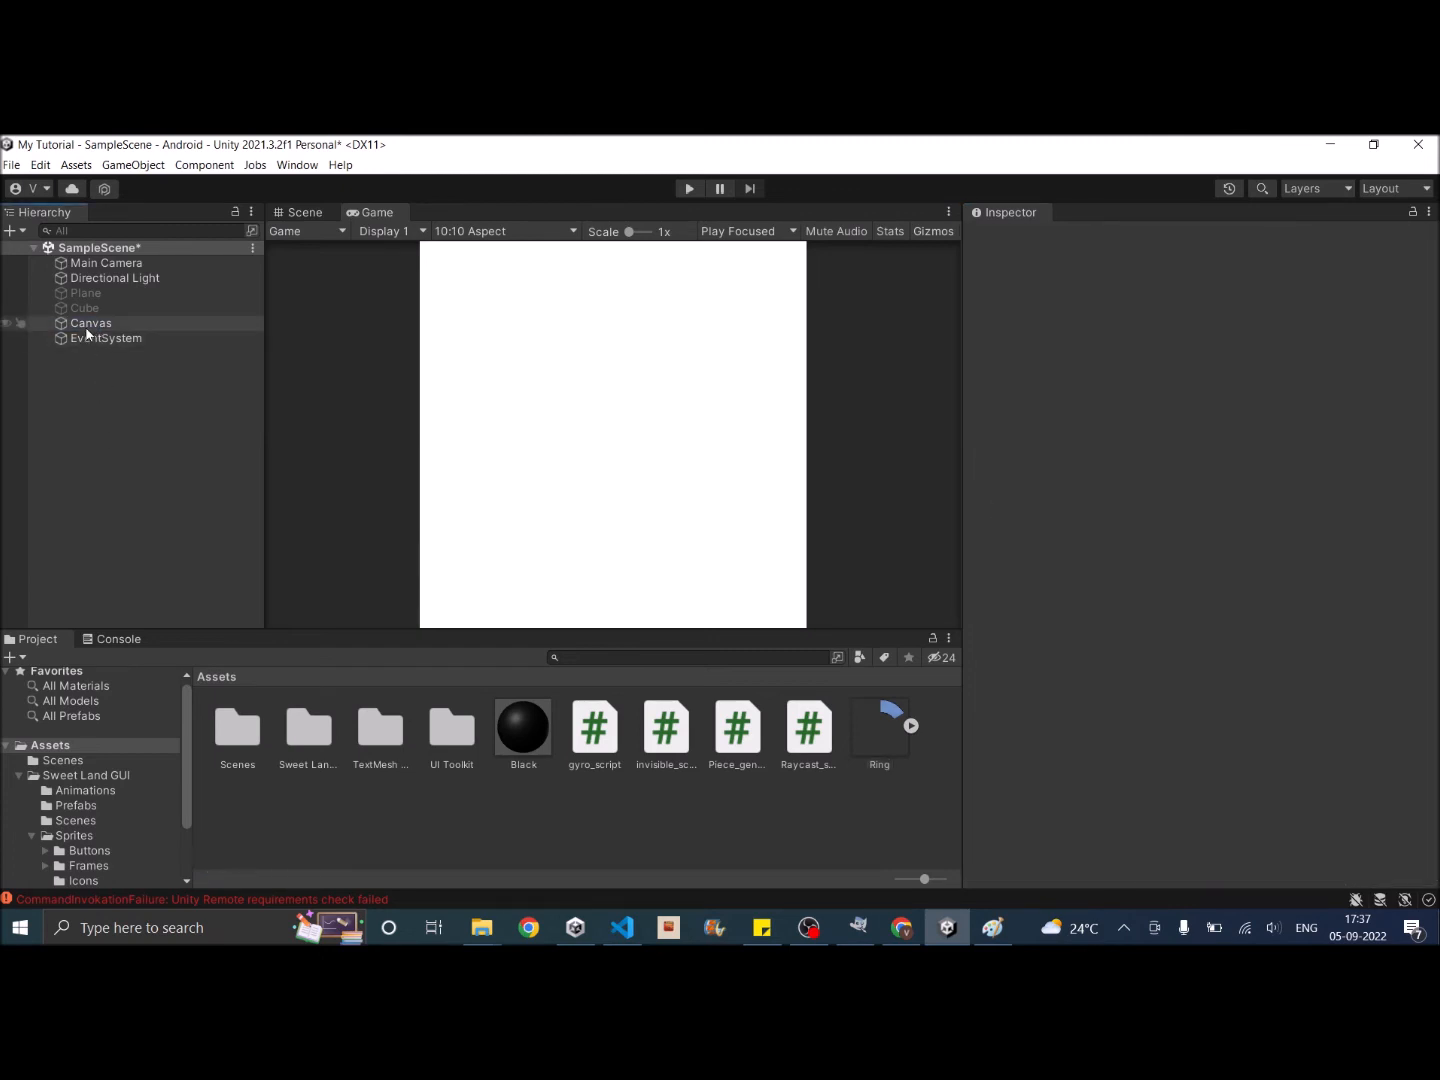
# Step: Add a TextMeshPro Button under the Canvas, sized 160 by 160
pyautogui.click(12, 230)
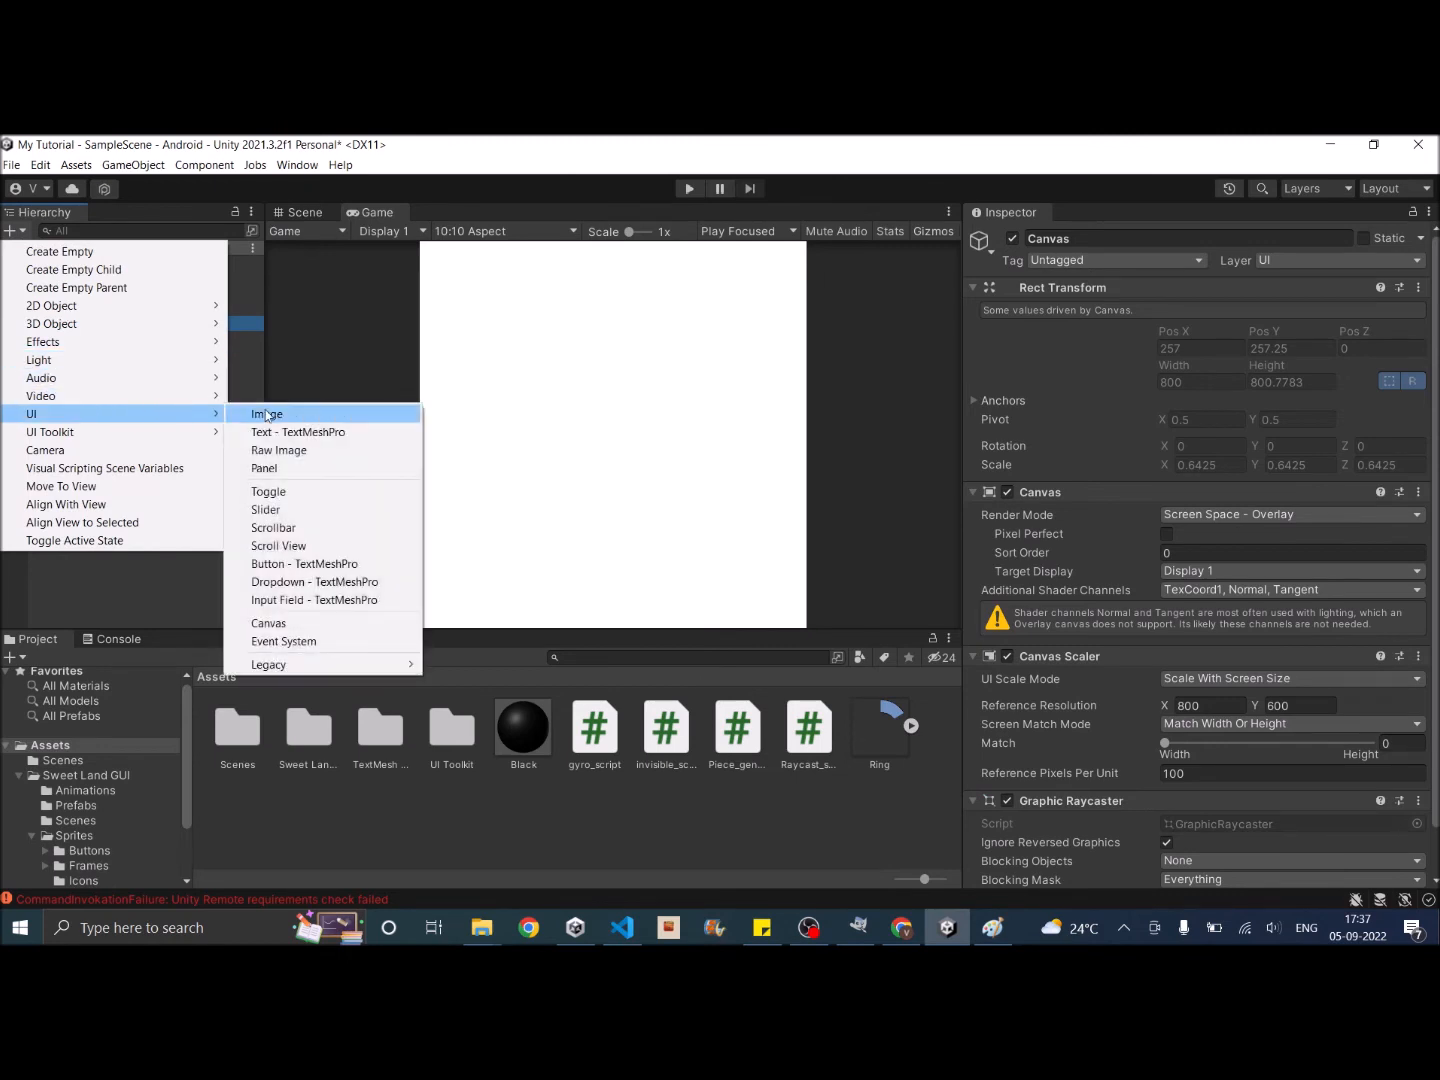
pyautogui.moveTo(305, 563)
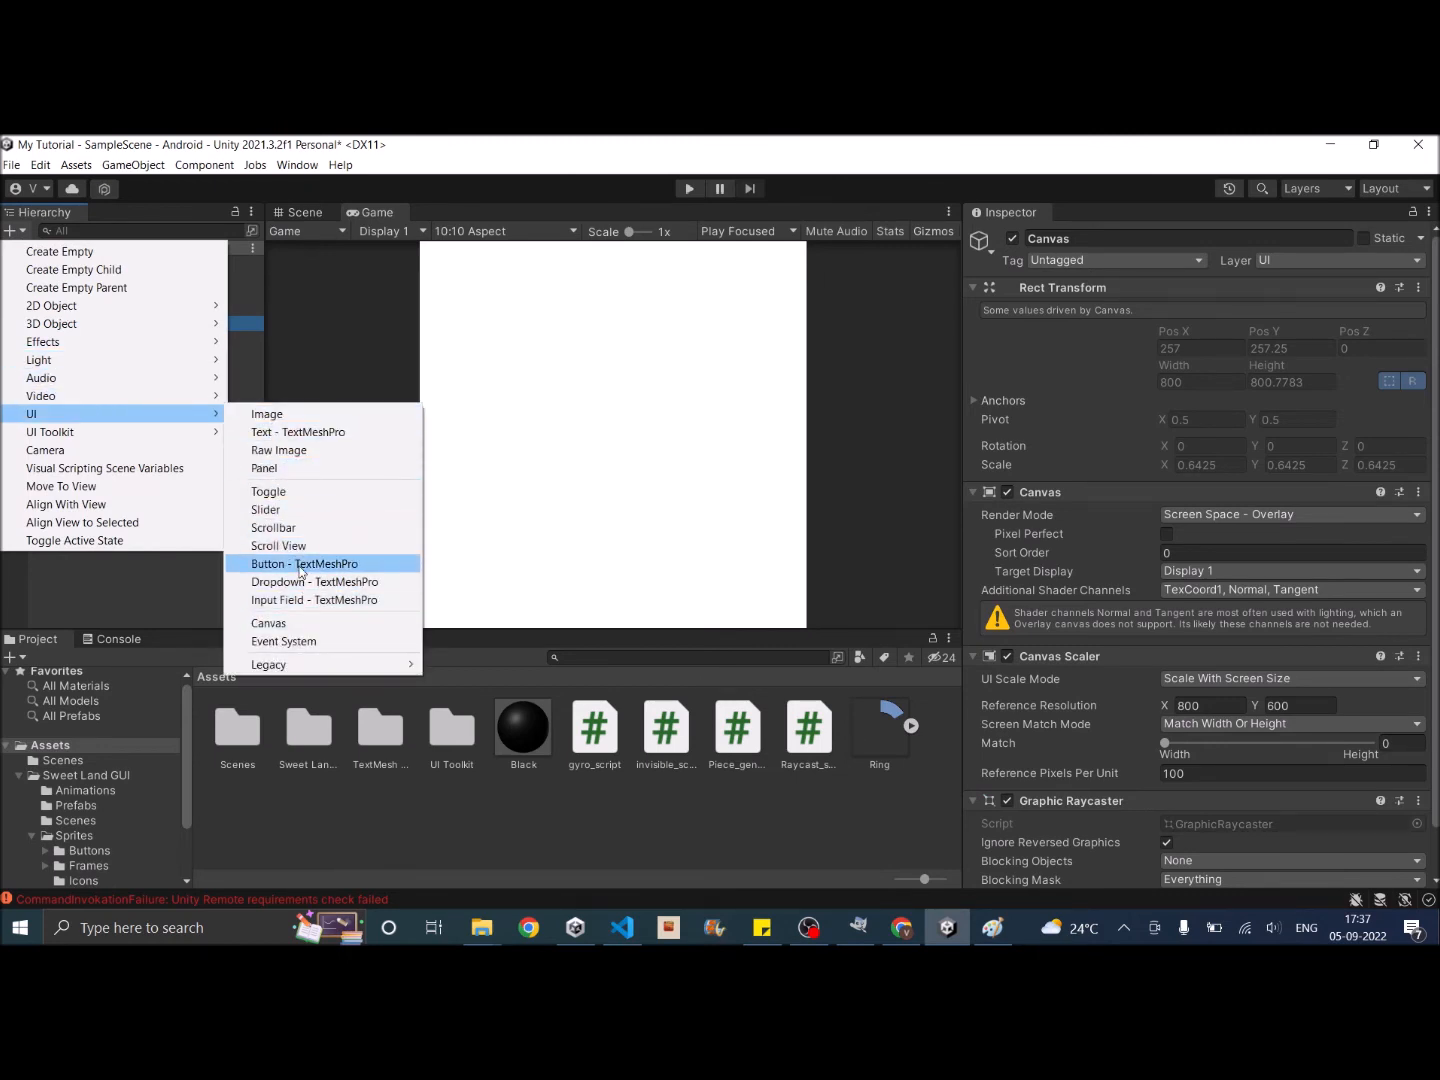
pyautogui.click(304, 563)
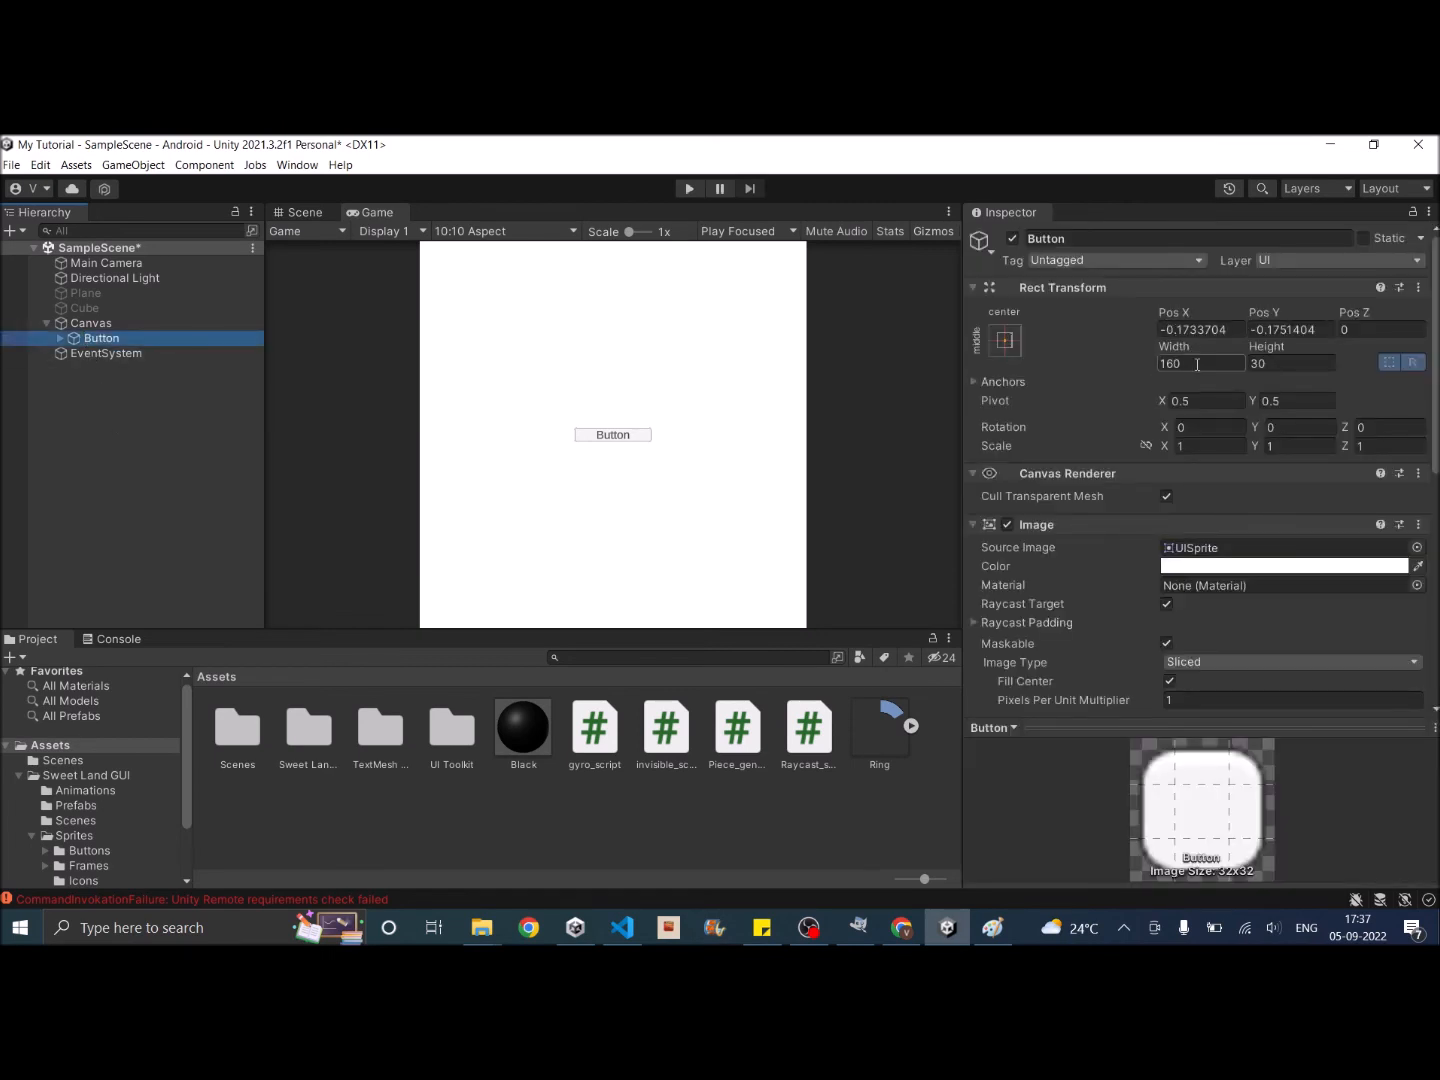
pyautogui.write('16')
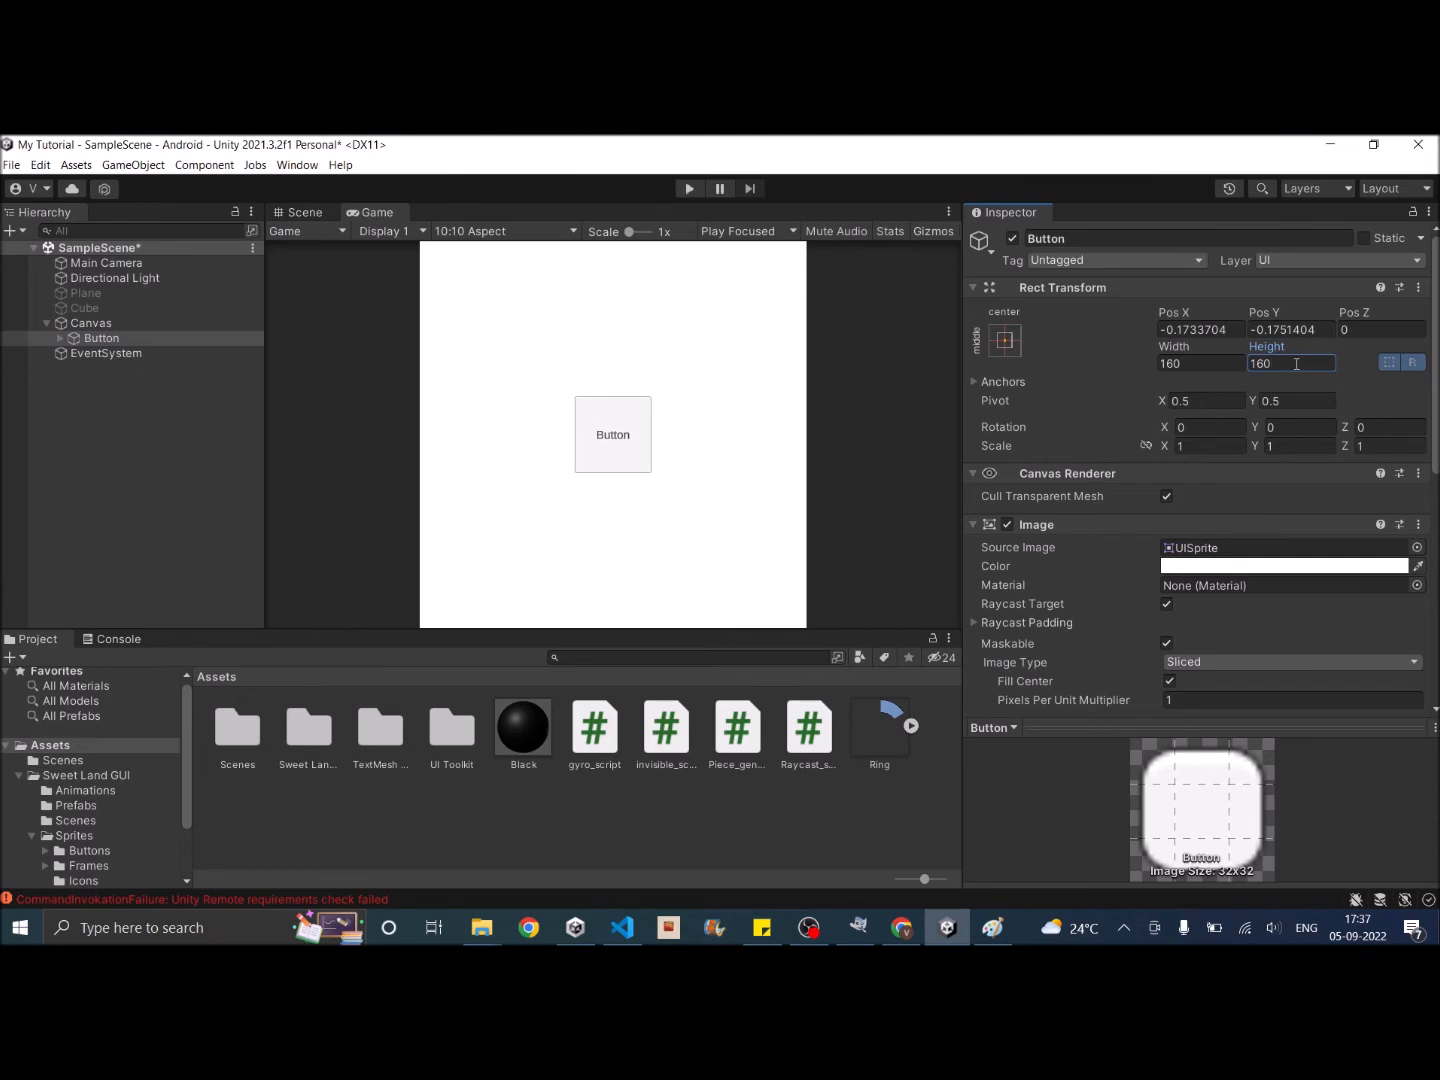
# Step: Delete the button's Text (TMP) child and reselect the button
pyautogui.click(62, 338)
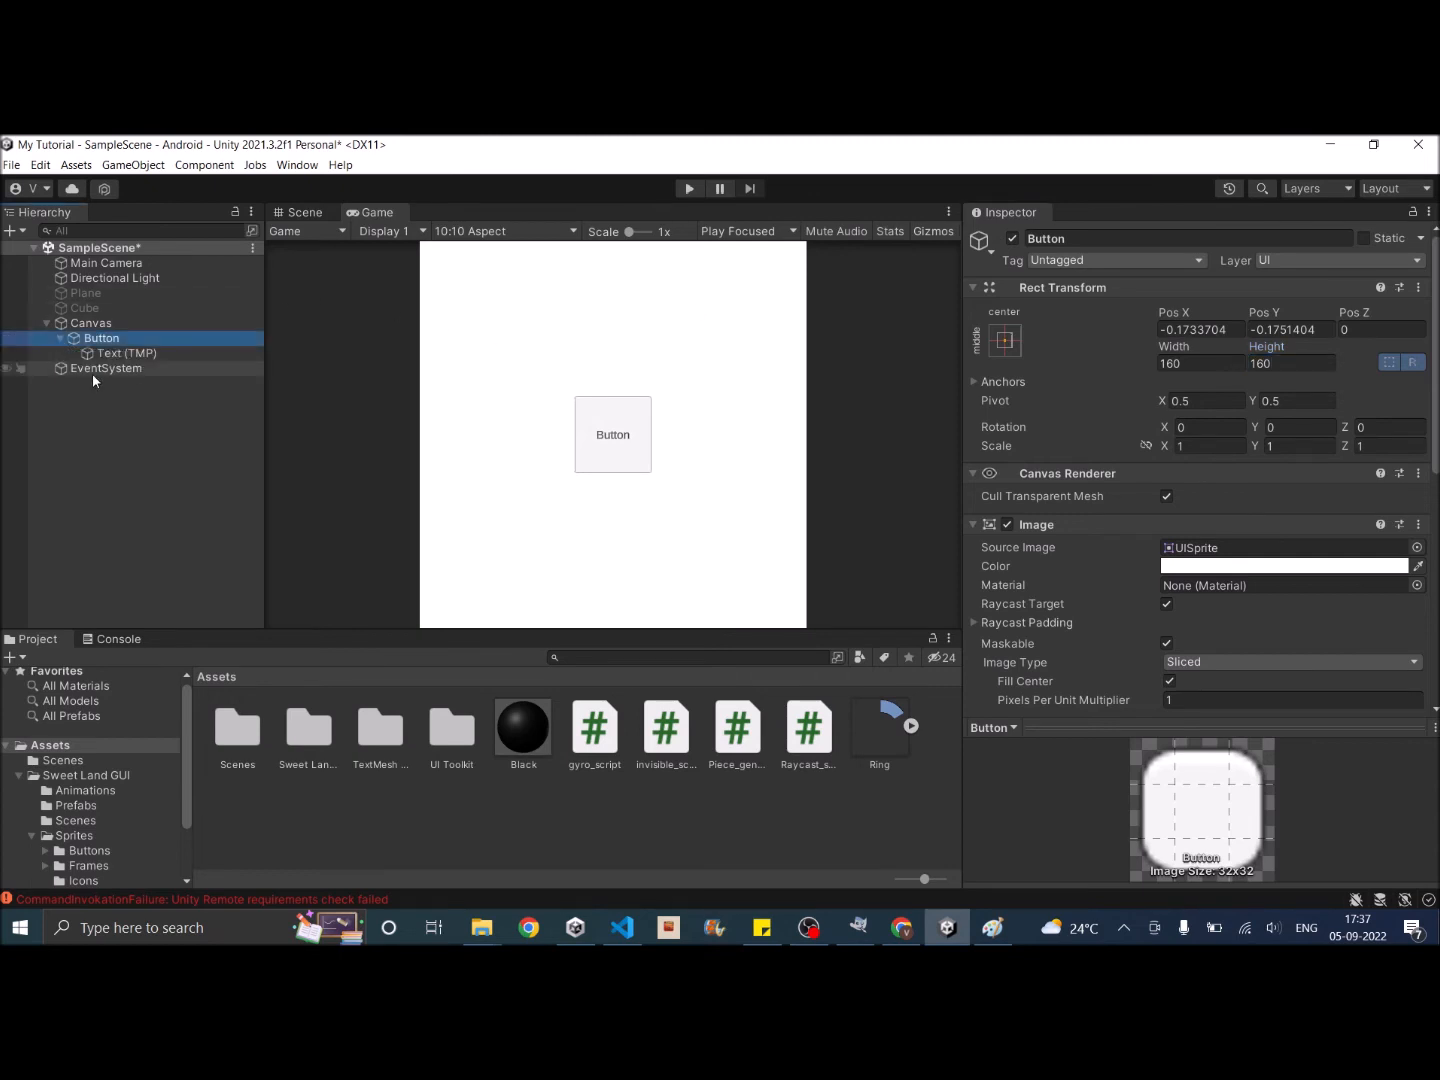
pyautogui.rightClick(125, 353)
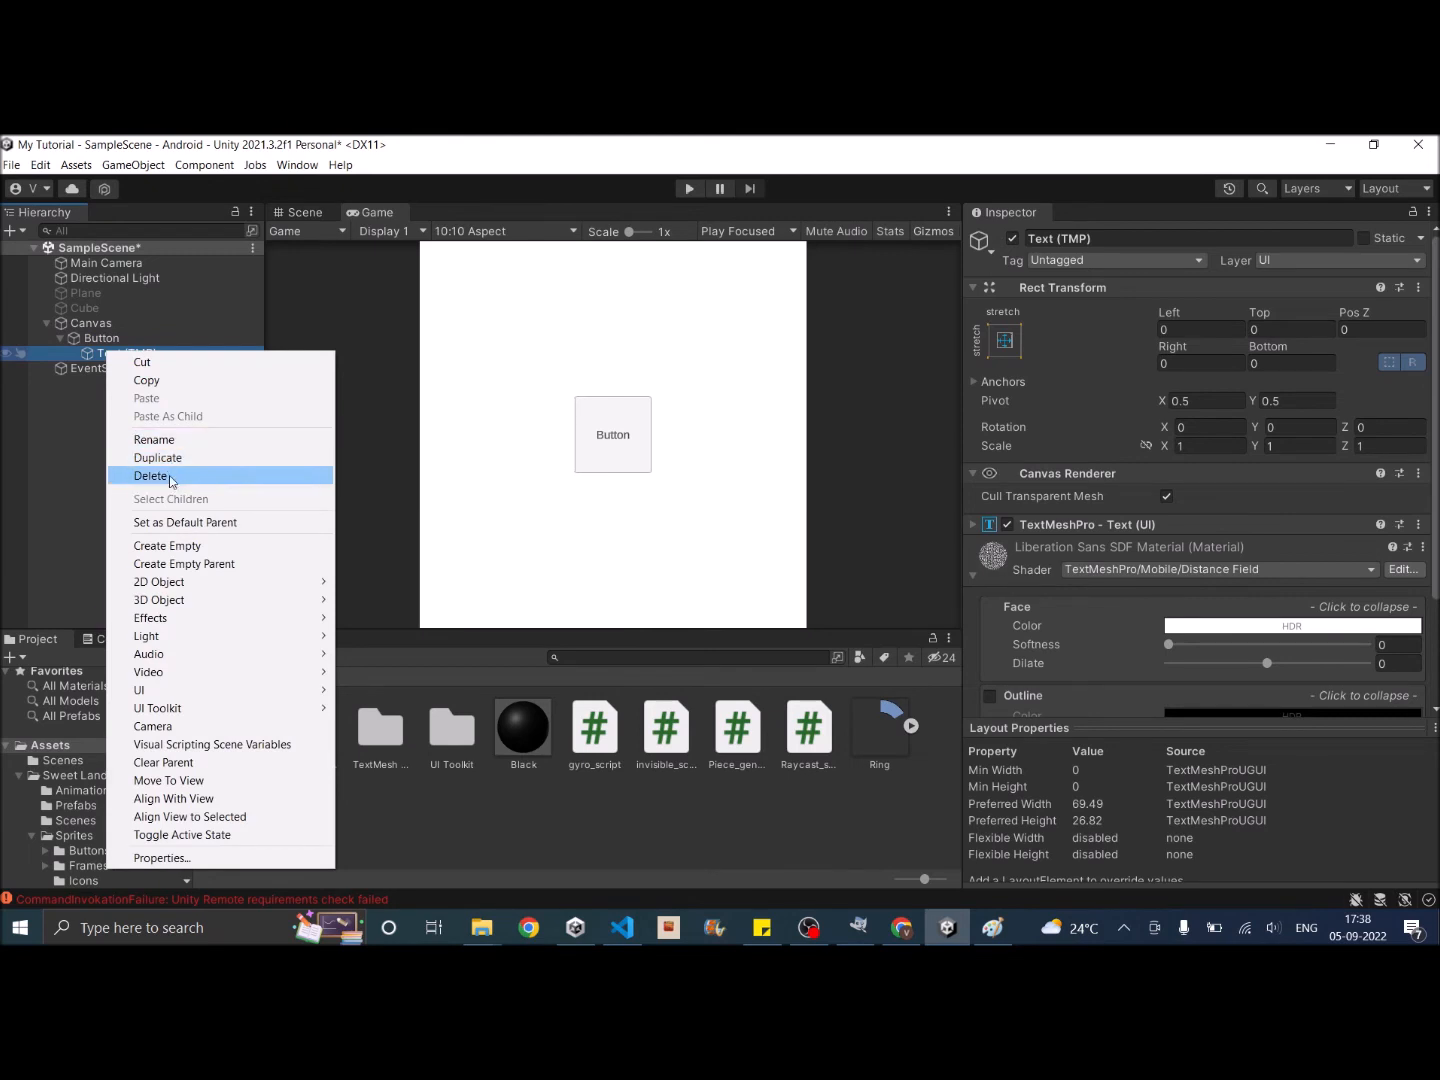
pyautogui.click(152, 475)
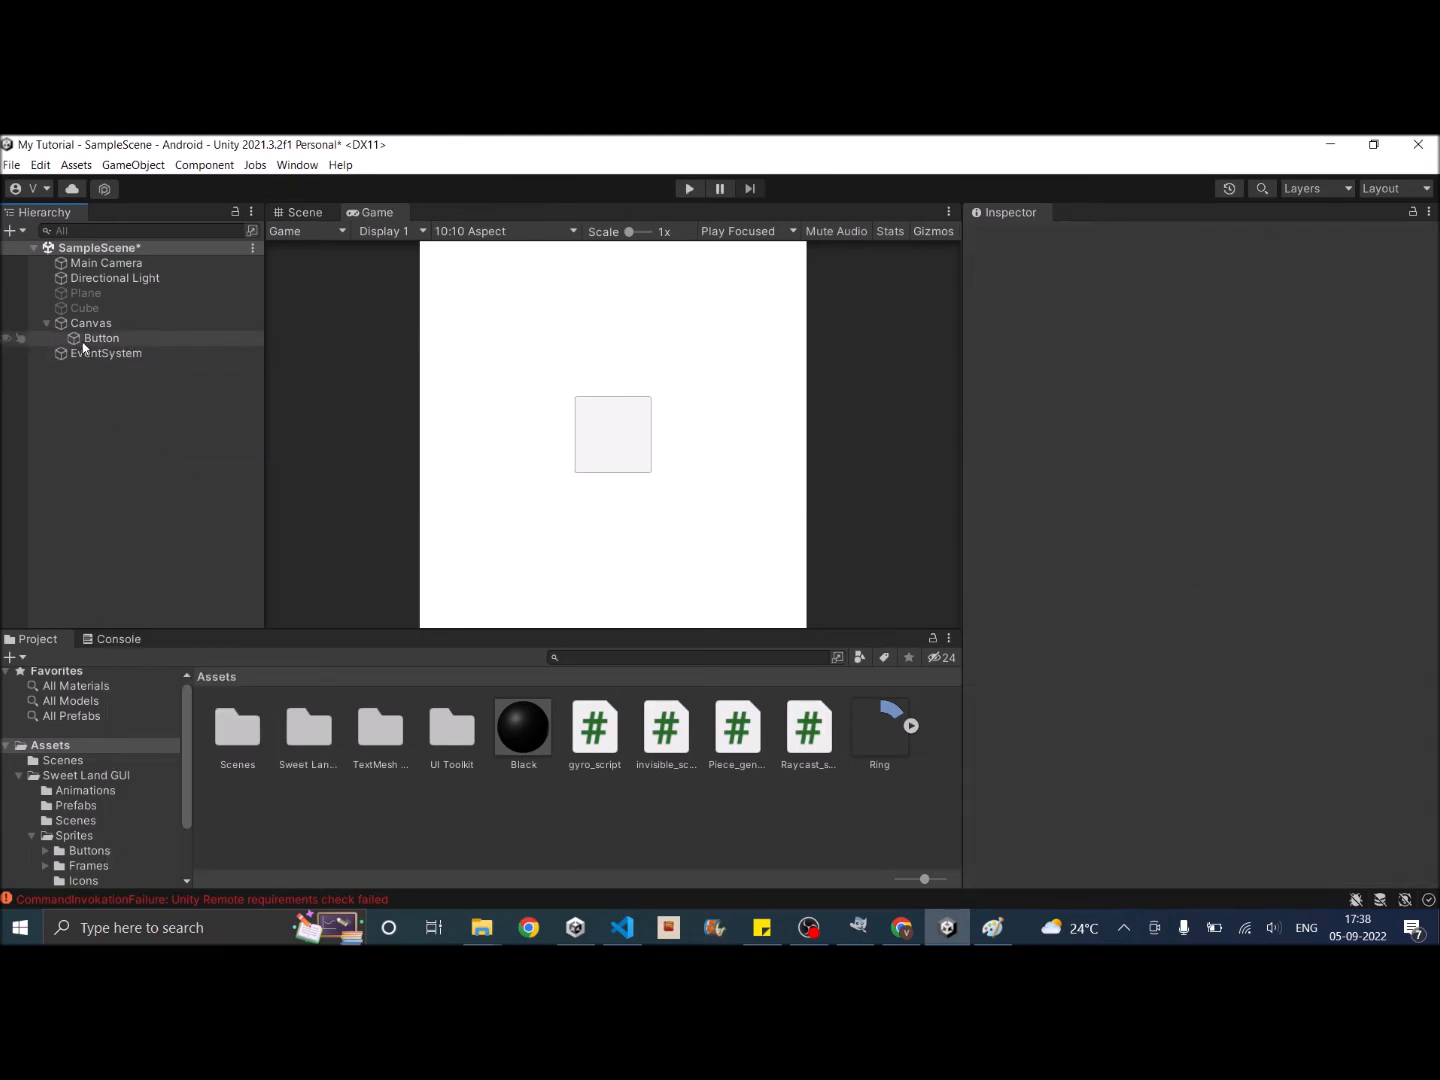
pyautogui.click(100, 338)
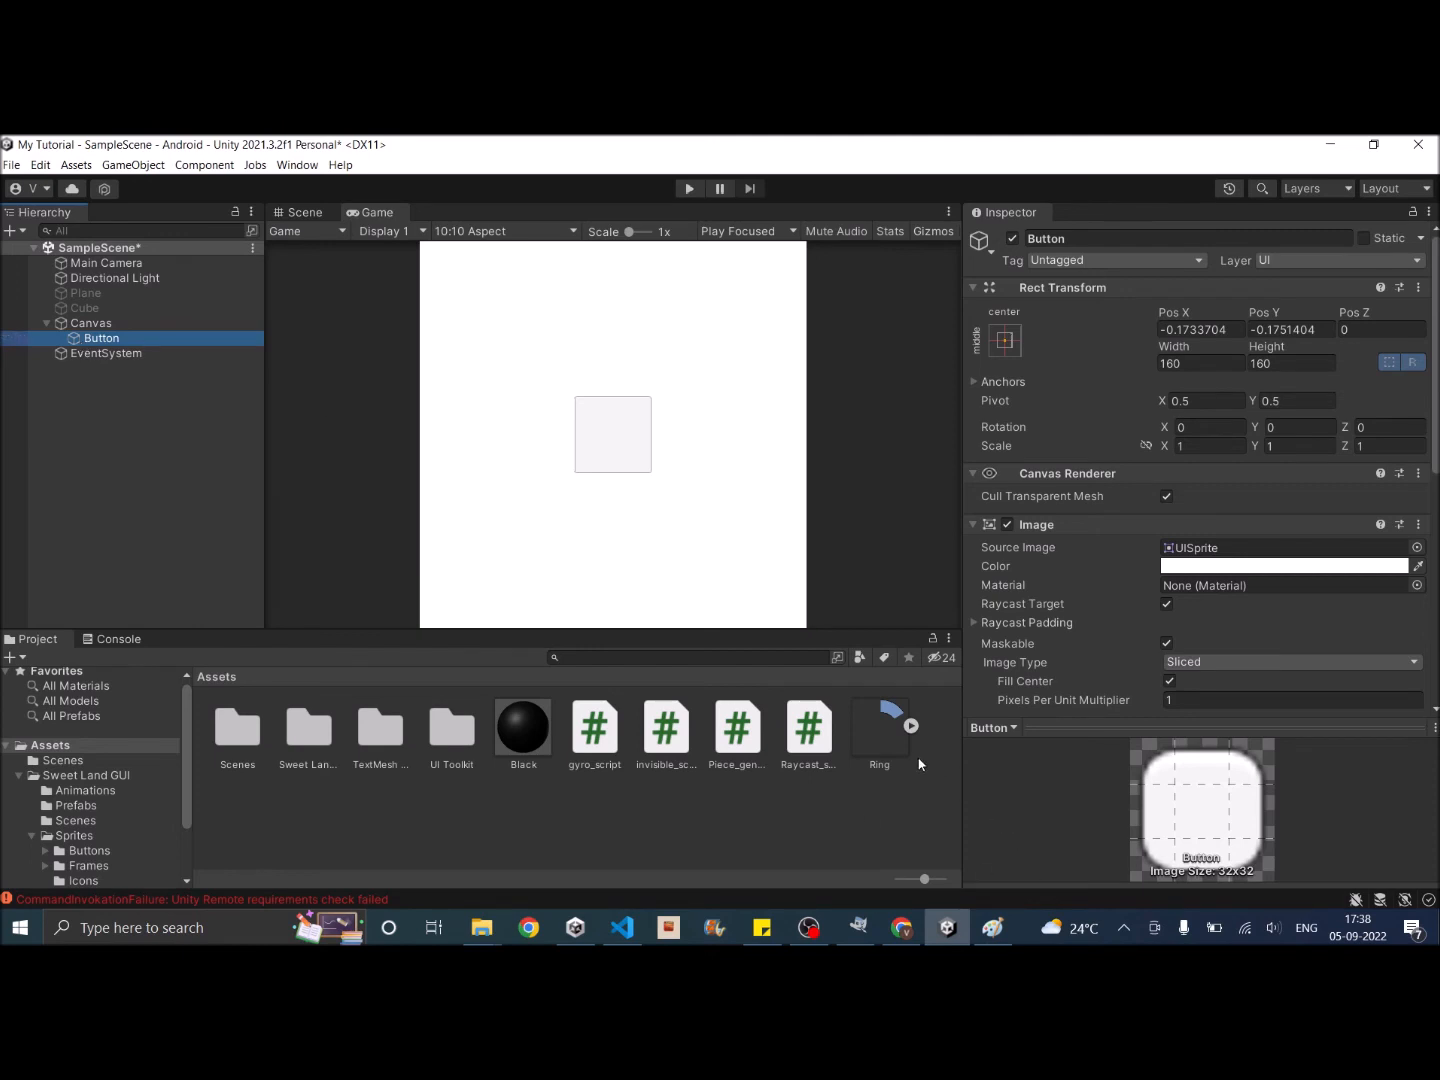
pyautogui.moveTo(888, 736)
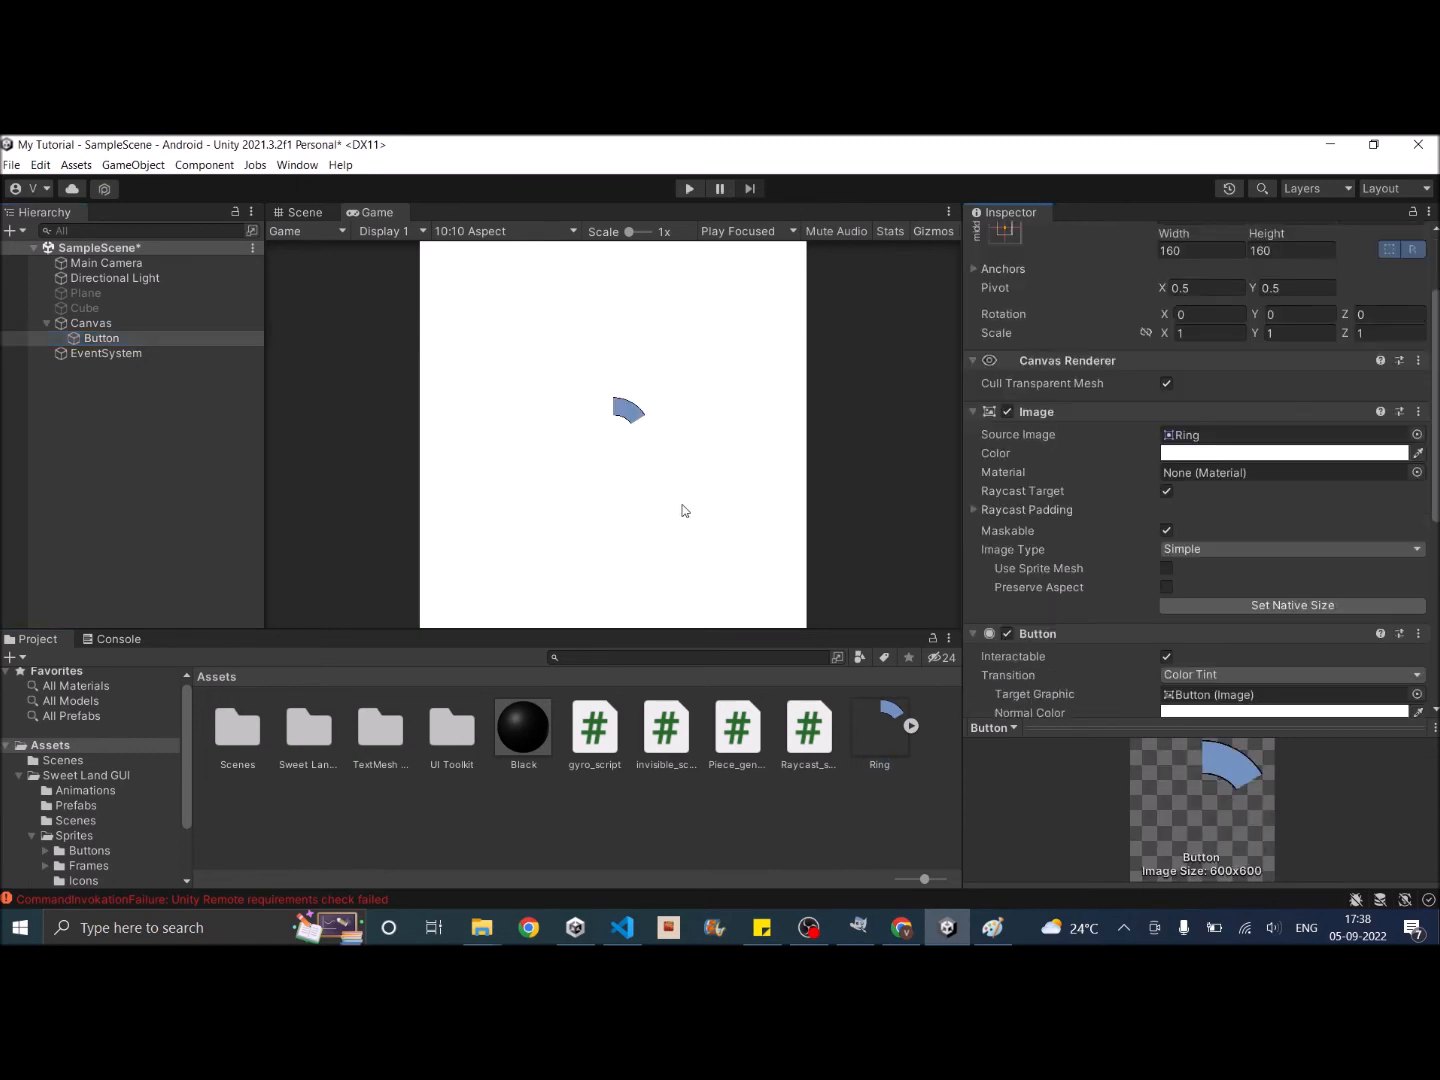
pyautogui.moveTo(633, 420)
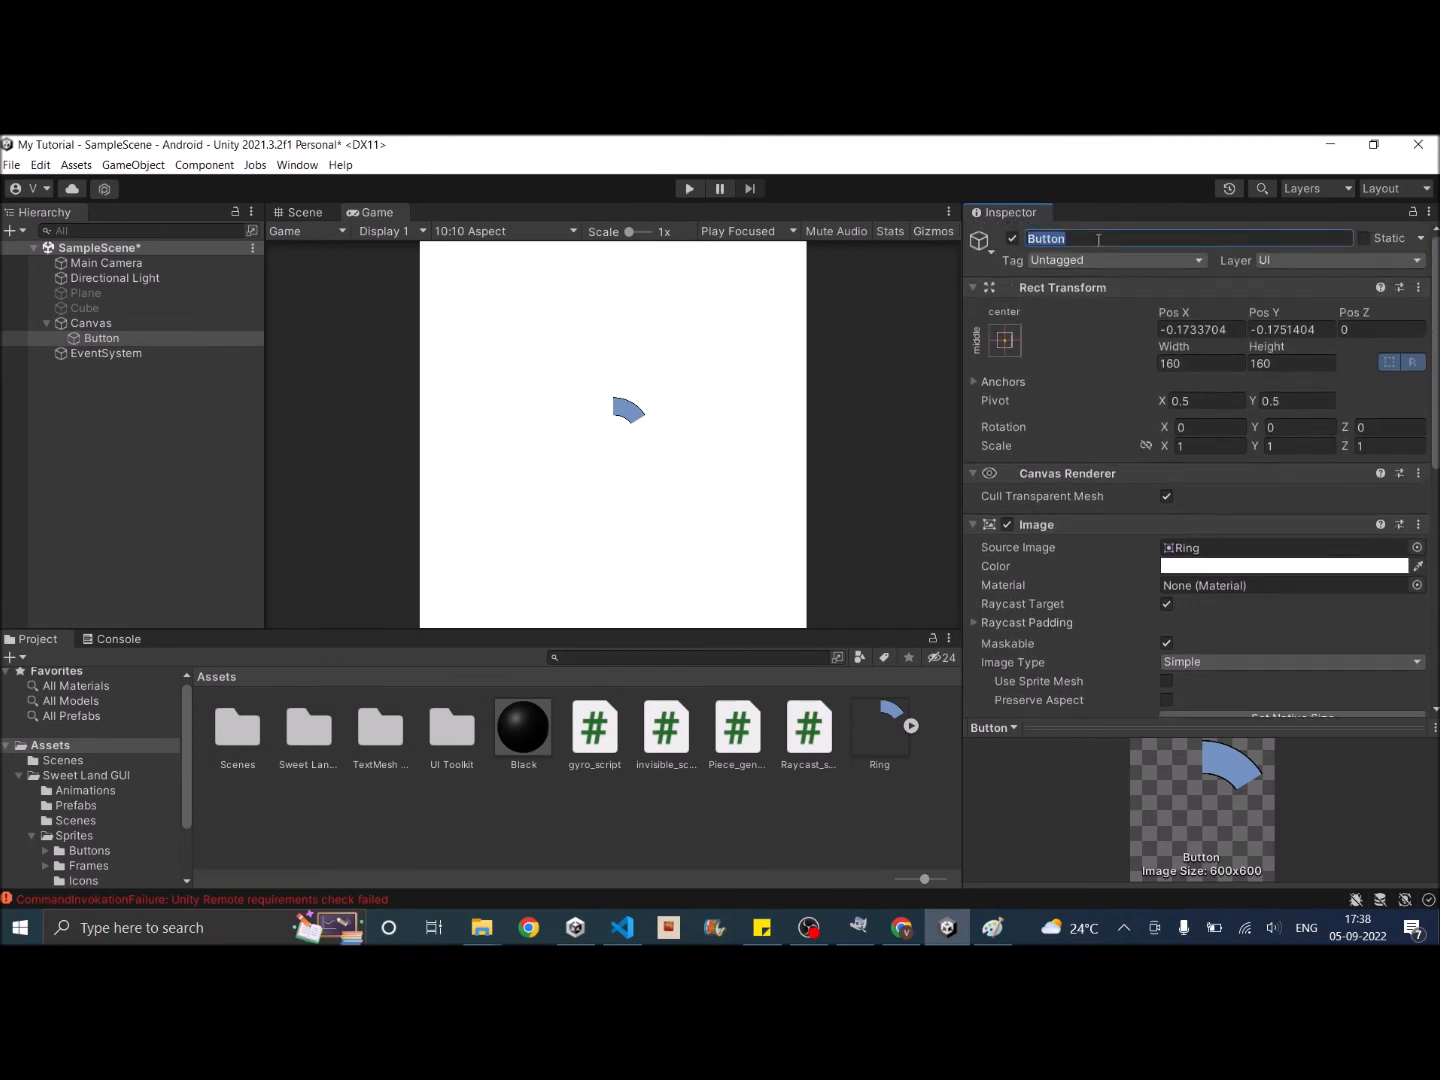
# Step: Name the button object 'Radial segment' in the Inspector
pyautogui.write('Radial')
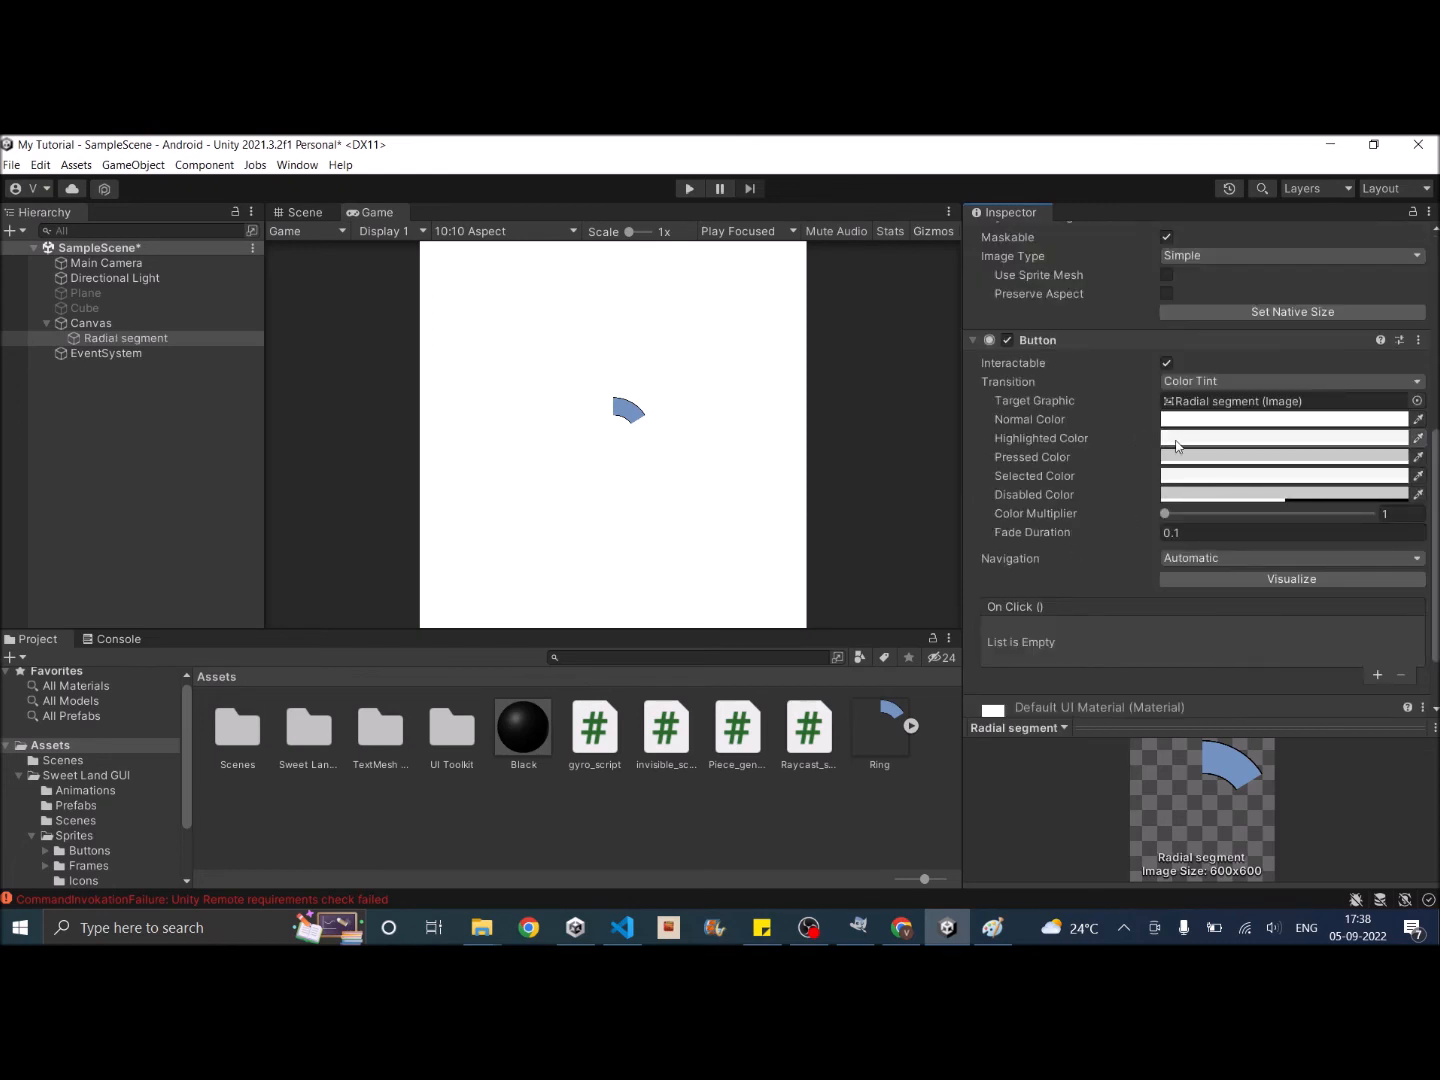
# Step: Set the Button's Highlighted Color to red
pyautogui.click(1283, 438)
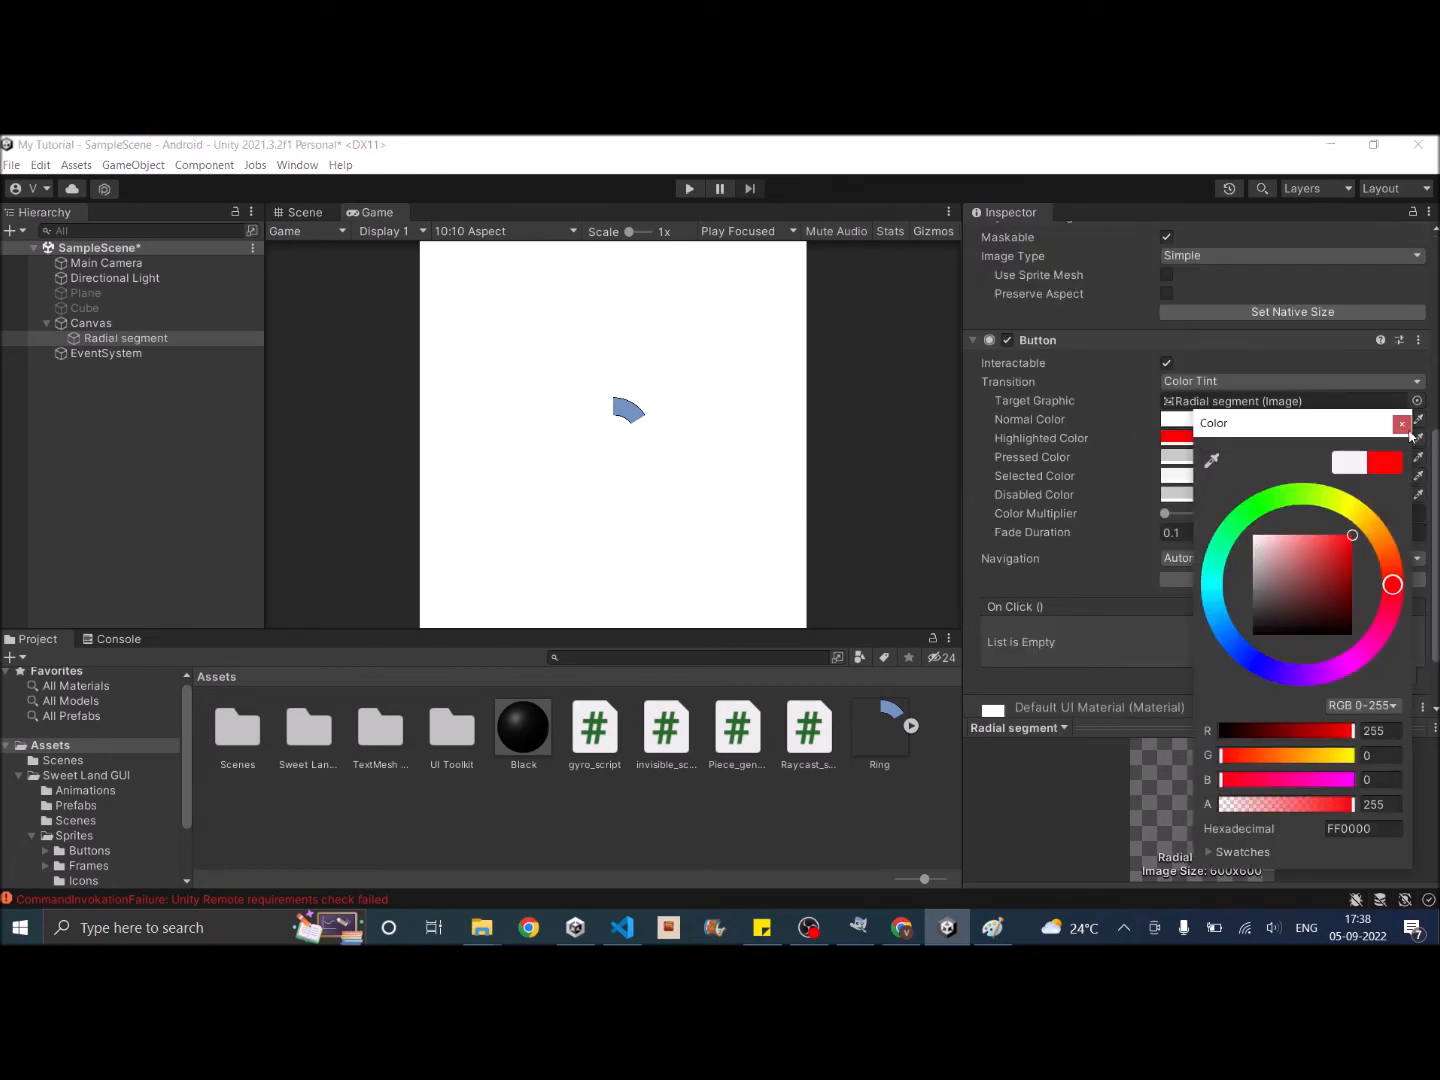
pyautogui.click(689, 188)
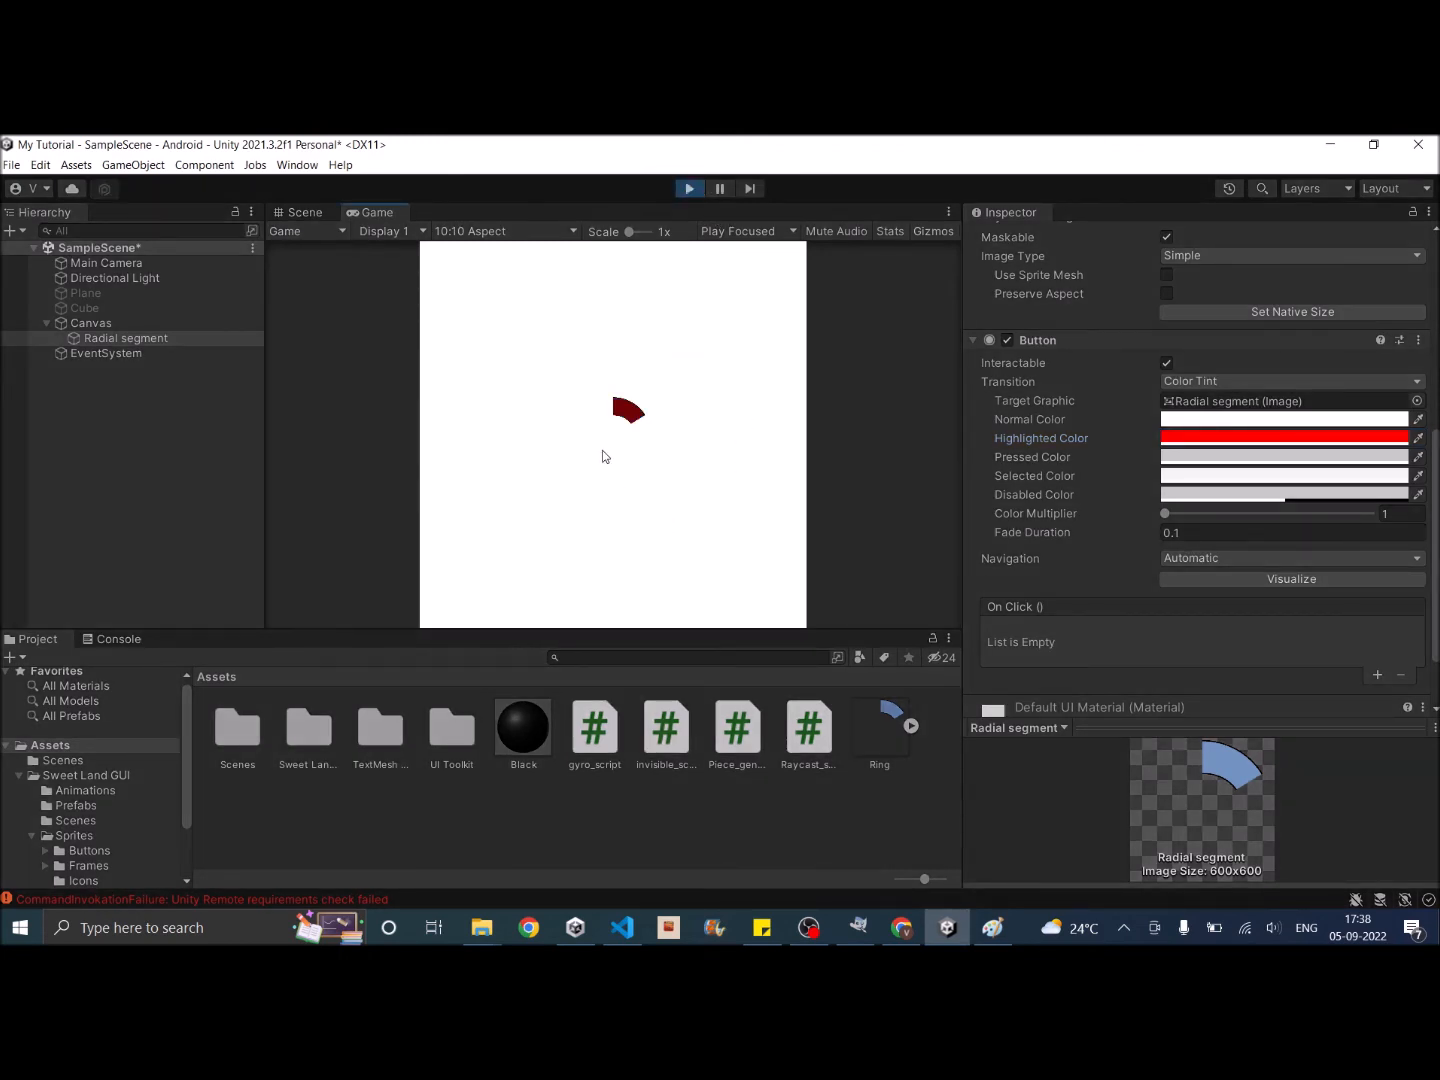
pyautogui.moveTo(578, 422)
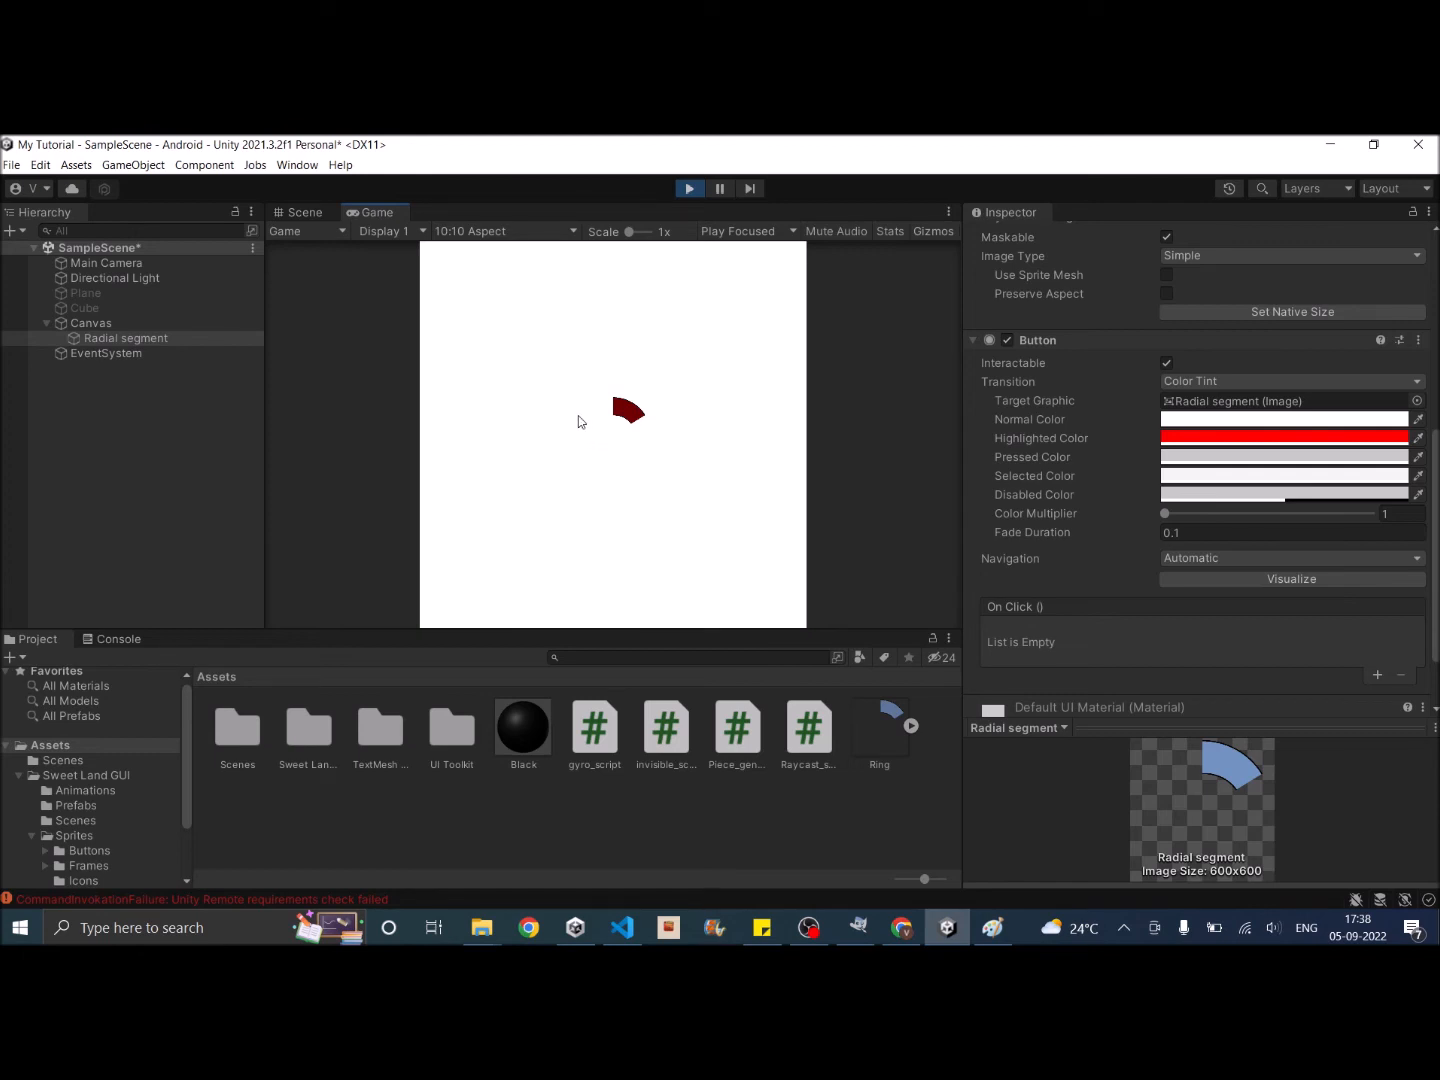
pyautogui.moveTo(590, 408)
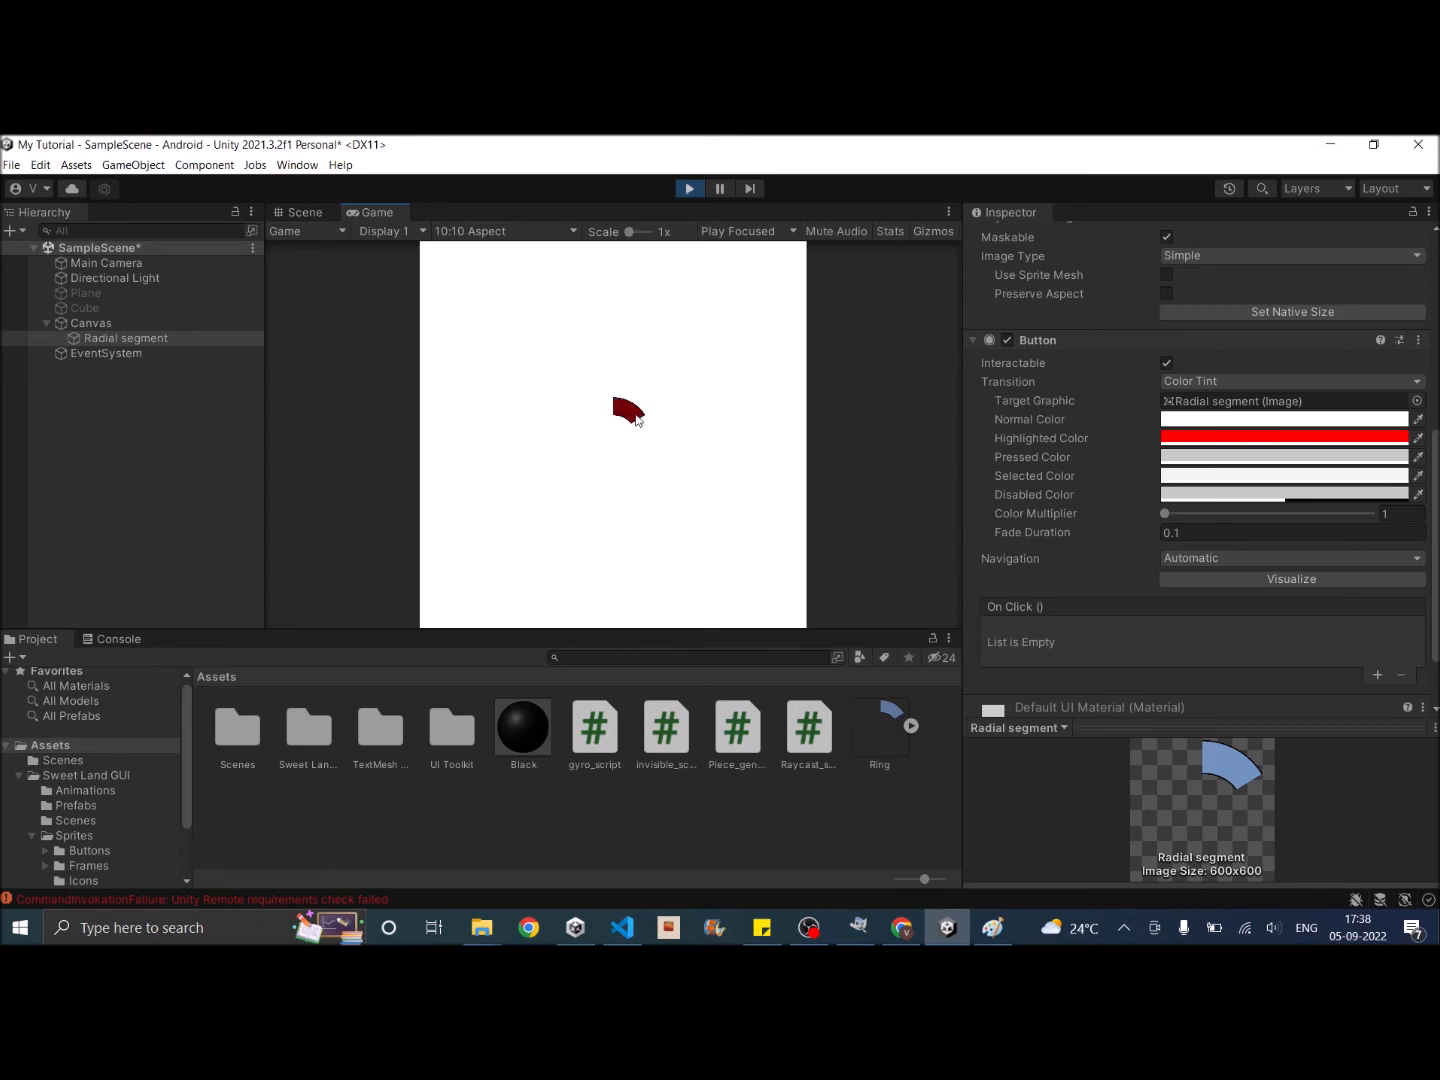
pyautogui.moveTo(780, 417)
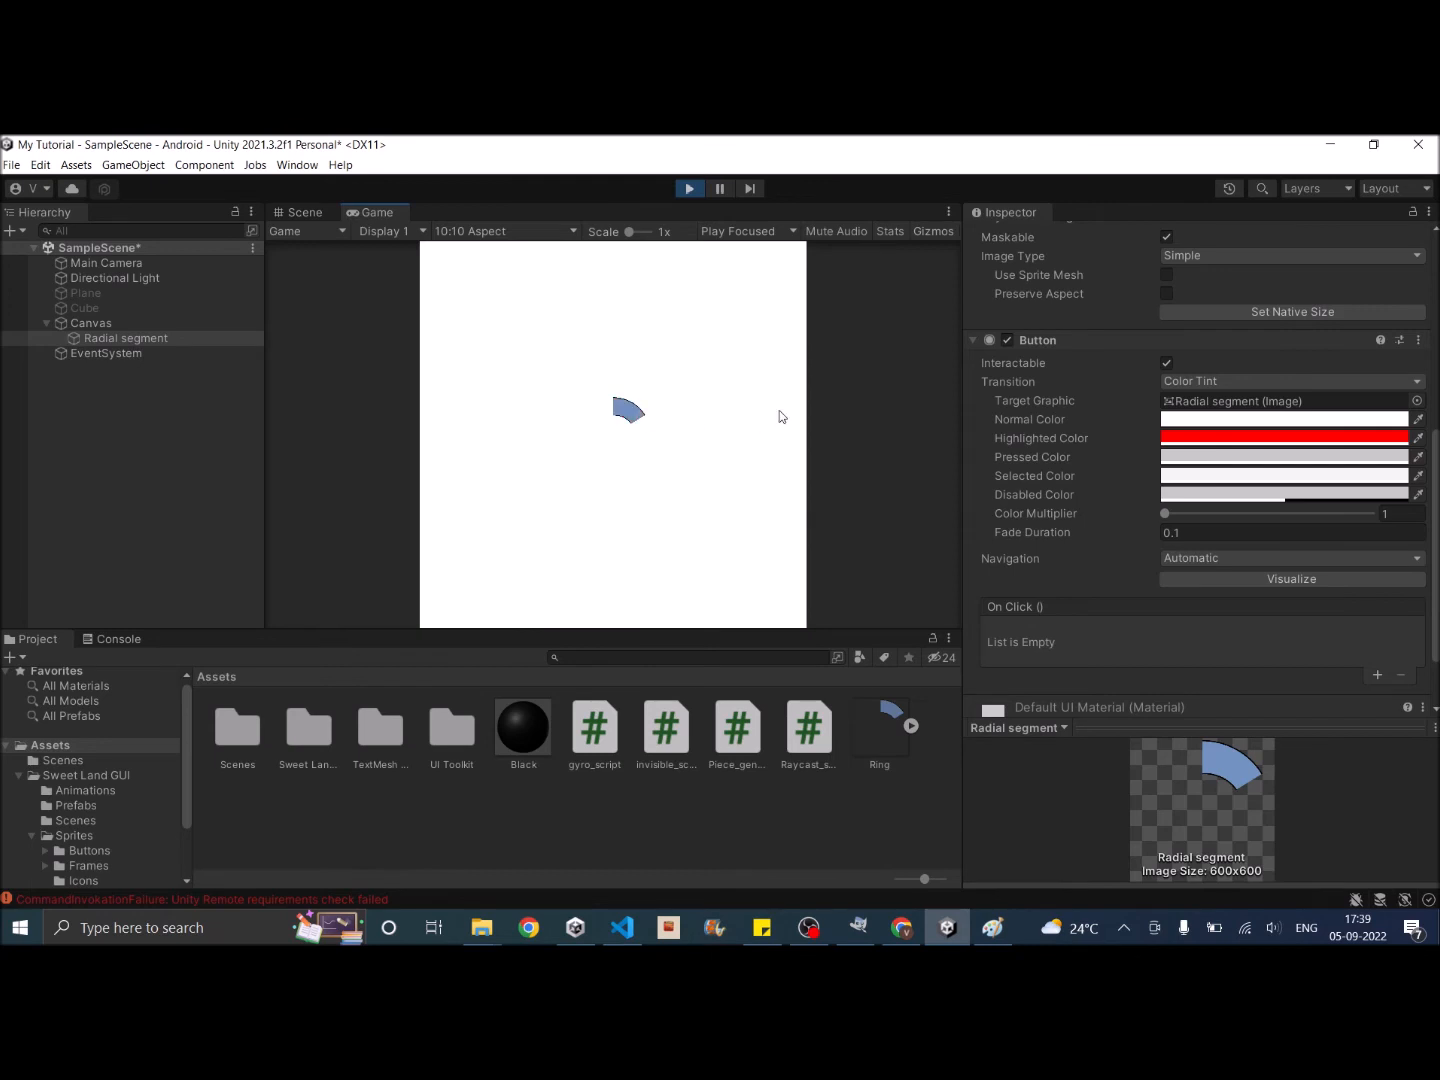
pyautogui.moveTo(1088, 461)
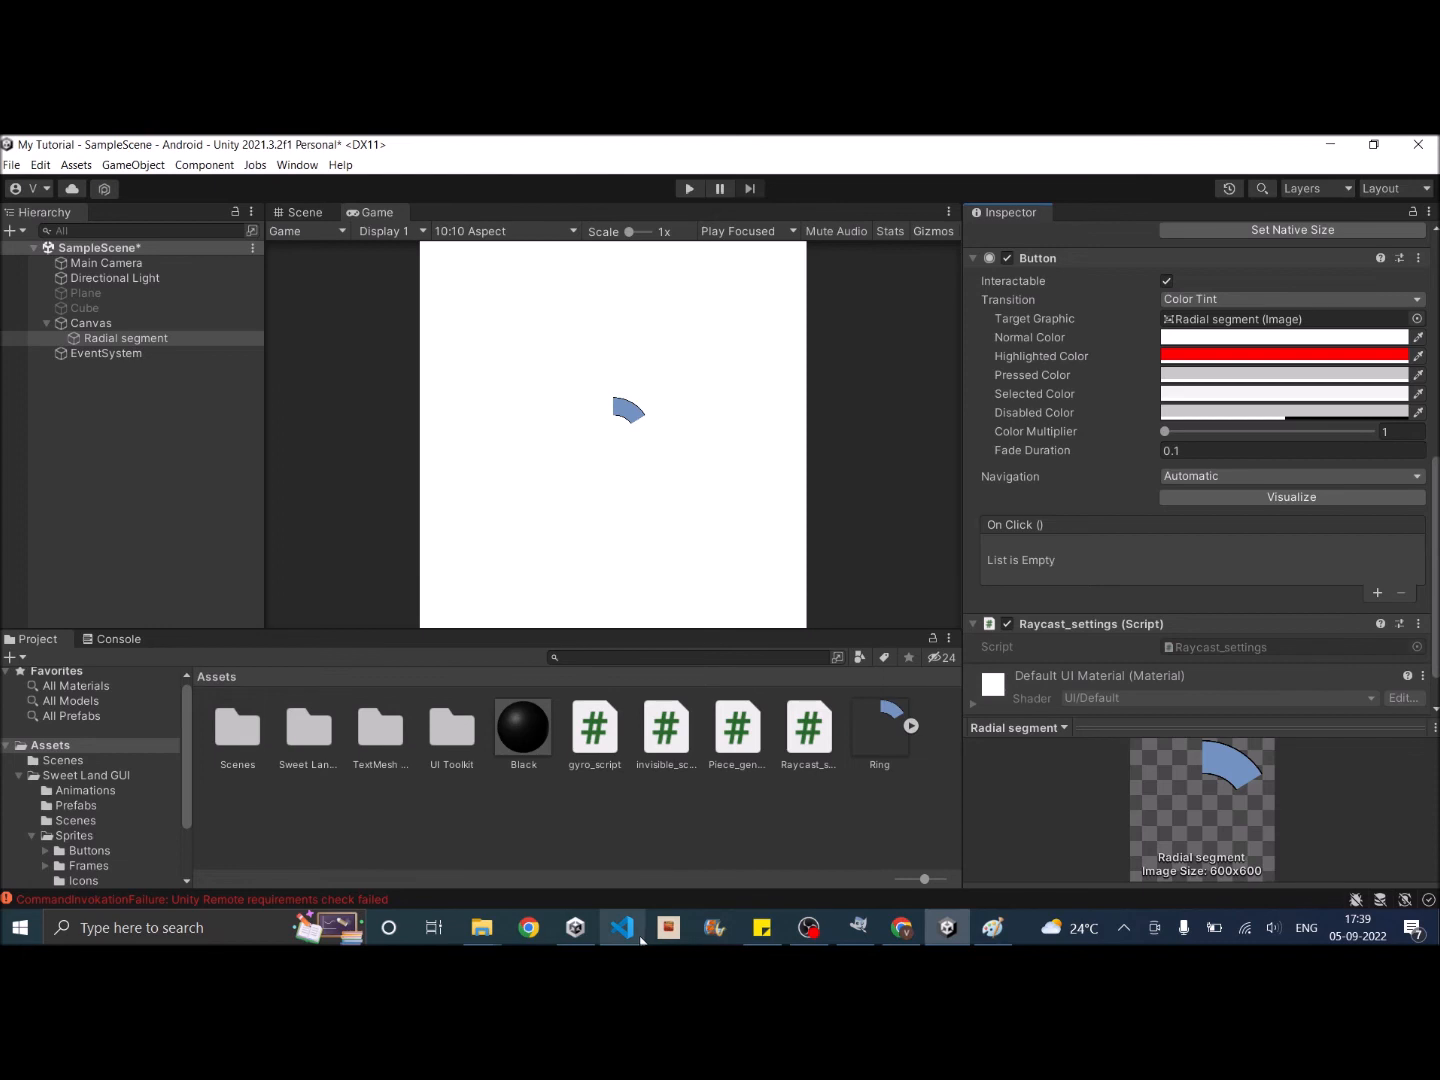
pyautogui.click(622, 927)
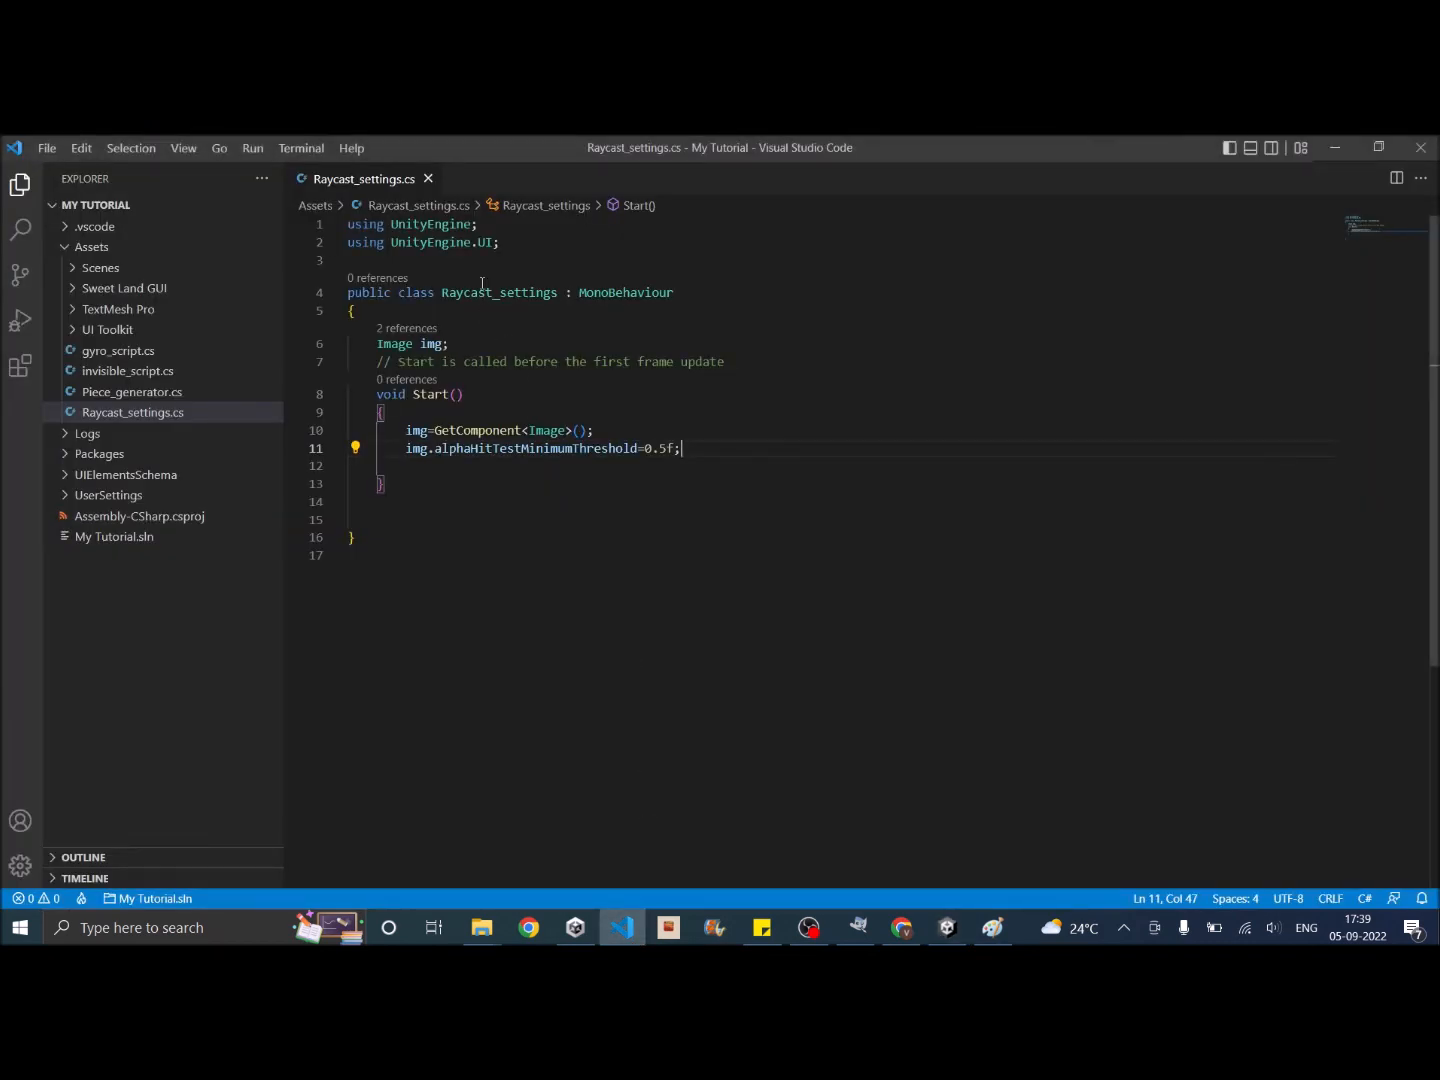
pyautogui.click(347, 242)
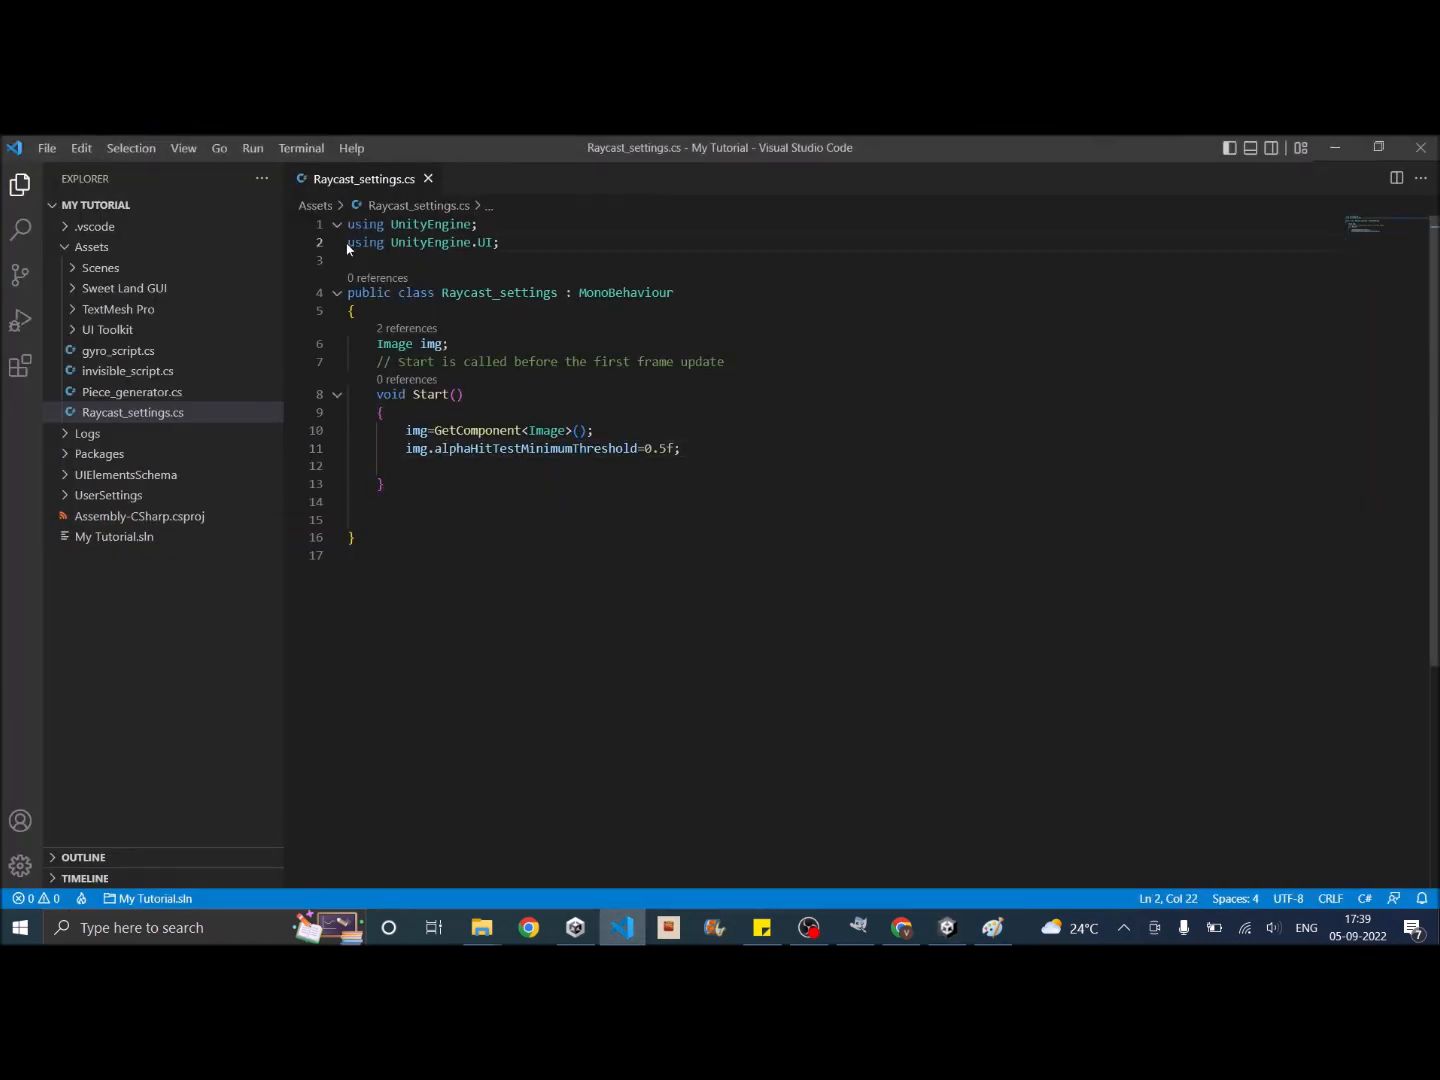
pyautogui.moveTo(455, 344)
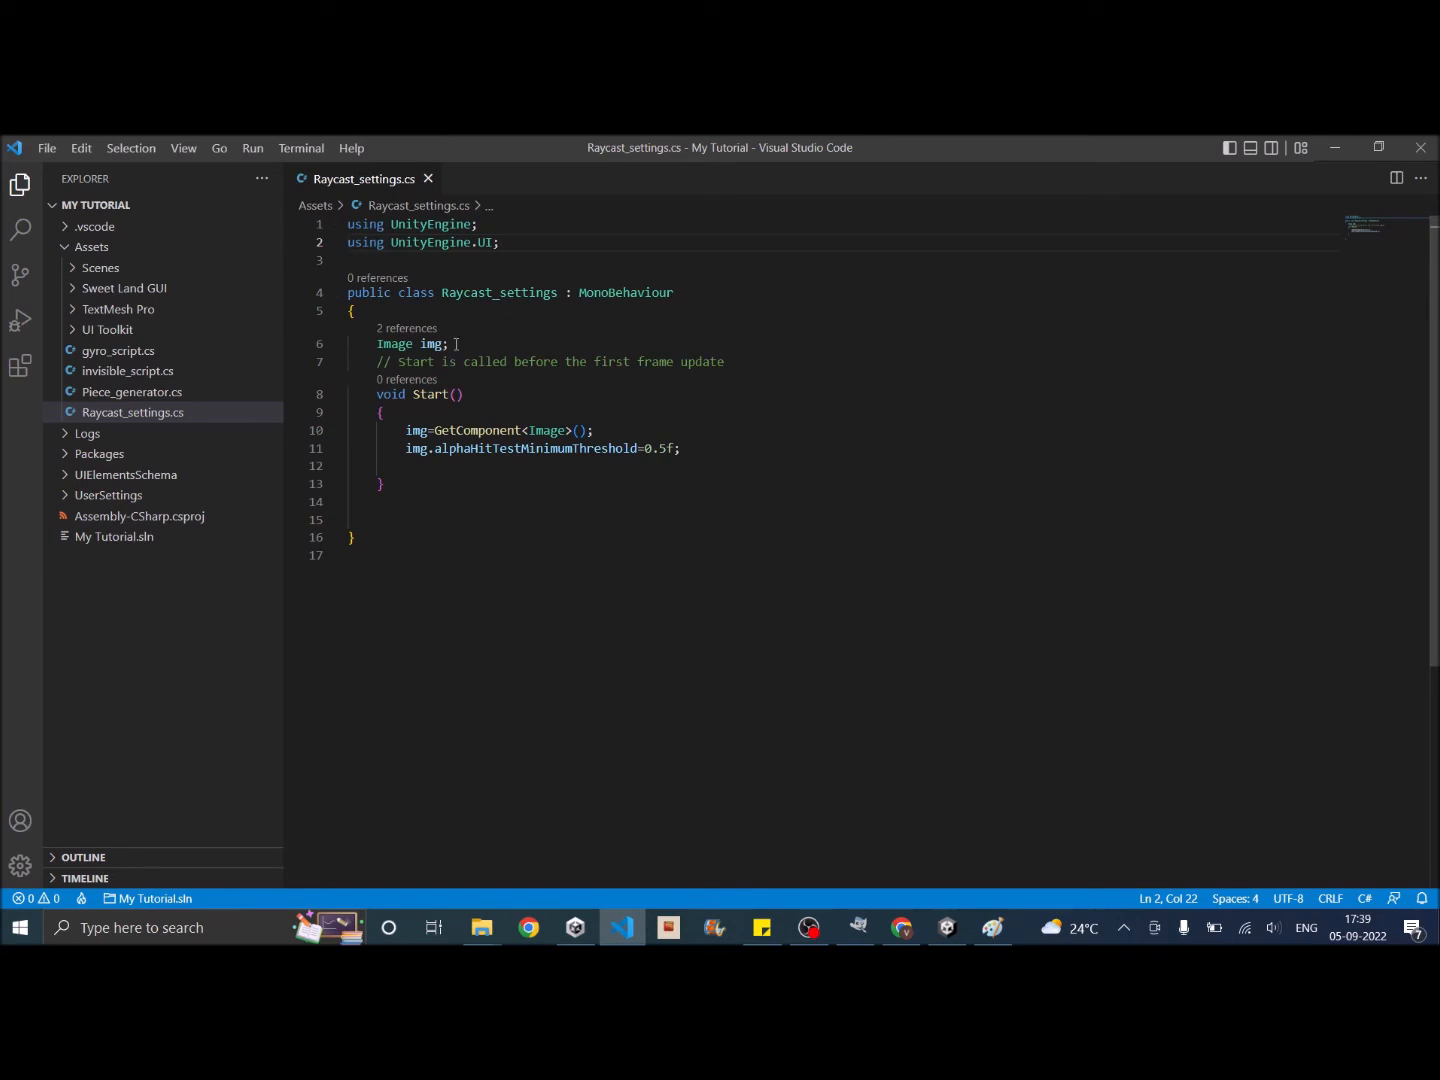
pyautogui.click(435, 344)
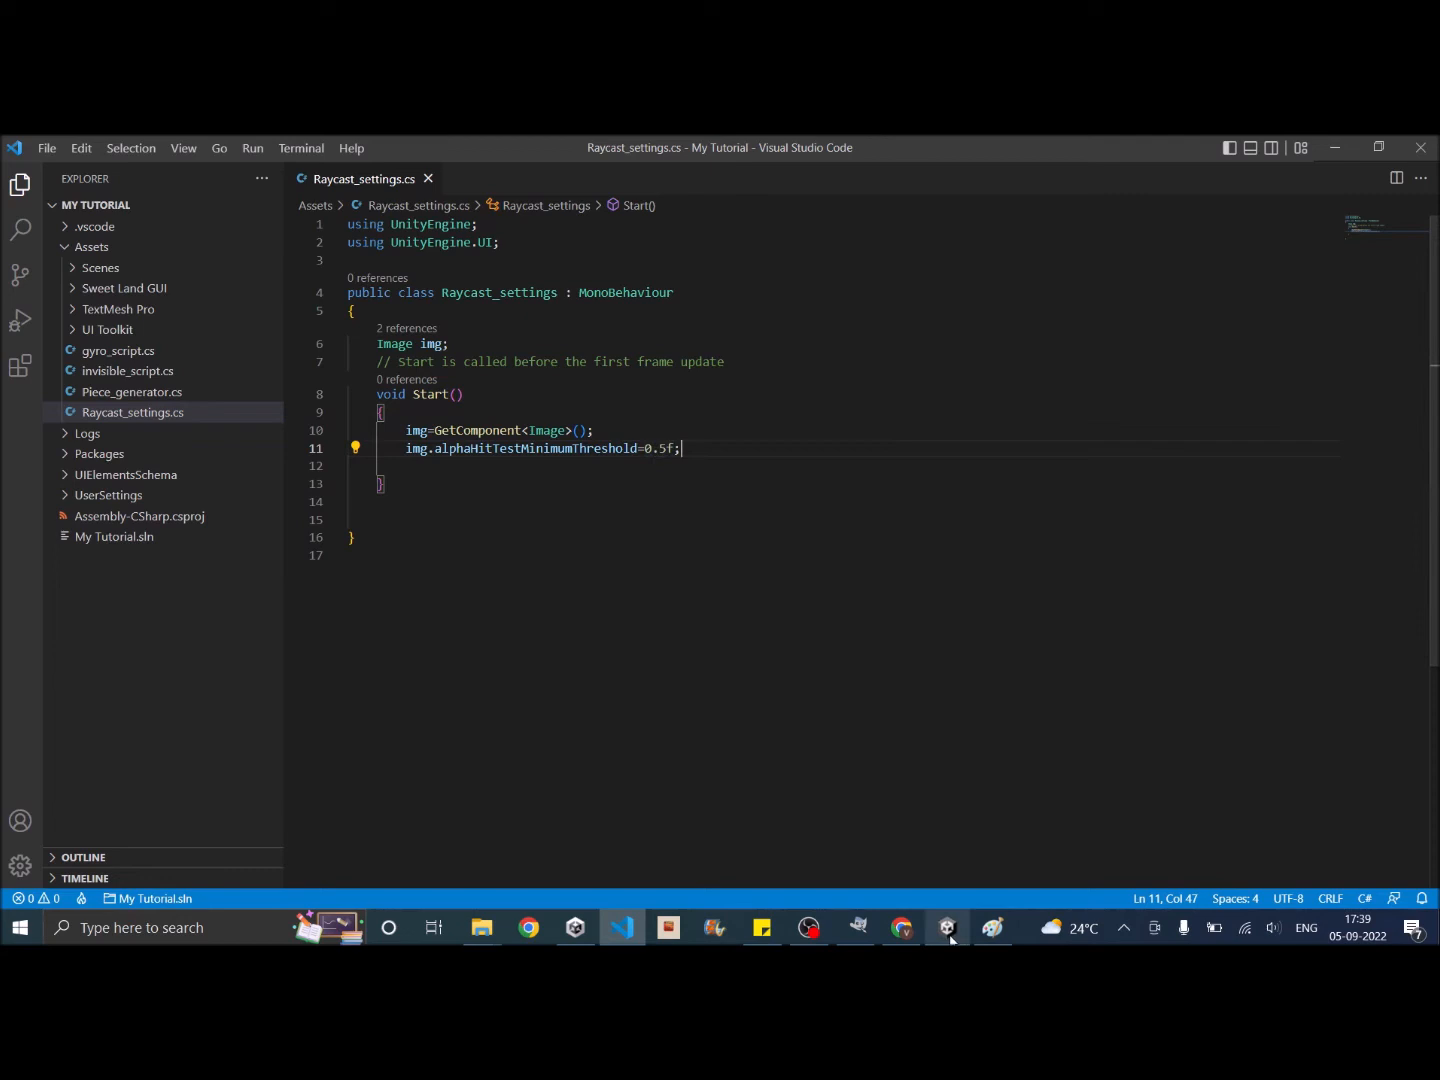
pyautogui.click(945, 927)
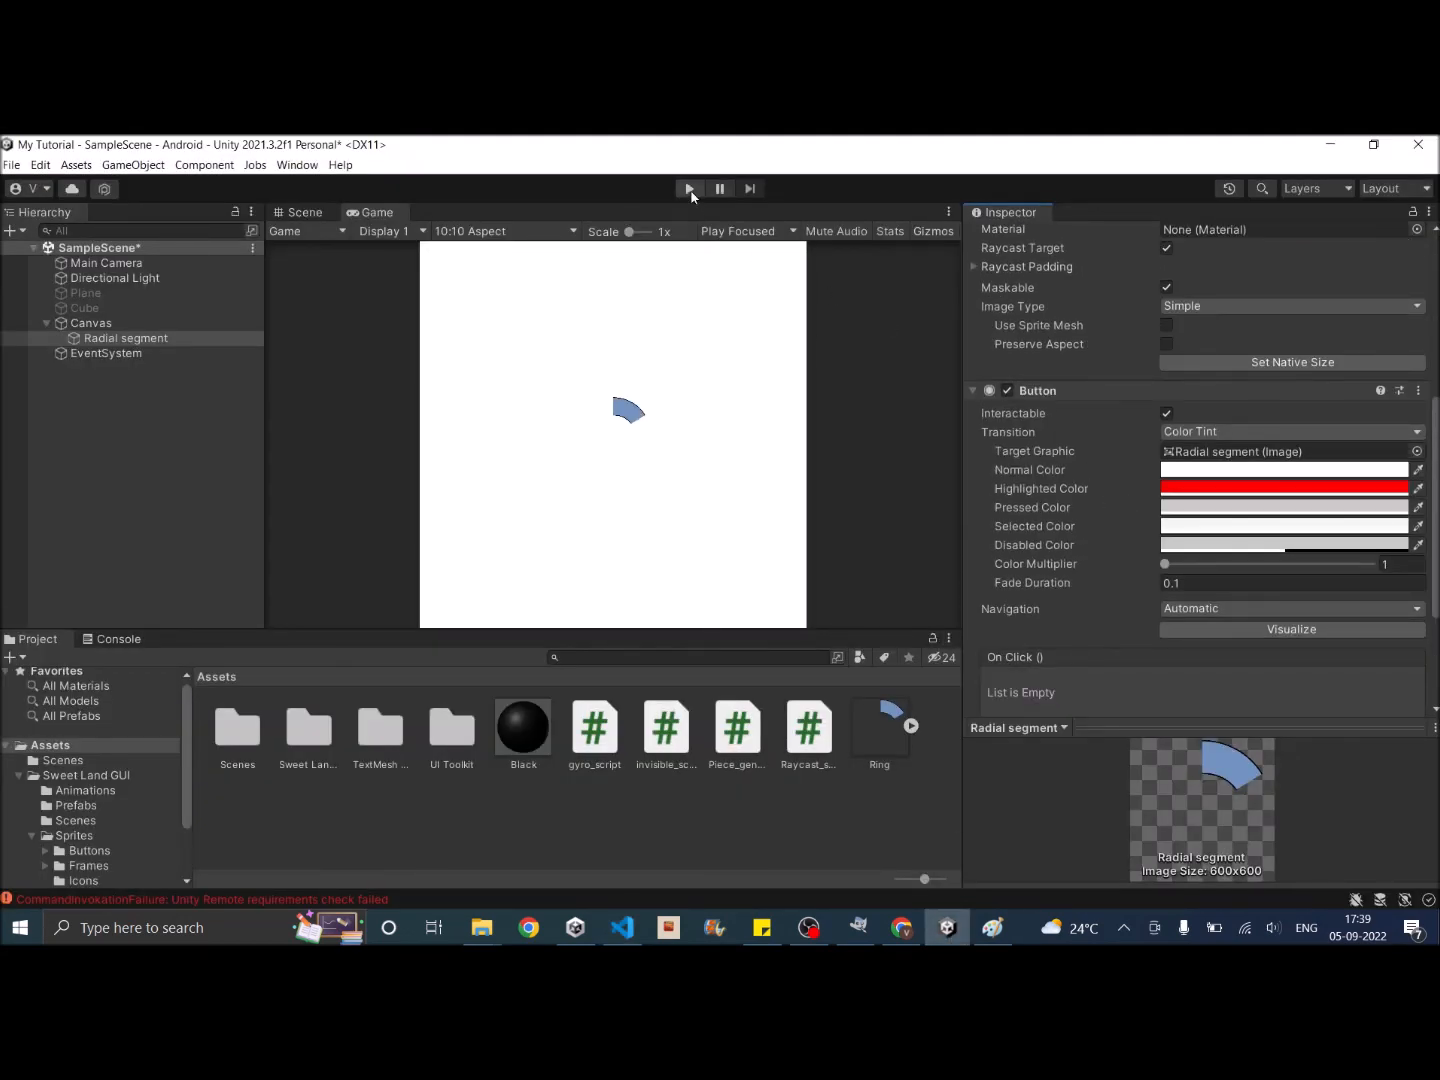
# Step: Play-test hovering the segment, then right-click Radial segment in the Hierarchy
pyautogui.click(689, 189)
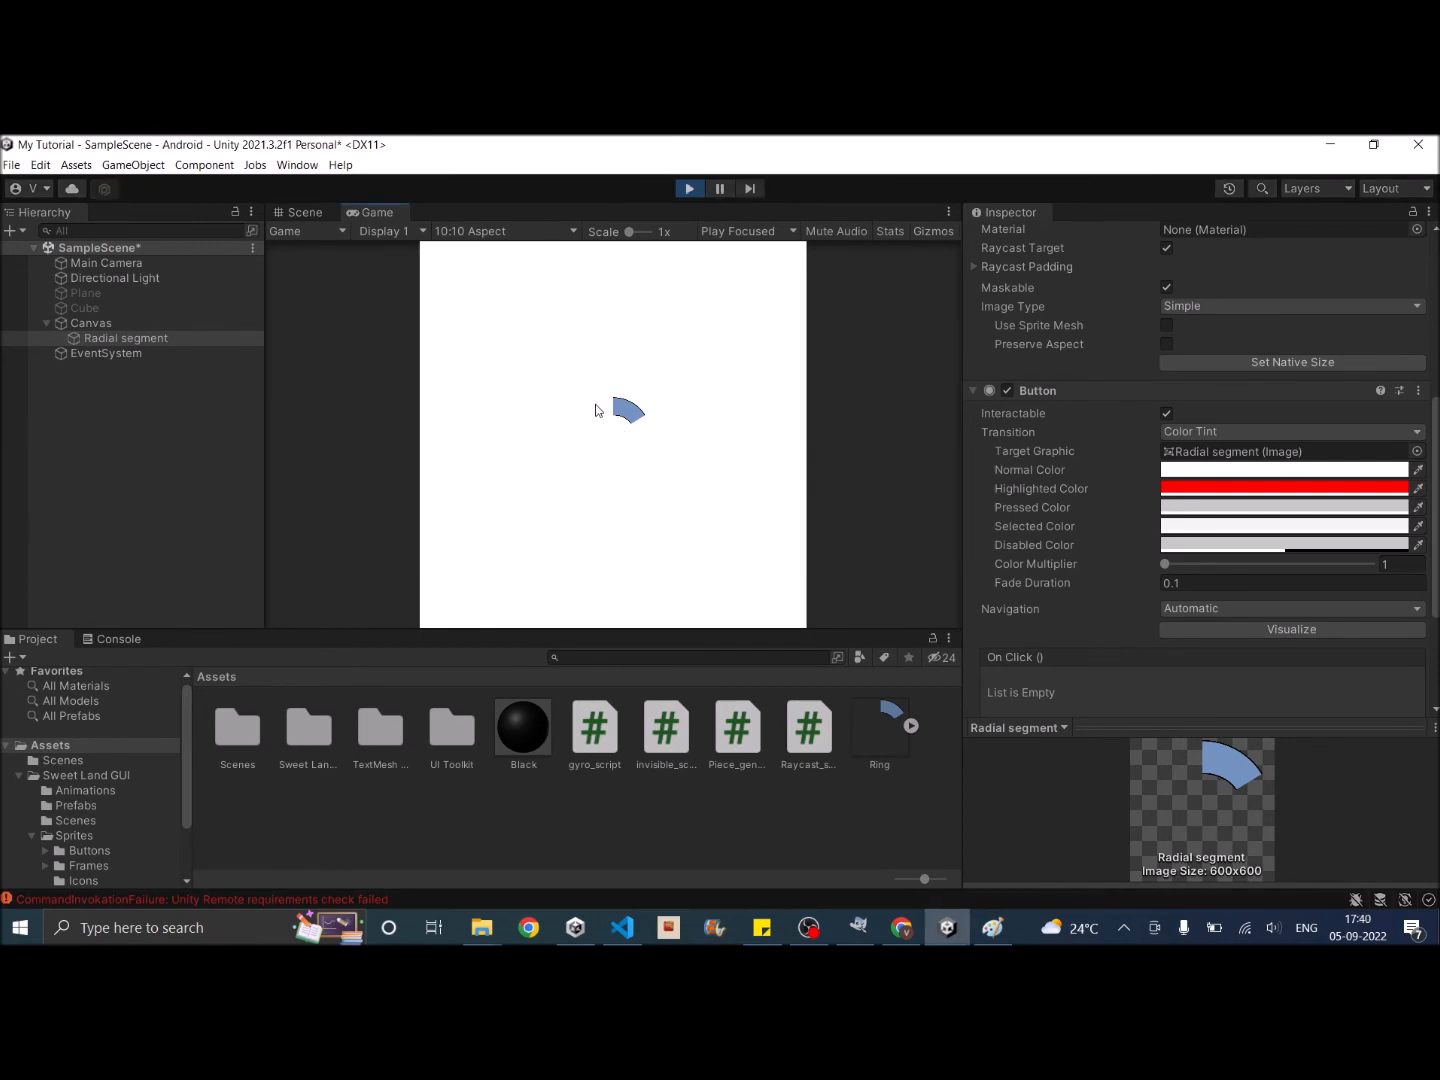
pyautogui.moveTo(603, 422)
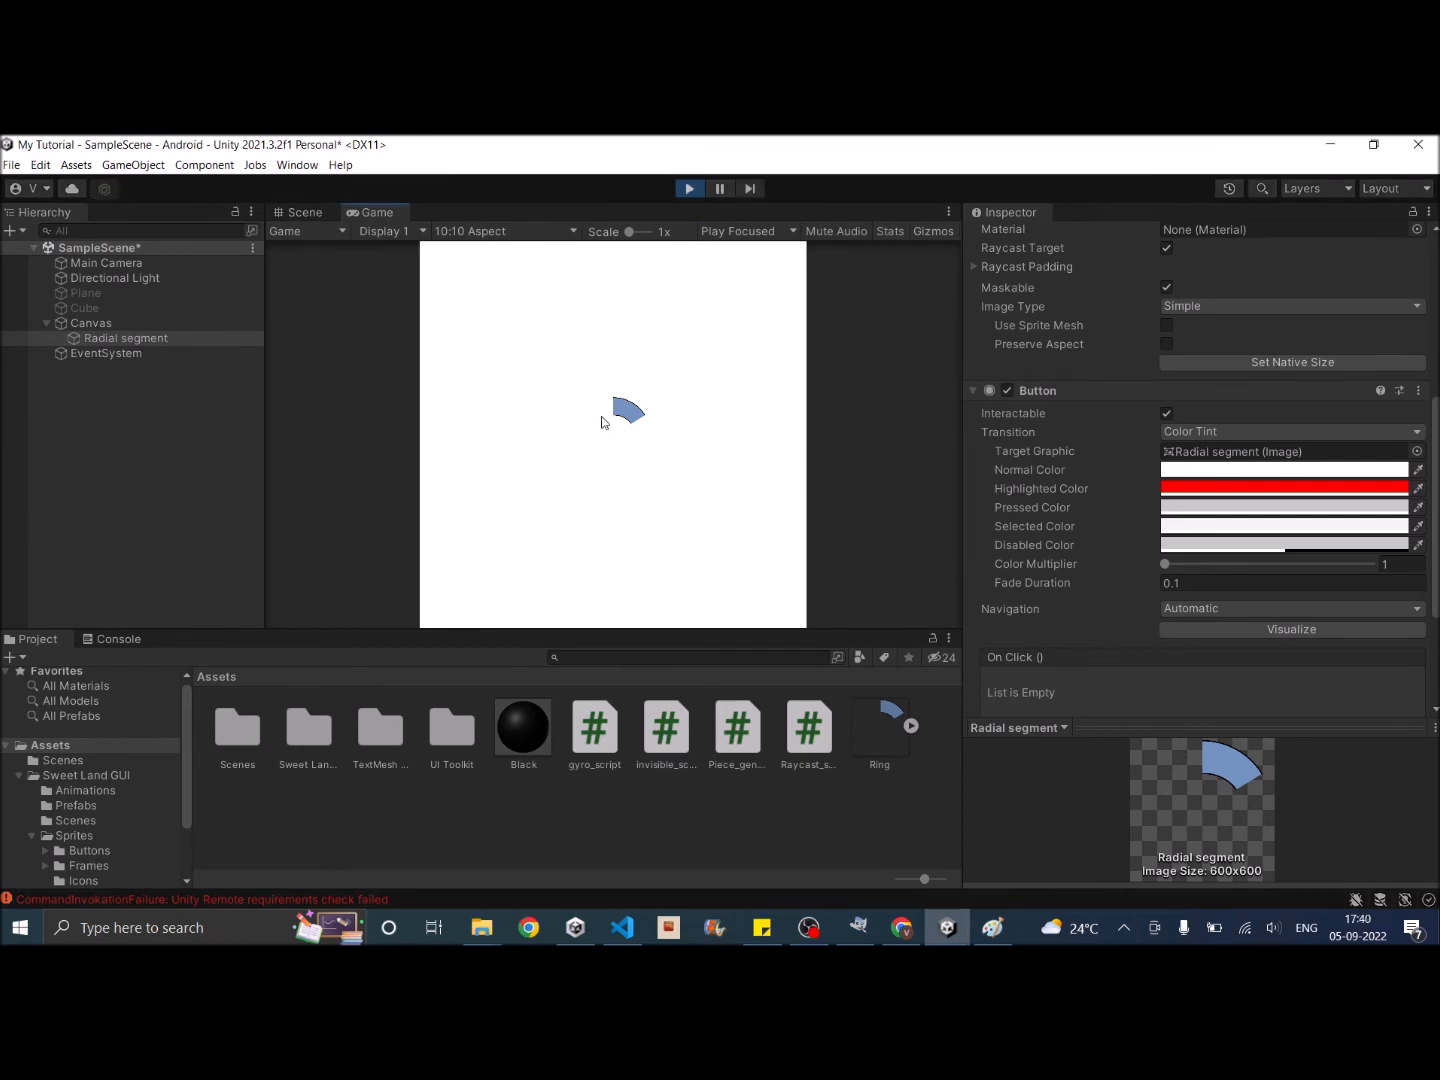
pyautogui.moveTo(618, 430)
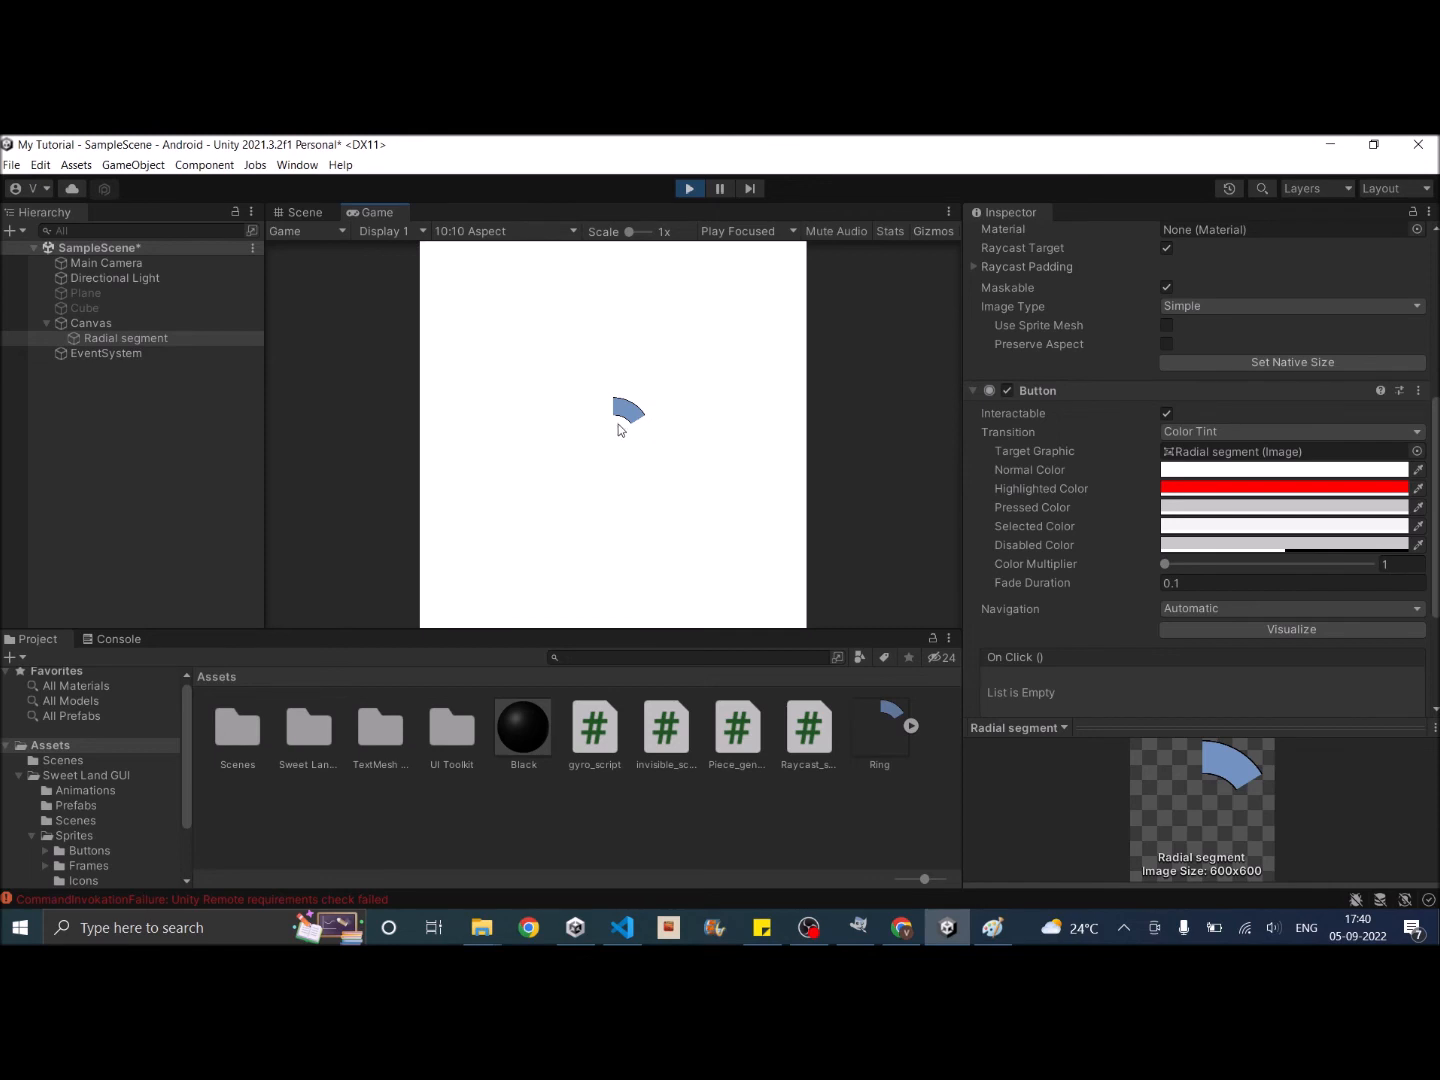
pyautogui.moveTo(623, 445)
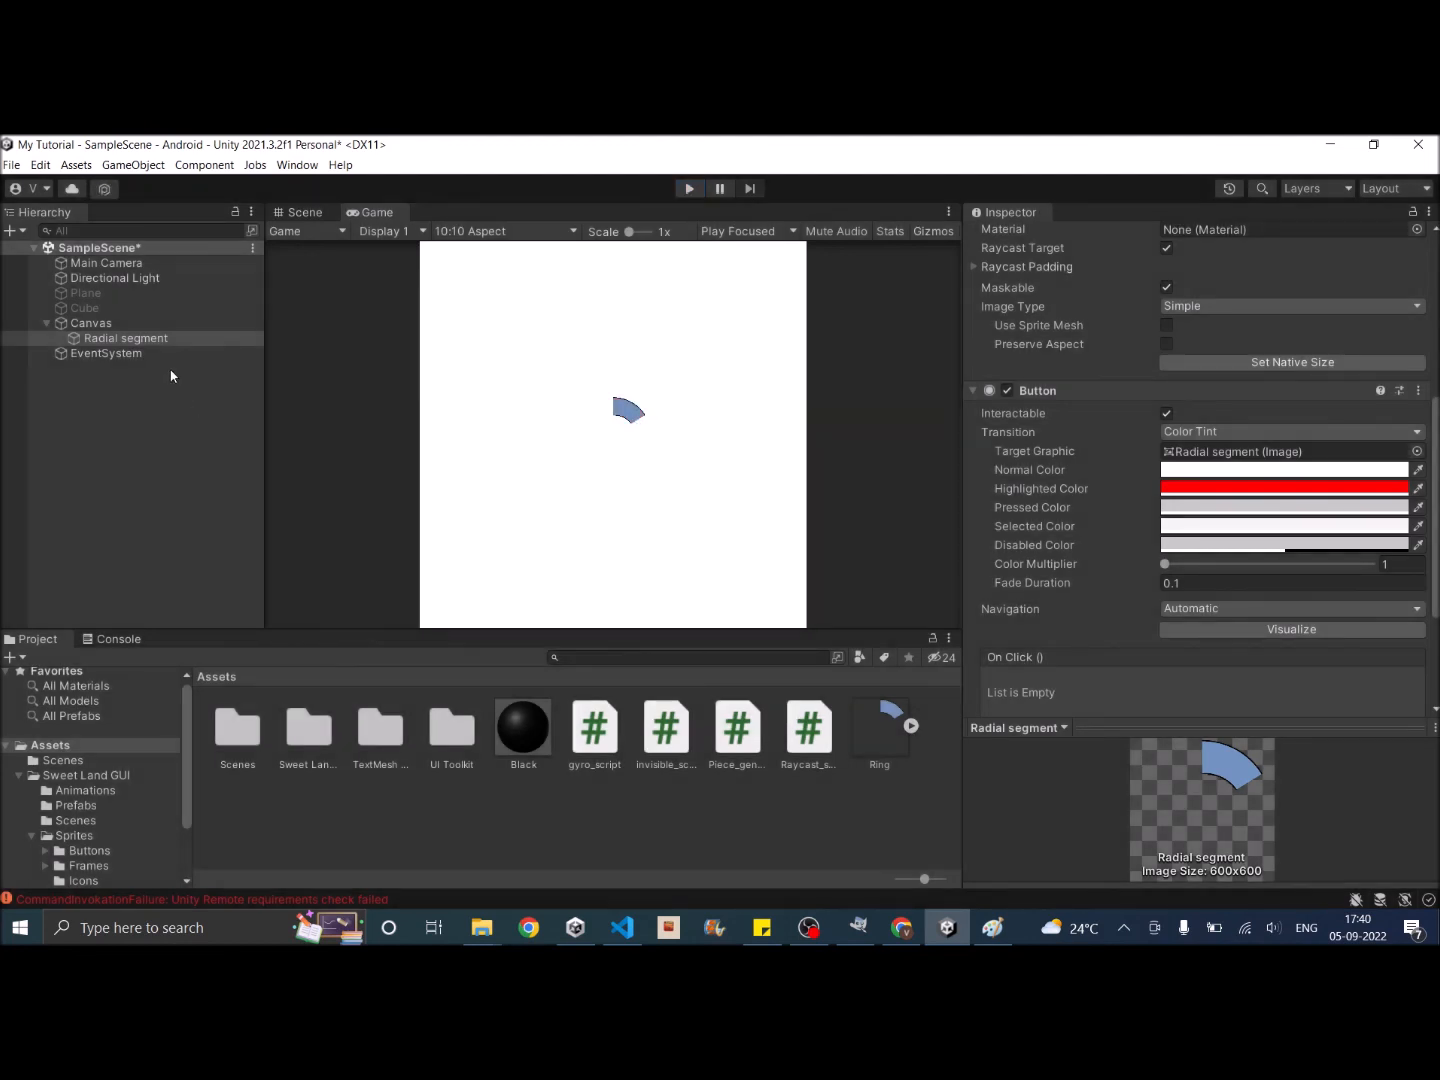
pyautogui.rightClick(125, 338)
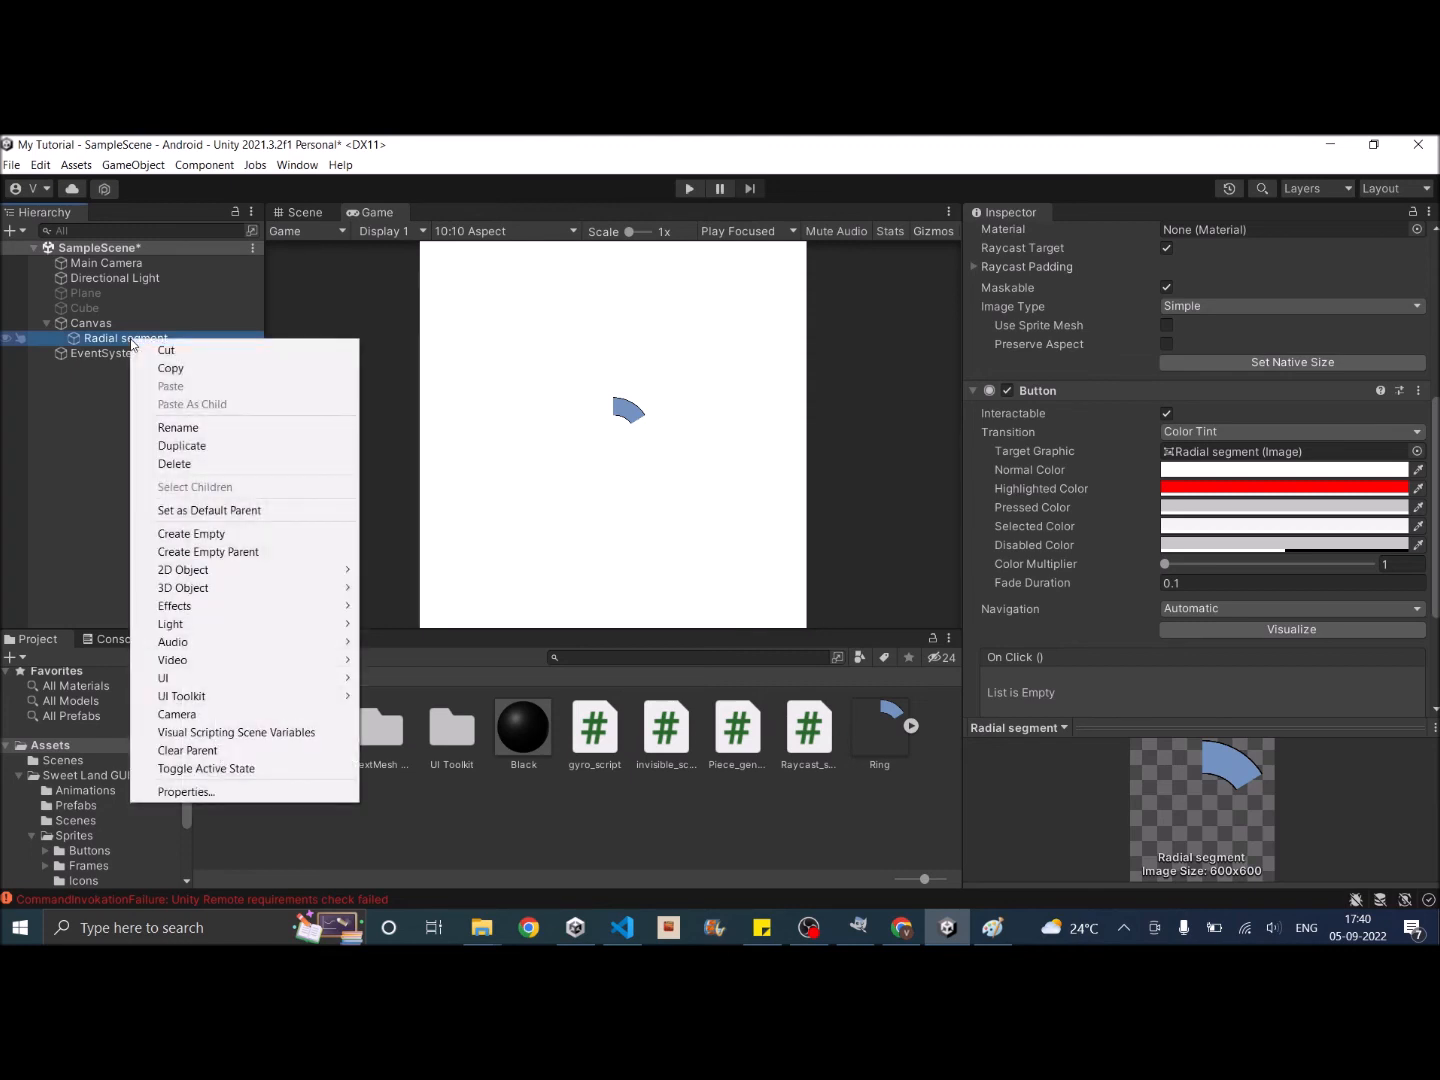
# Step: Create a UI Image child under the segment, sized 20 by 20
pyautogui.click(163, 677)
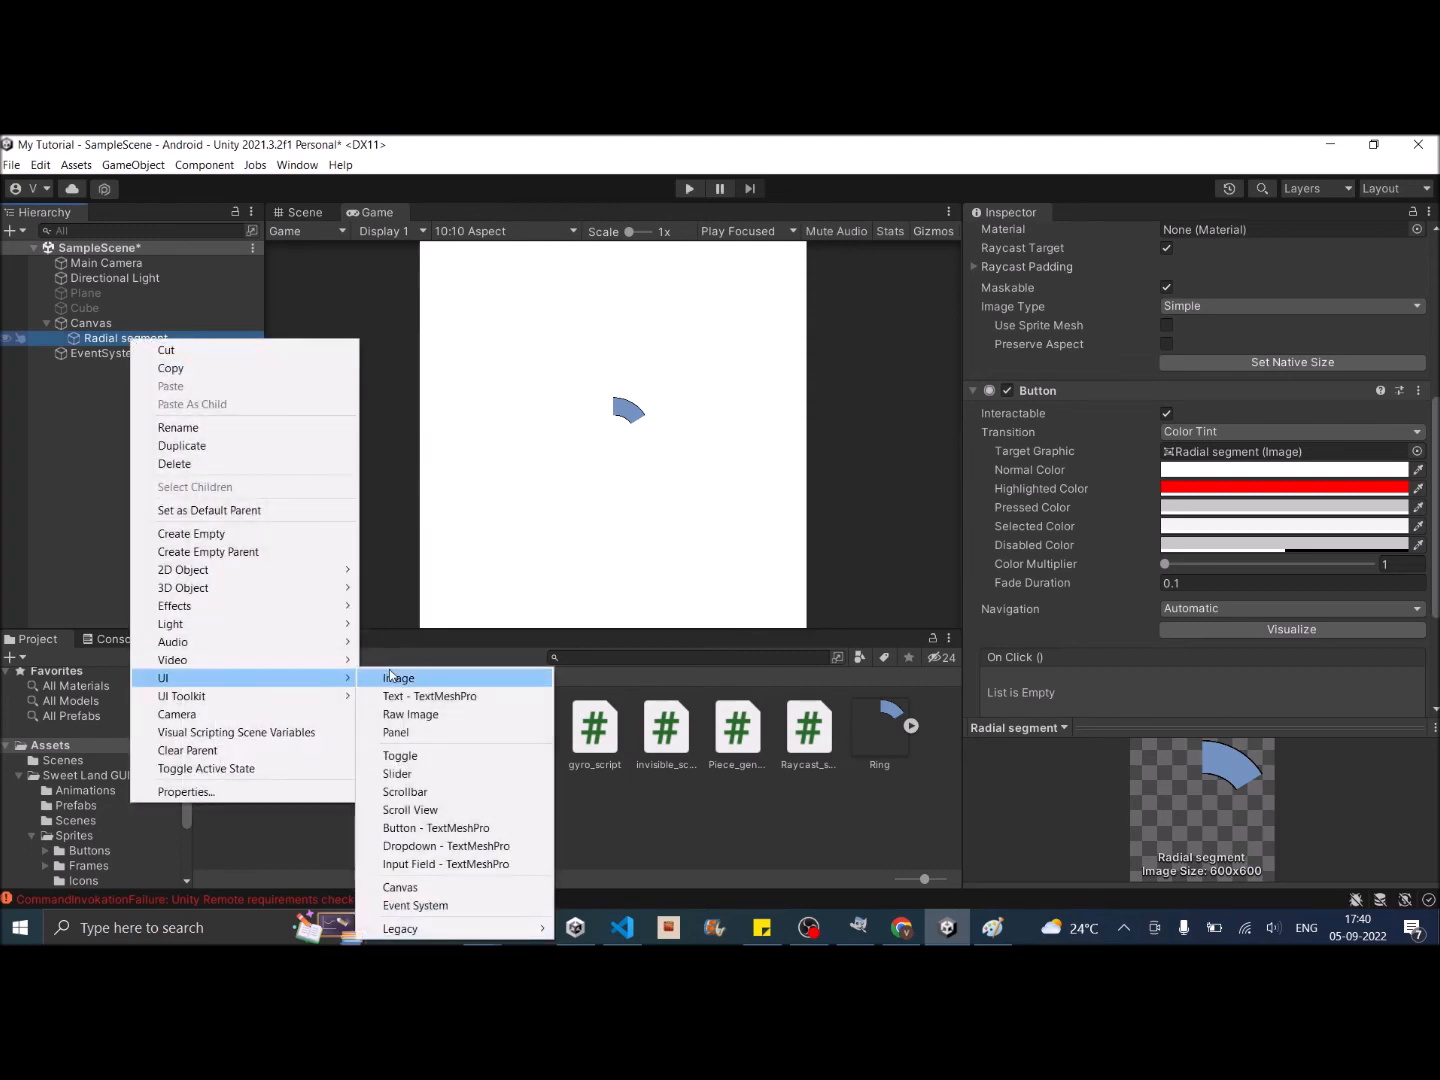
pyautogui.click(398, 678)
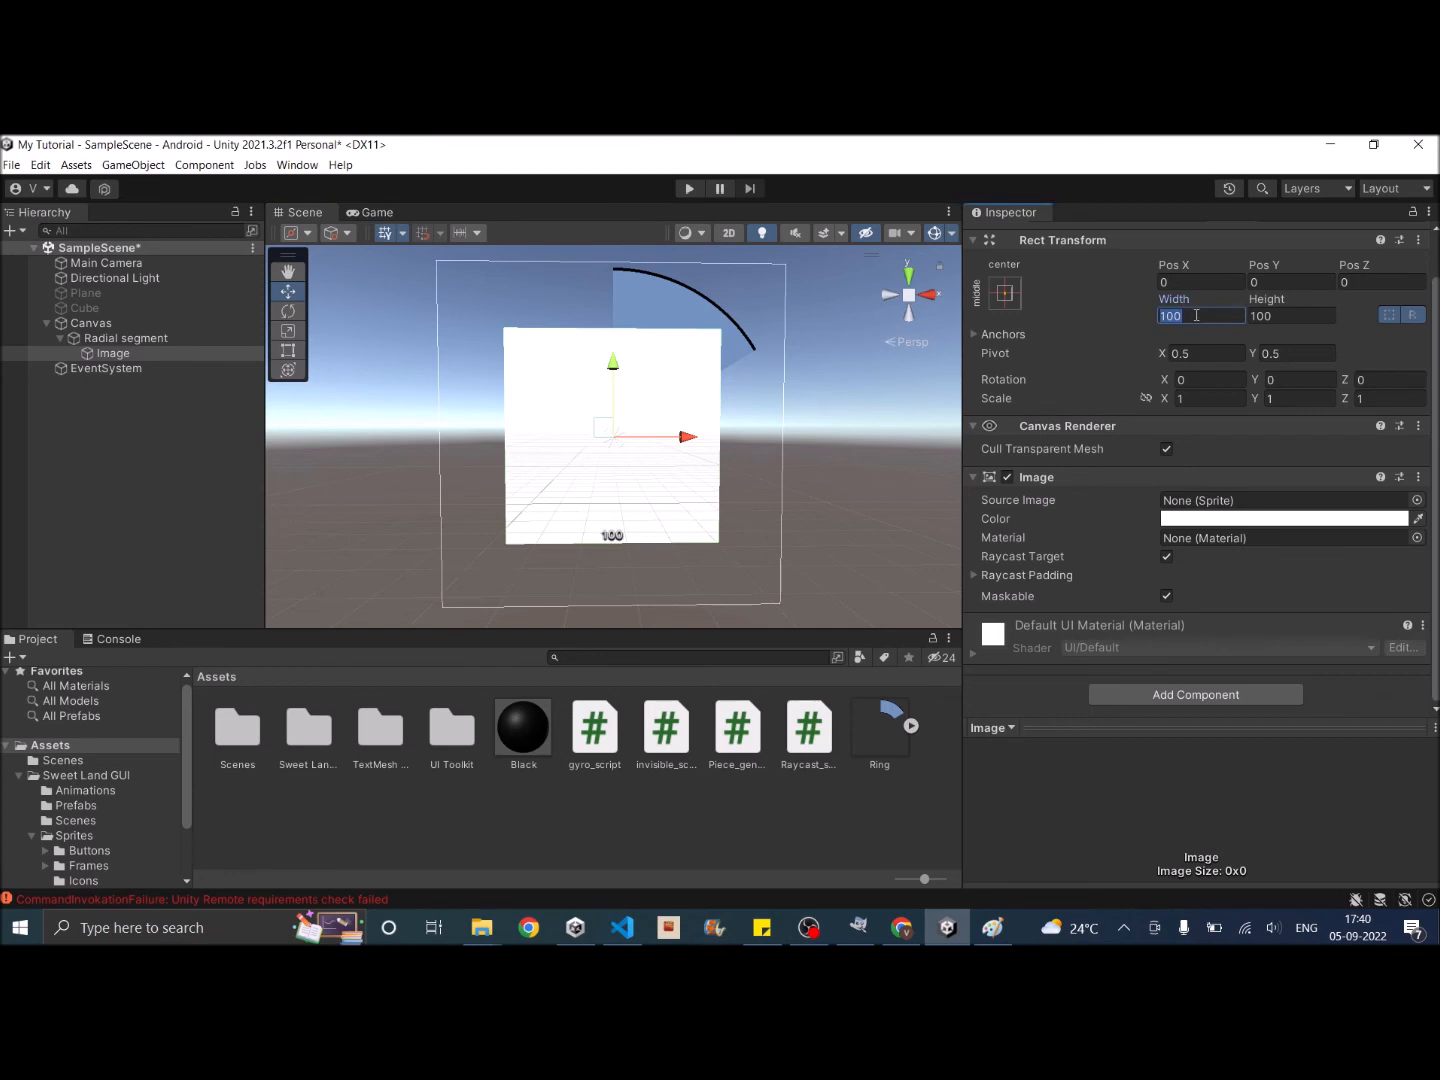
pyautogui.write('20')
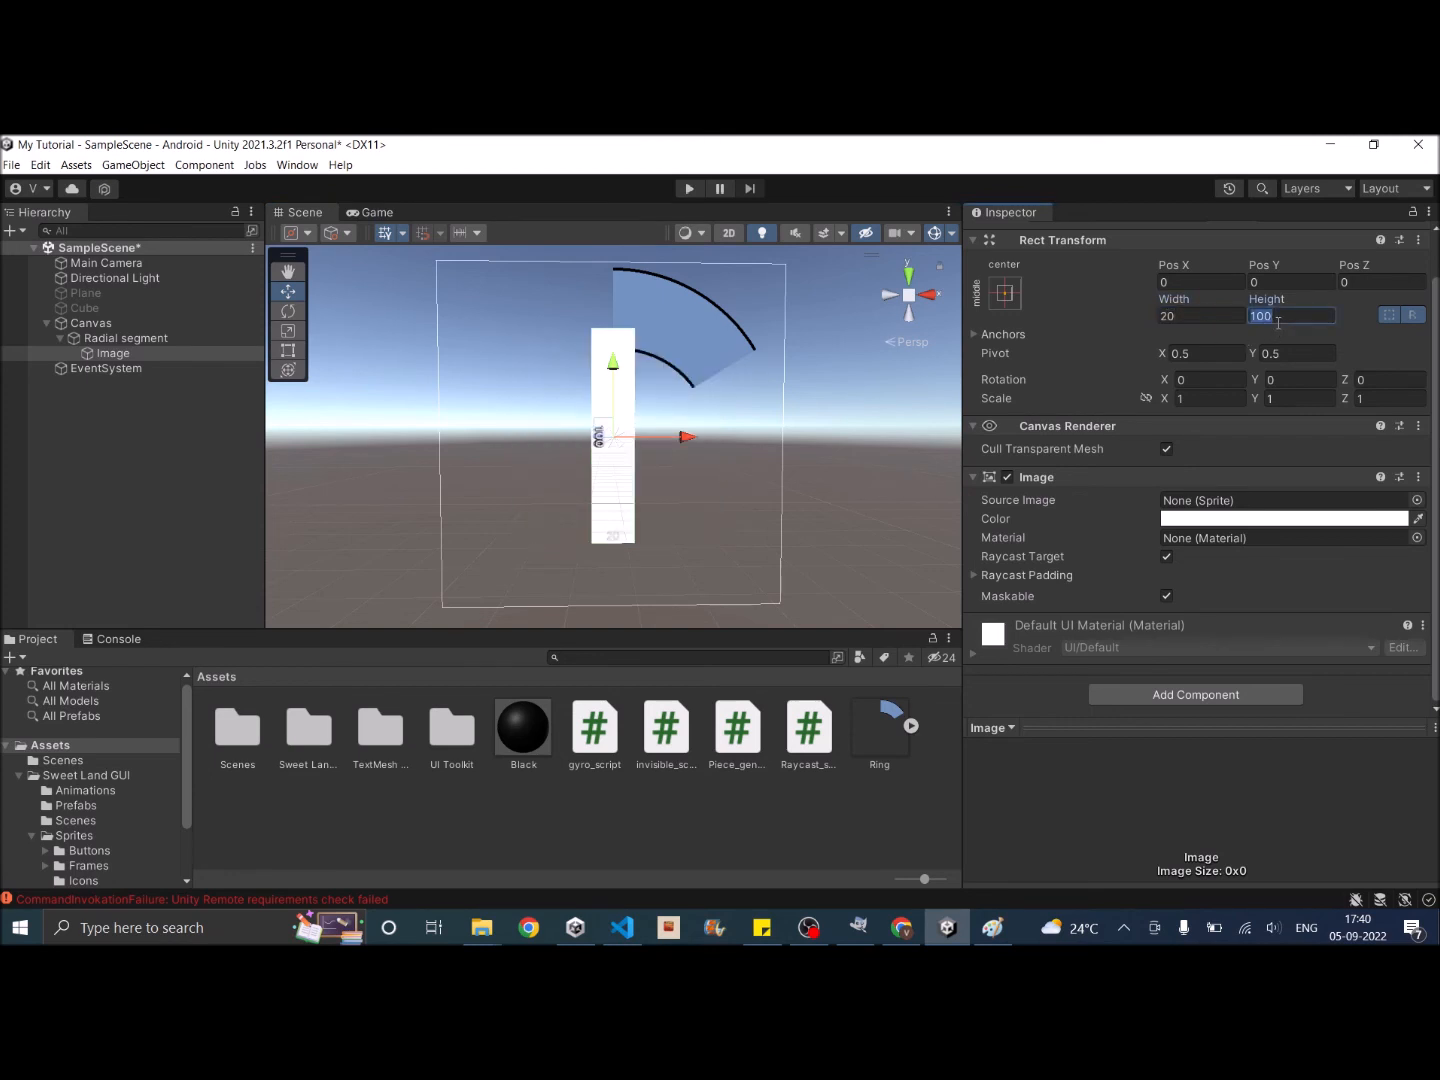
pyautogui.write('20')
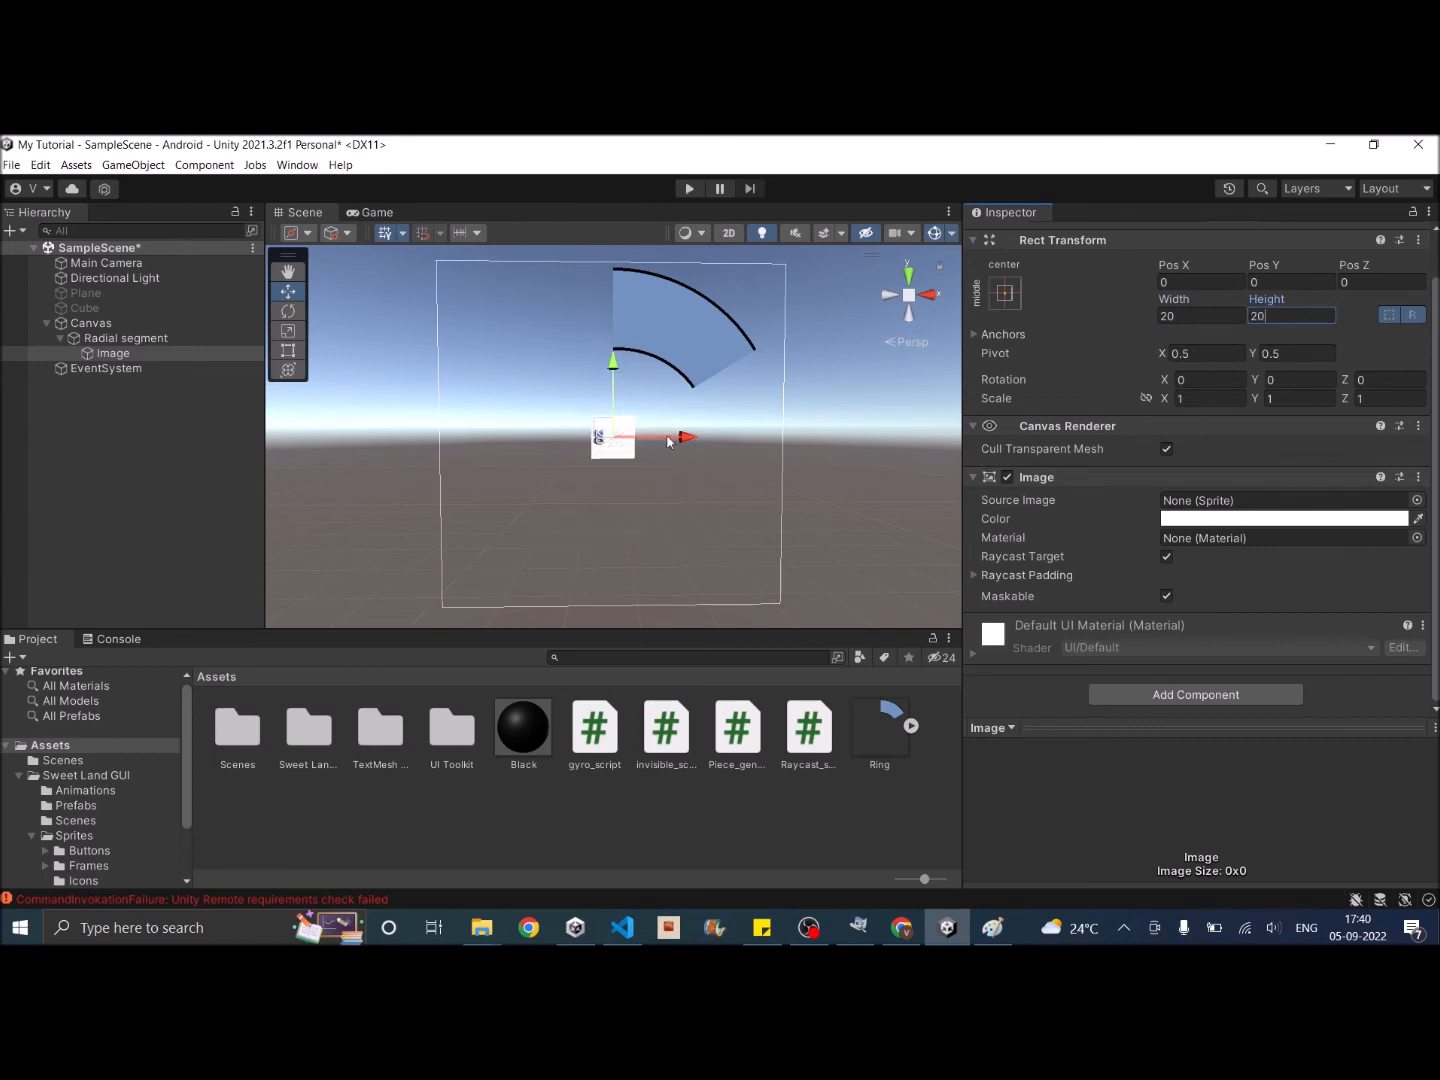
# Step: Drag the image onto the ring, rename it Icon, and untick Raycast Target
pyautogui.moveTo(612, 435); pyautogui.dragTo(675, 310)
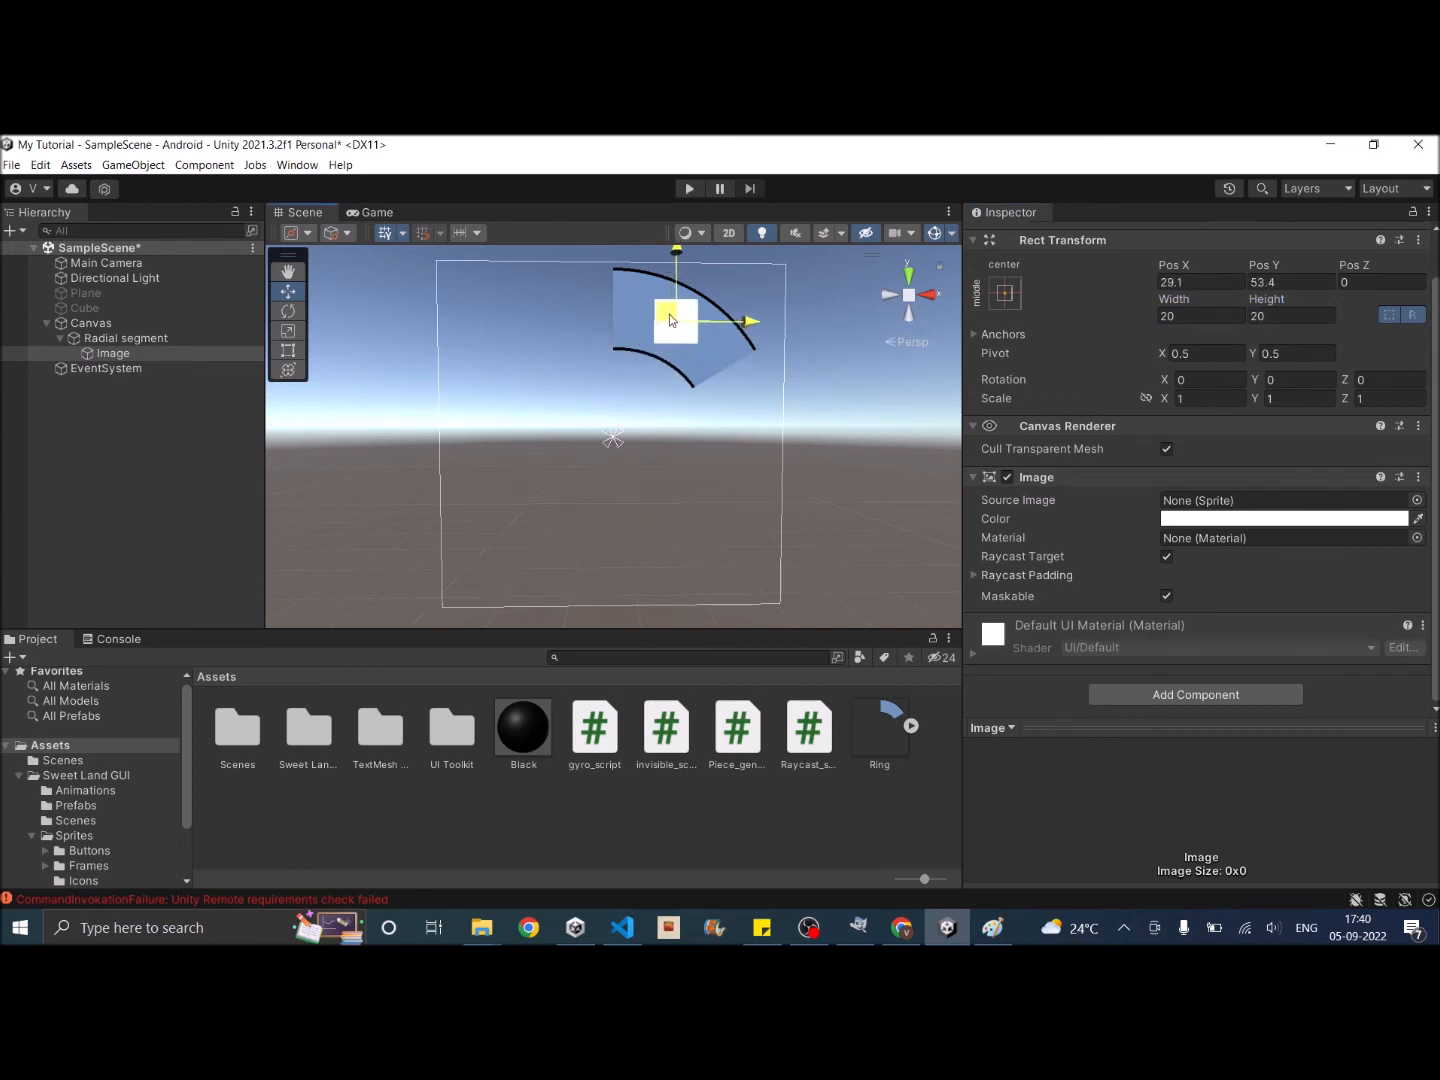
pyautogui.moveTo(675, 320); pyautogui.dragTo(675, 330)
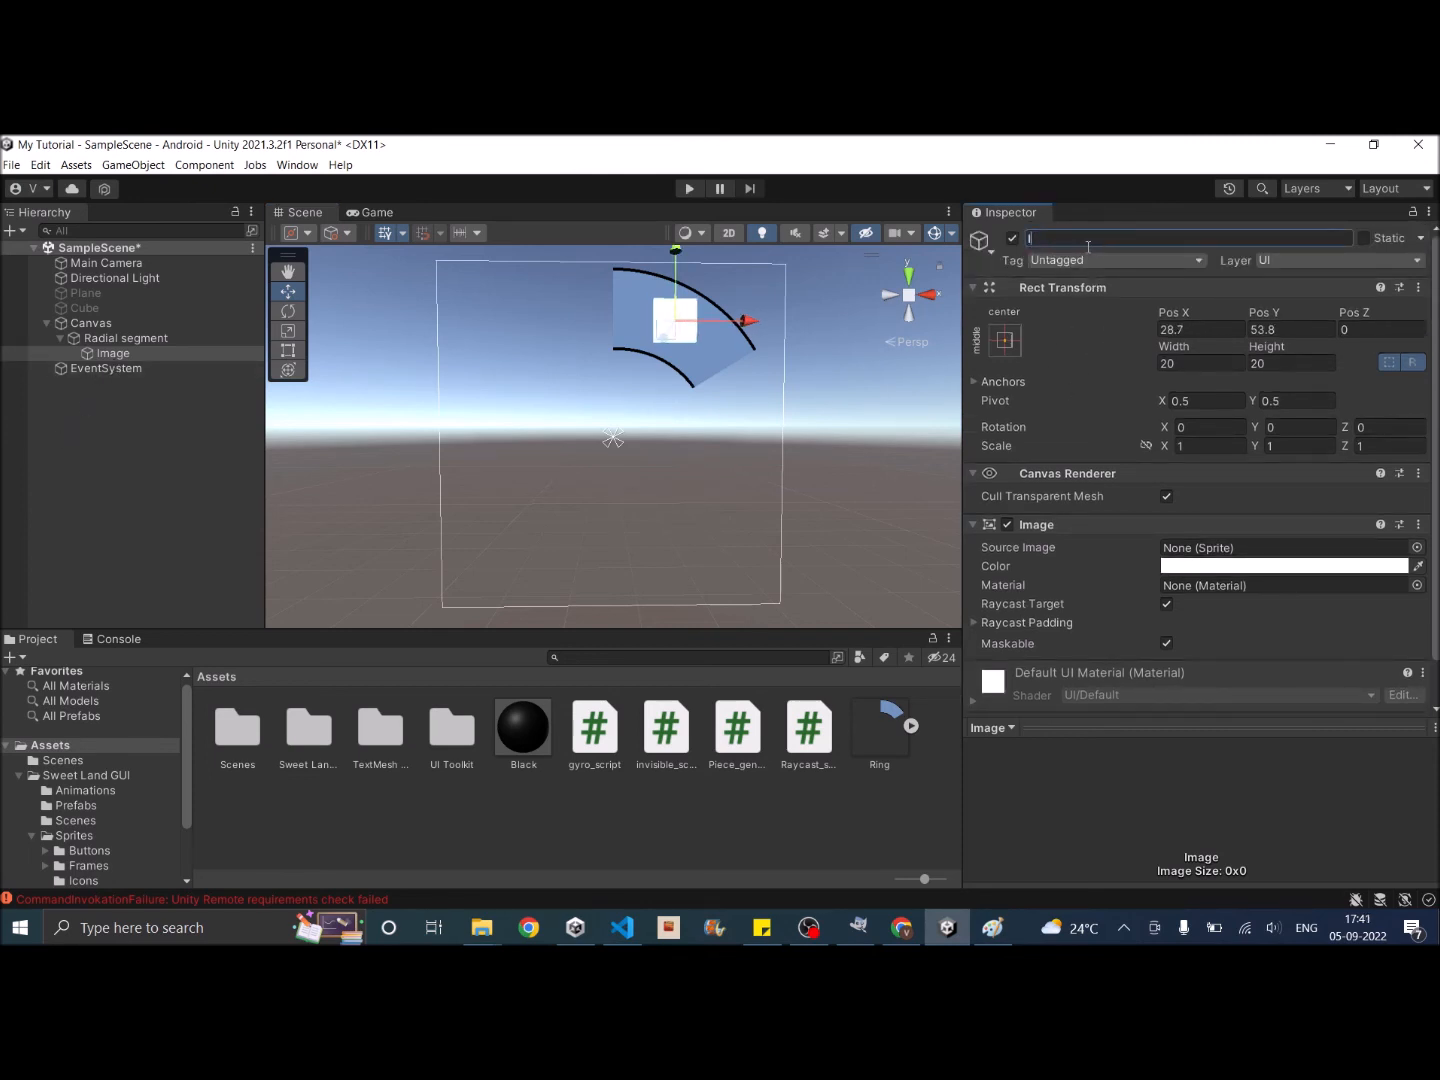
pyautogui.write('Icon')
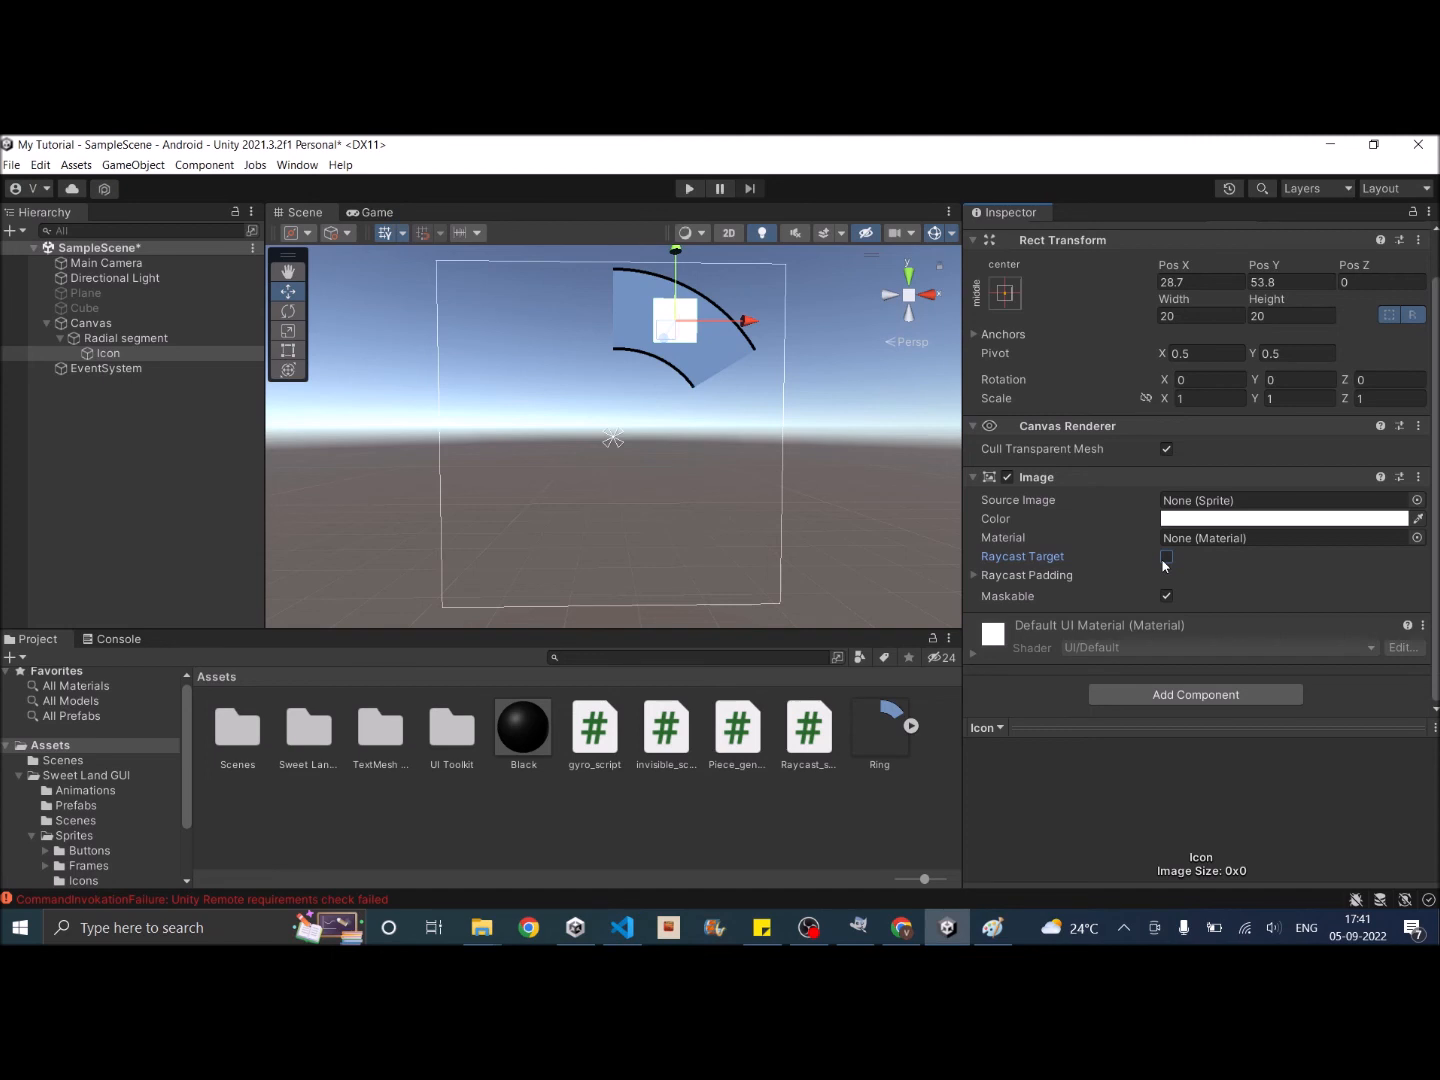
pyautogui.click(1166, 557)
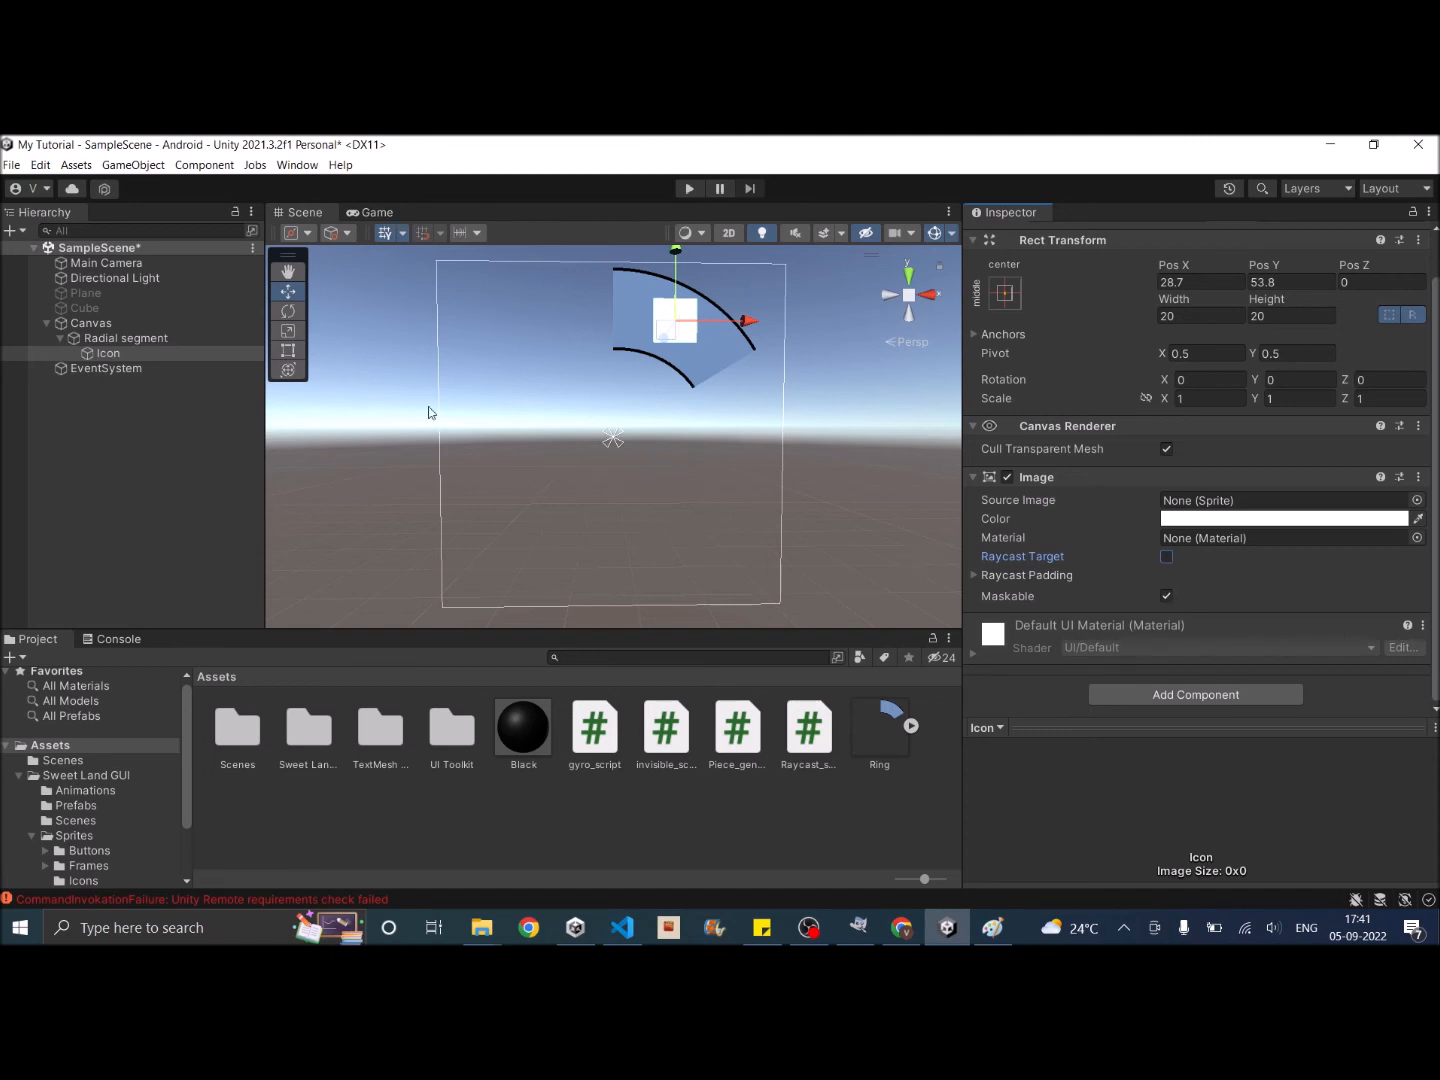
pyautogui.click(125, 338)
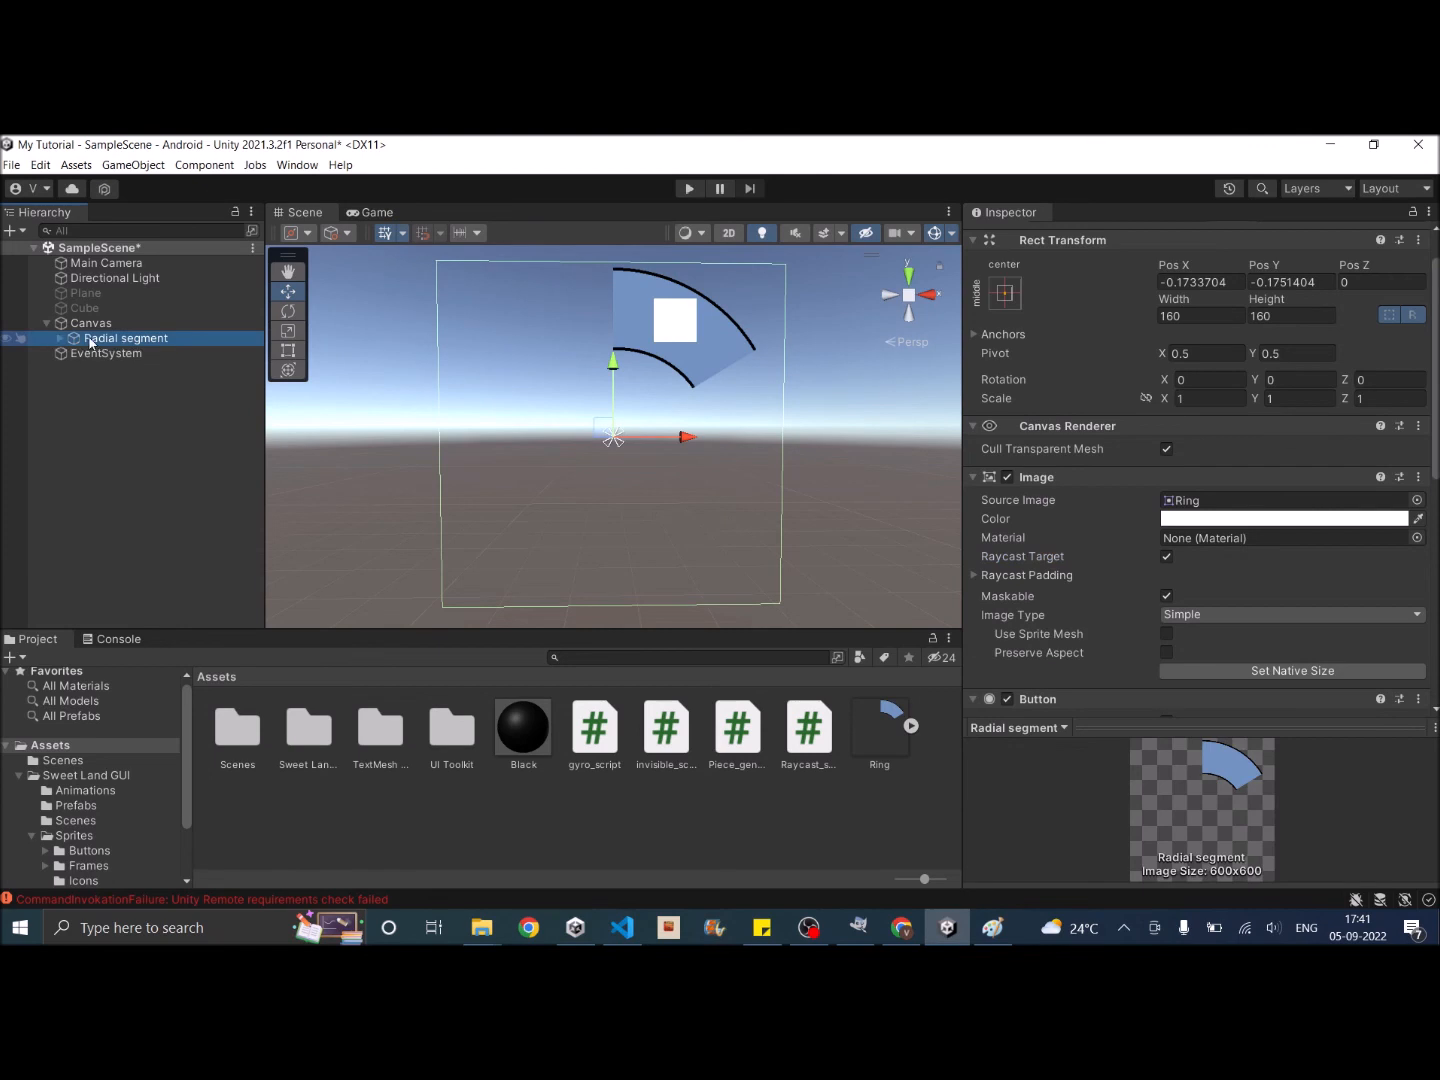
# Step: Duplicate Radial segment and set the copy's Rotation Z to 60
pyautogui.doubleClick(124, 338)
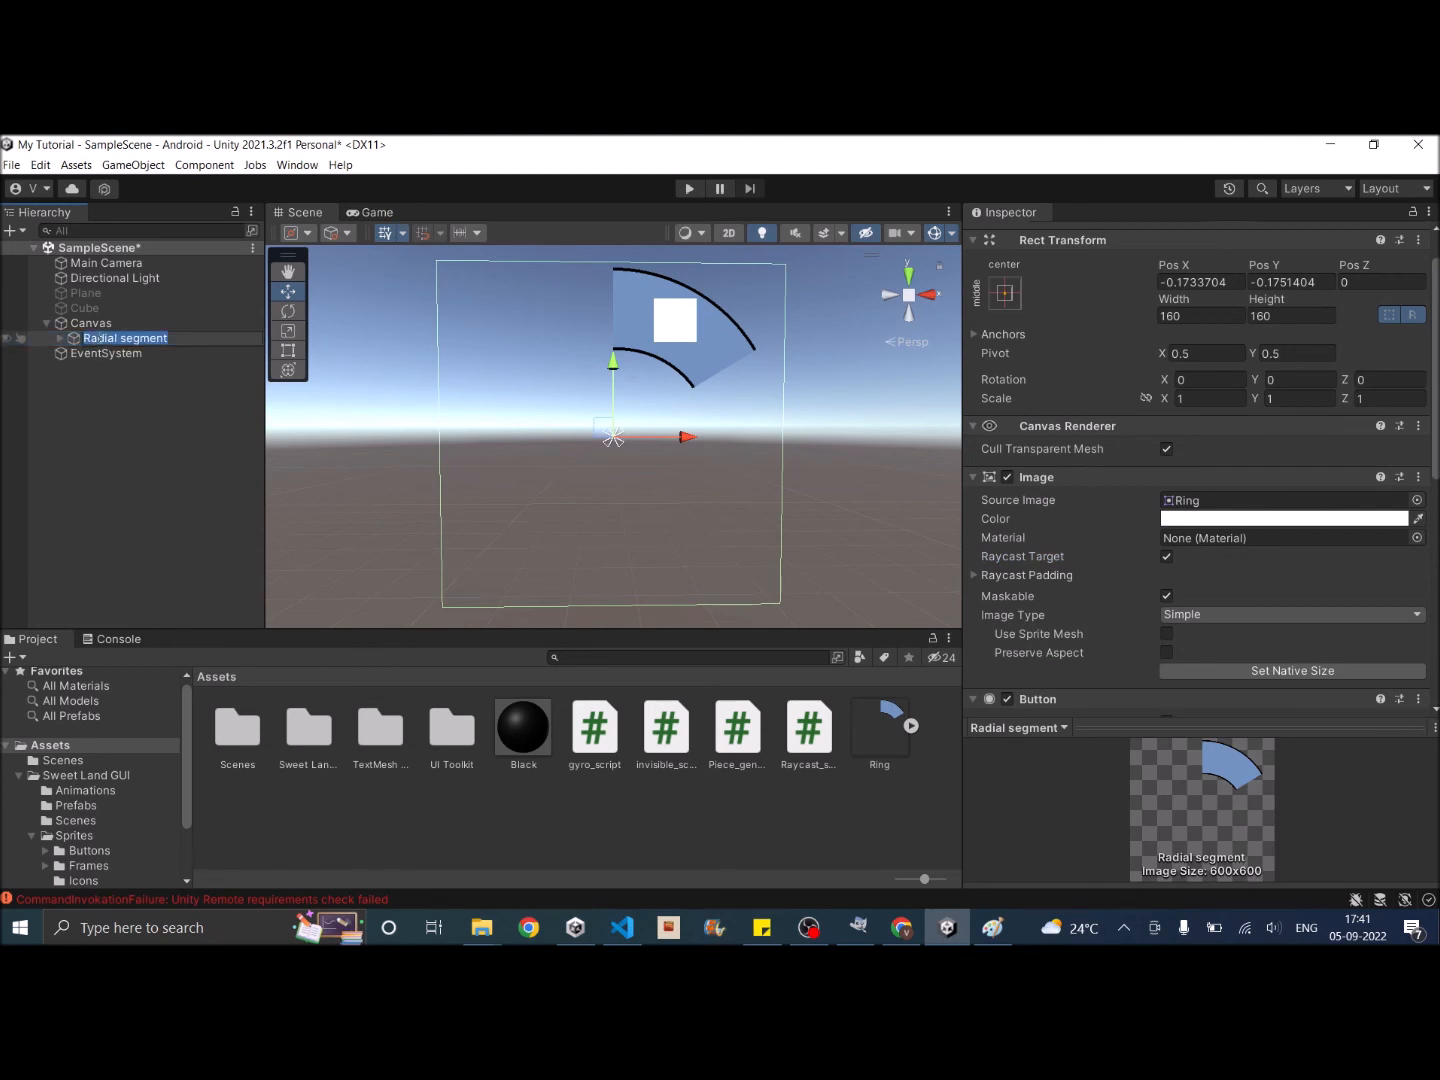
pyautogui.rightClick(125, 338)
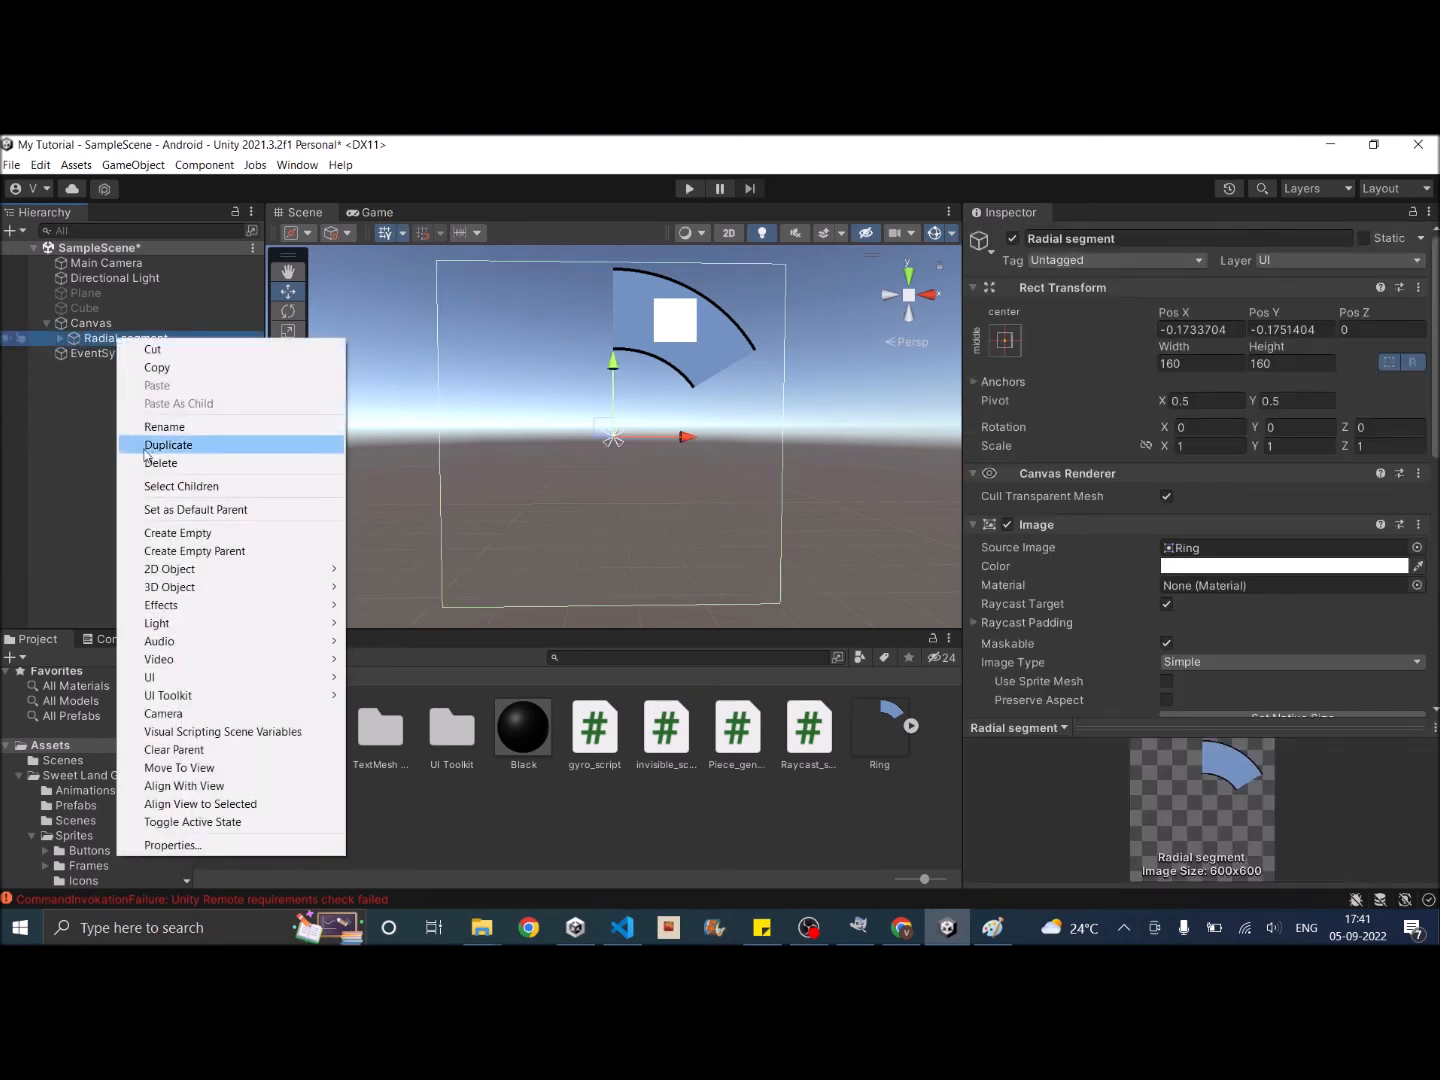
pyautogui.click(169, 444)
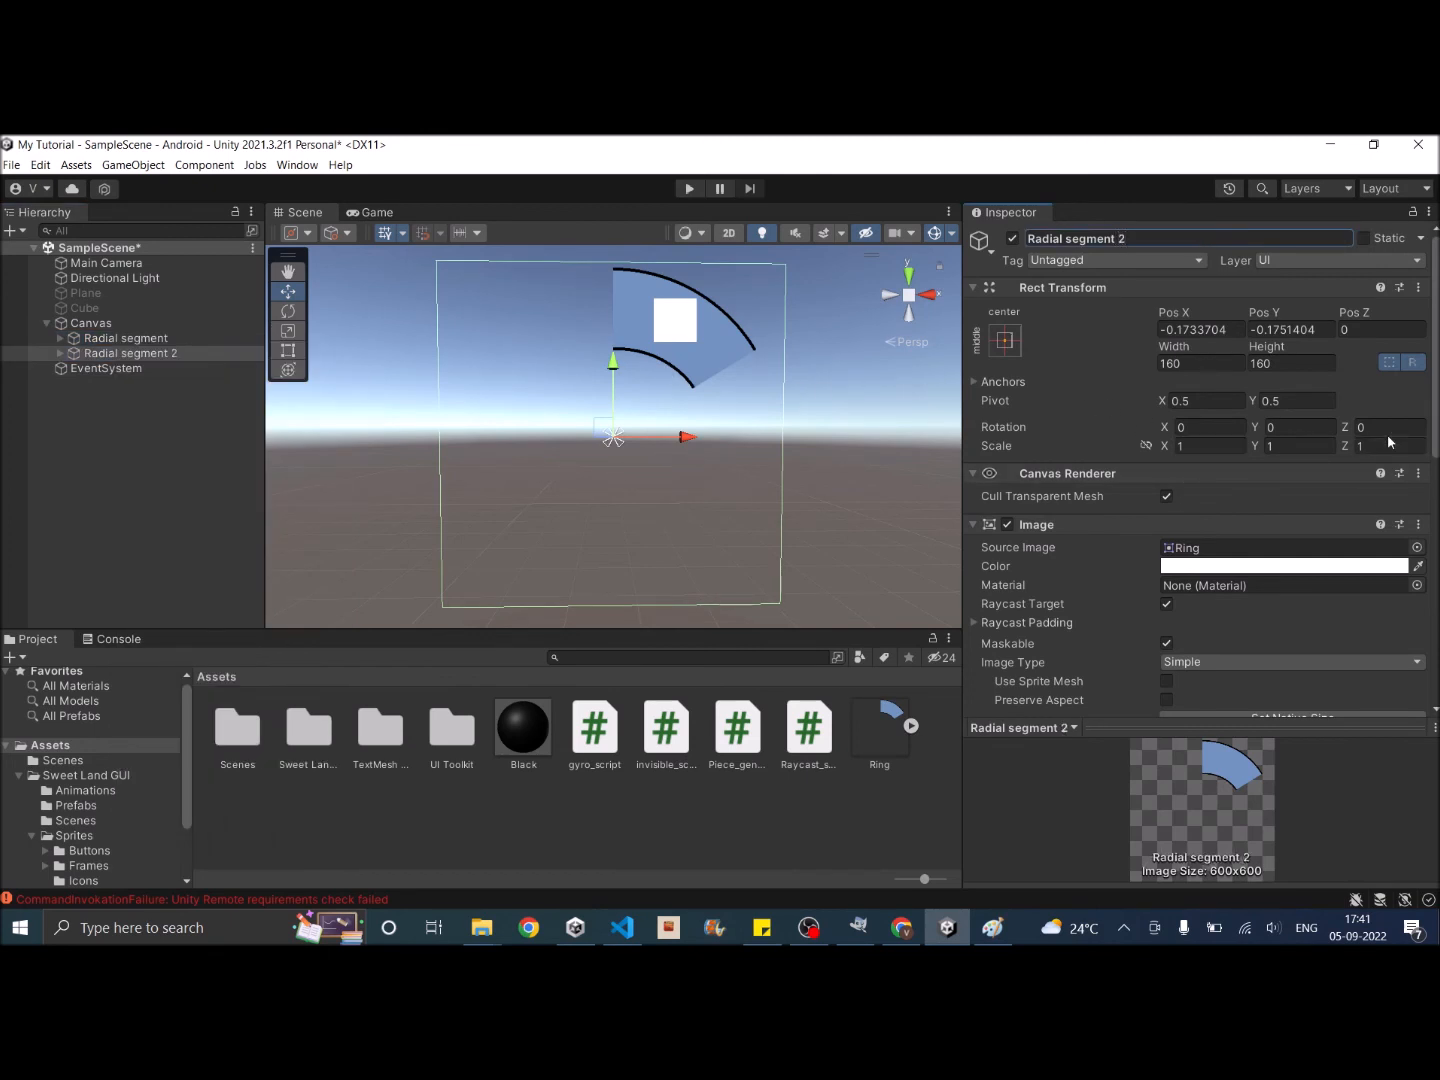
pyautogui.click(1390, 427)
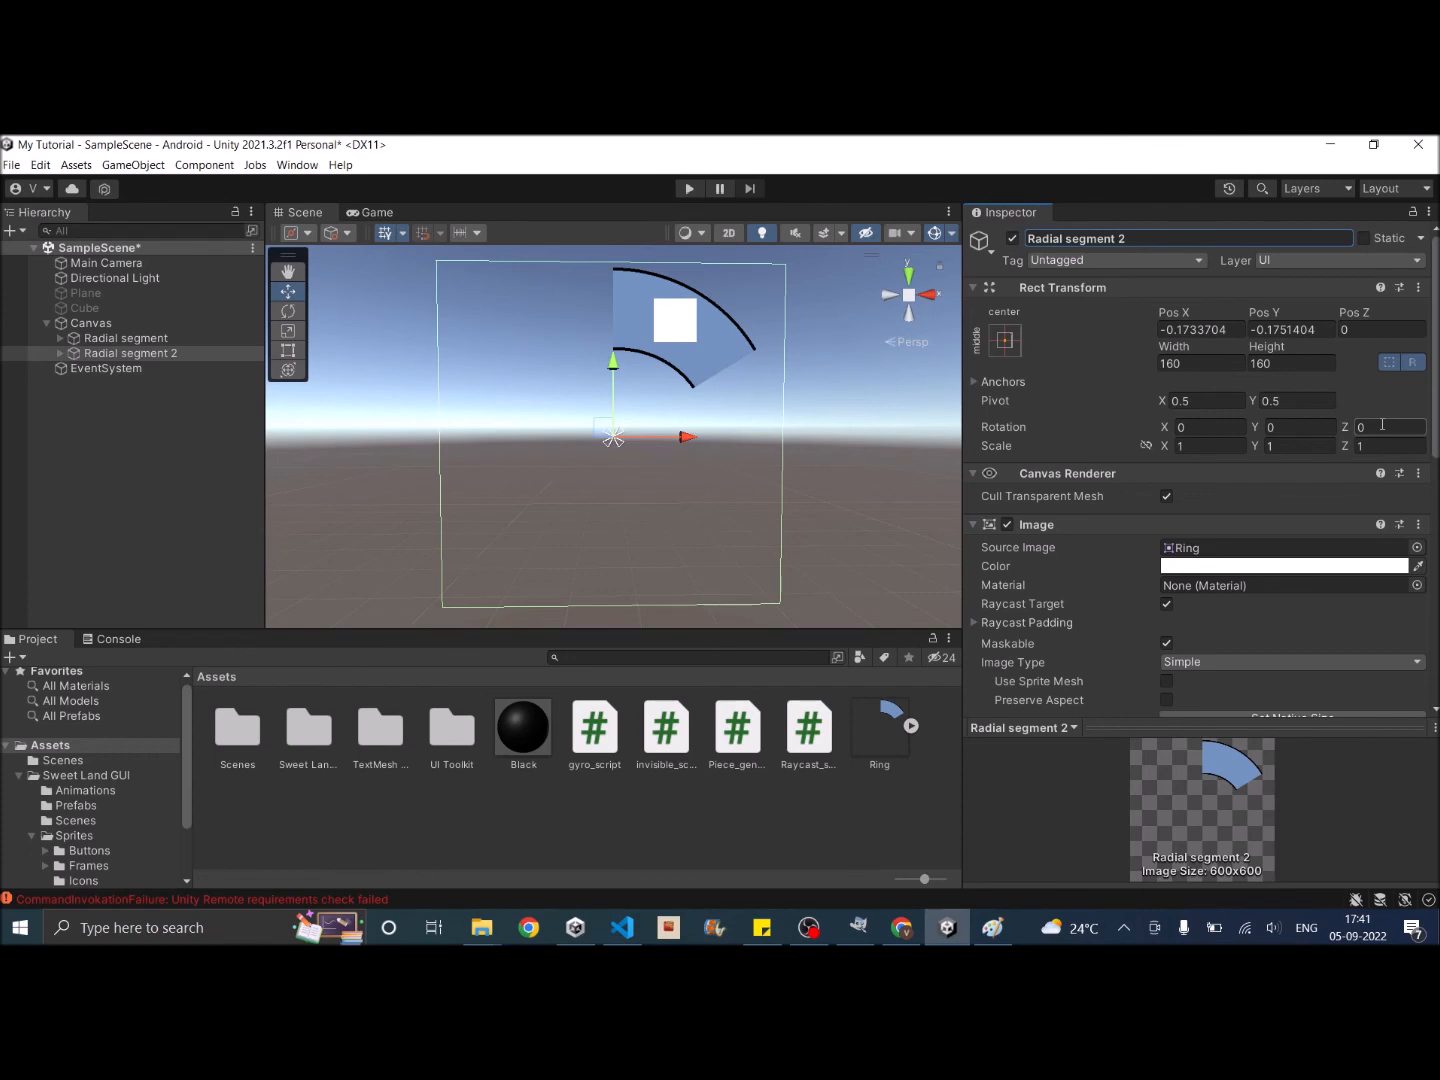
pyautogui.write('60')
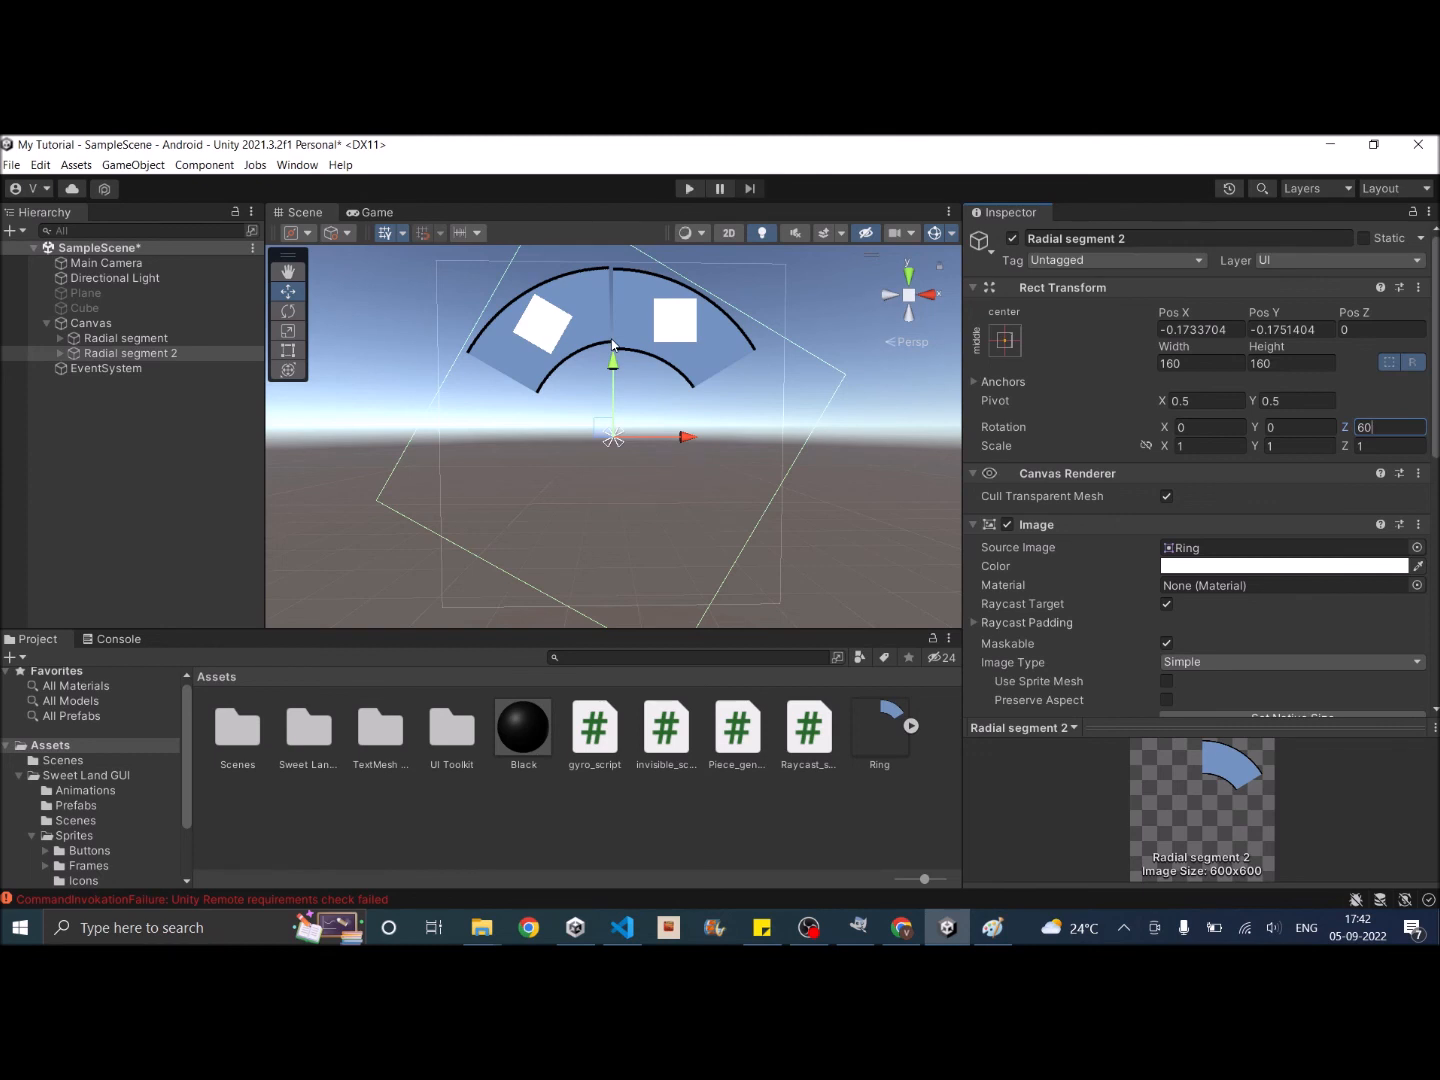
# Step: Duplicate segments into copies 3–6 rotated 120, 180, 240 and 300 degrees
pyautogui.rightClick(125, 338)
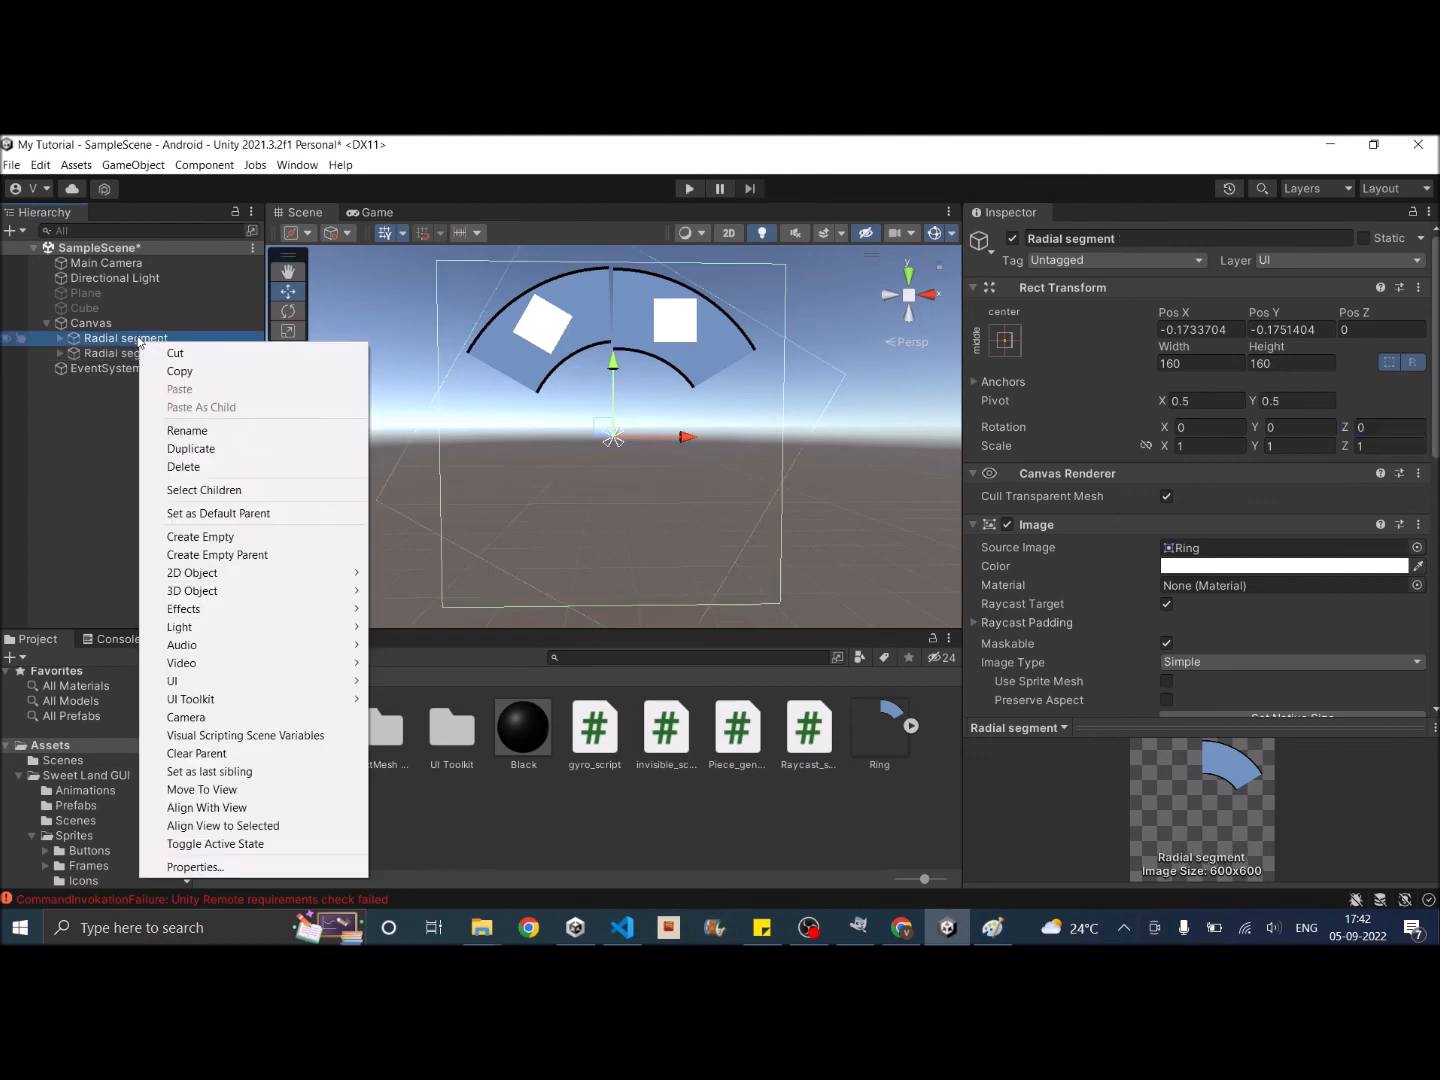
pyautogui.moveTo(193, 590)
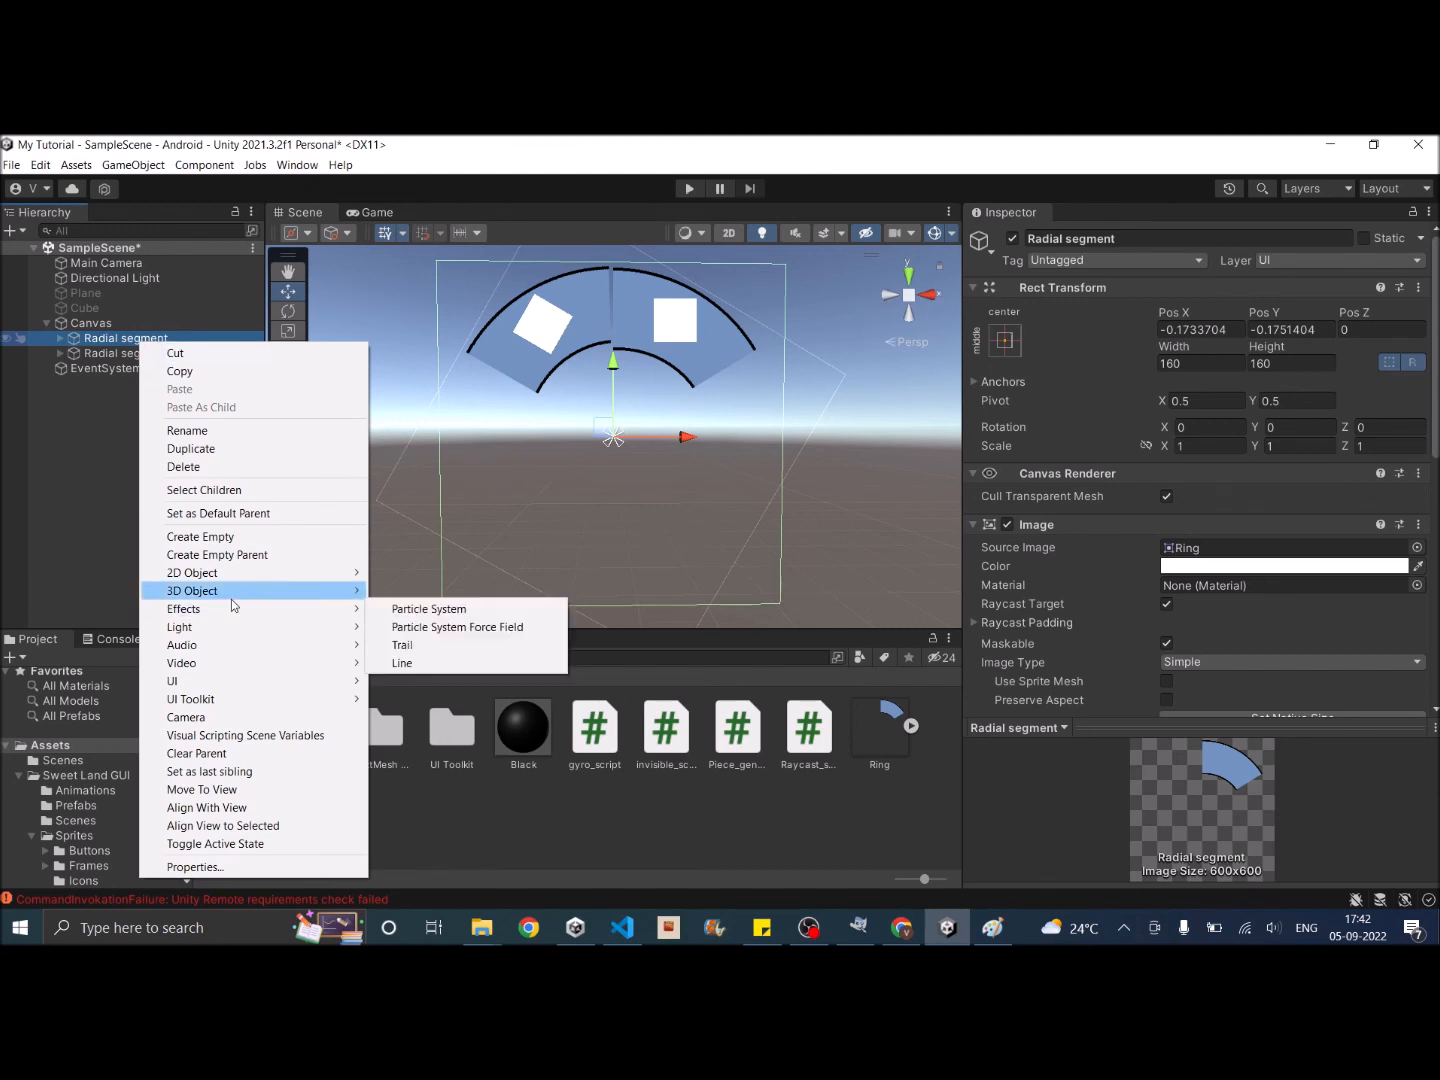
pyautogui.click(191, 448)
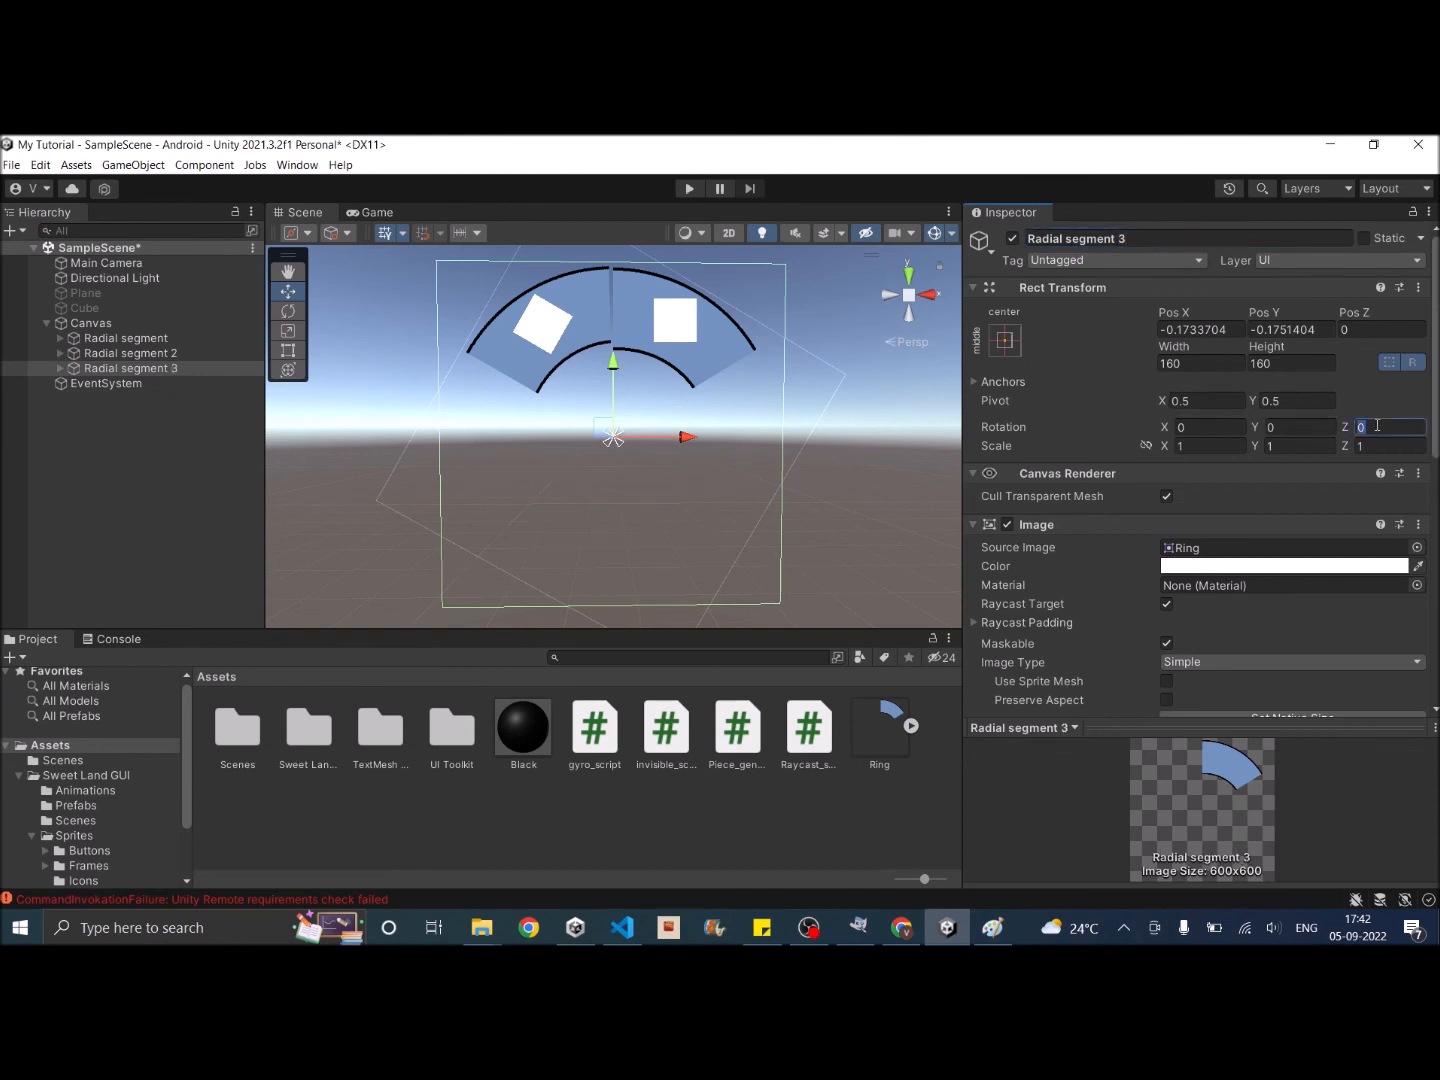
pyautogui.write('120')
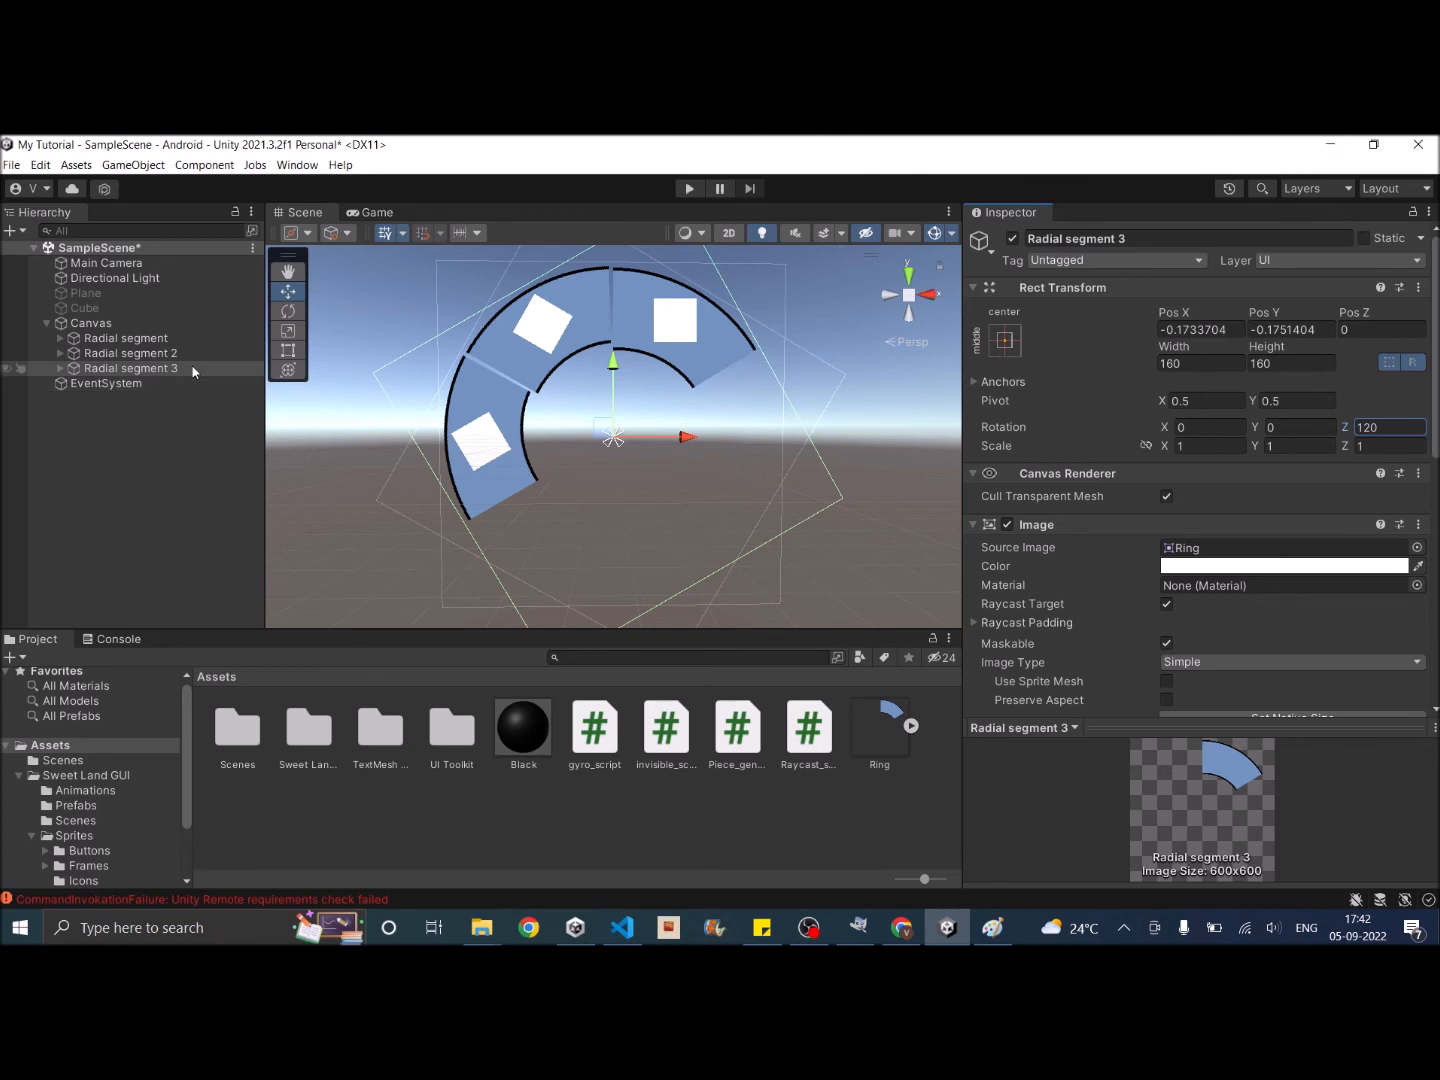
pyautogui.rightClick(131, 368)
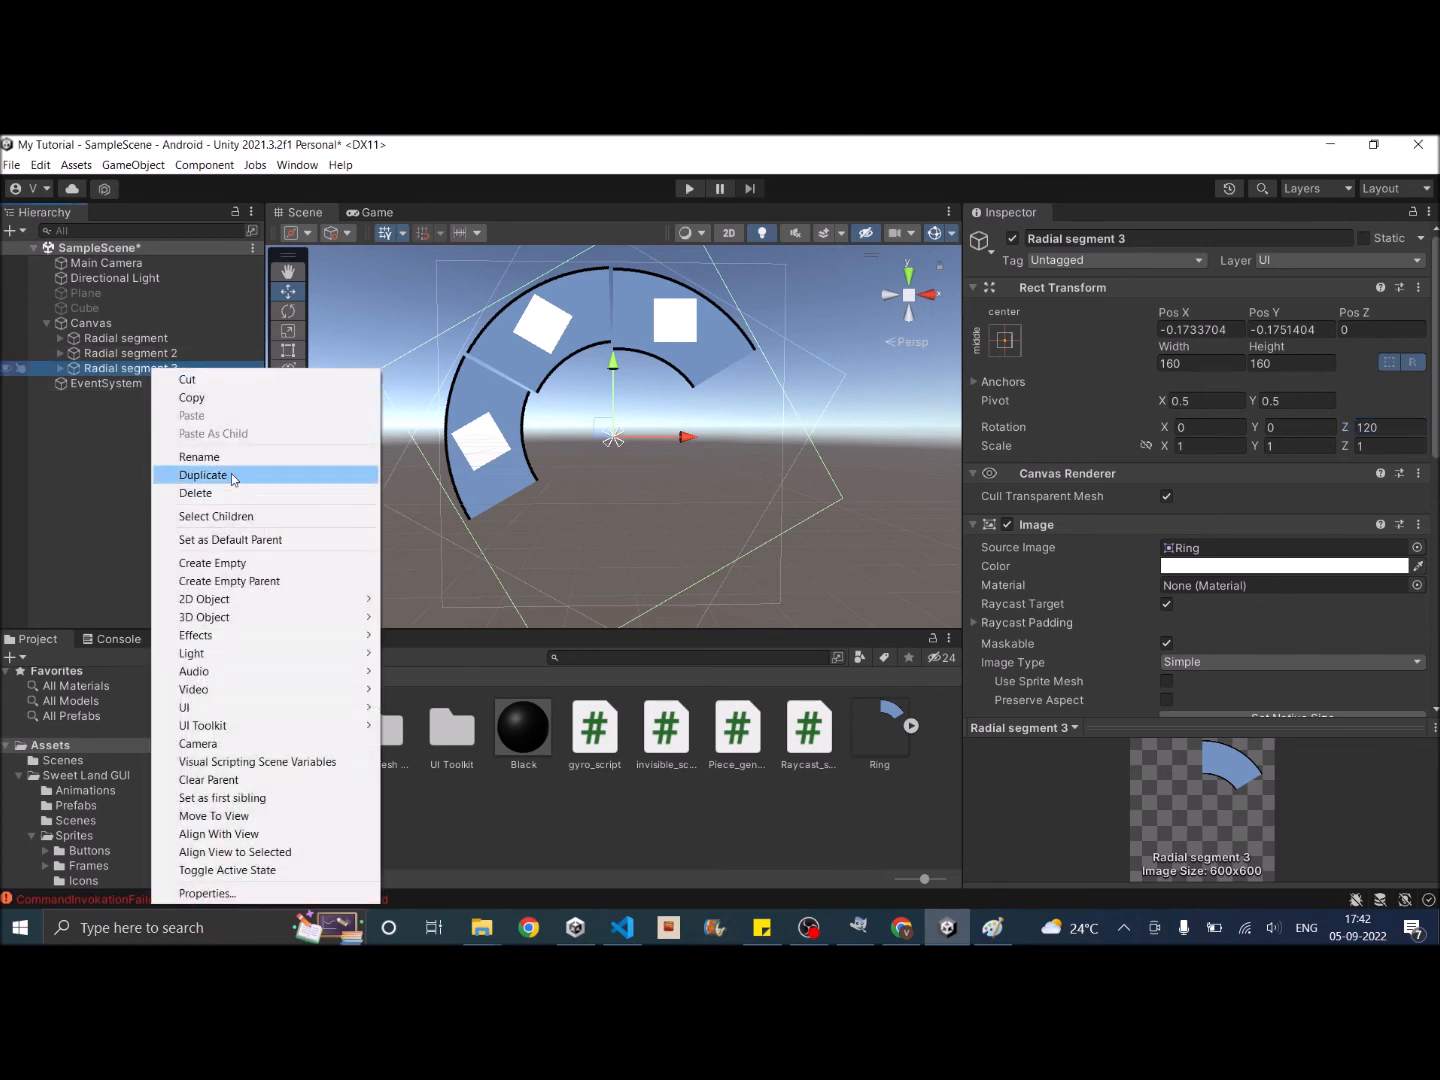
pyautogui.click(204, 475)
pyautogui.write('3*60')
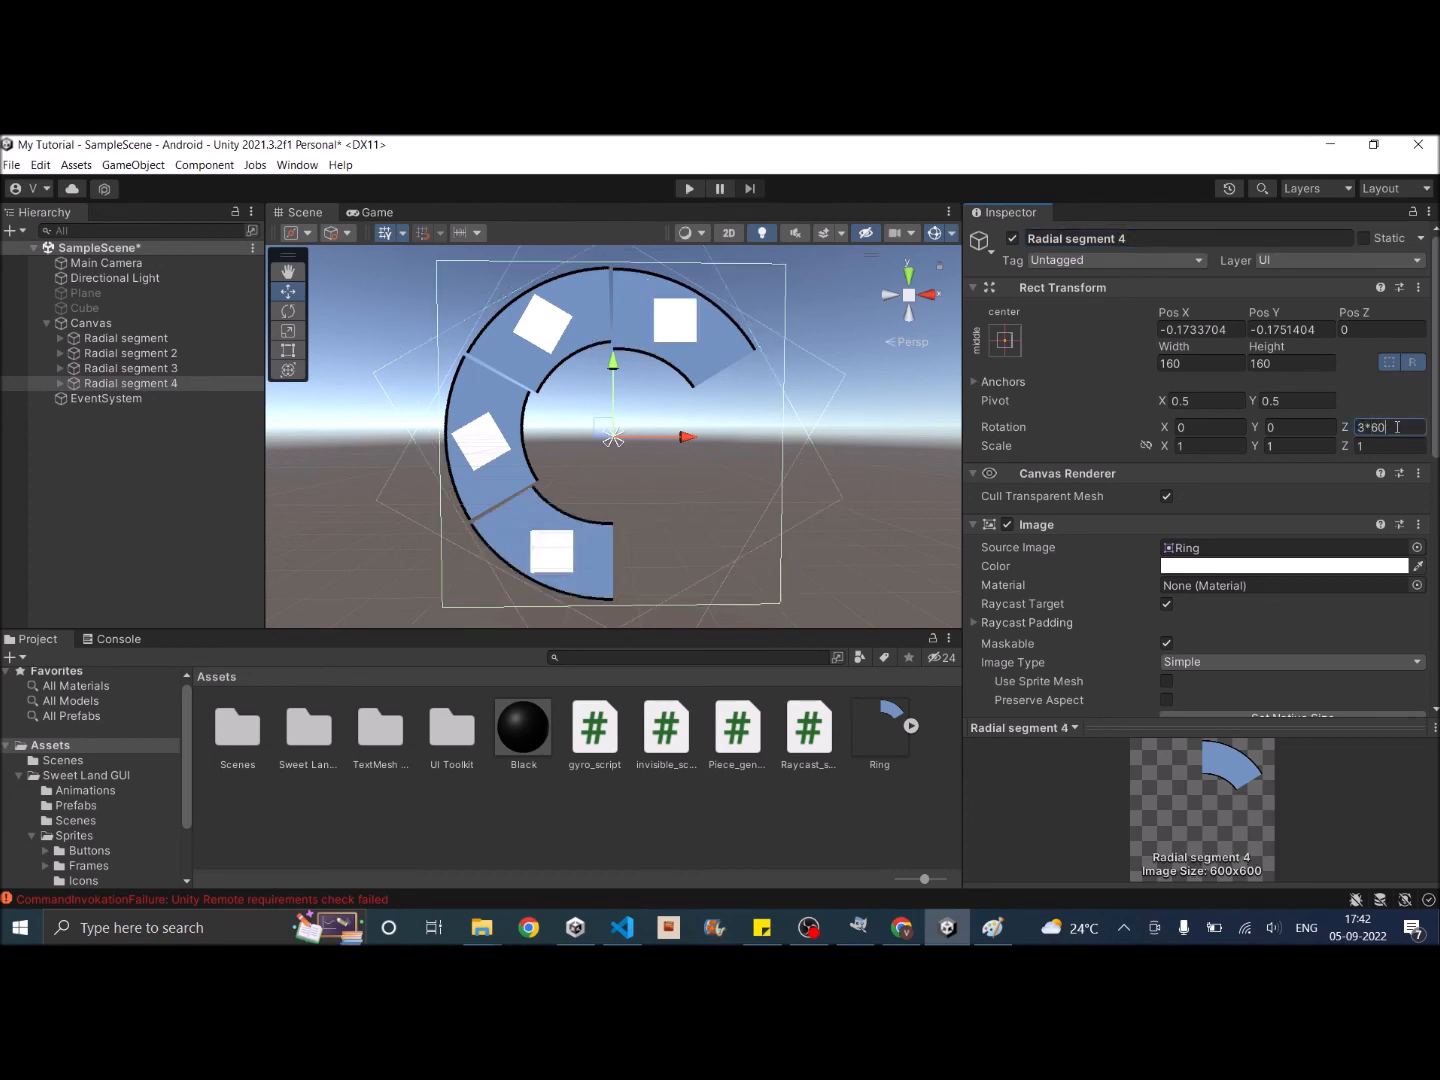
pyautogui.rightClick(130, 383)
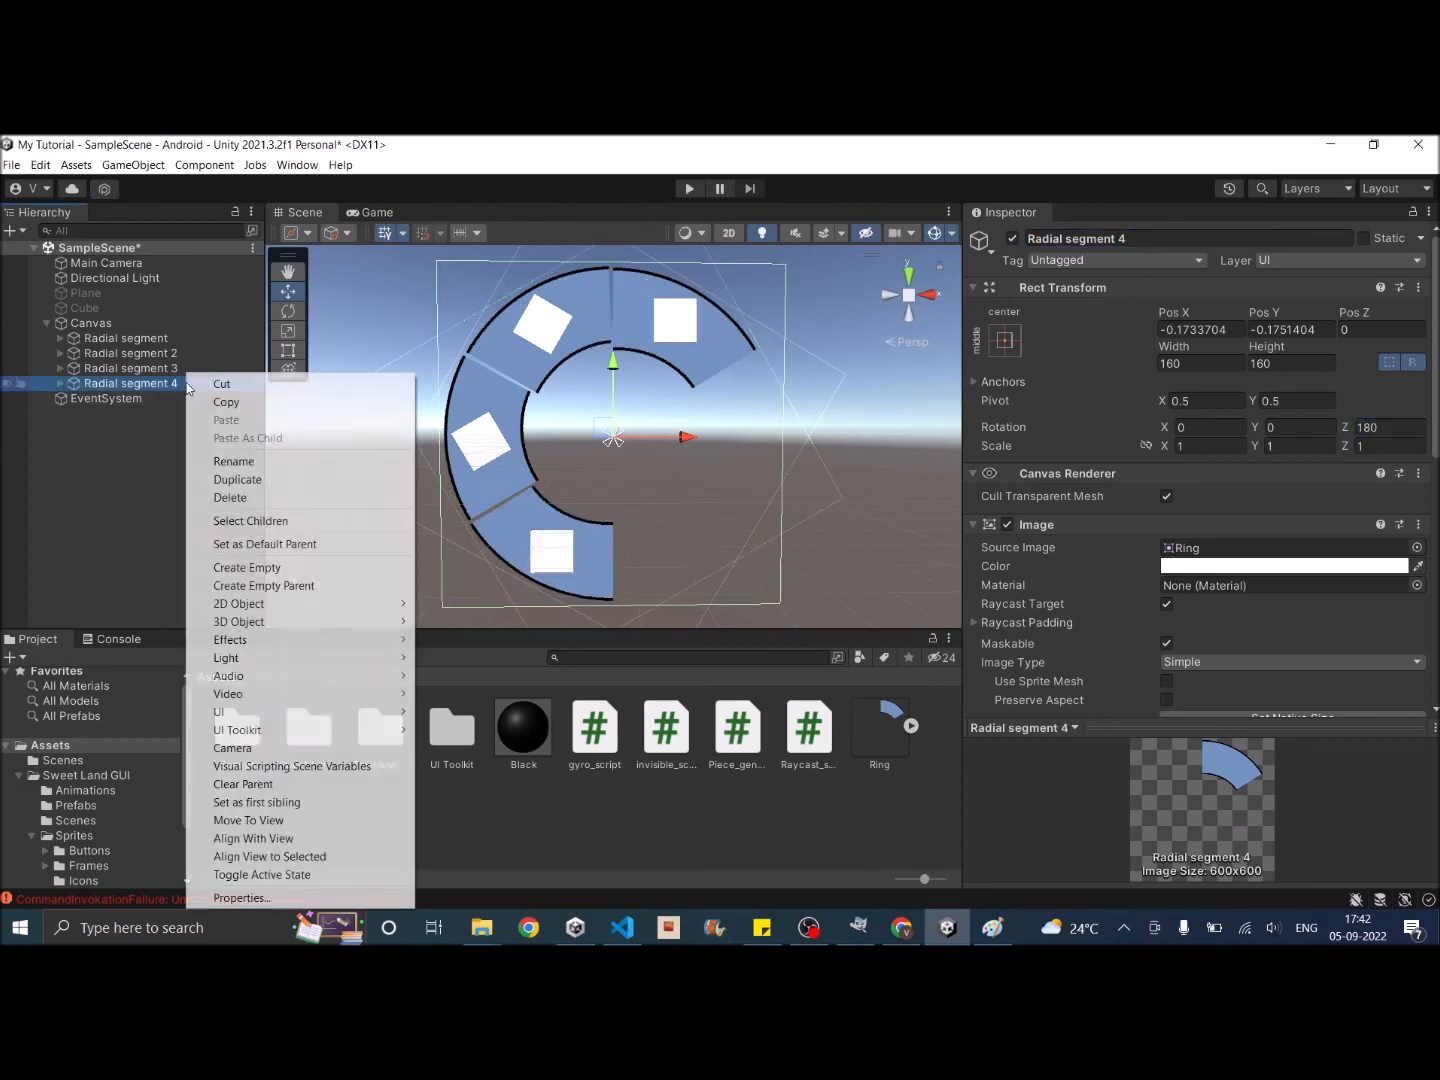
pyautogui.click(237, 479)
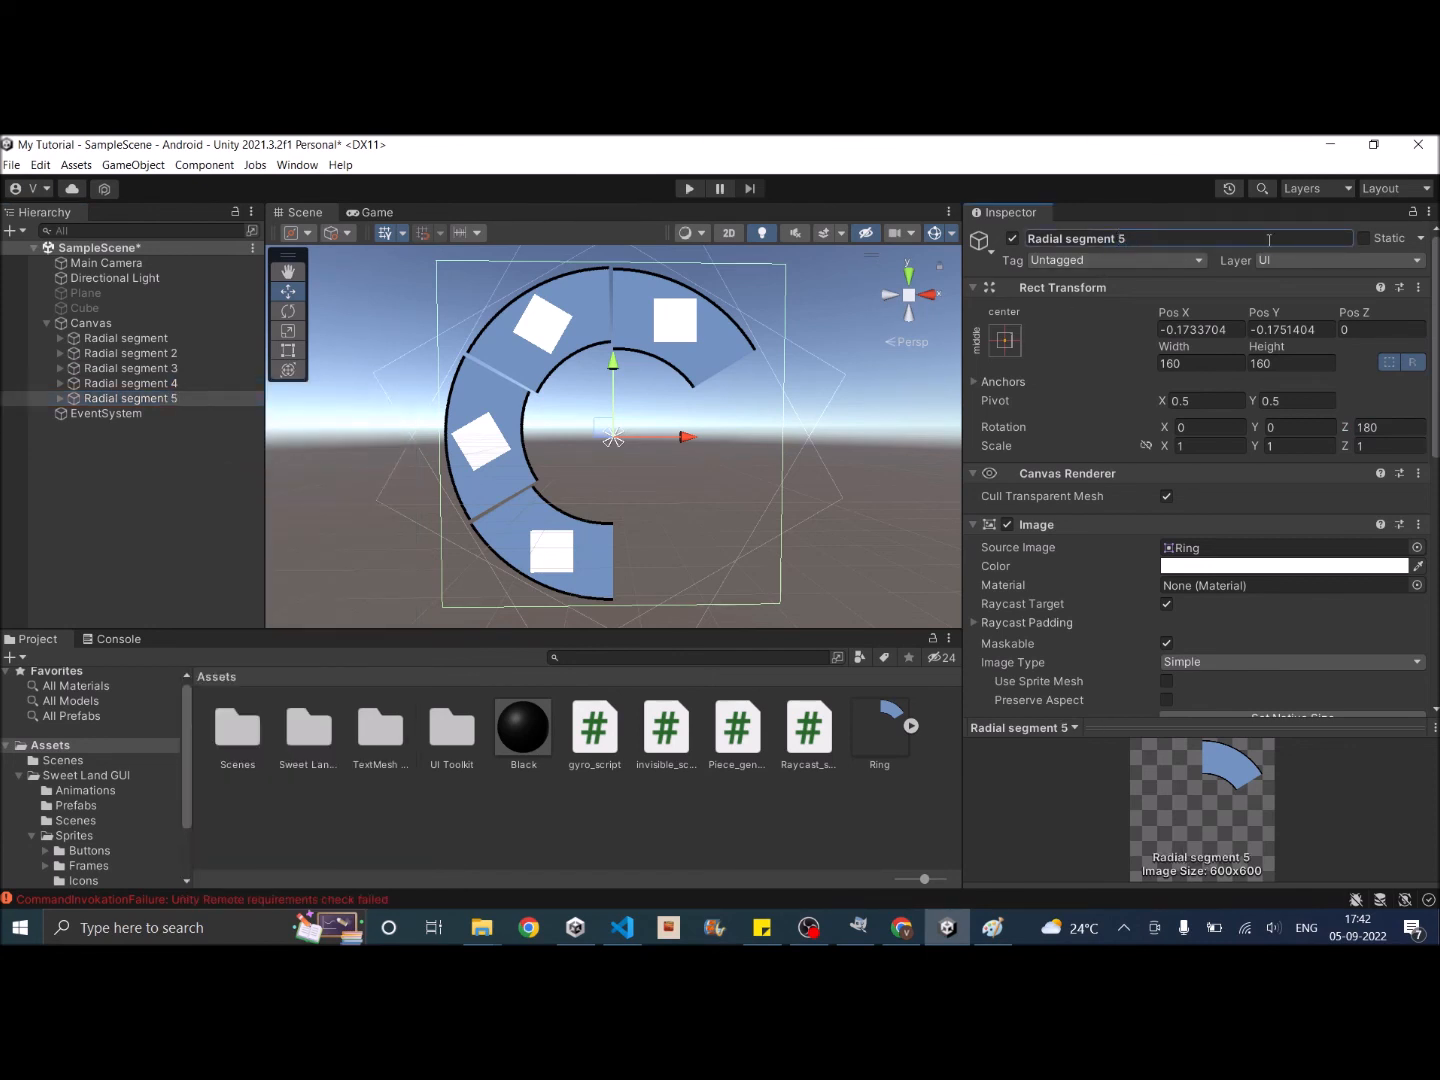
pyautogui.click(1388, 427)
pyautogui.write('240')
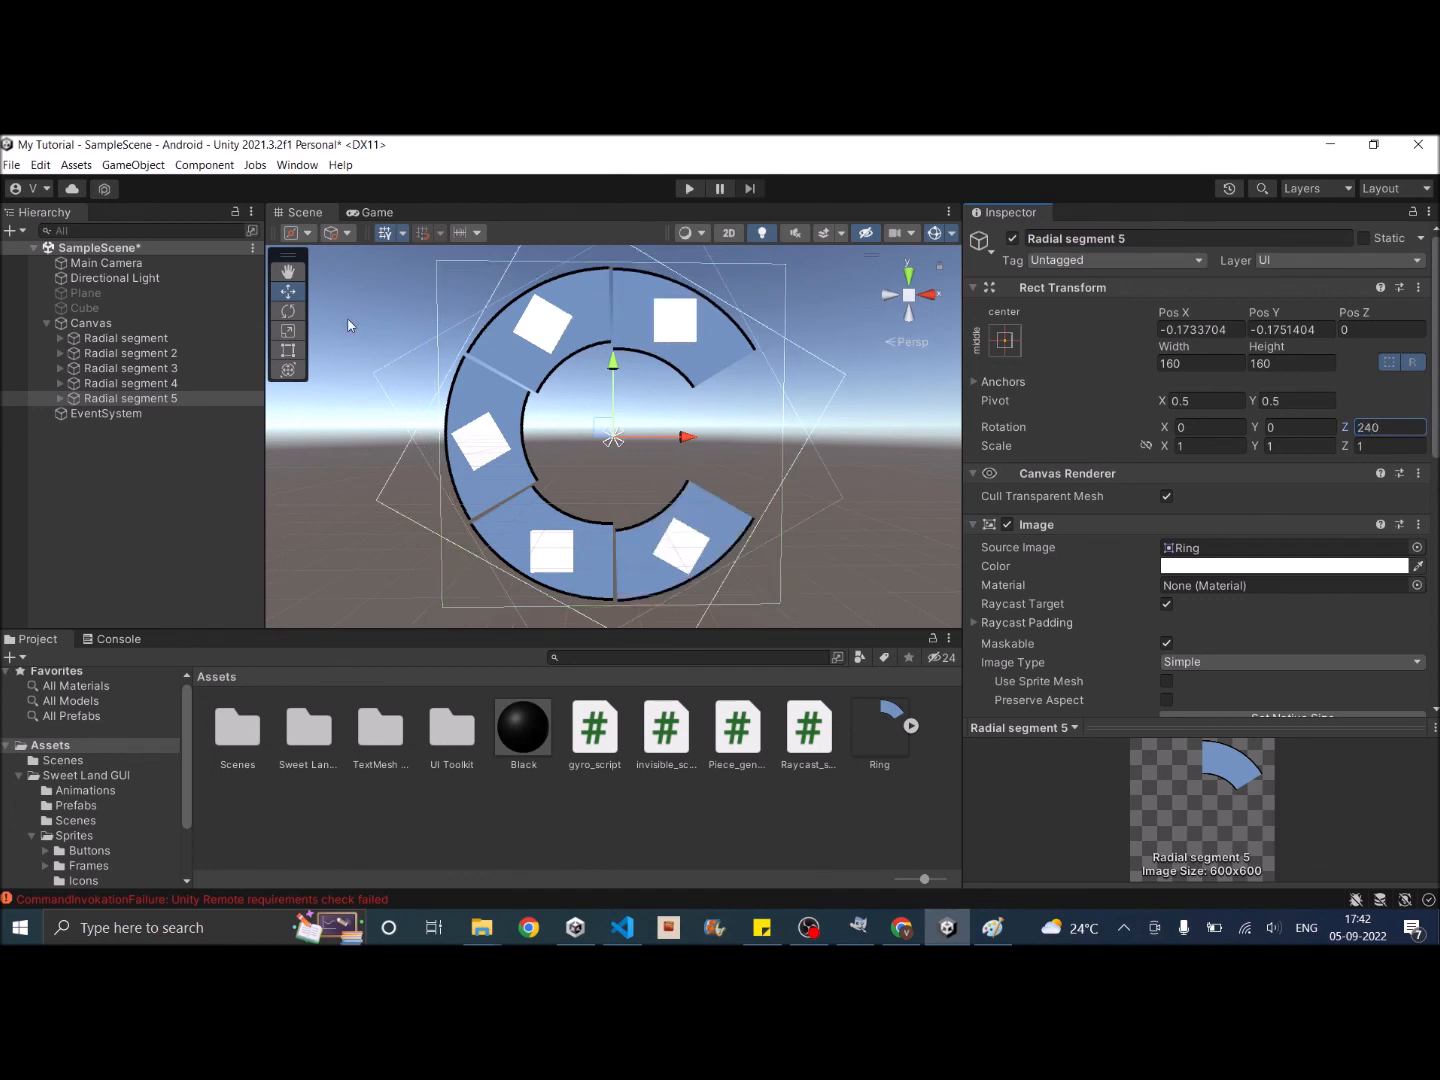
pyautogui.rightClick(130, 398)
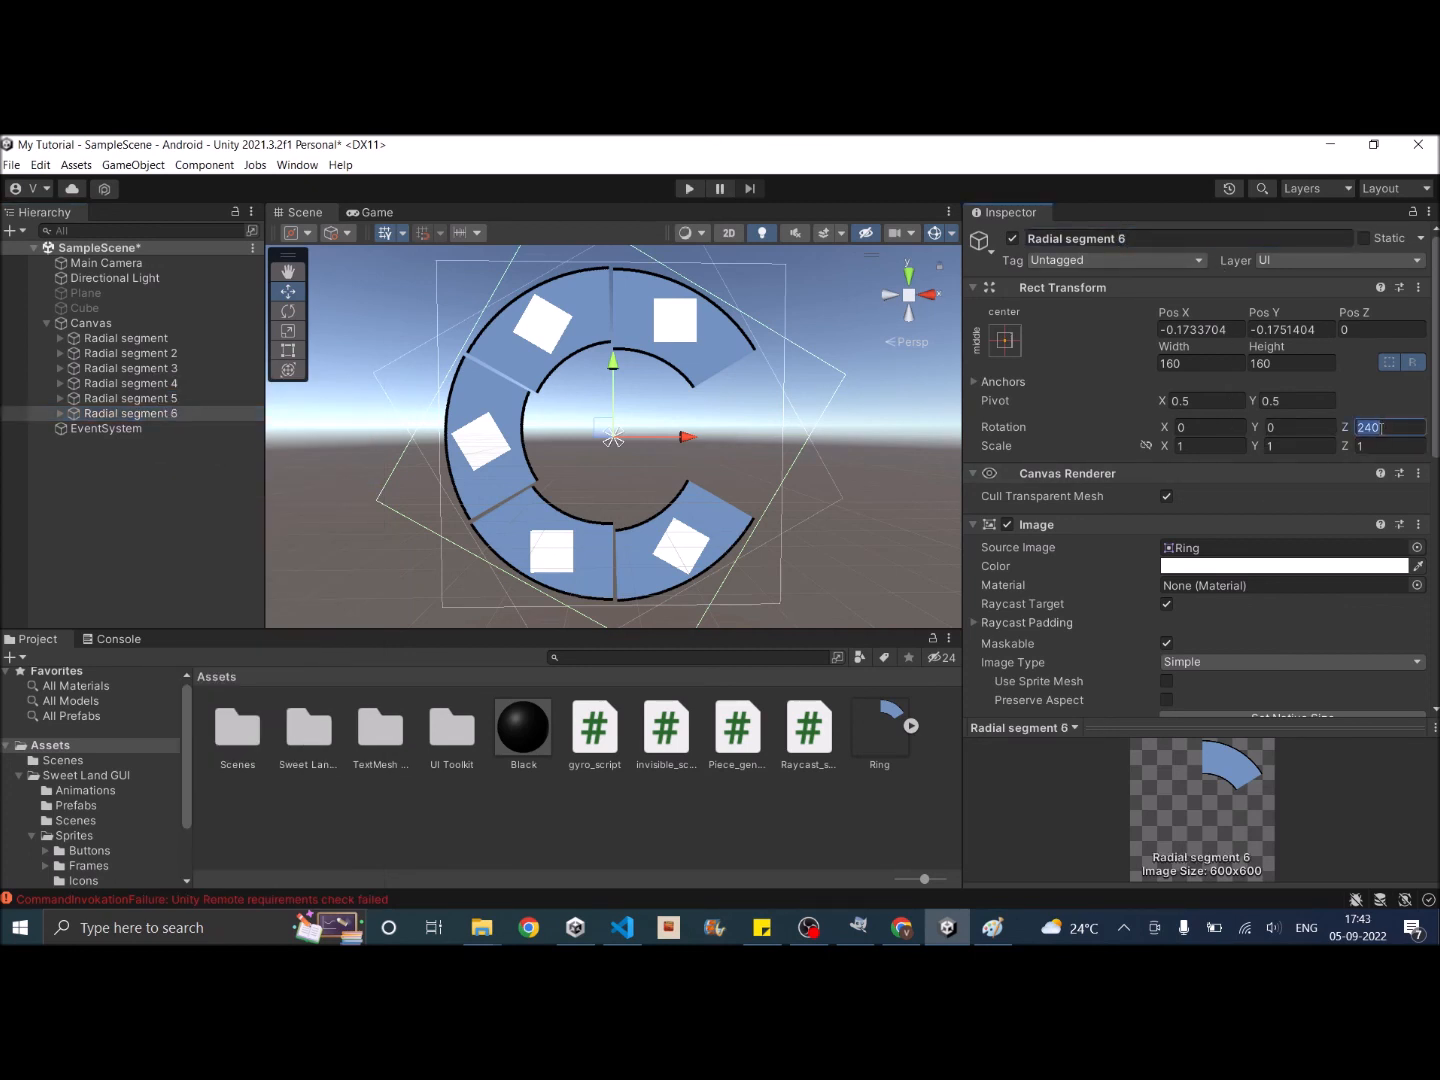
pyautogui.write('300')
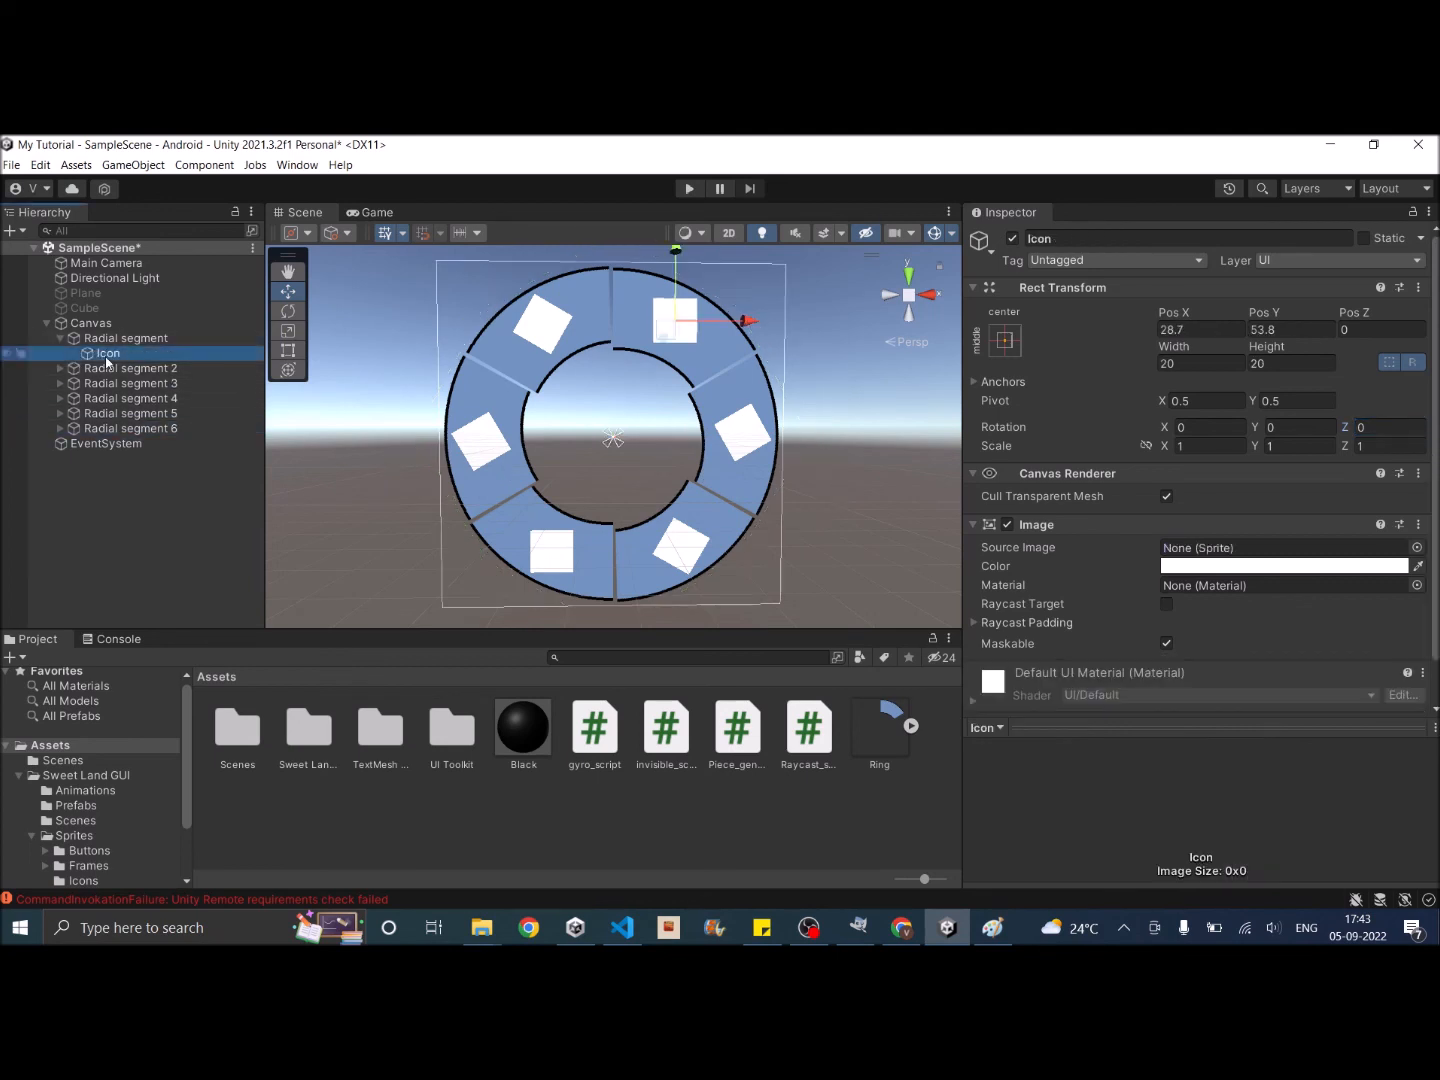
# Step: Assign a different icon sprite to each segment's Icon and preview the menu in Game view
pyautogui.click(85, 775)
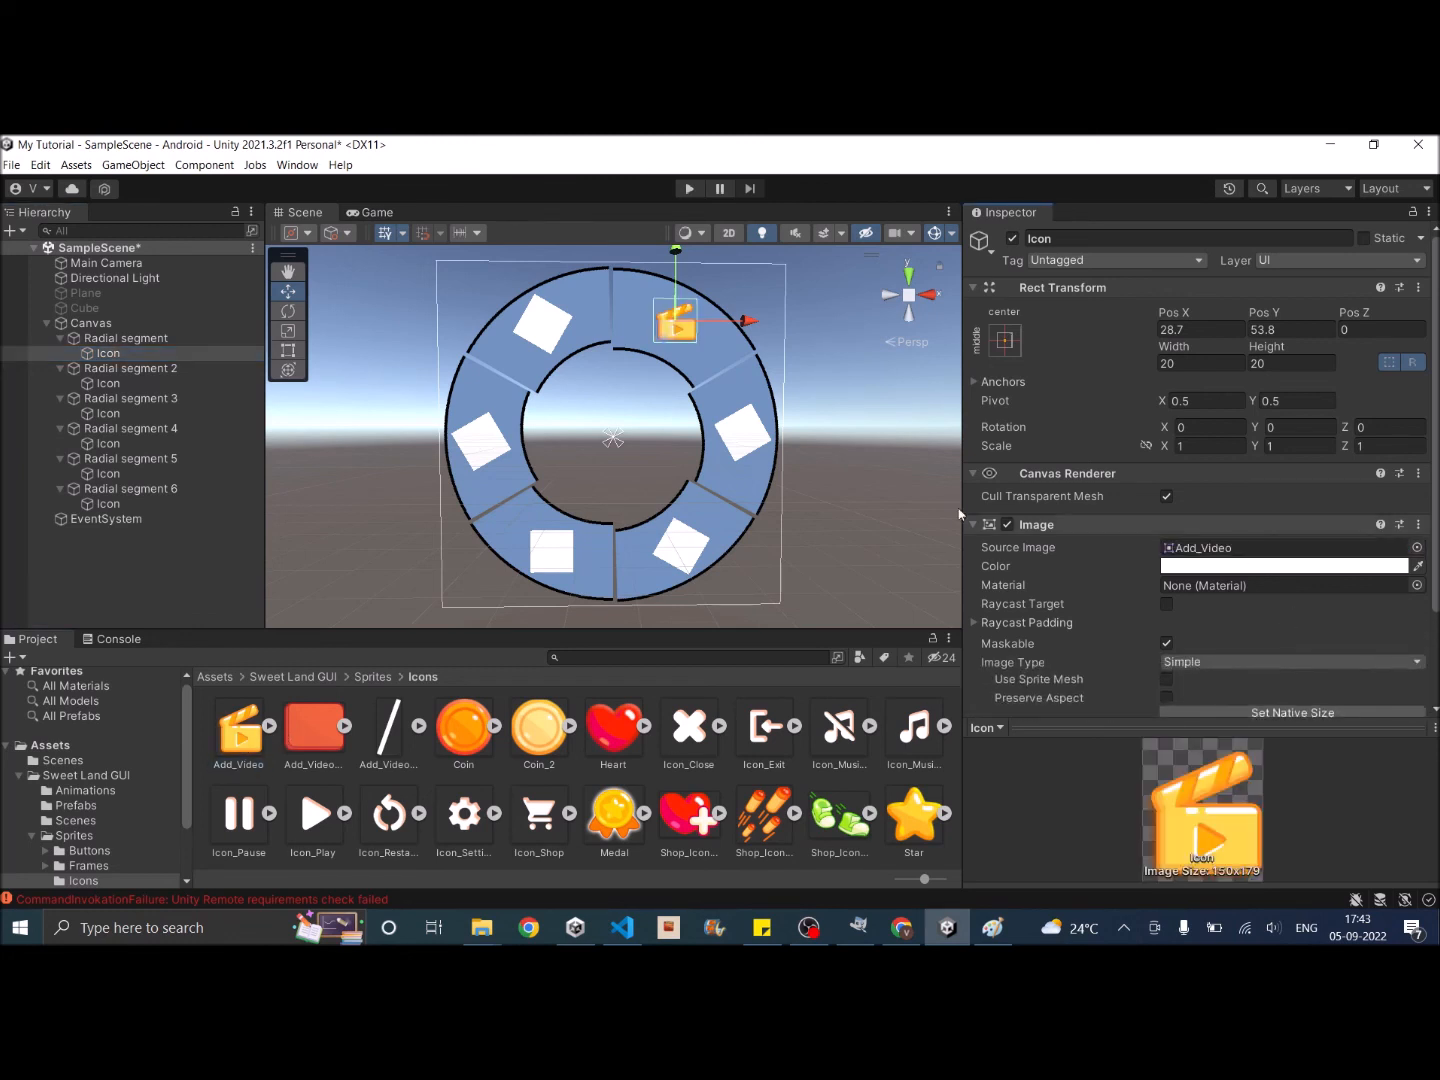
pyautogui.click(106, 383)
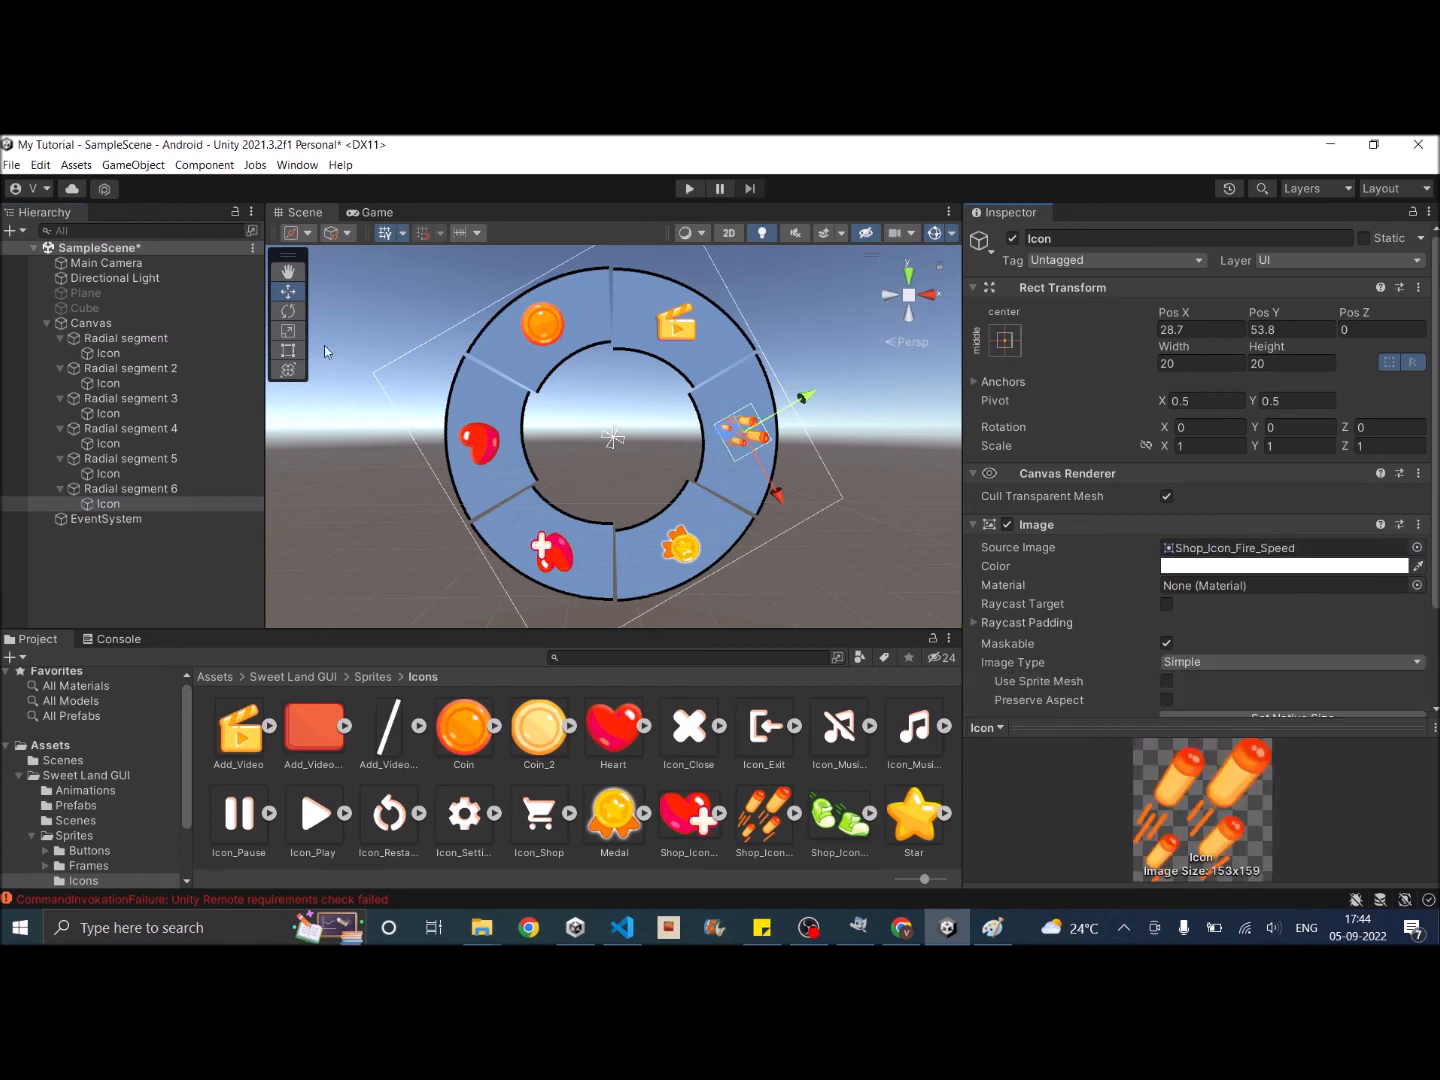
pyautogui.click(91, 323)
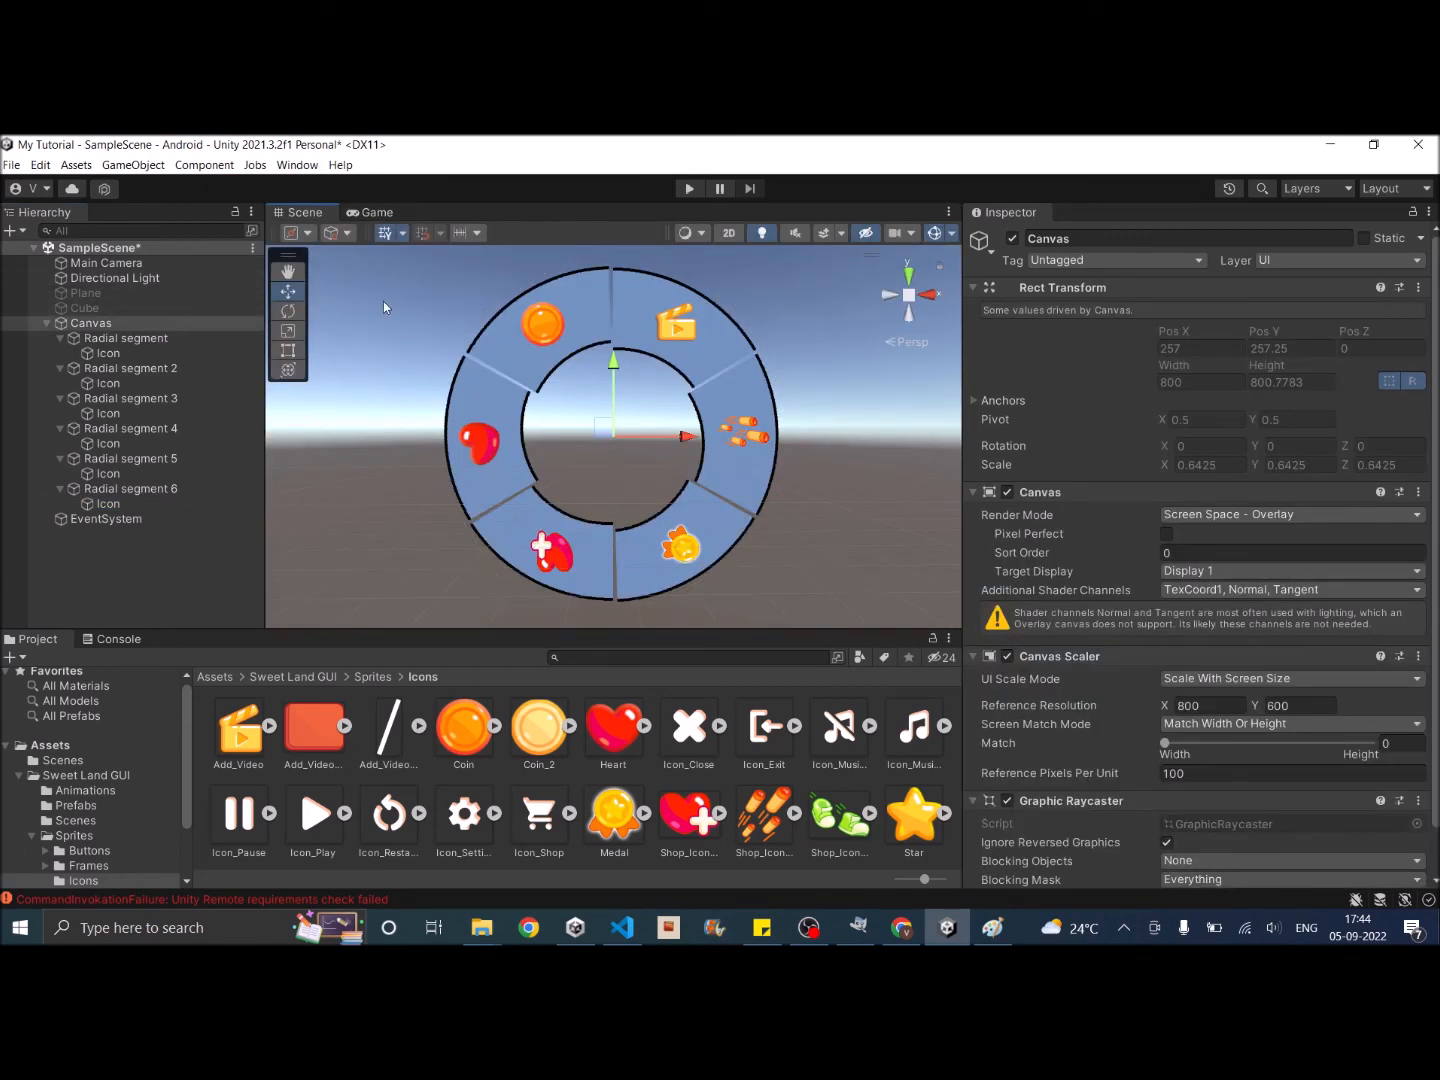
pyautogui.click(689, 188)
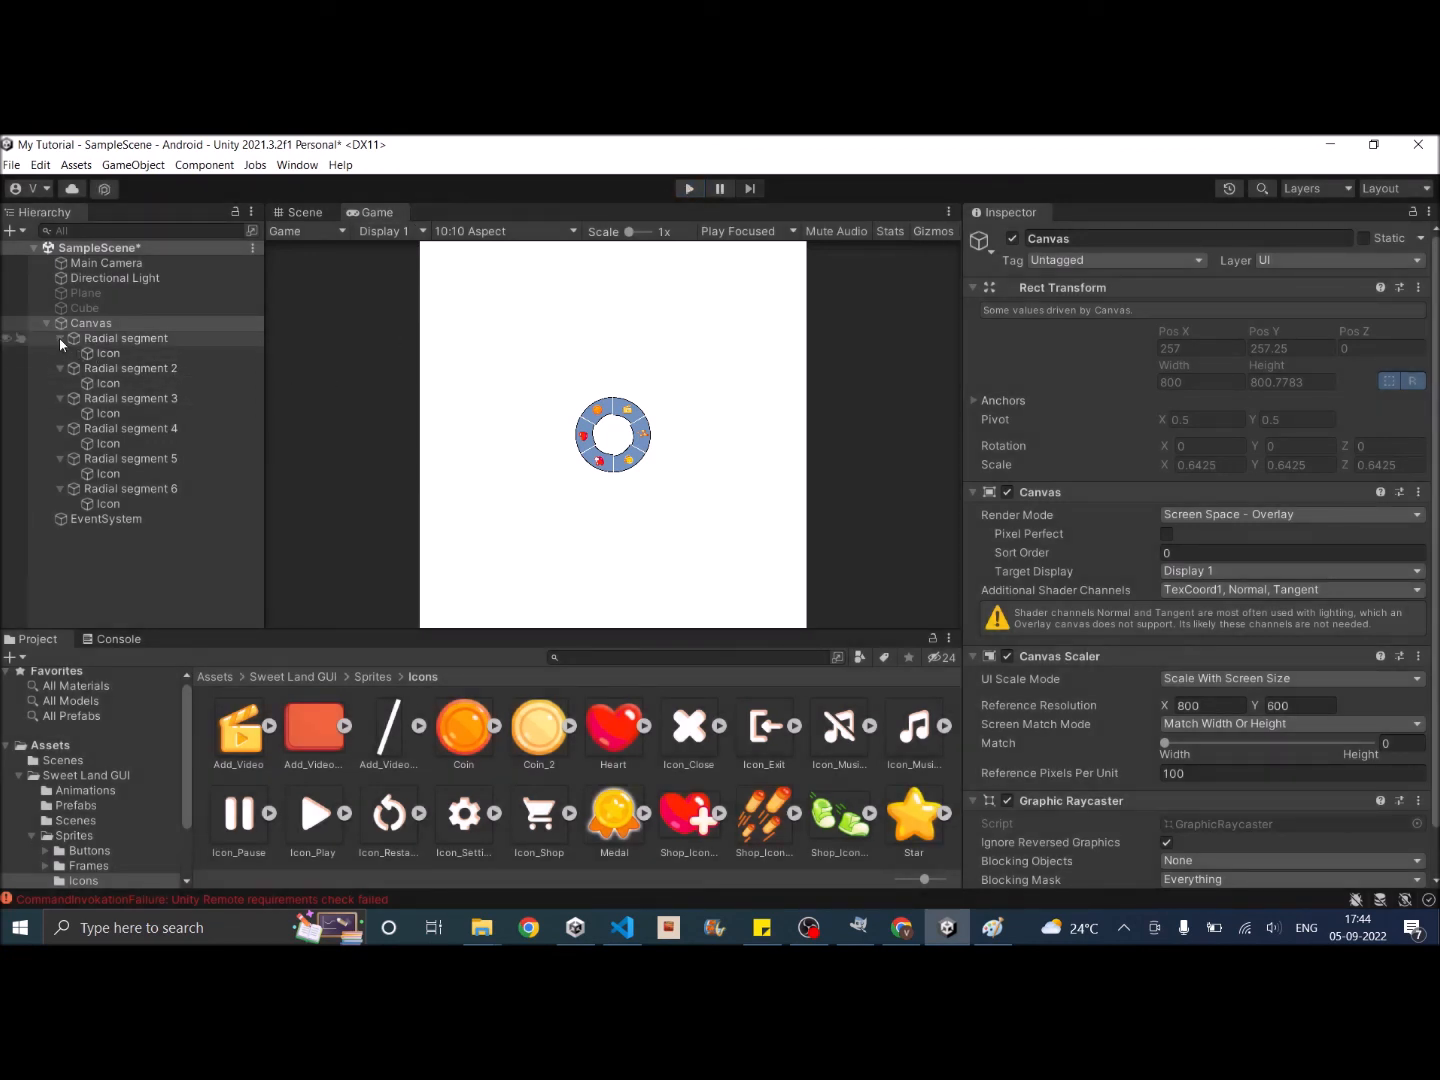
# Step: Select all six radial segments and set their Scale X and Y to 2
pyautogui.click(126, 338)
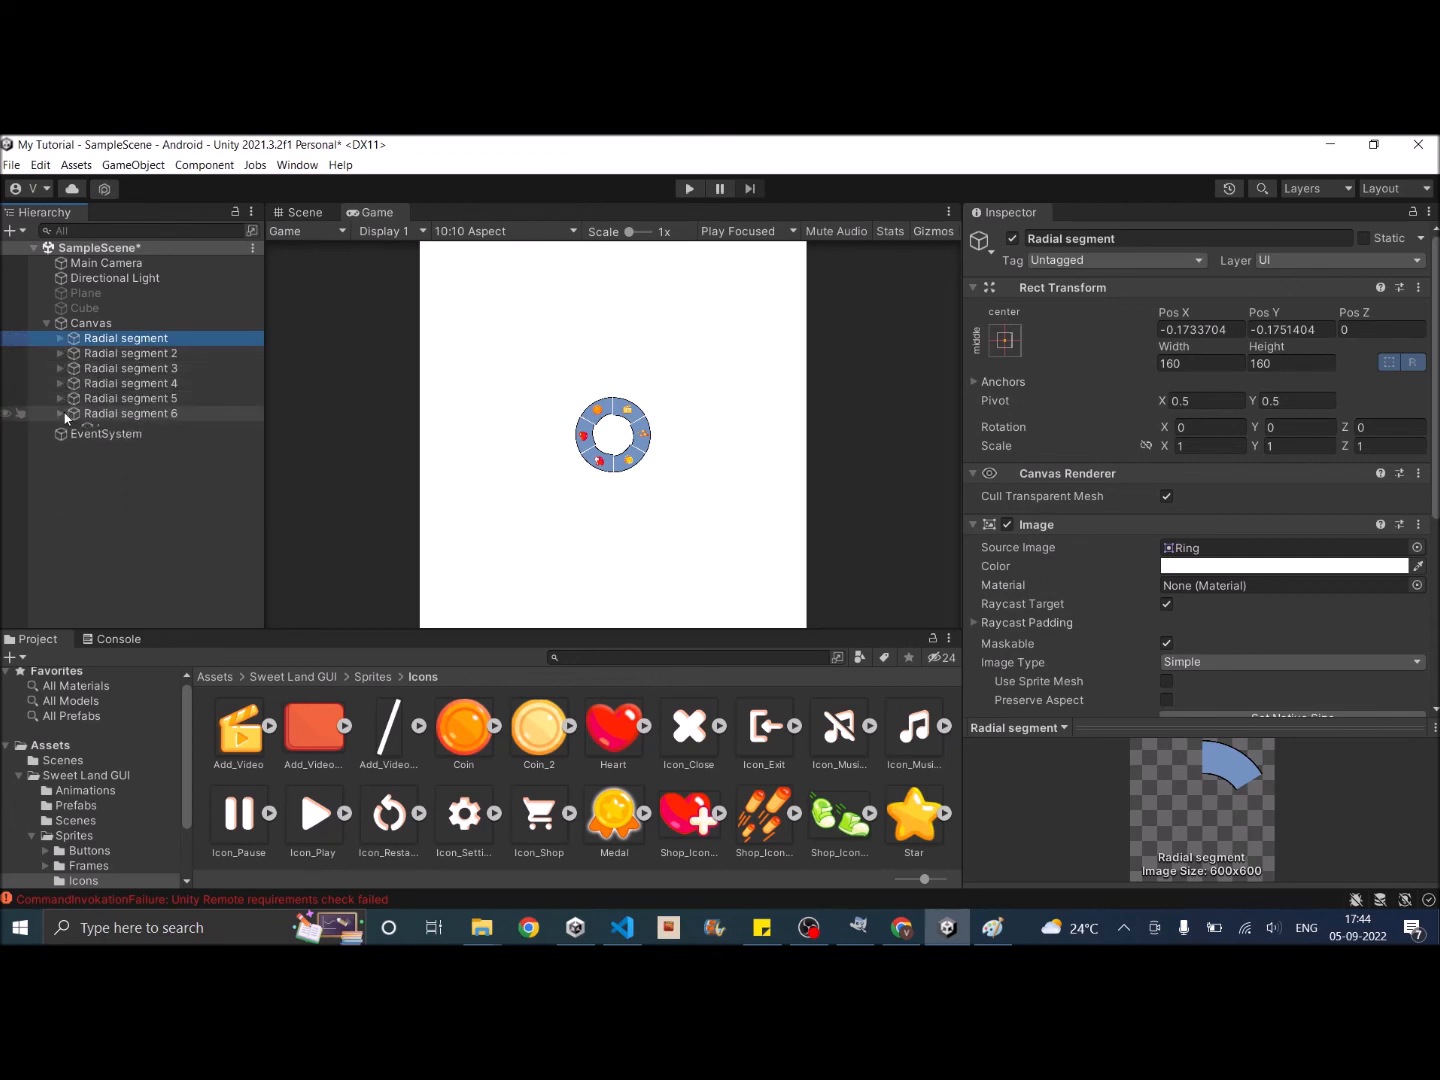
pyautogui.click(131, 412)
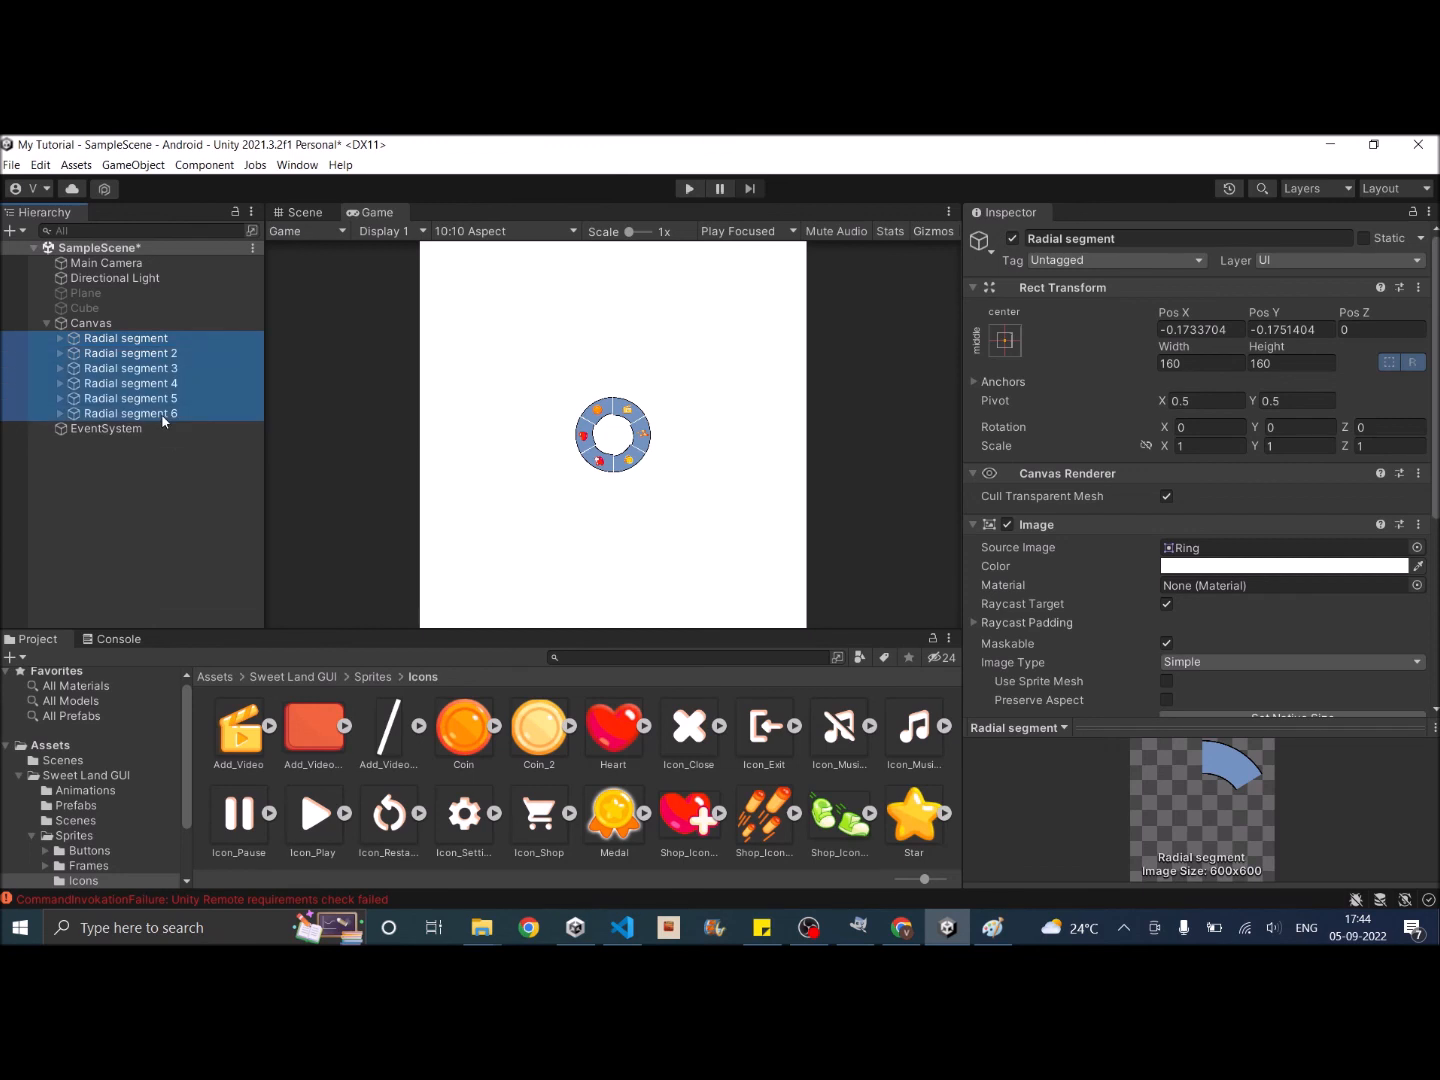
pyautogui.click(131, 412)
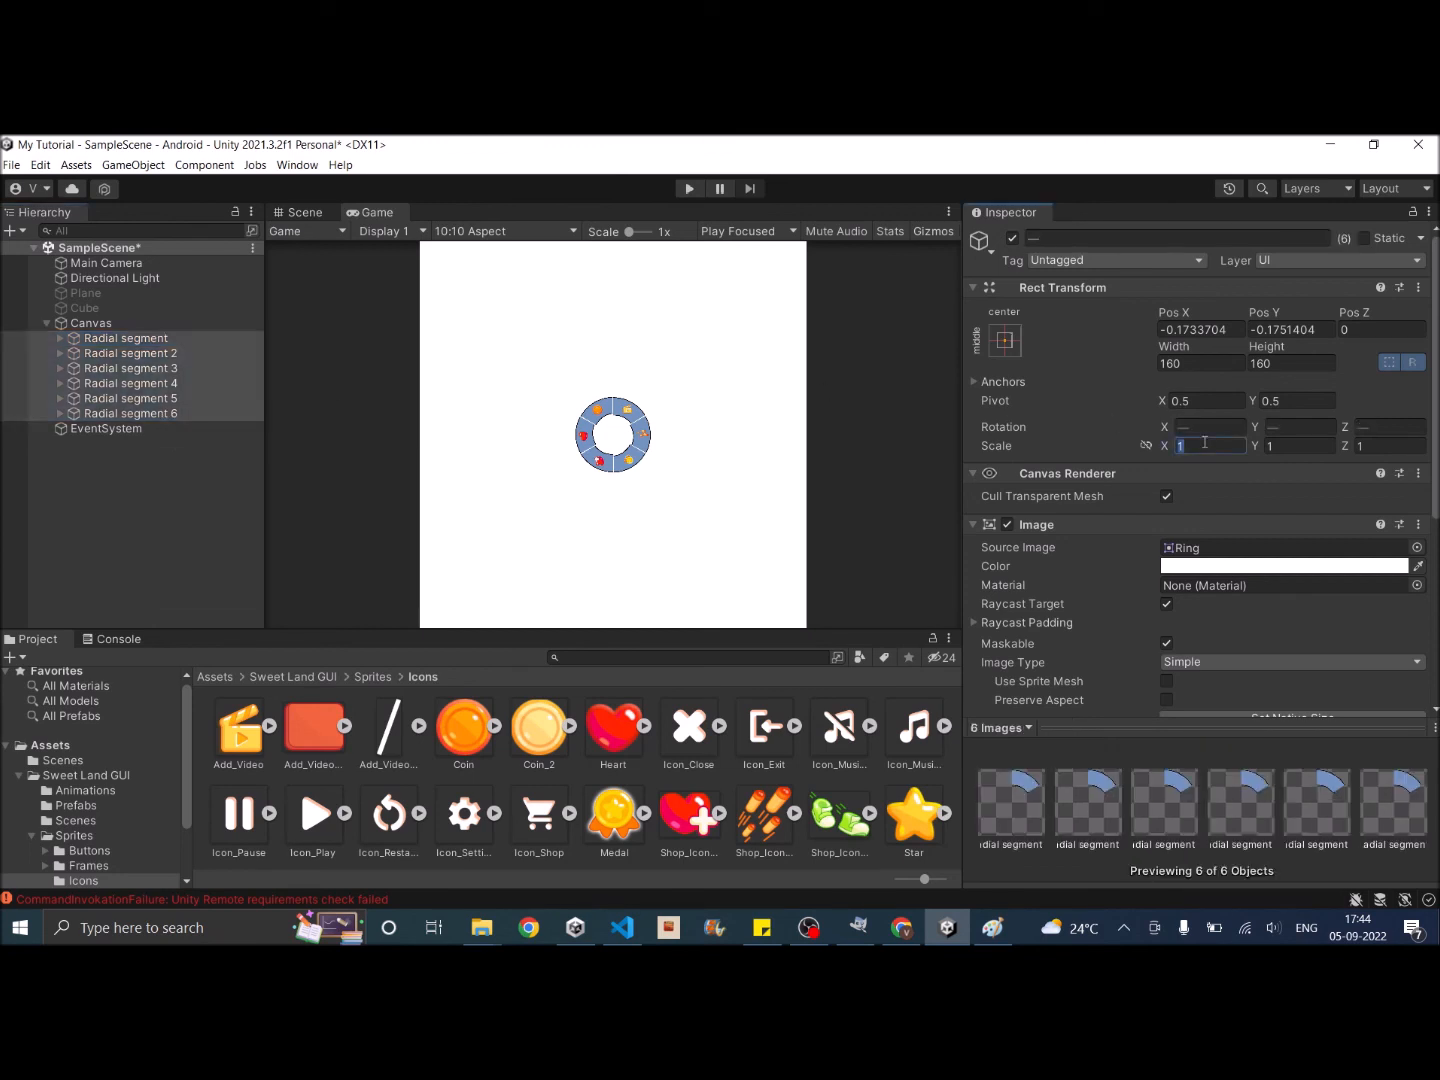
pyautogui.write('2')
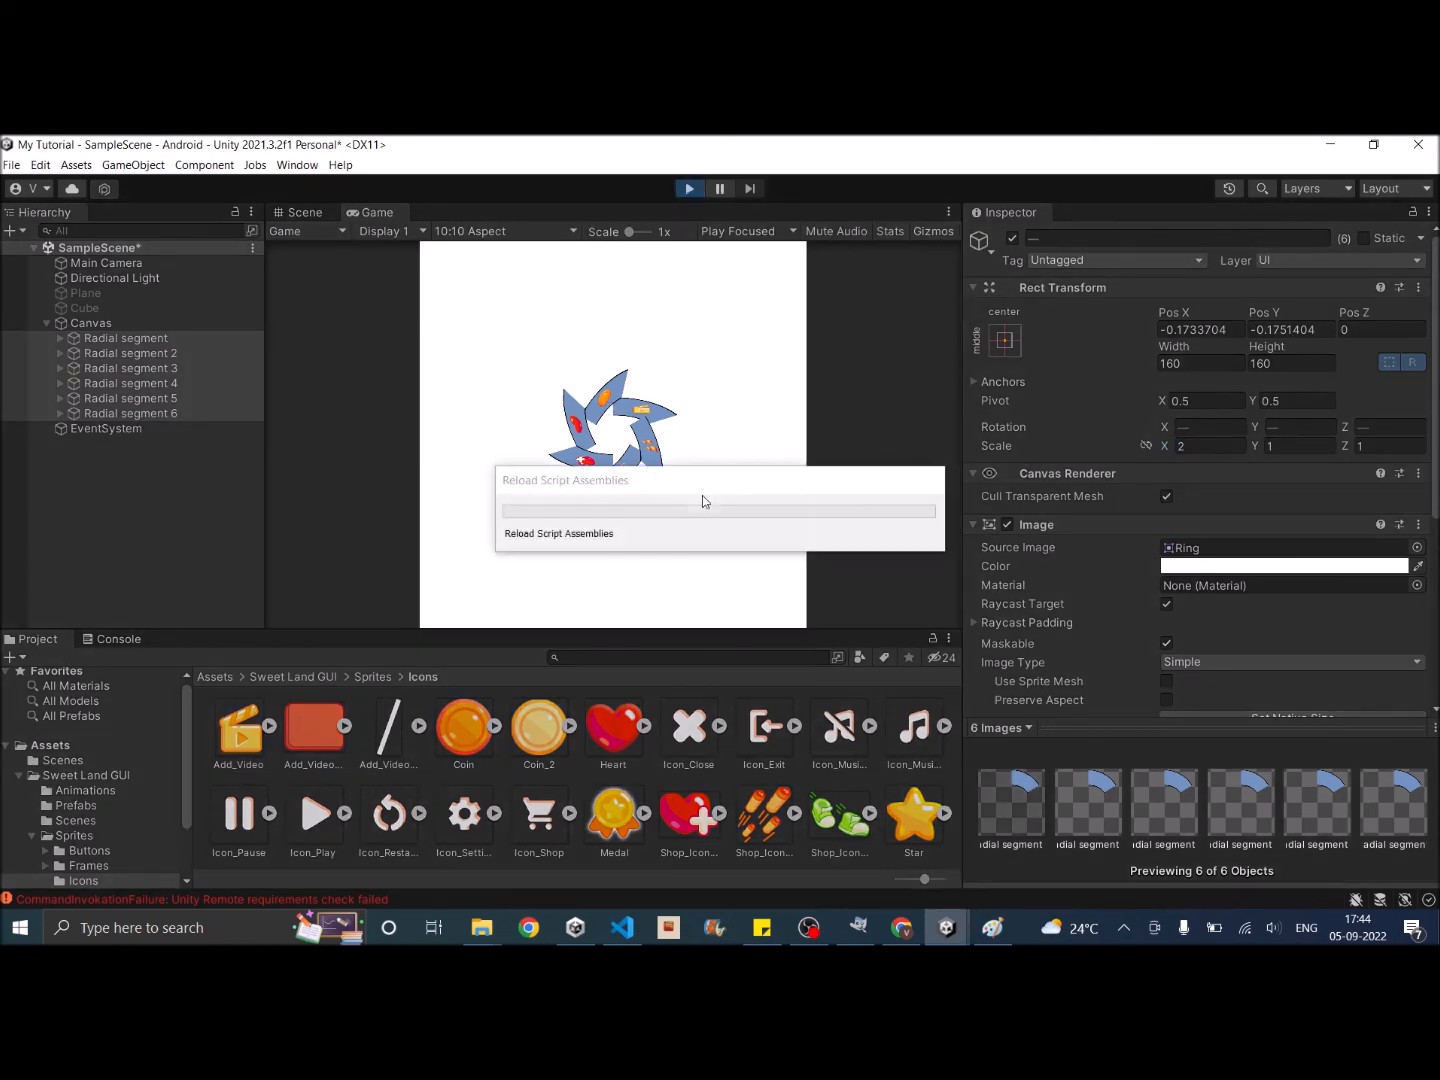
pyautogui.moveTo(711, 490)
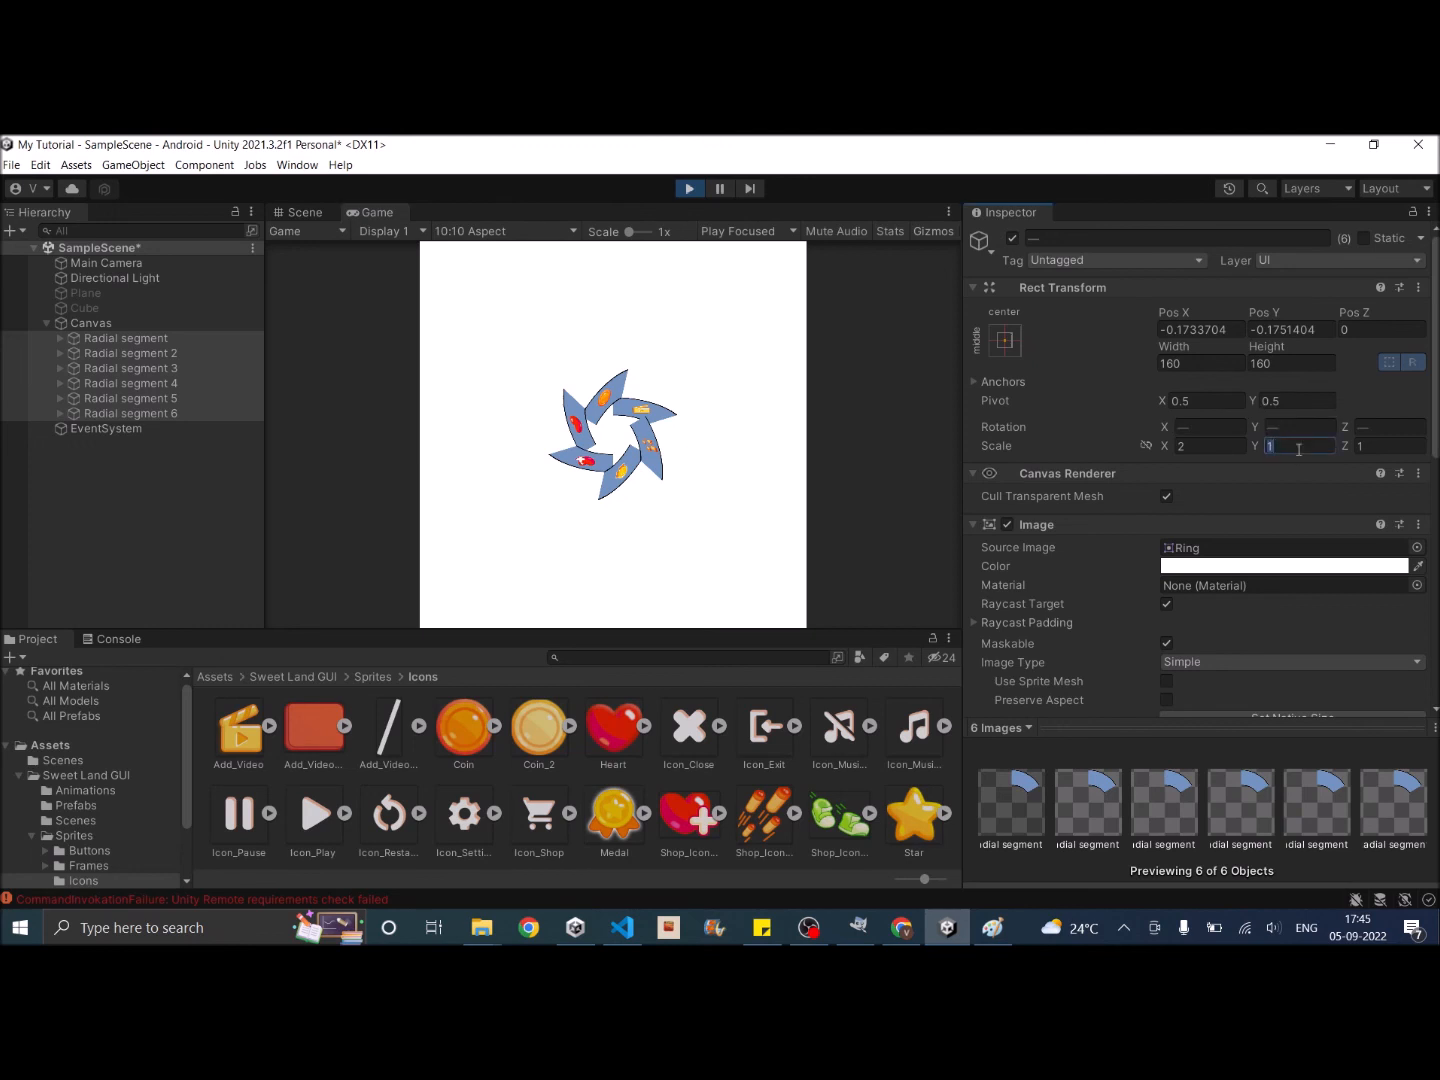
pyautogui.write('2')
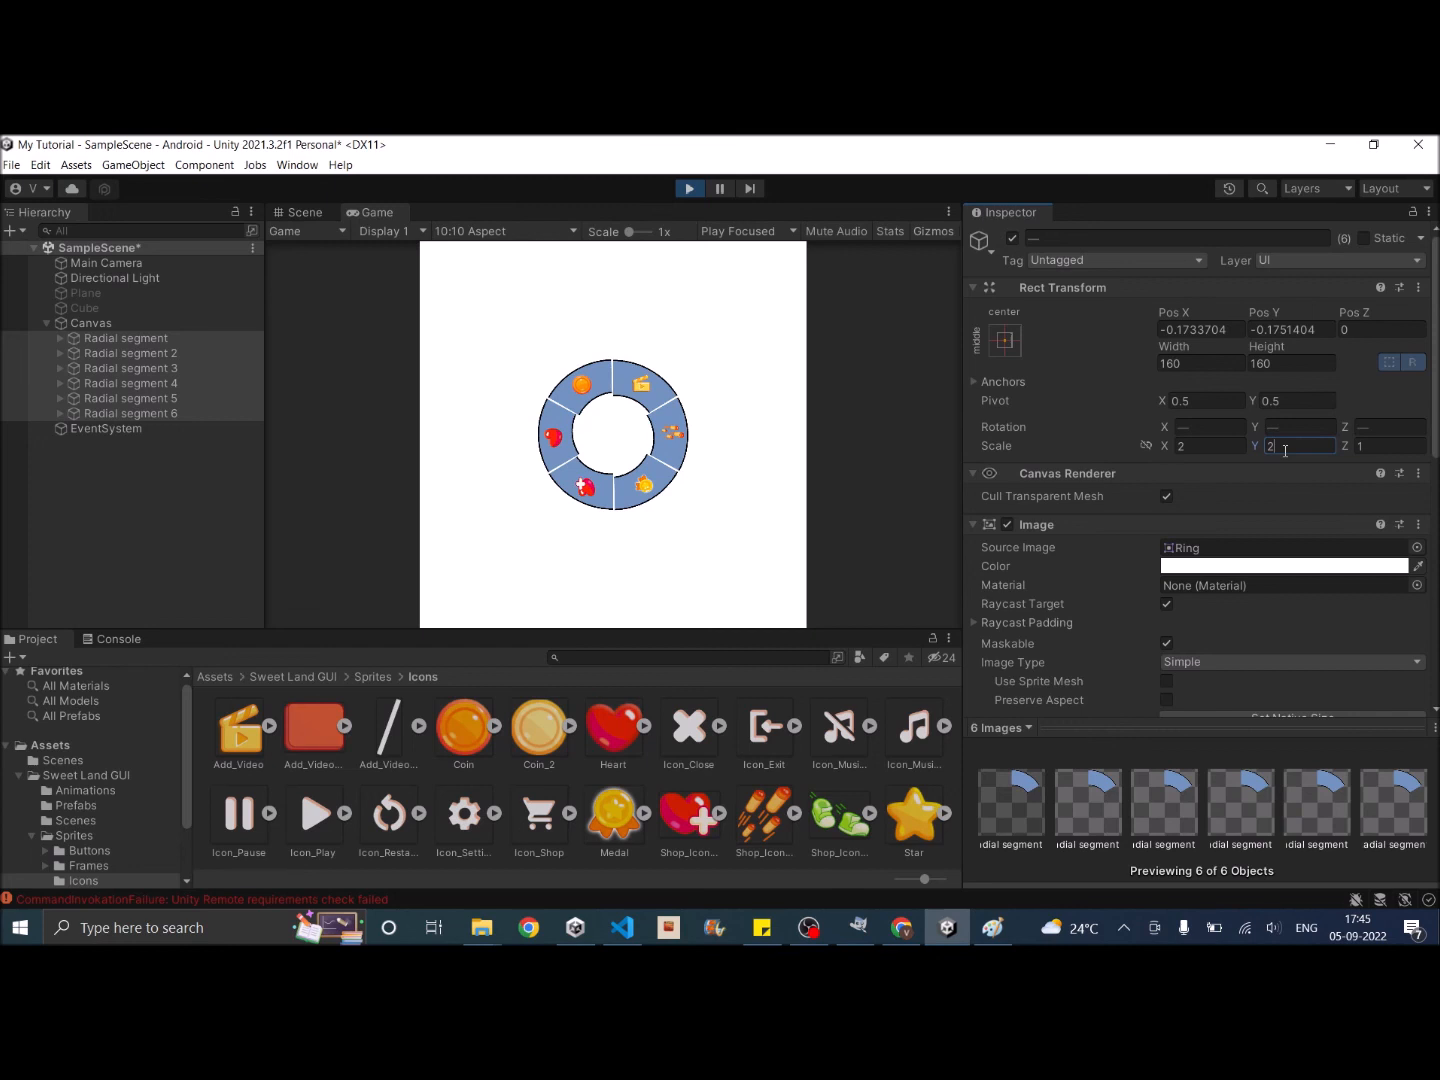
pyautogui.click(131, 413)
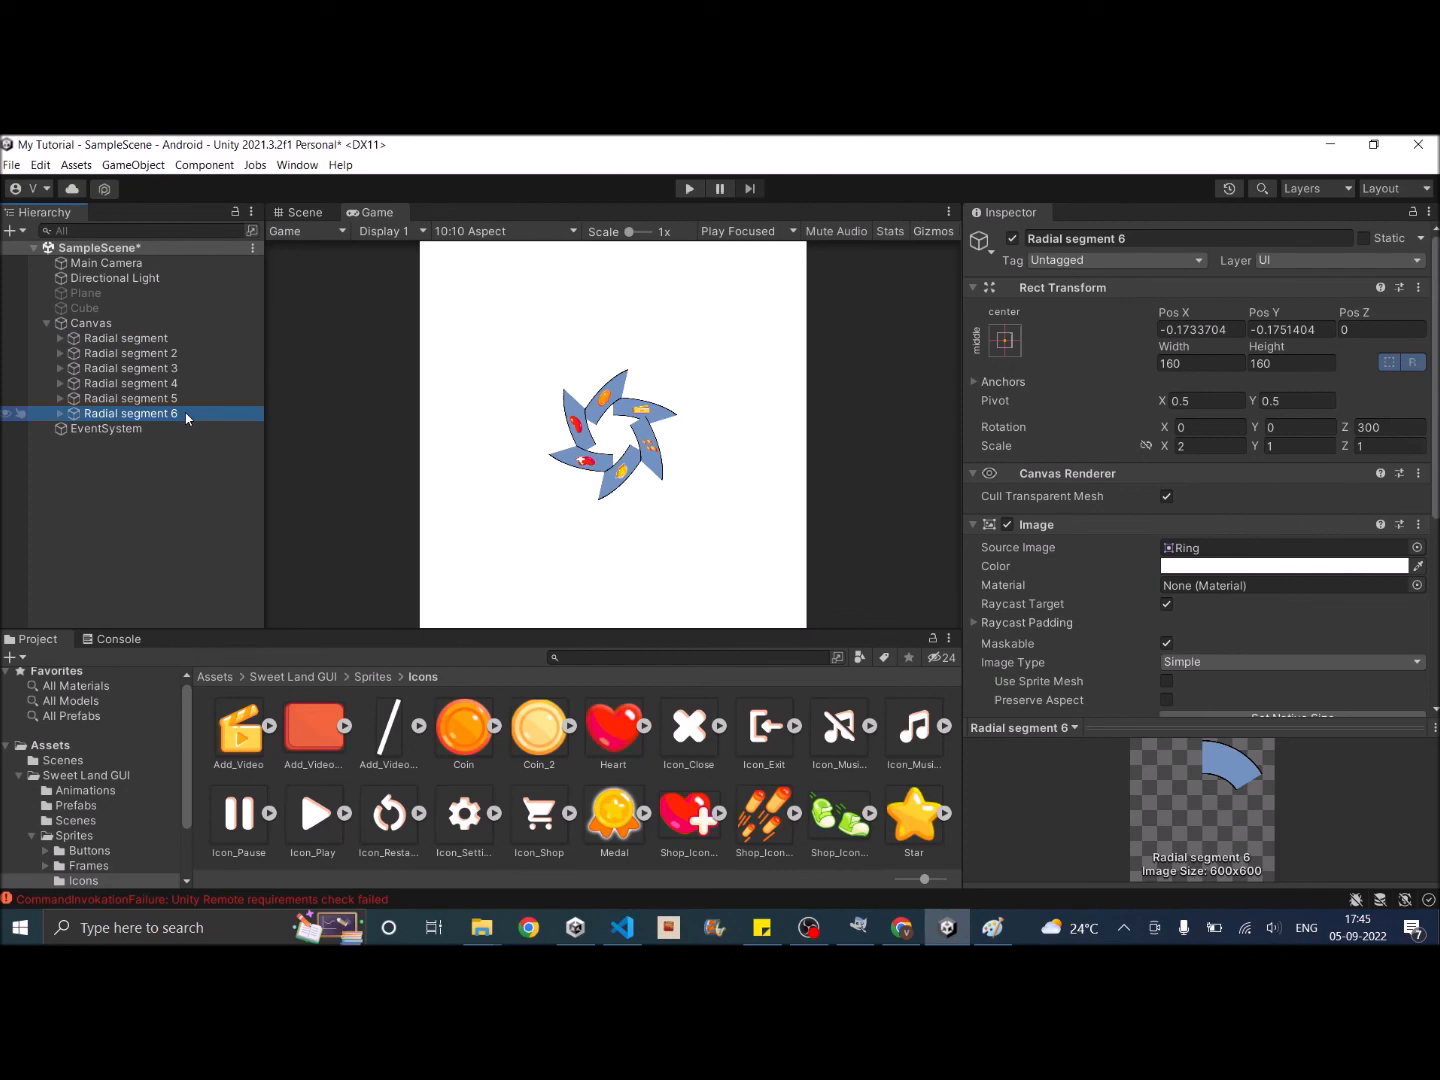